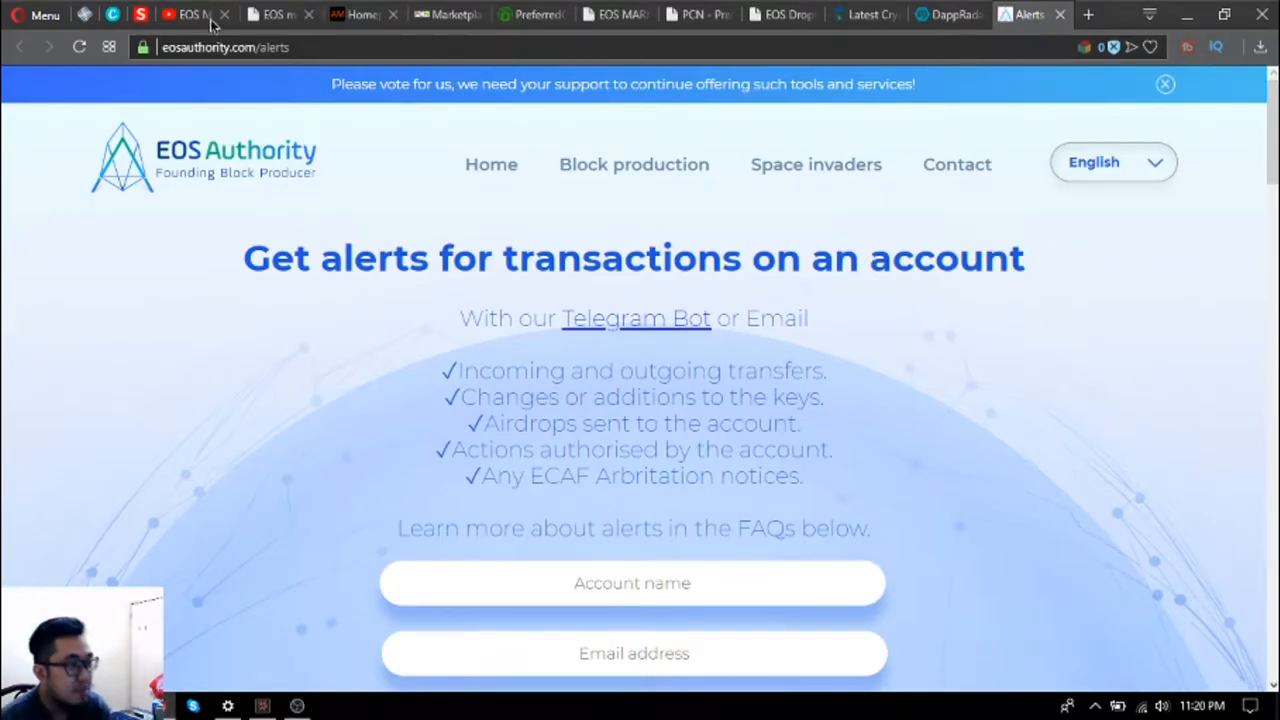
Bring up the EOS Market homepage and scroll to its grid of featured marketplaces.
click(284, 14)
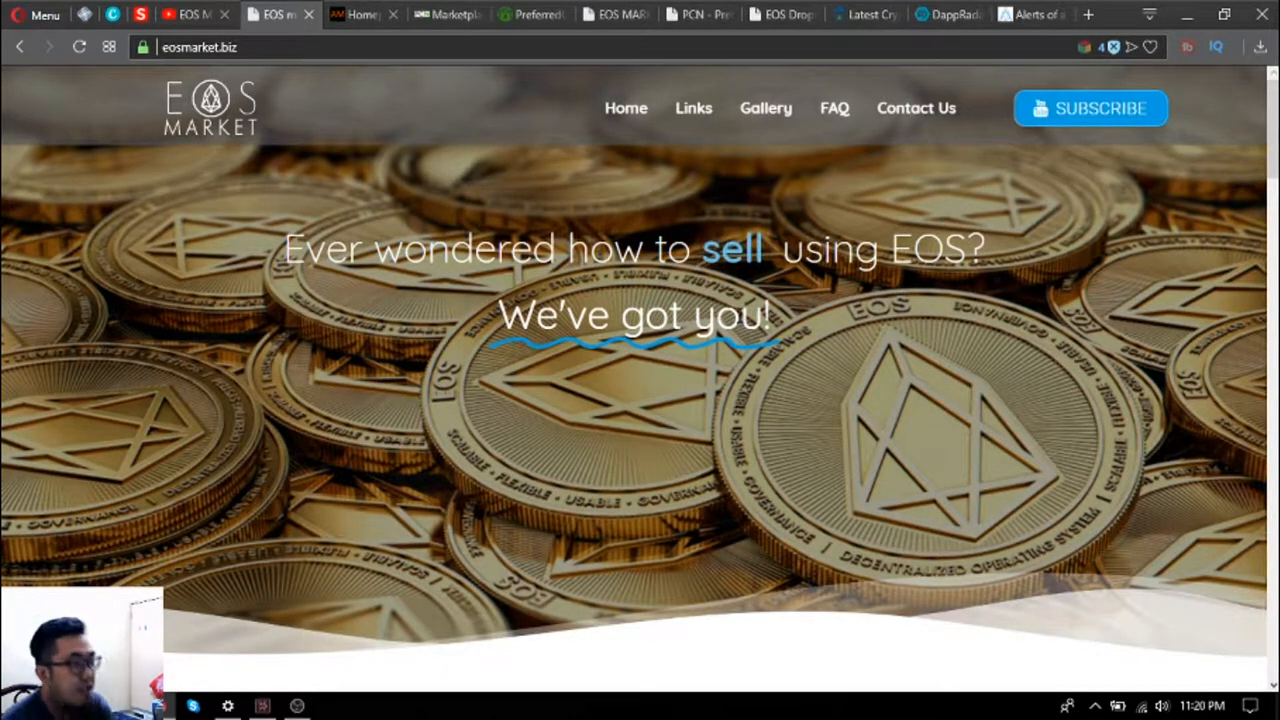
scroll(down, 3)
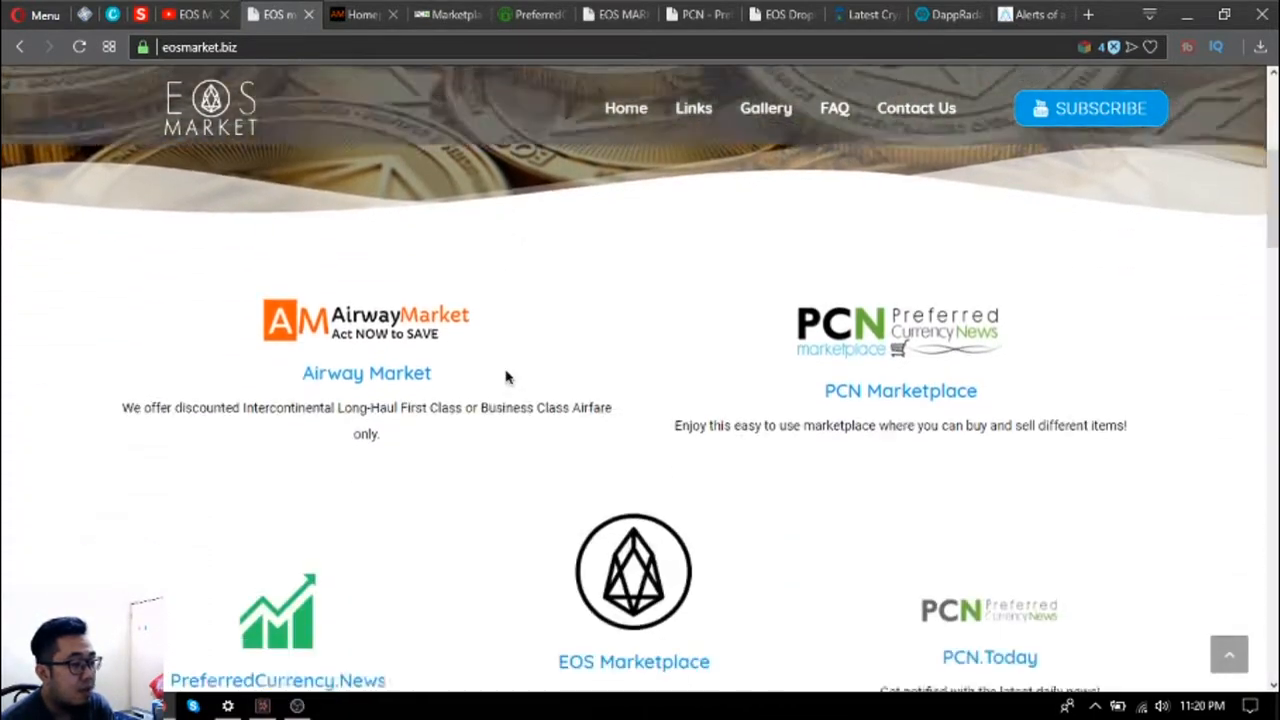
scroll(down, 3)
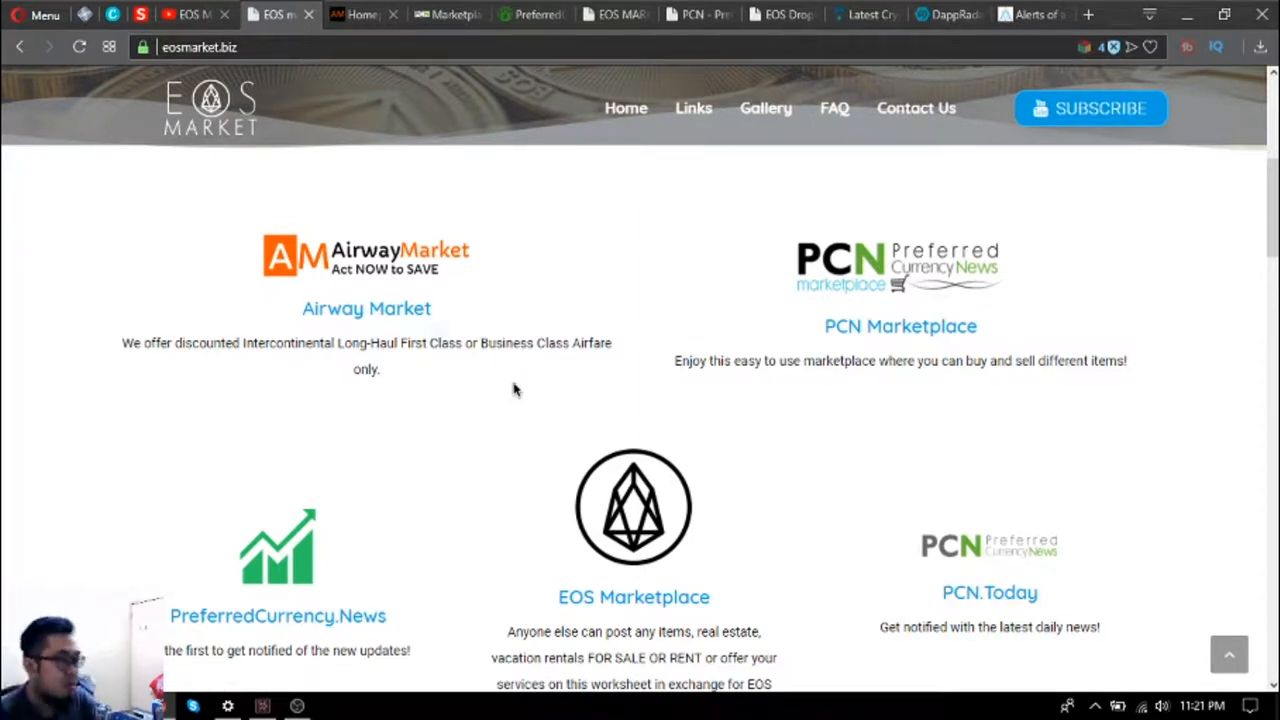
mouse_move(270, 330)
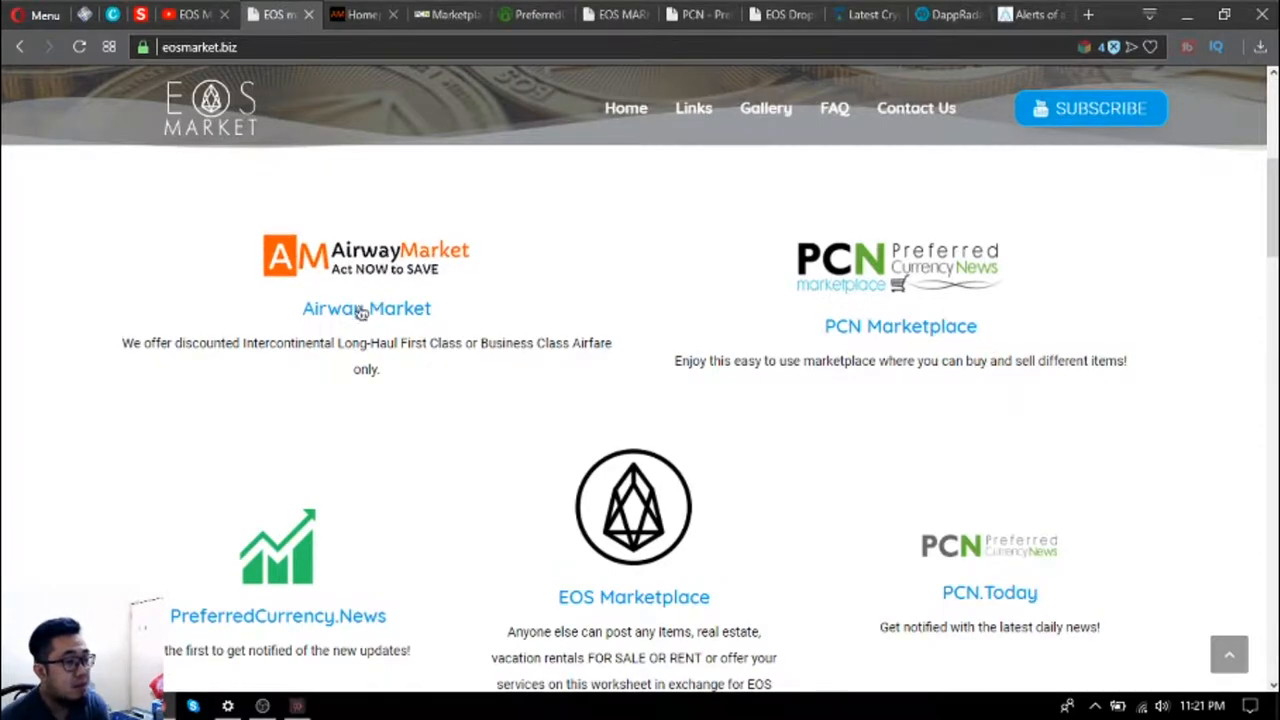
Open the Airway Market website from the EOS Market marketplace grid.
click(366, 308)
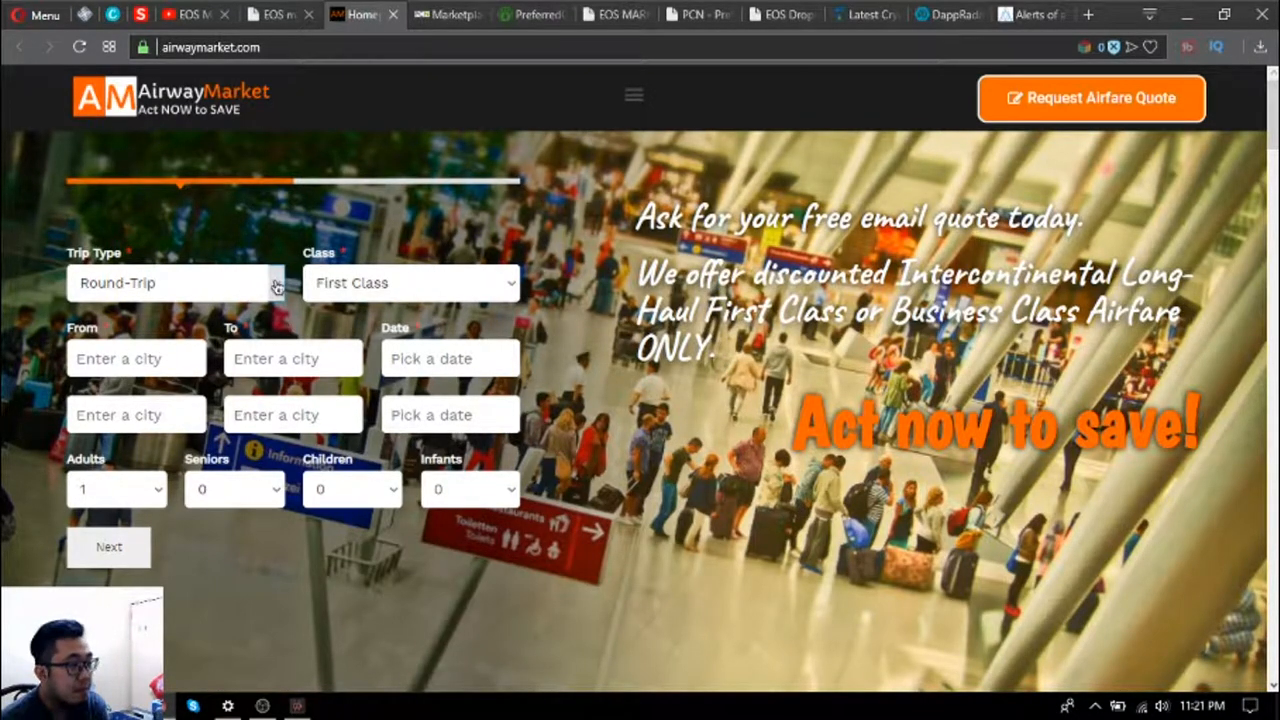
mouse_move(468, 300)
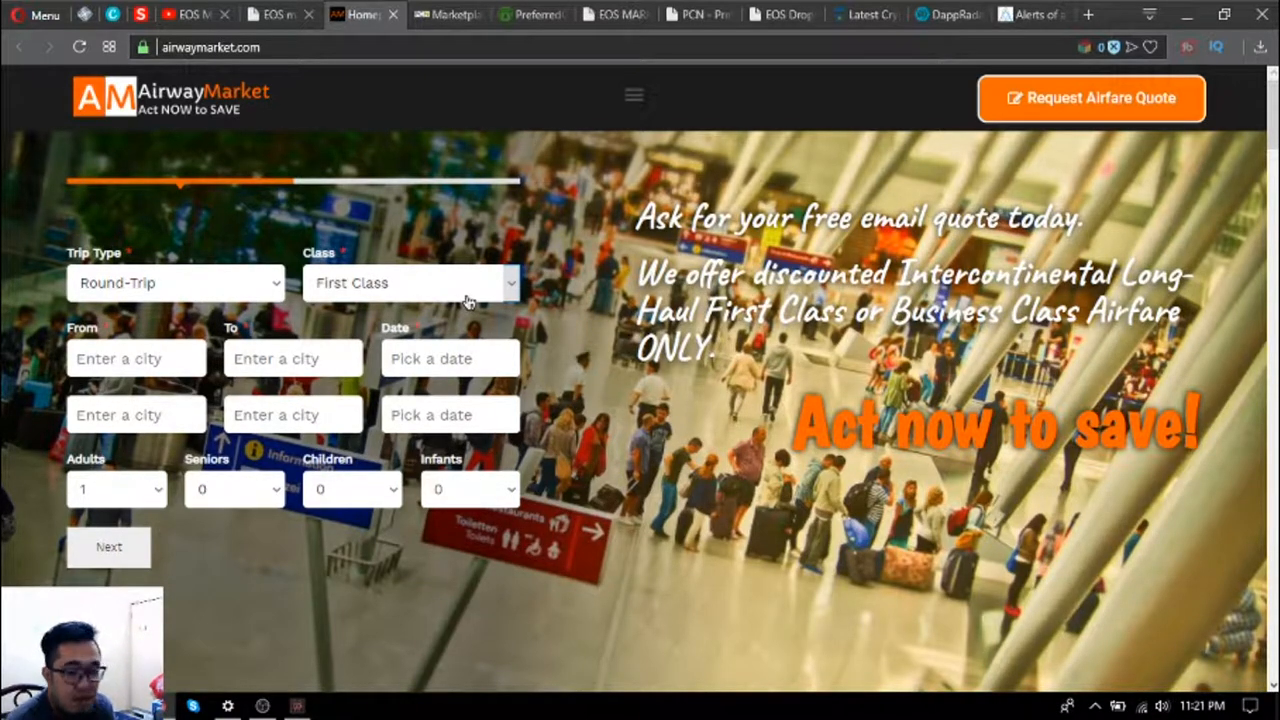
mouse_move(128, 288)
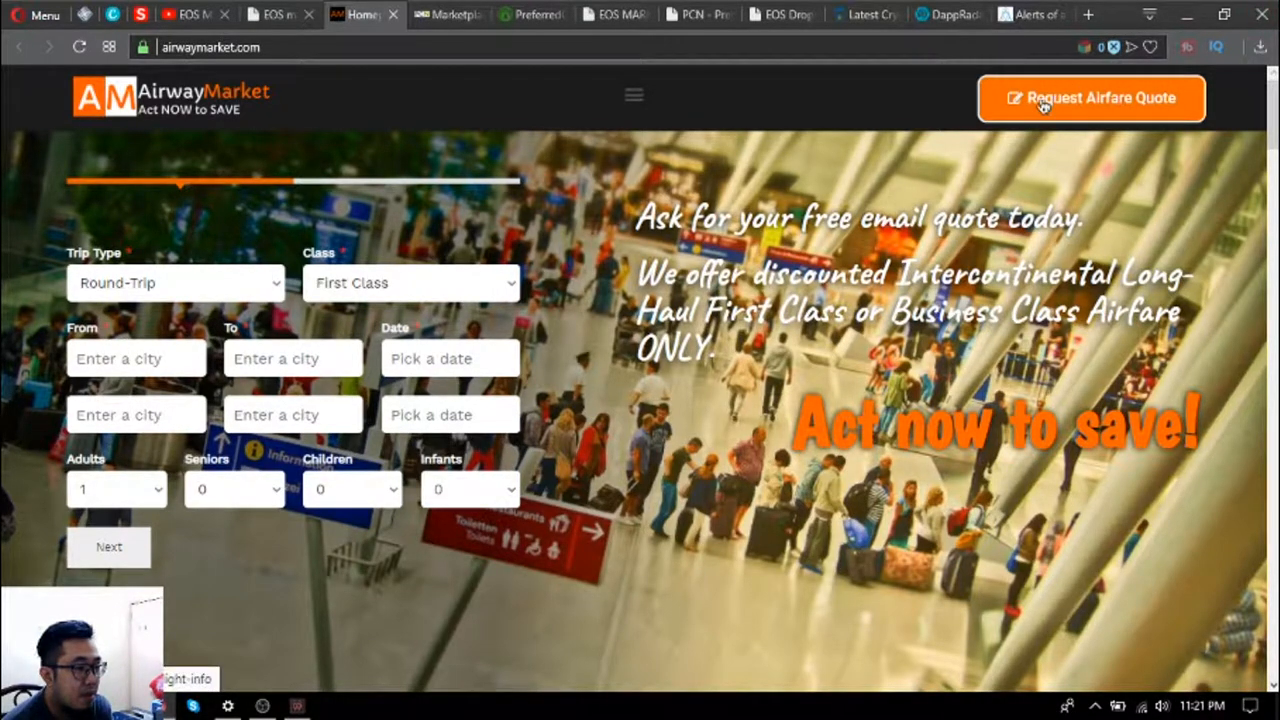
mouse_move(1110, 104)
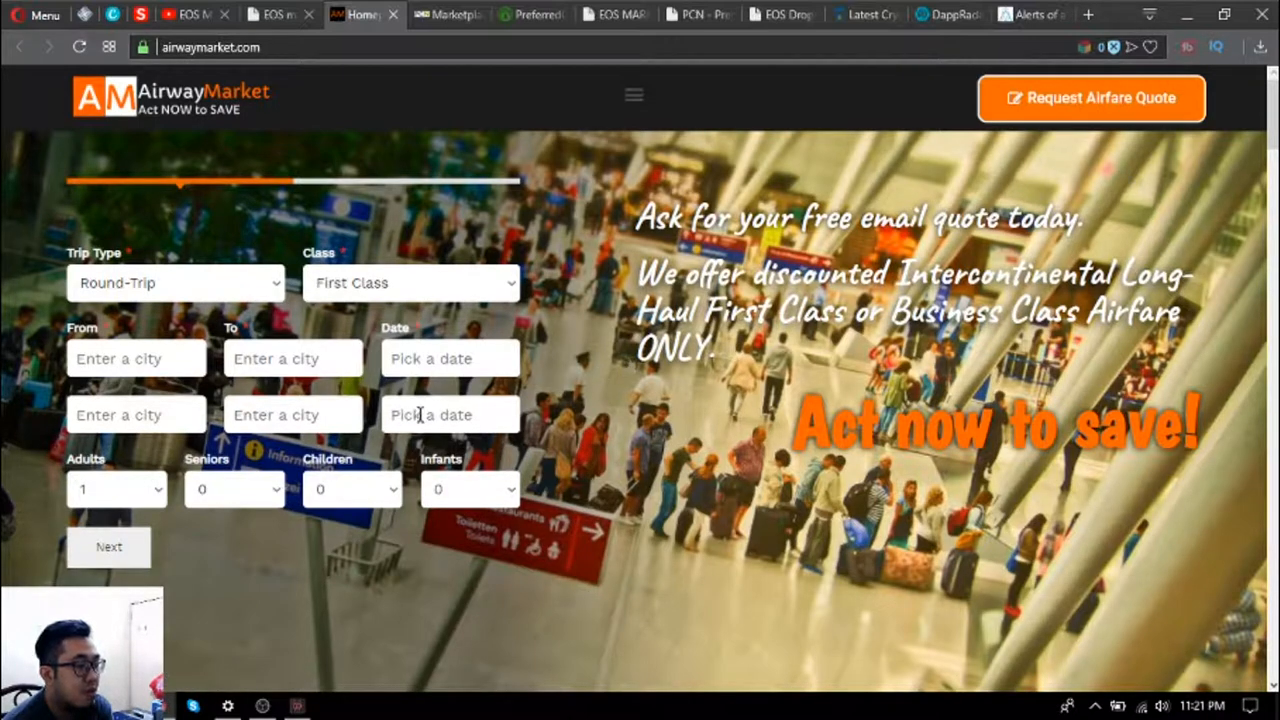
mouse_move(518, 468)
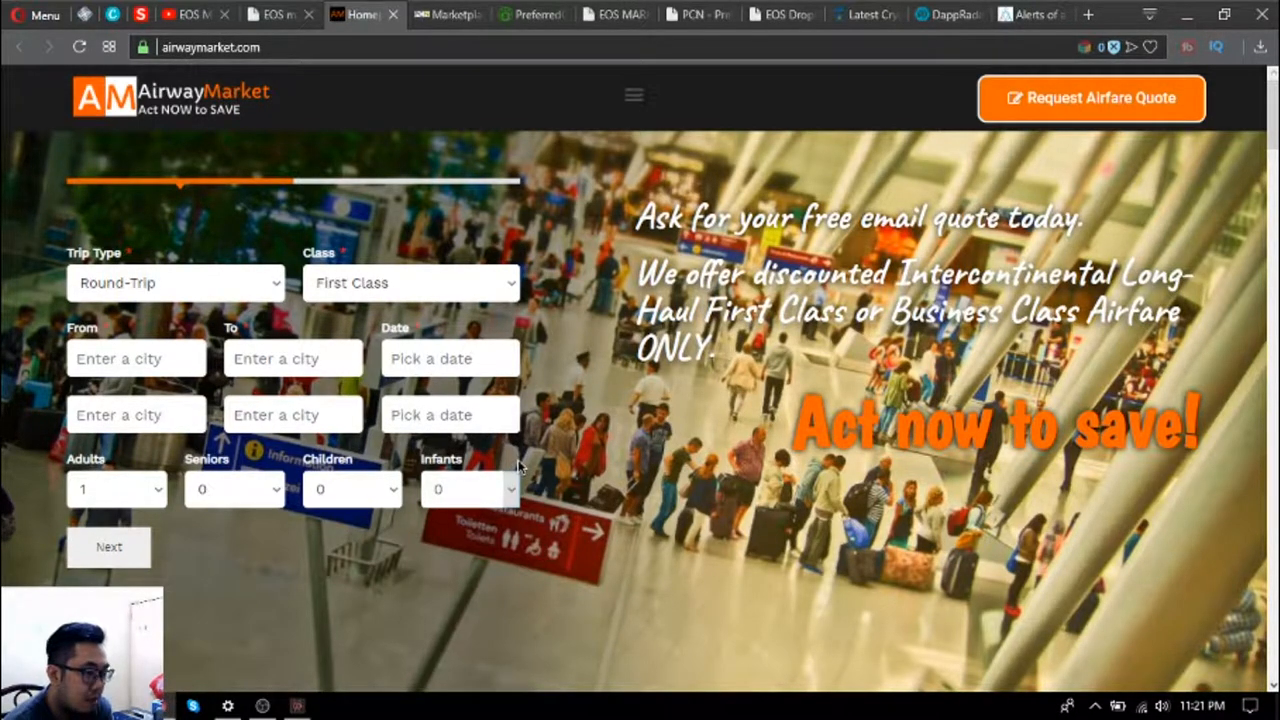
mouse_move(776, 344)
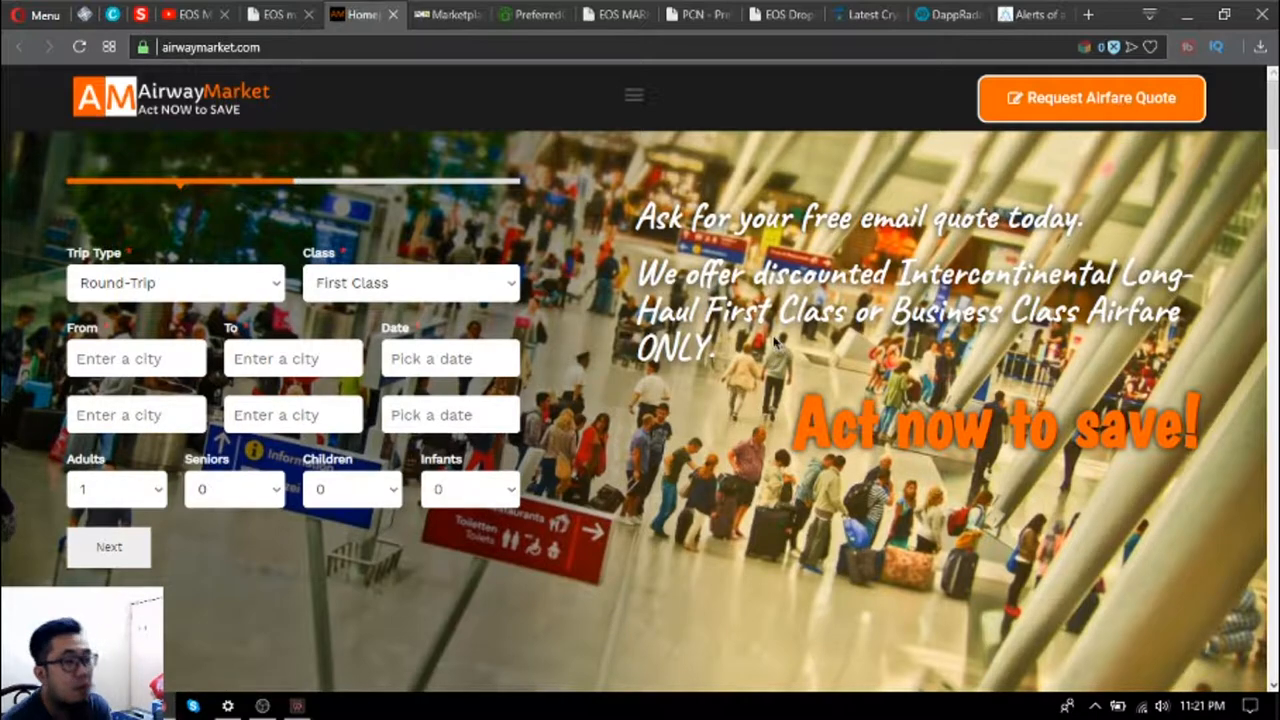
scroll(down, 3)
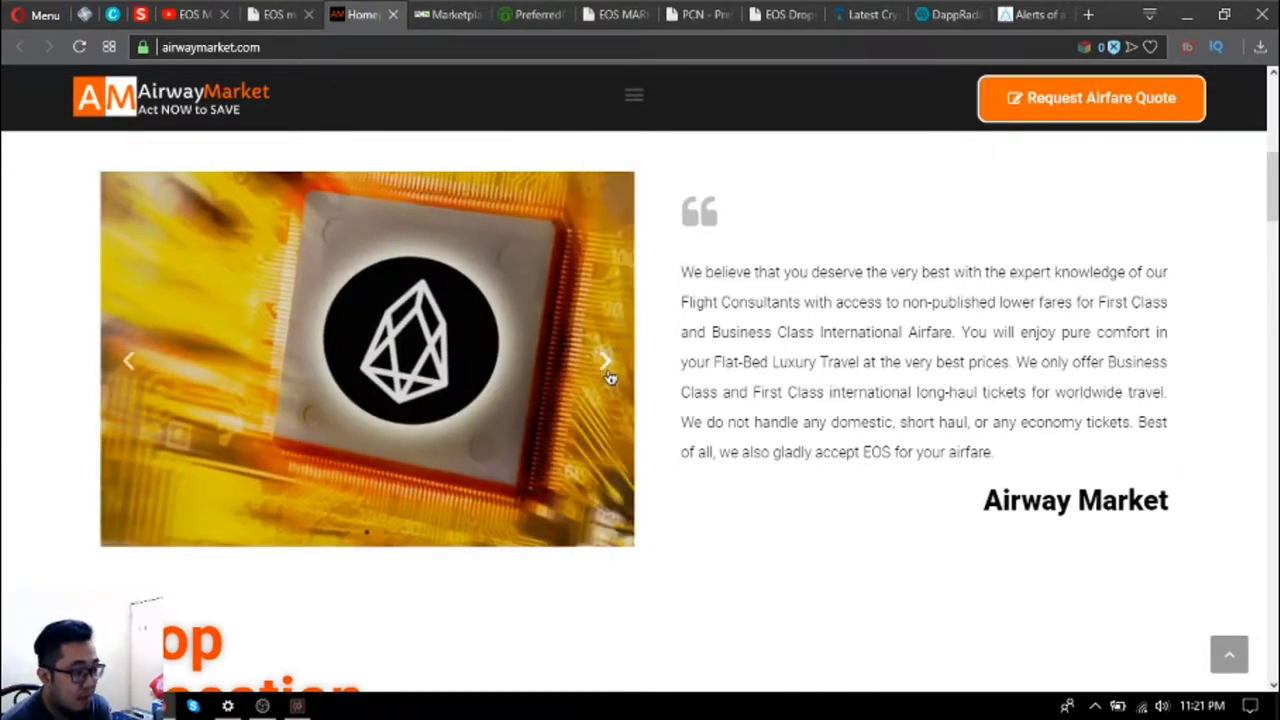
scroll(down, 3)
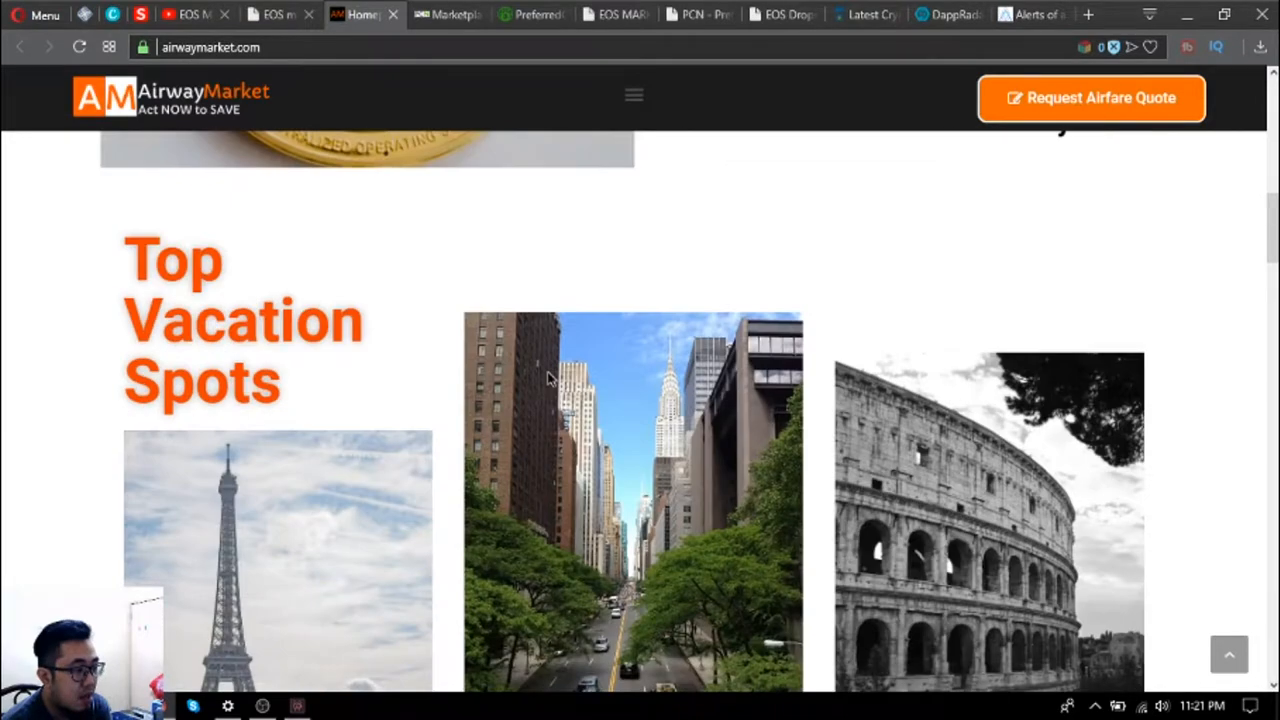
scroll(down, 3)
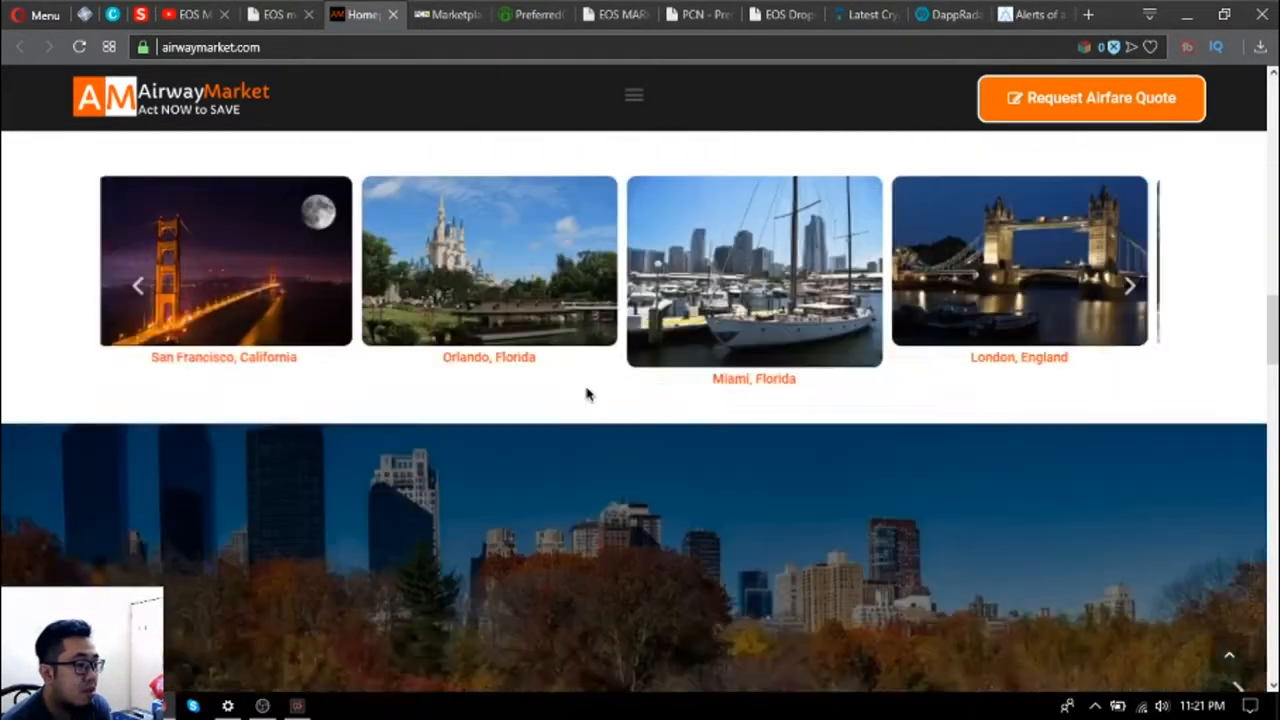
scroll(down, 3)
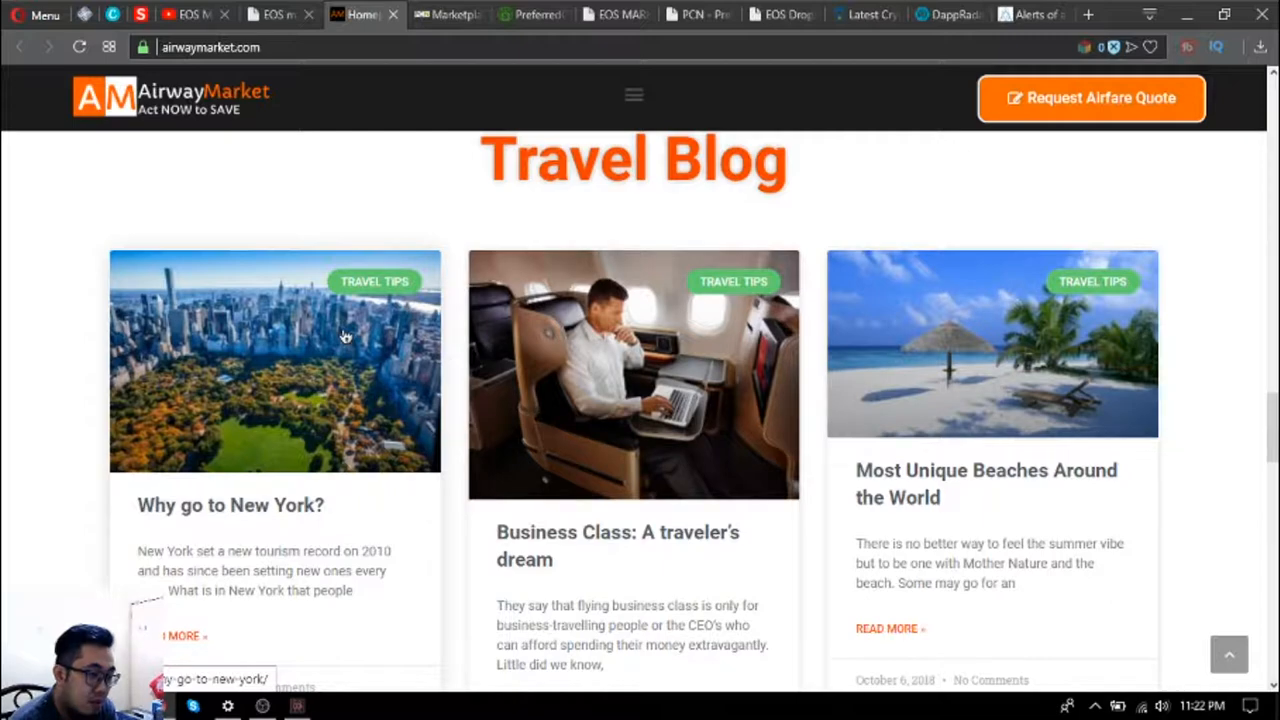
scroll(down, 3)
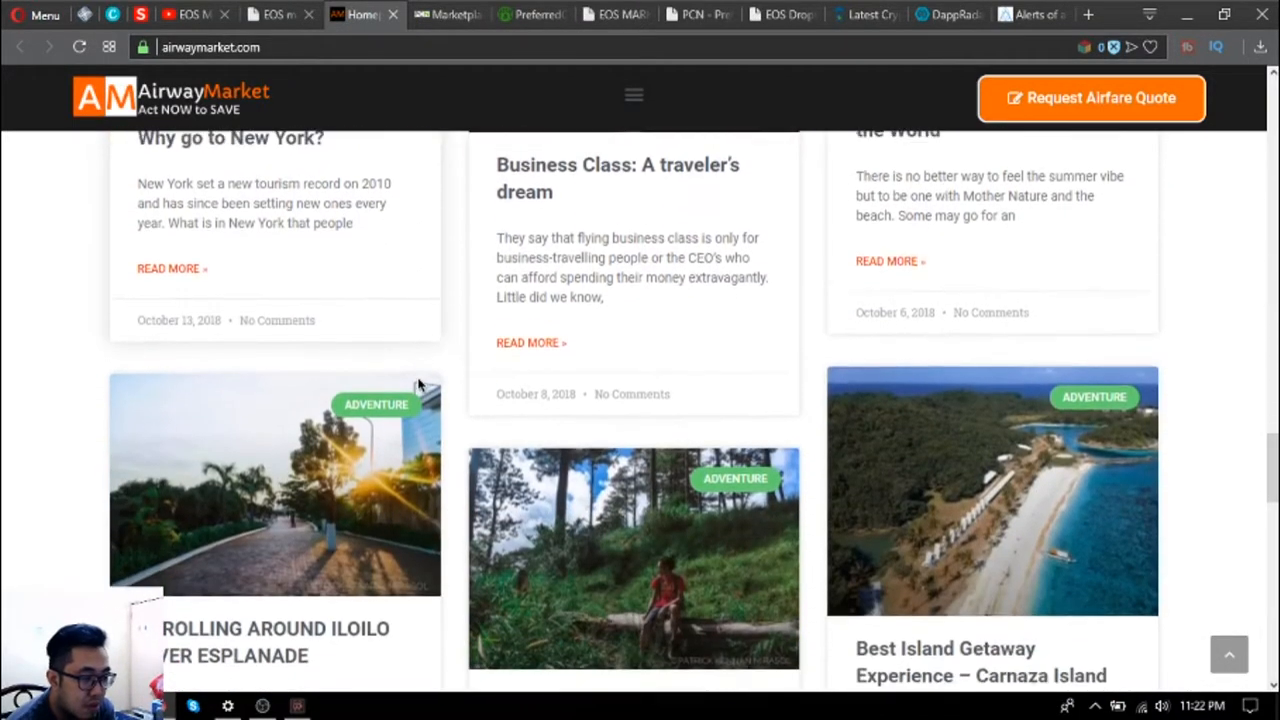
scroll(down, 3)
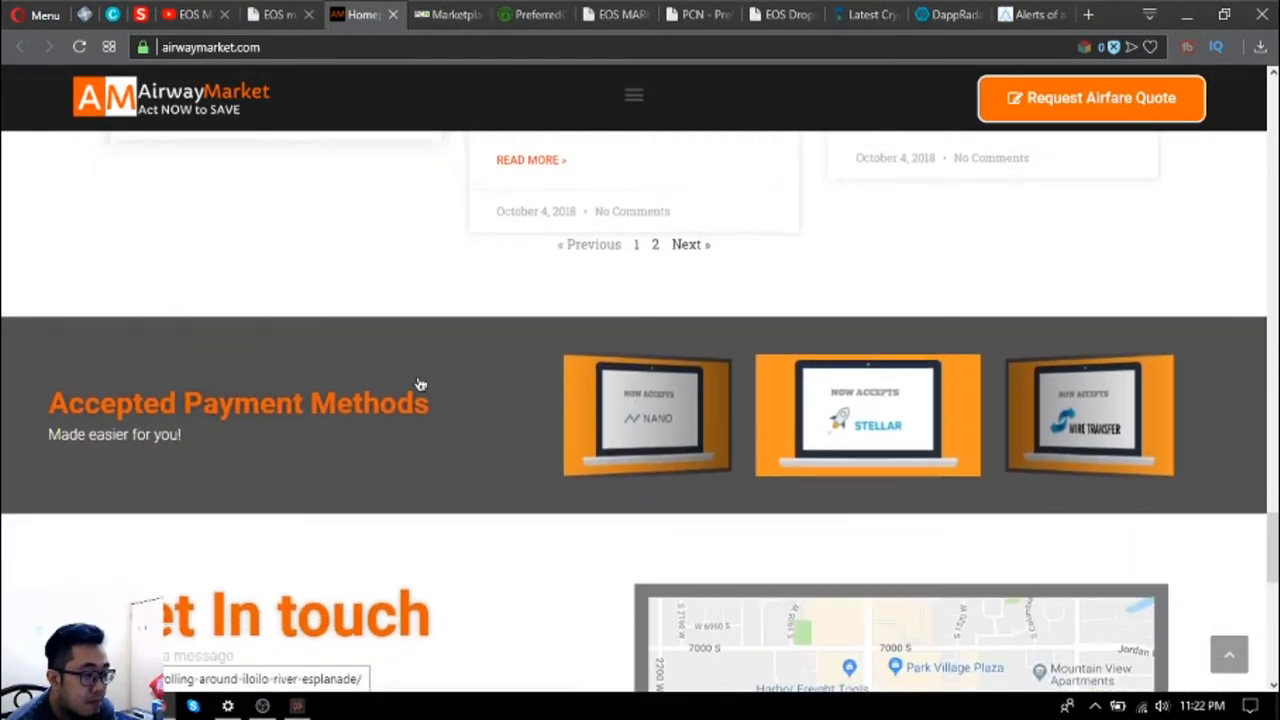
scroll(down, 3)
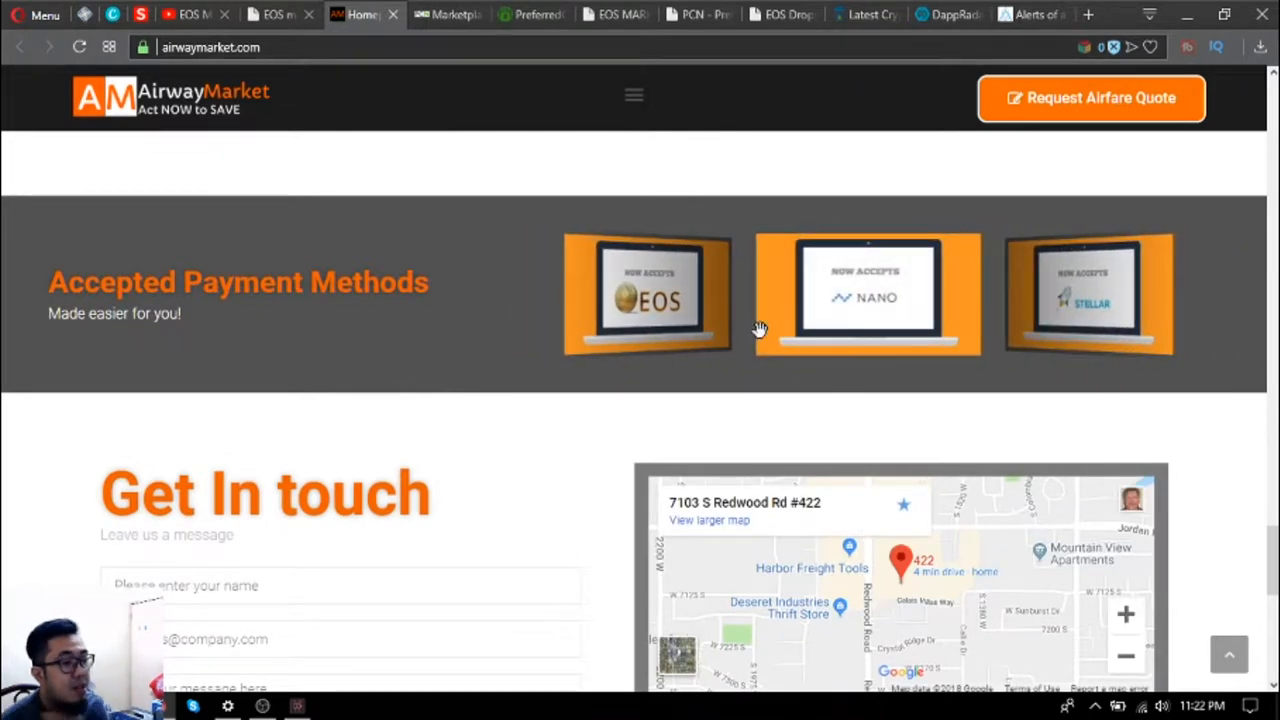
mouse_move(798, 344)
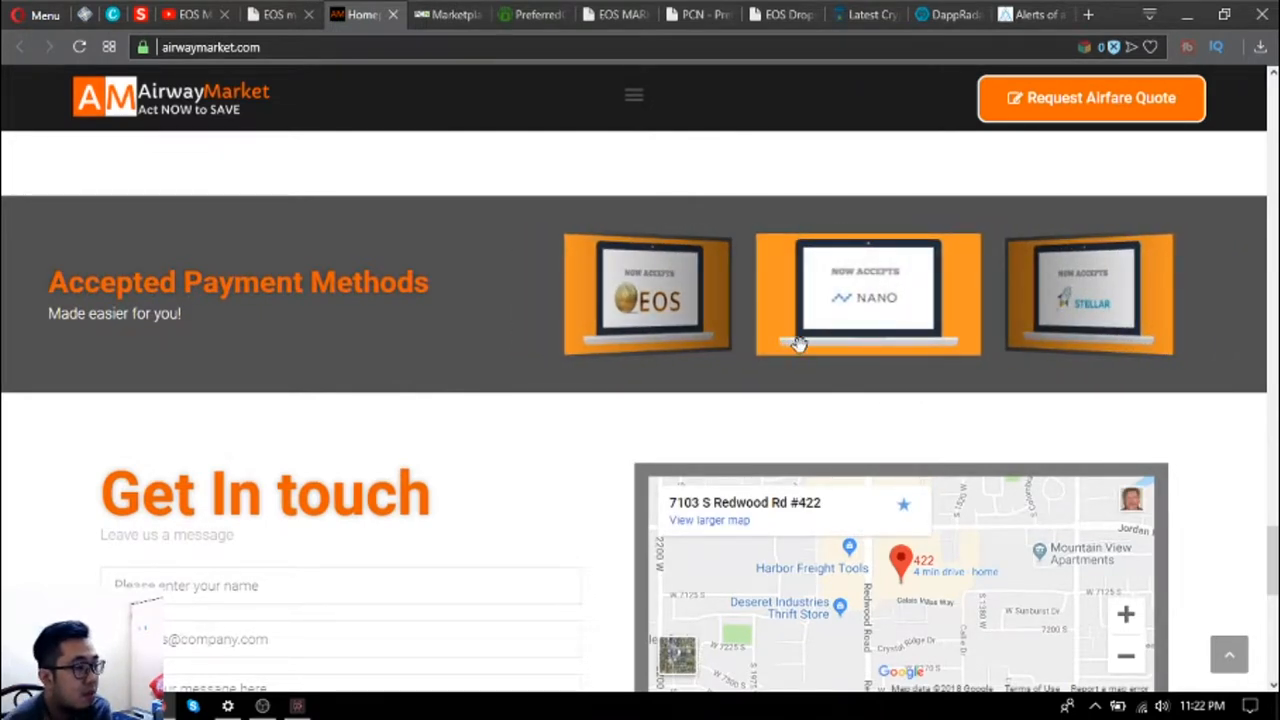
mouse_move(430, 470)
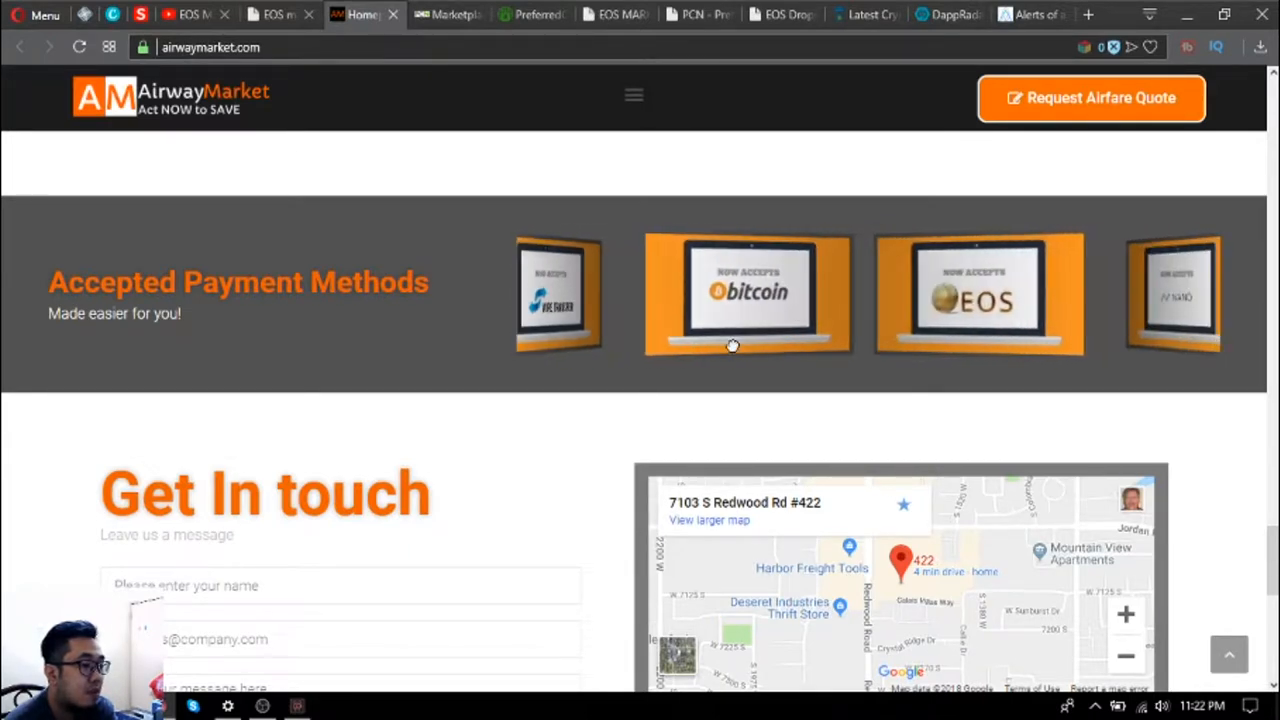
scroll(down, 3)
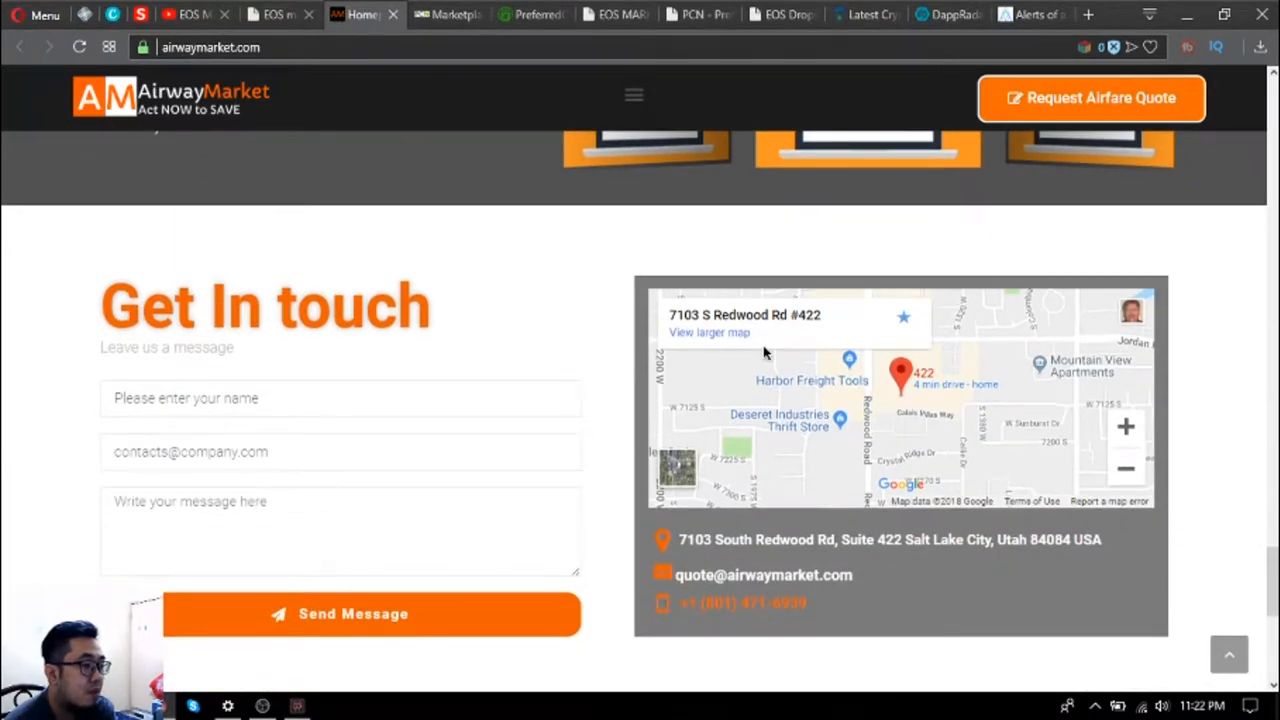
scroll(up, 3)
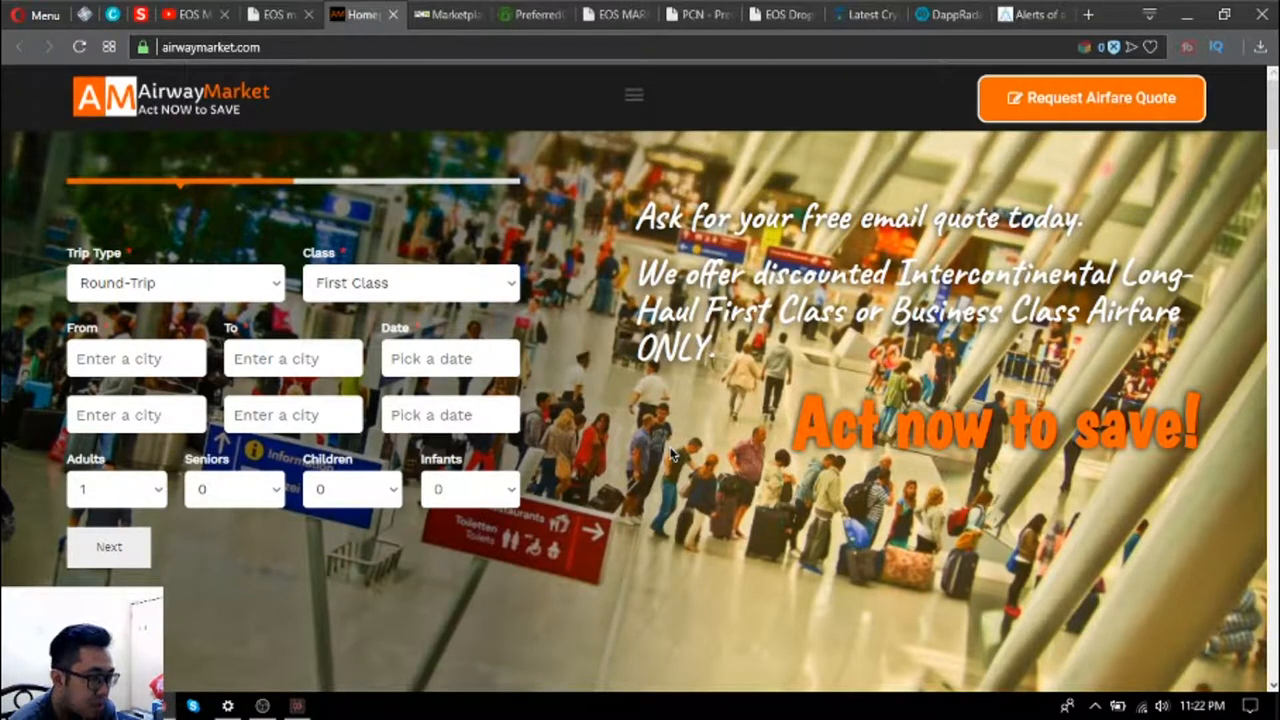
mouse_move(336, 312)
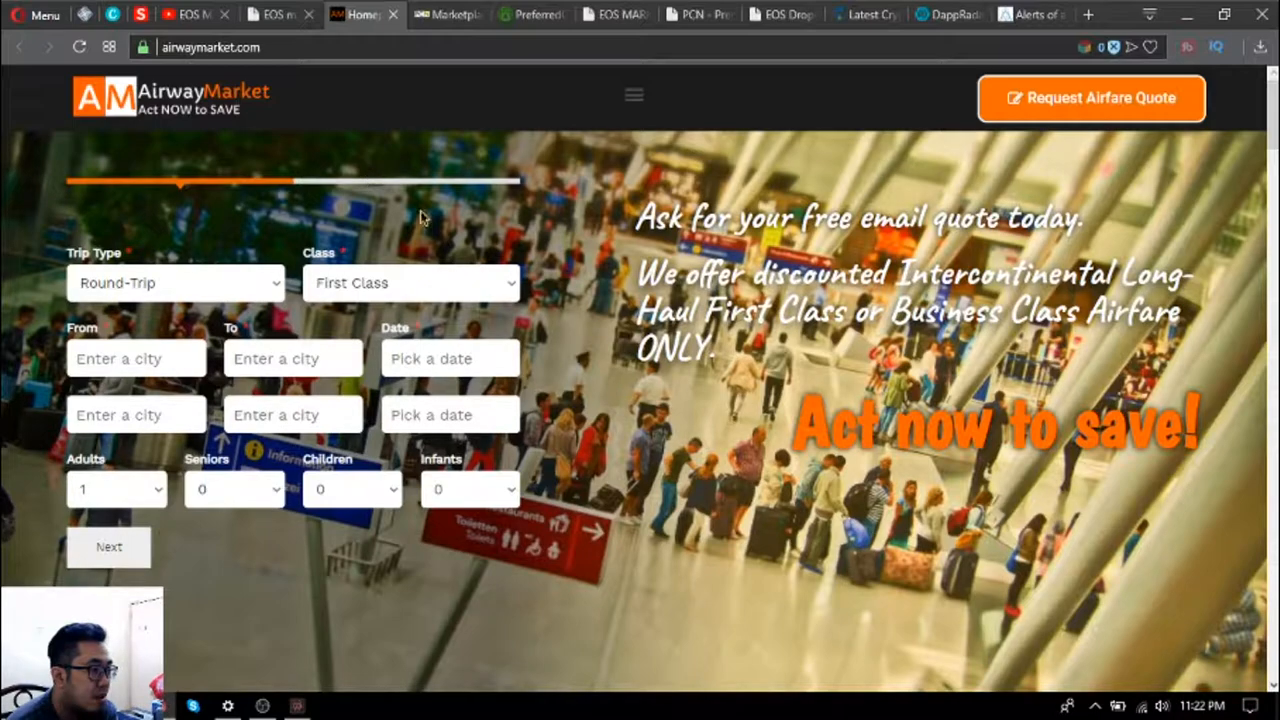
scroll(down, 3)
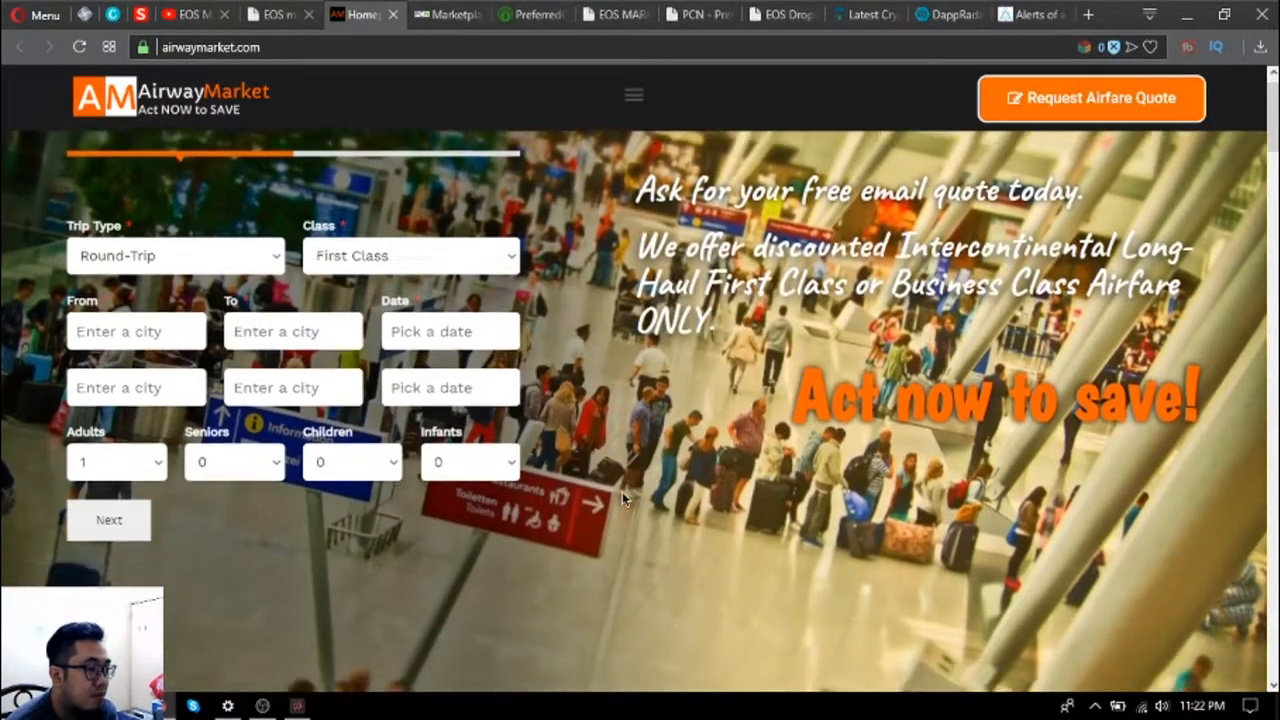
scroll(down, 3)
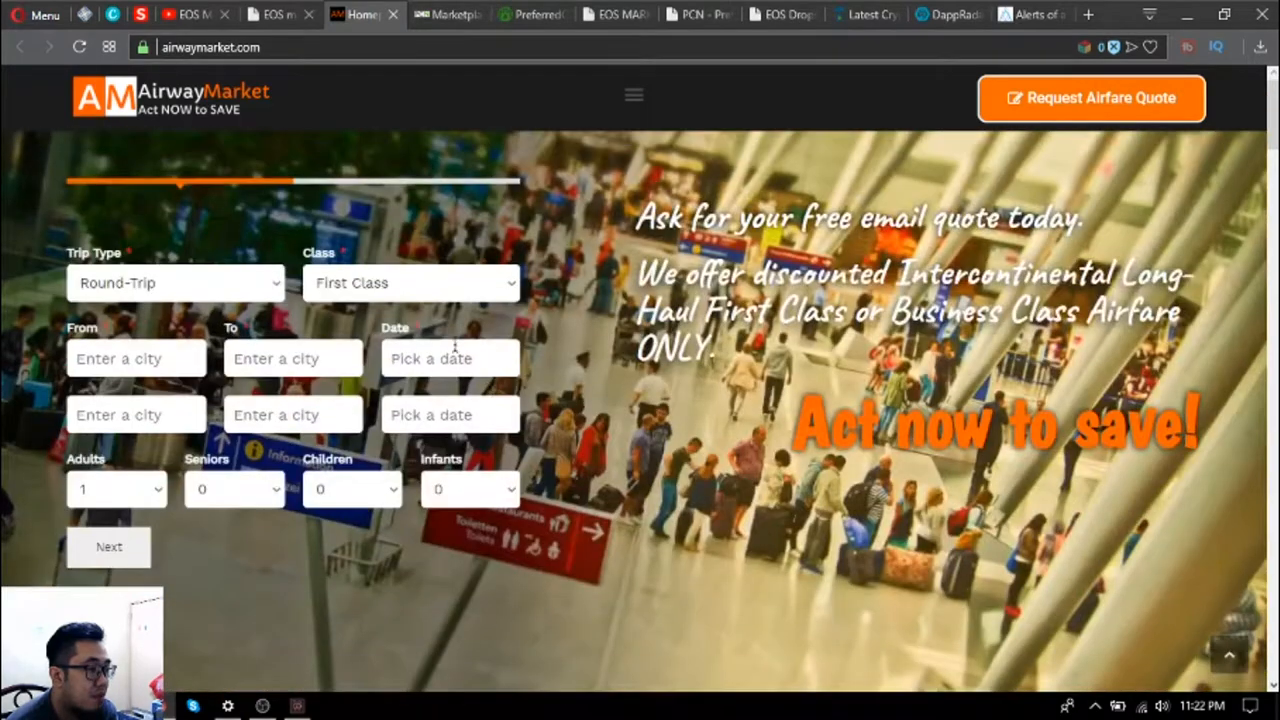
click(436, 12)
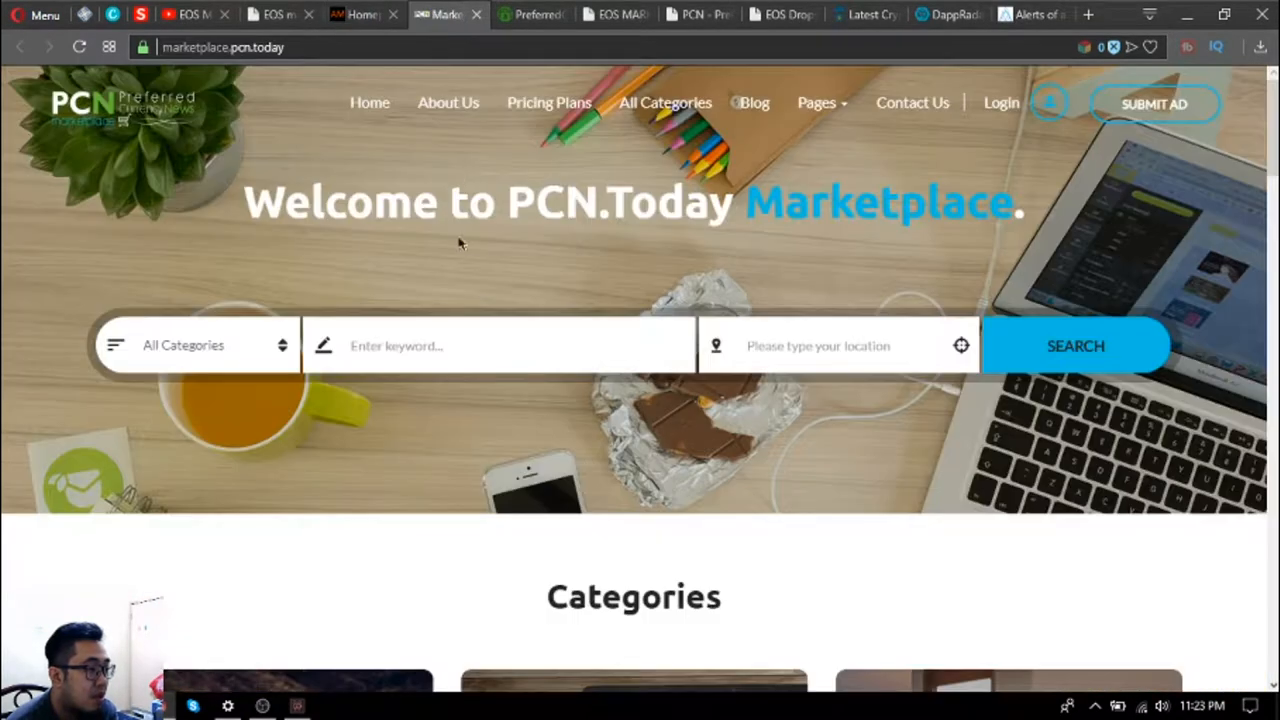
mouse_move(532, 280)
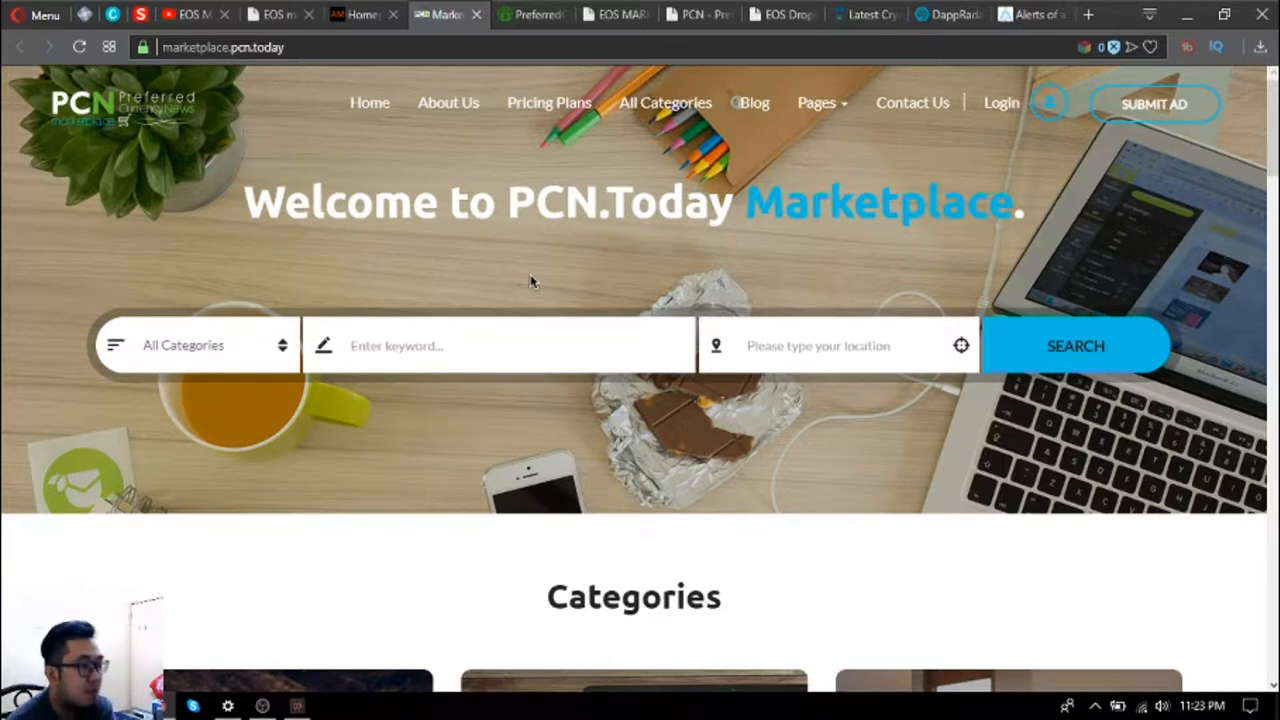
scroll(down, 3)
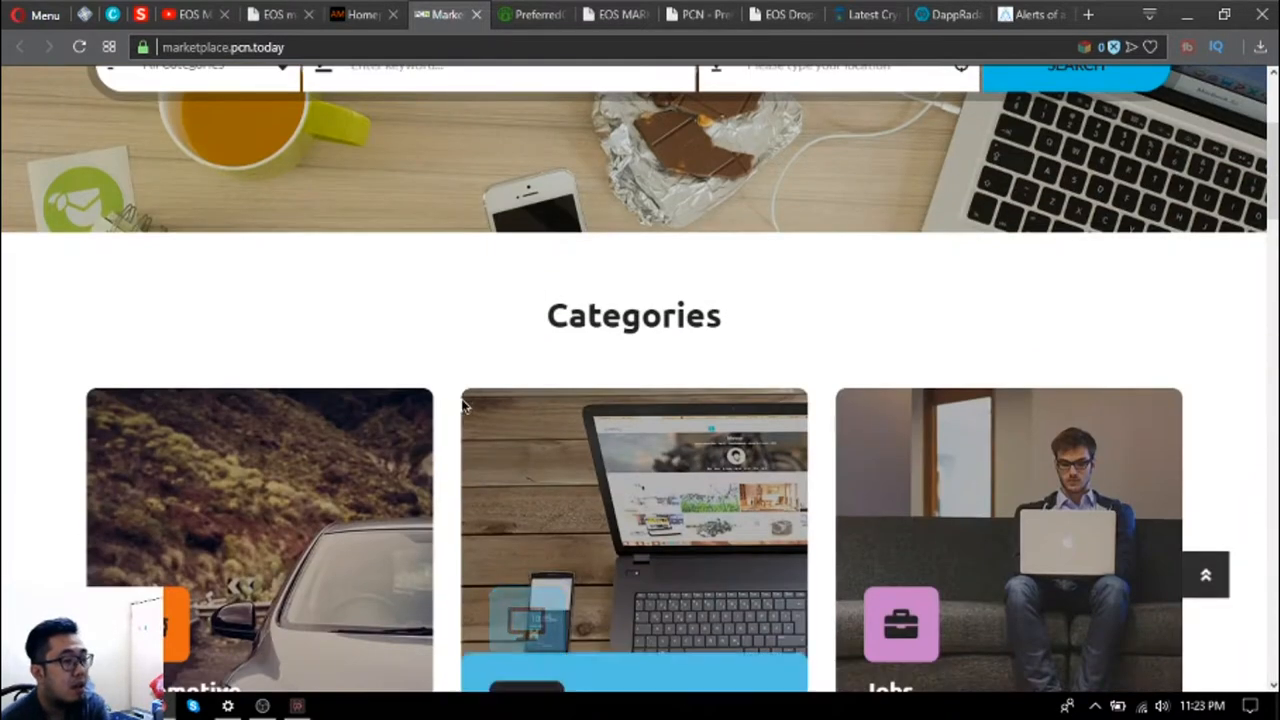
scroll(down, 3)
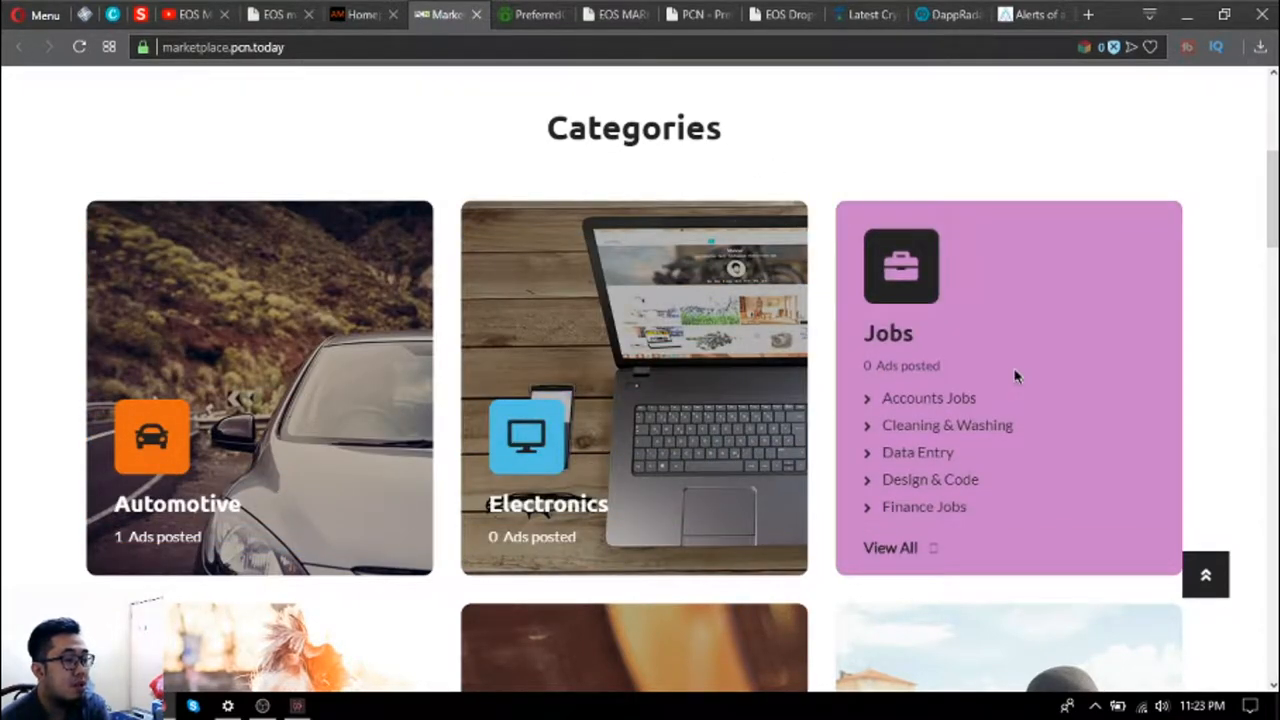
scroll(down, 3)
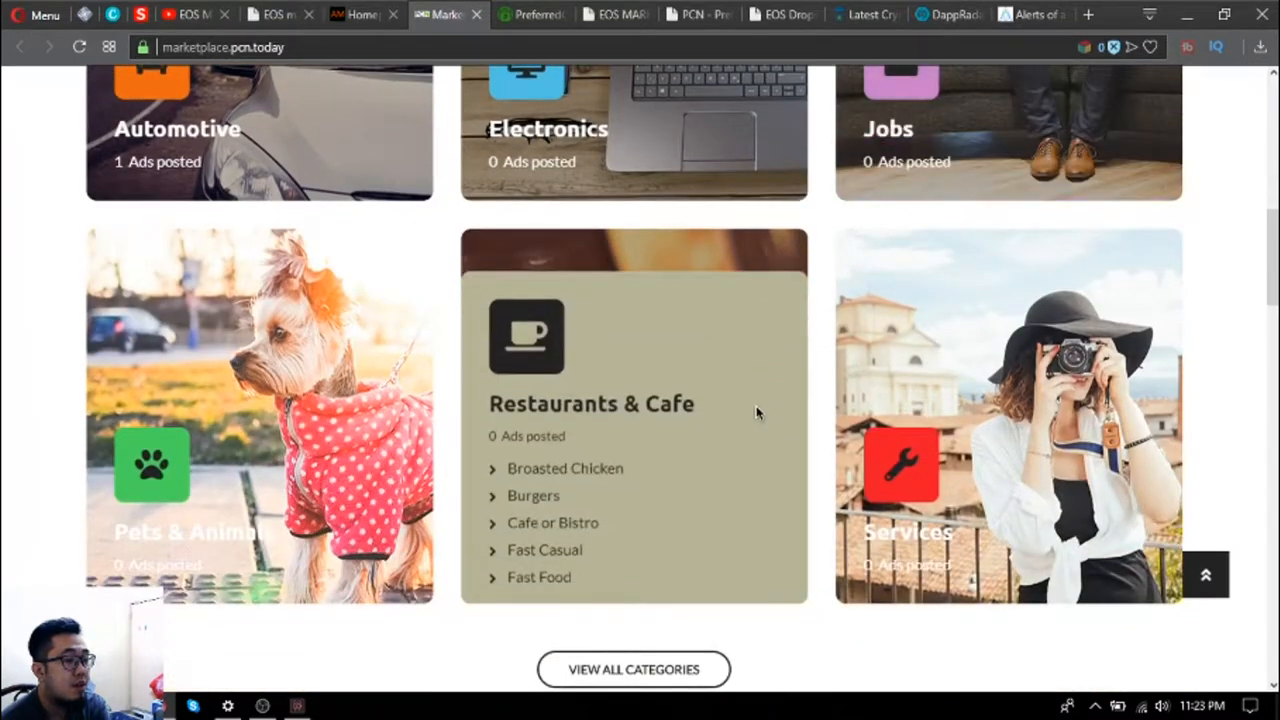
scroll(down, 3)
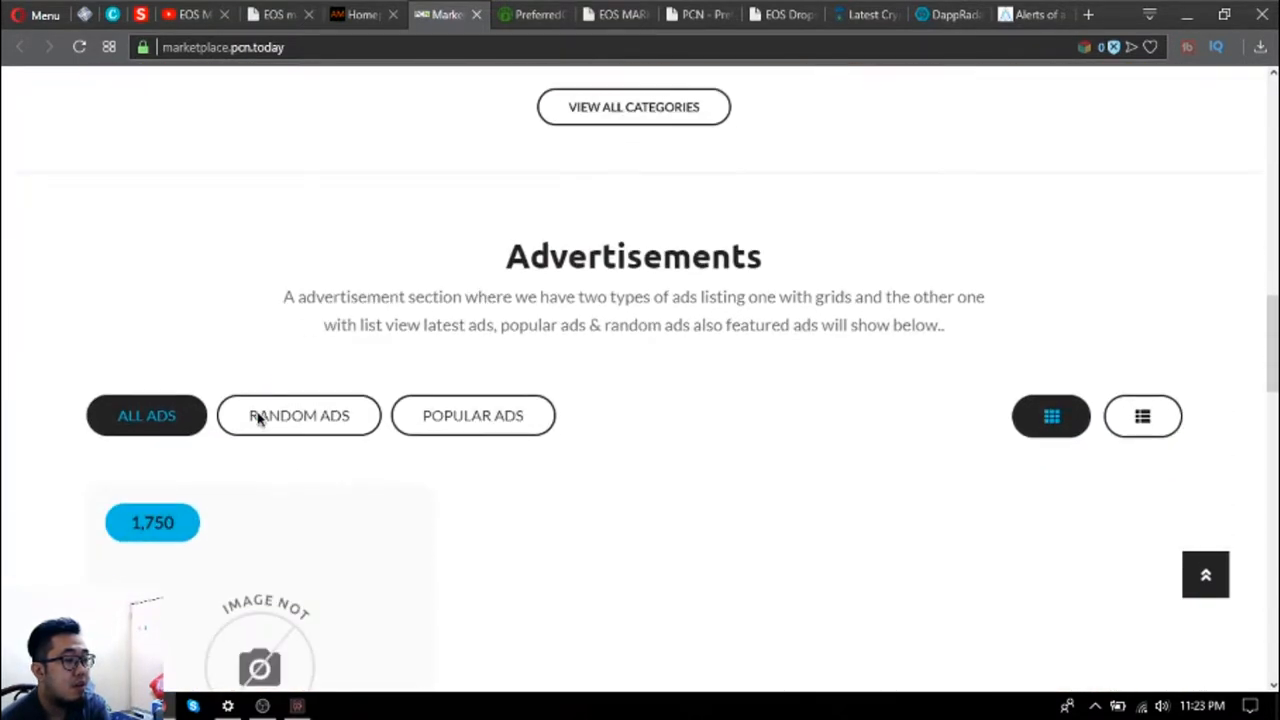
click(298, 414)
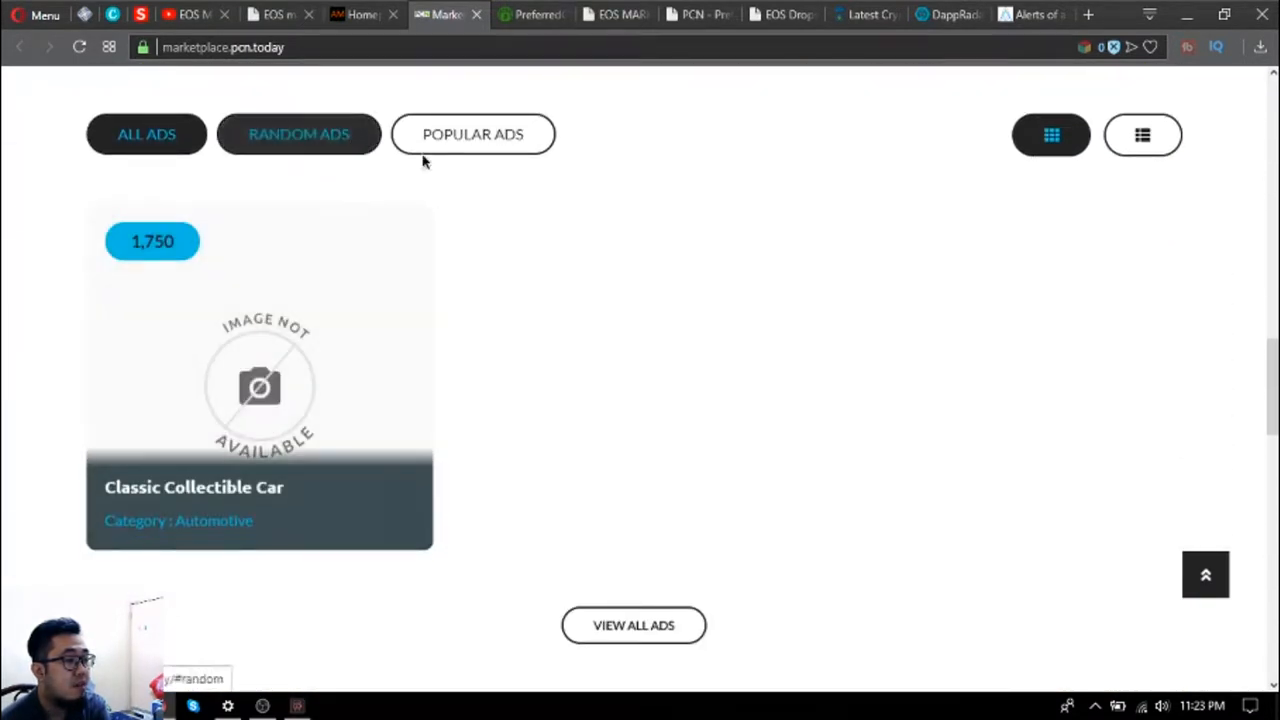
scroll(up, 3)
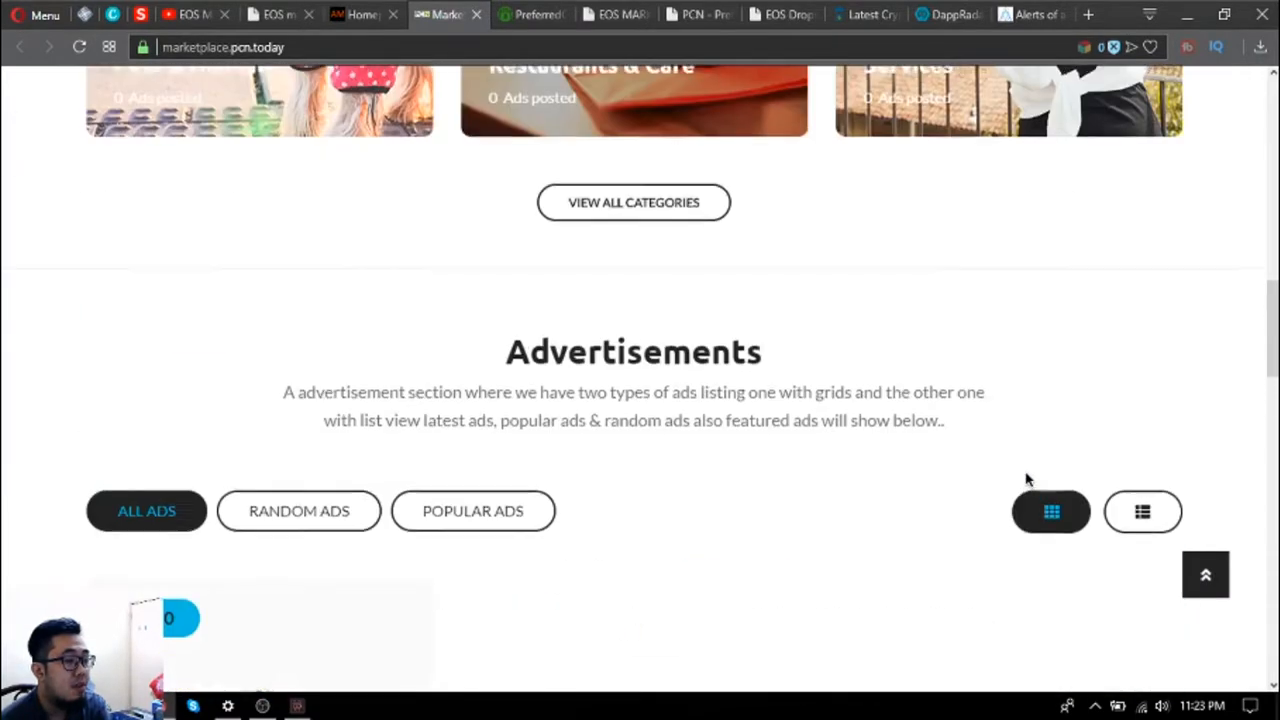
scroll(up, 3)
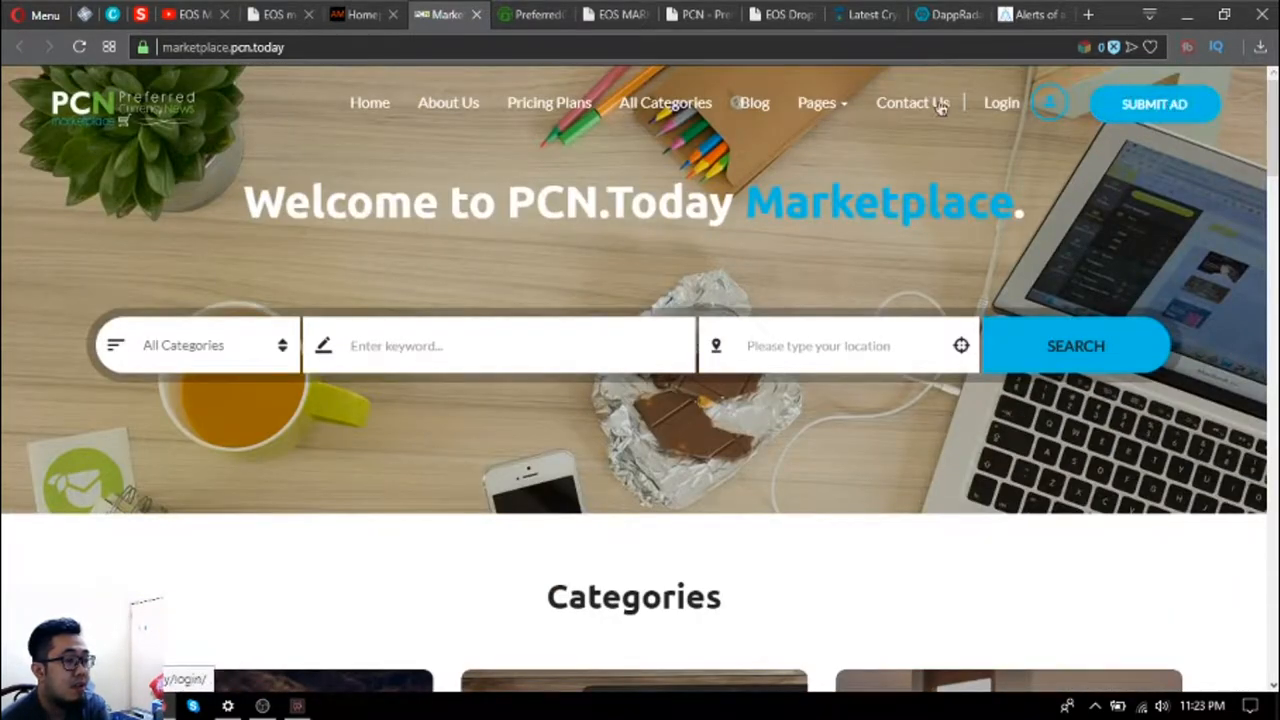
Switch to PreferredCurrency.News and browse its Subscribe Now, What we do and Contact Us sections.
click(532, 12)
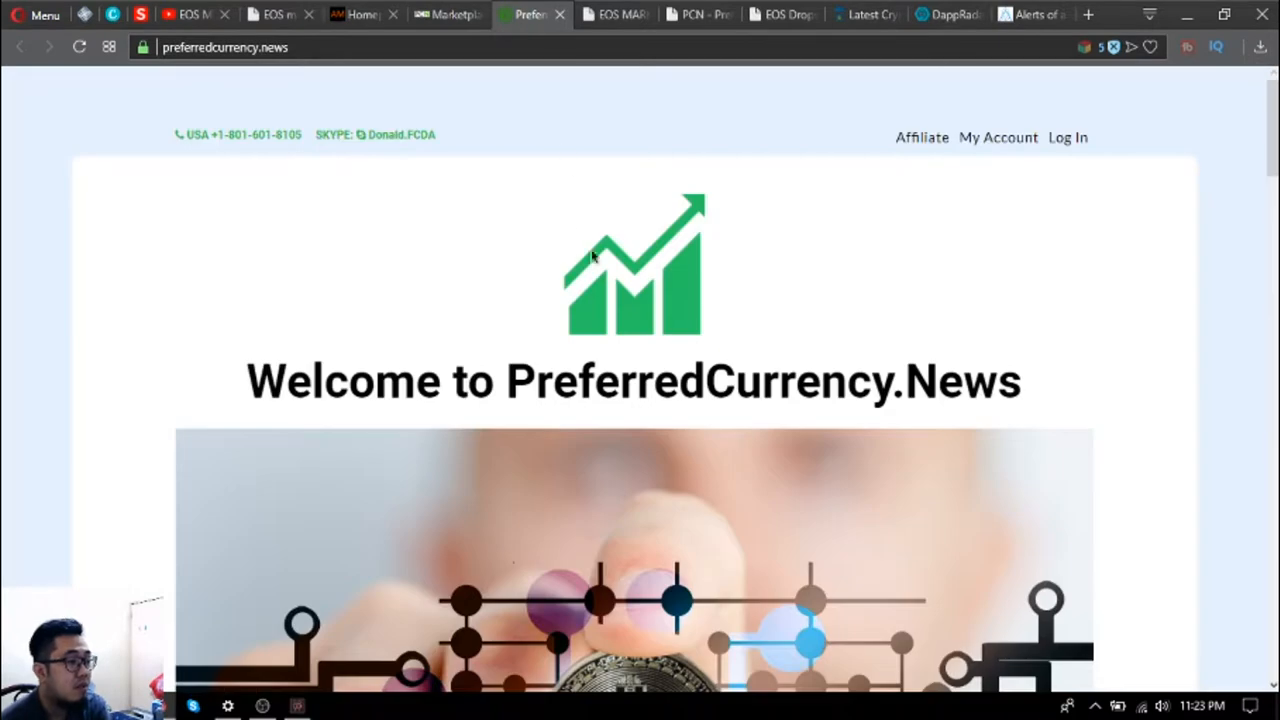
mouse_move(496, 82)
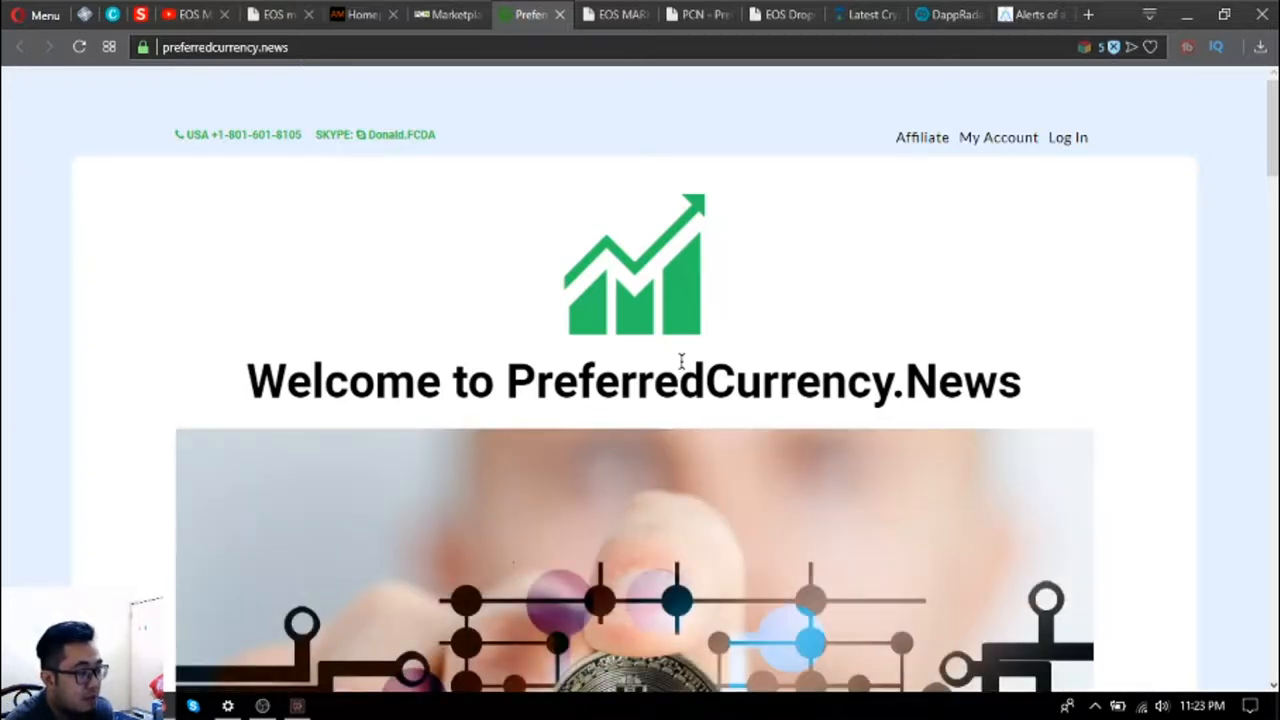
scroll(down, 3)
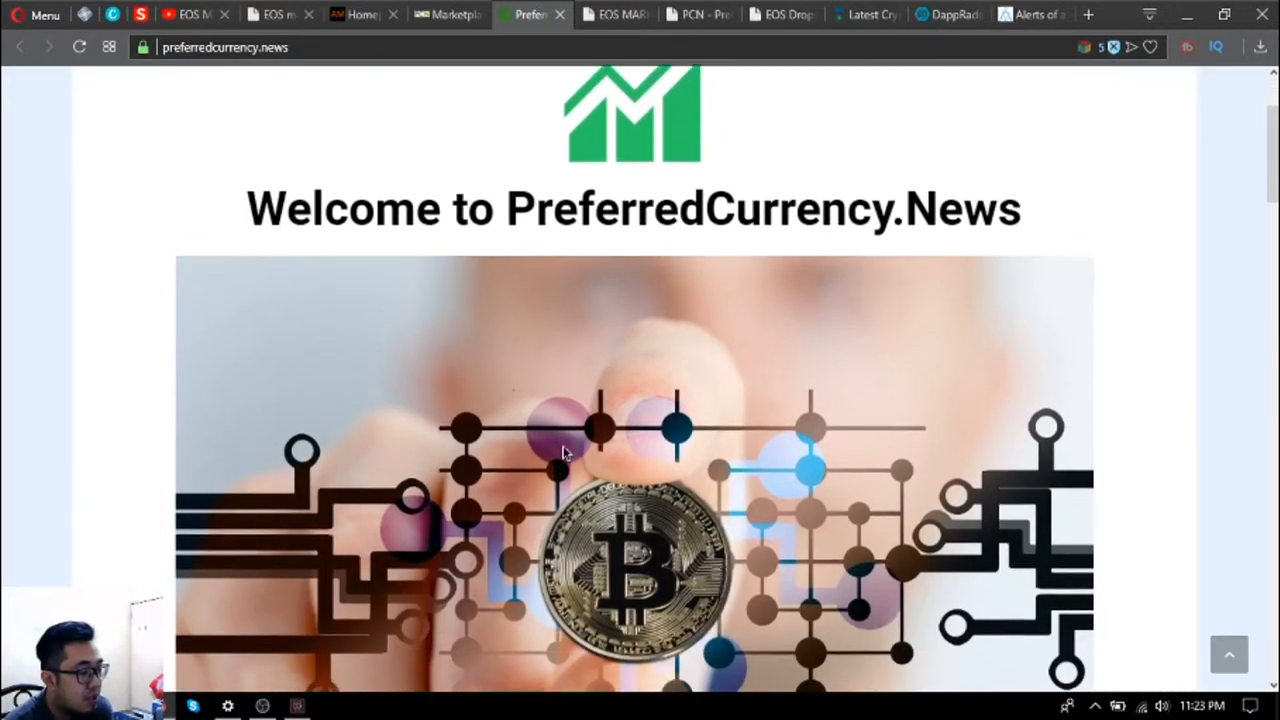
scroll(down, 3)
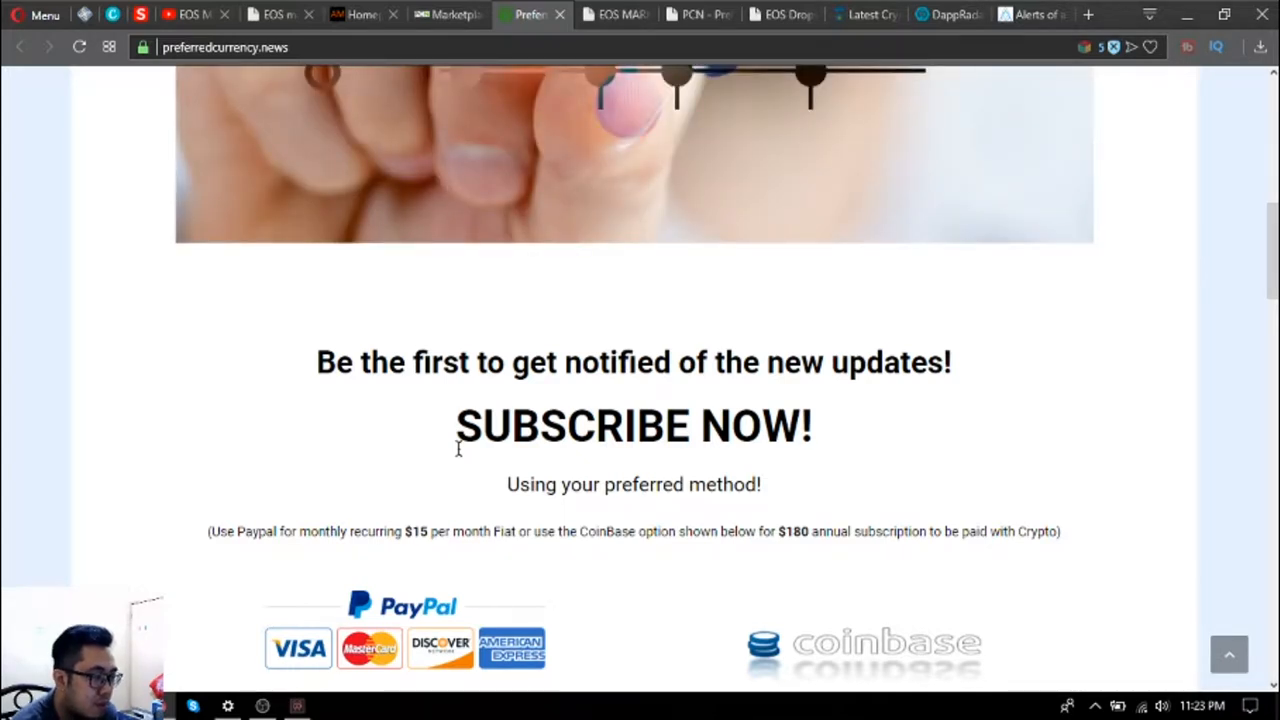
mouse_move(790, 392)
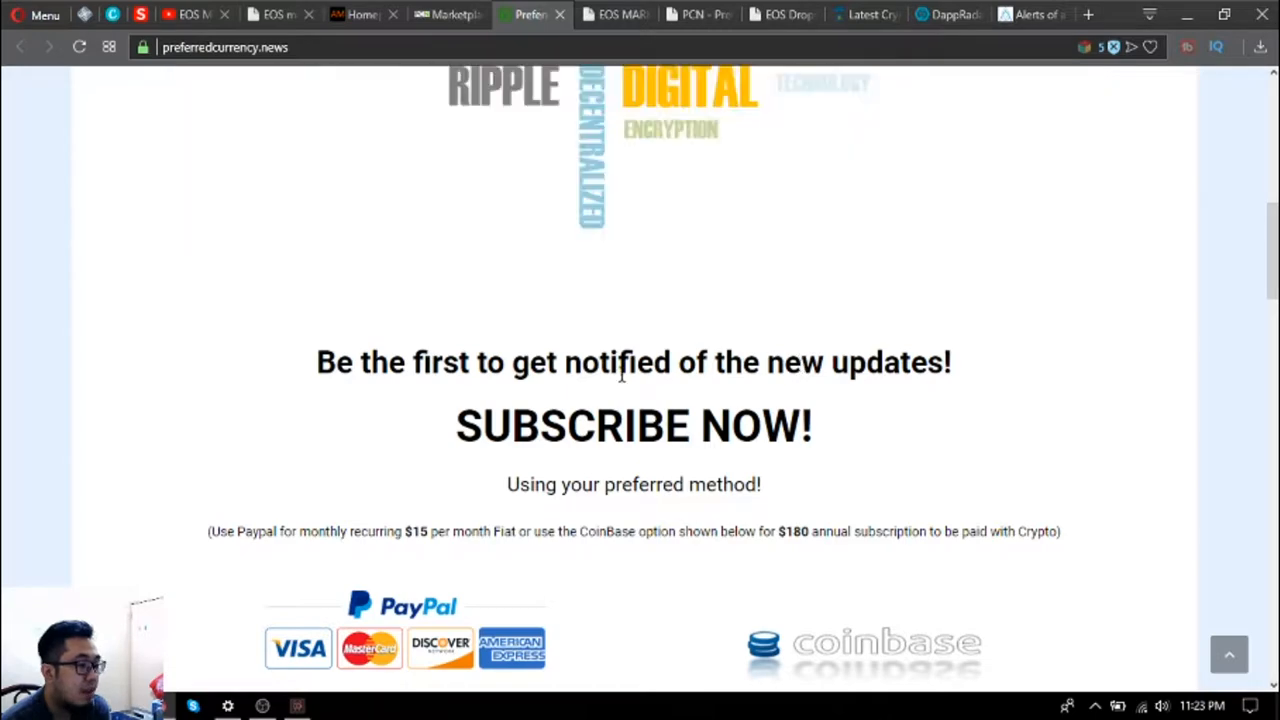
scroll(down, 3)
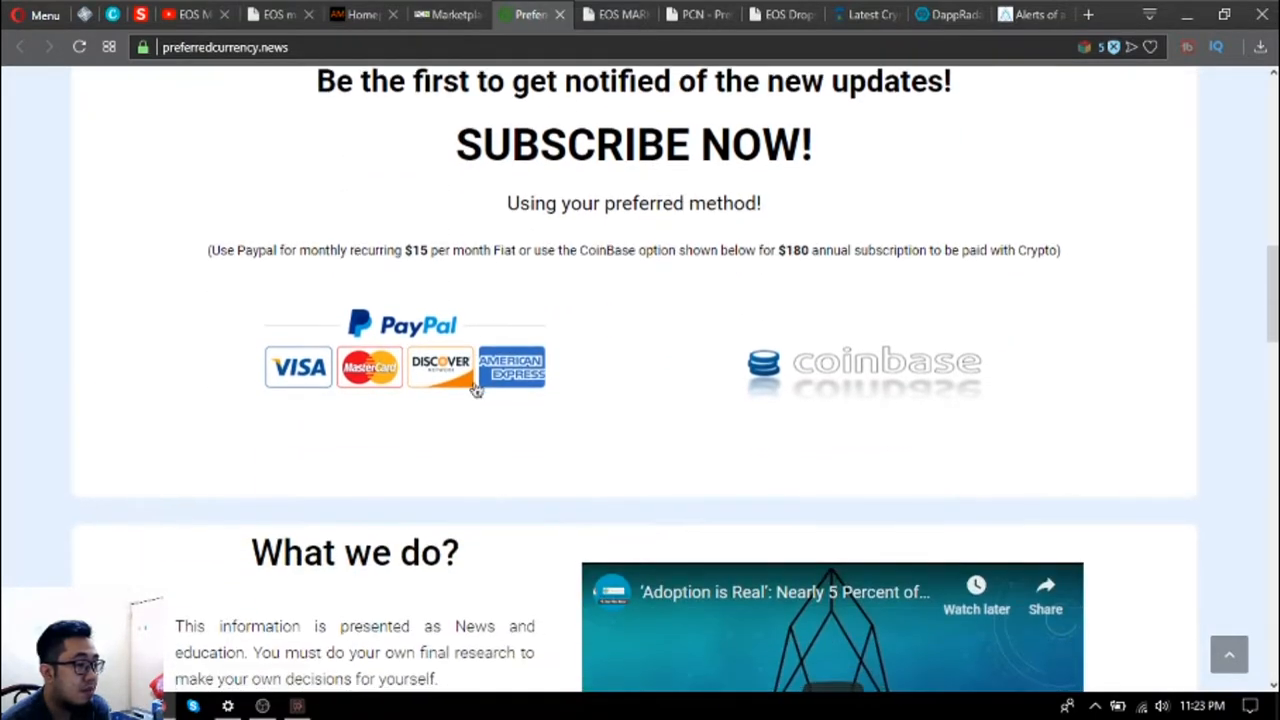
mouse_move(646, 268)
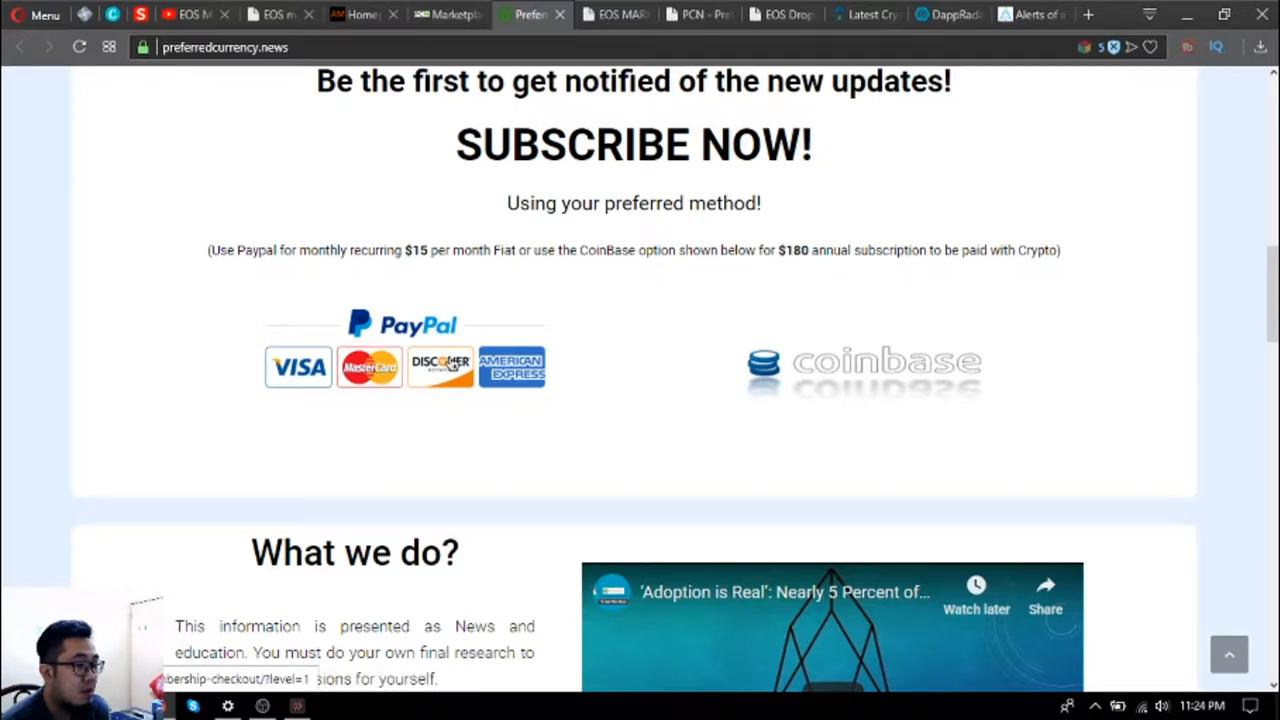
scroll(down, 3)
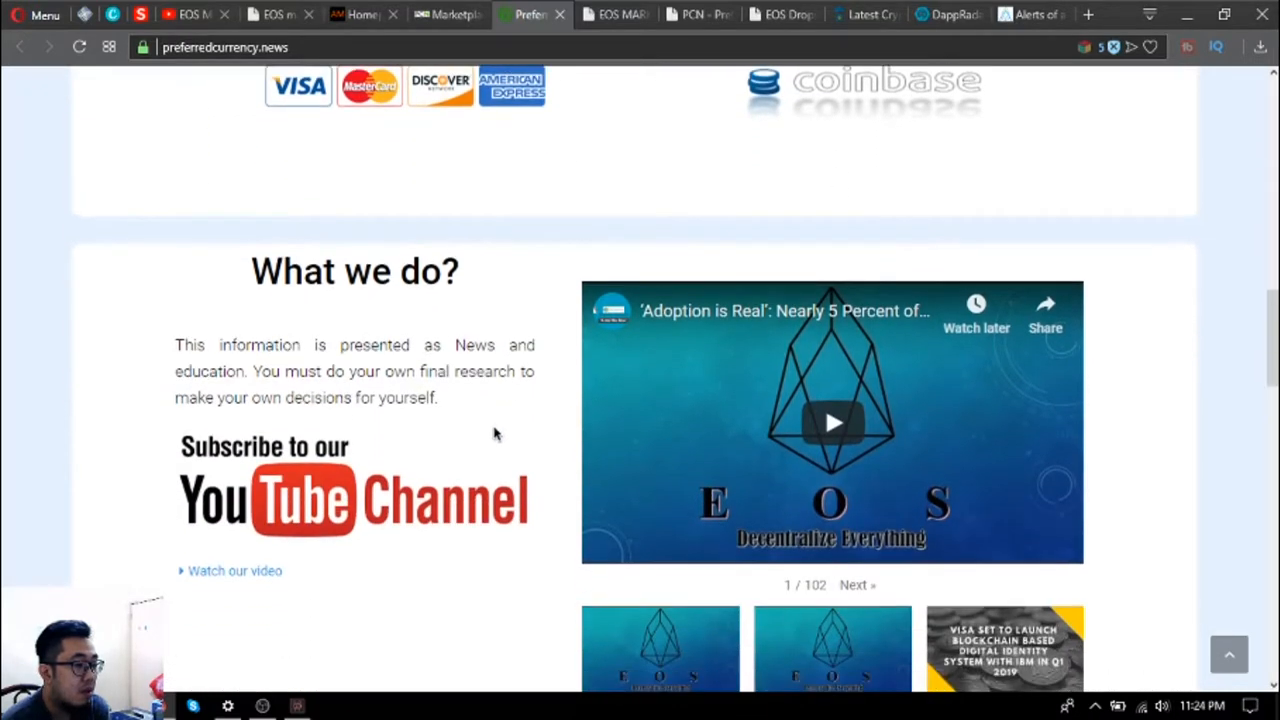
scroll(down, 3)
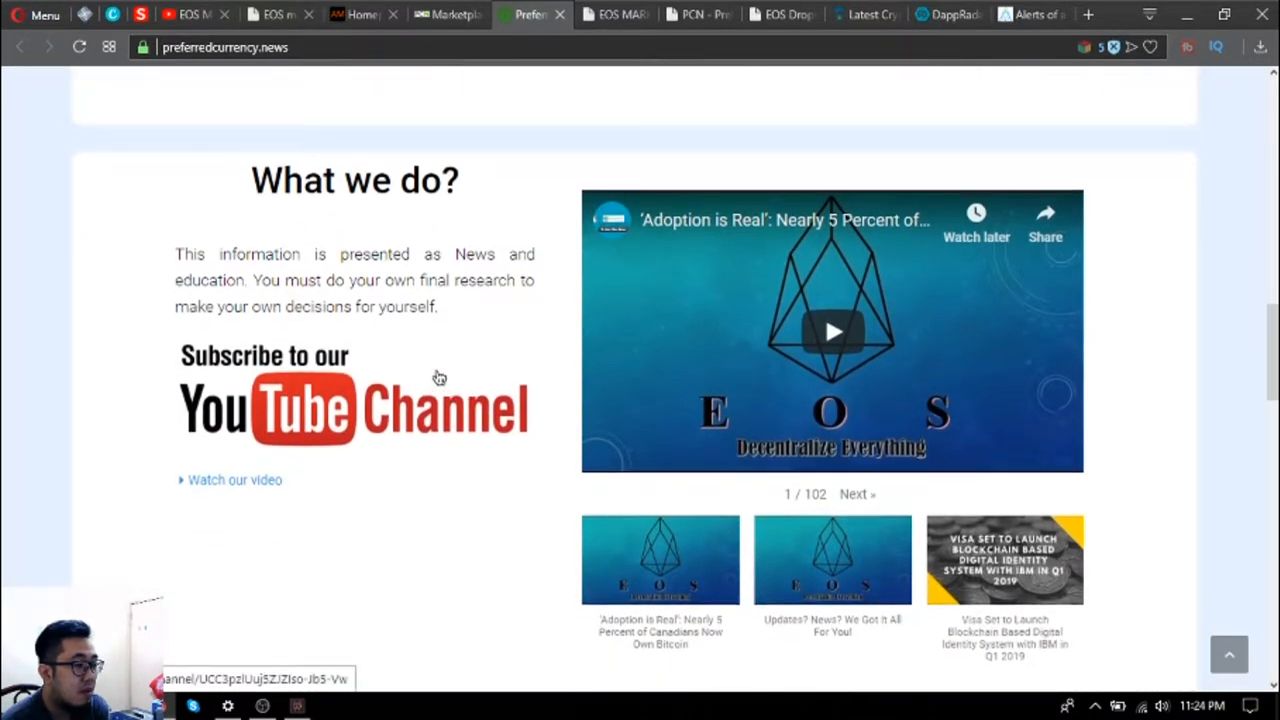
scroll(down, 3)
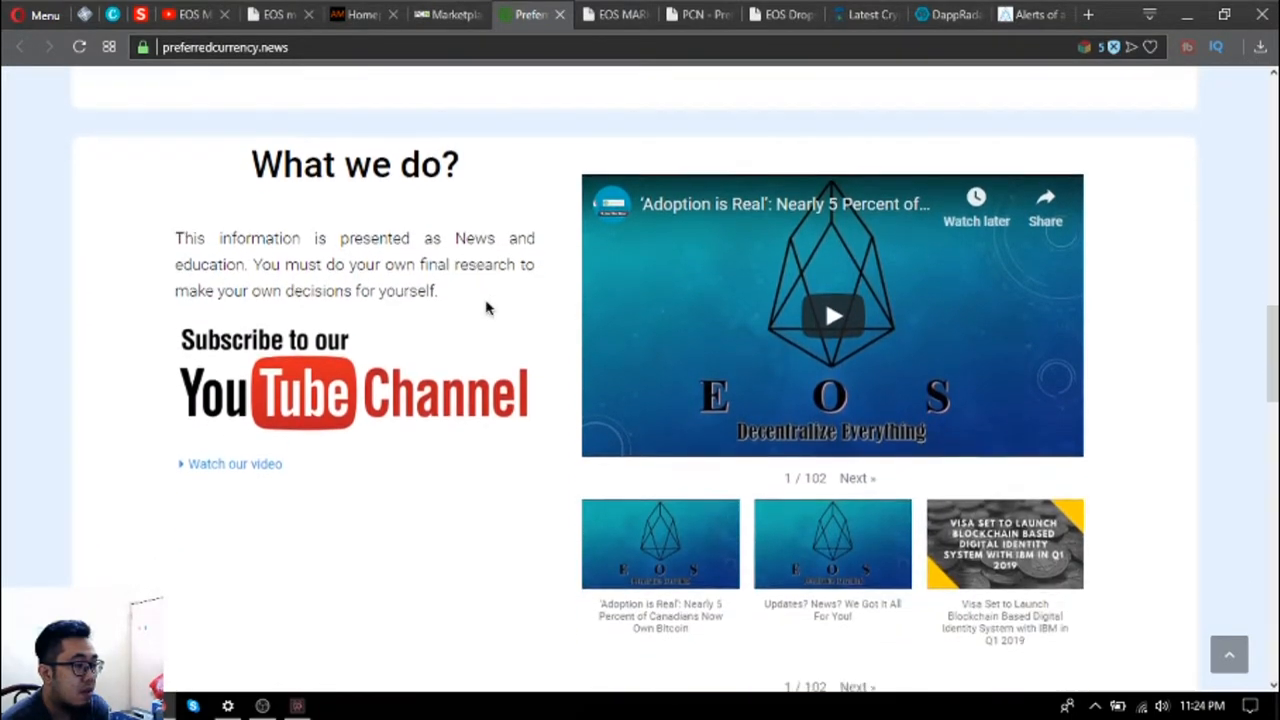
scroll(down, 3)
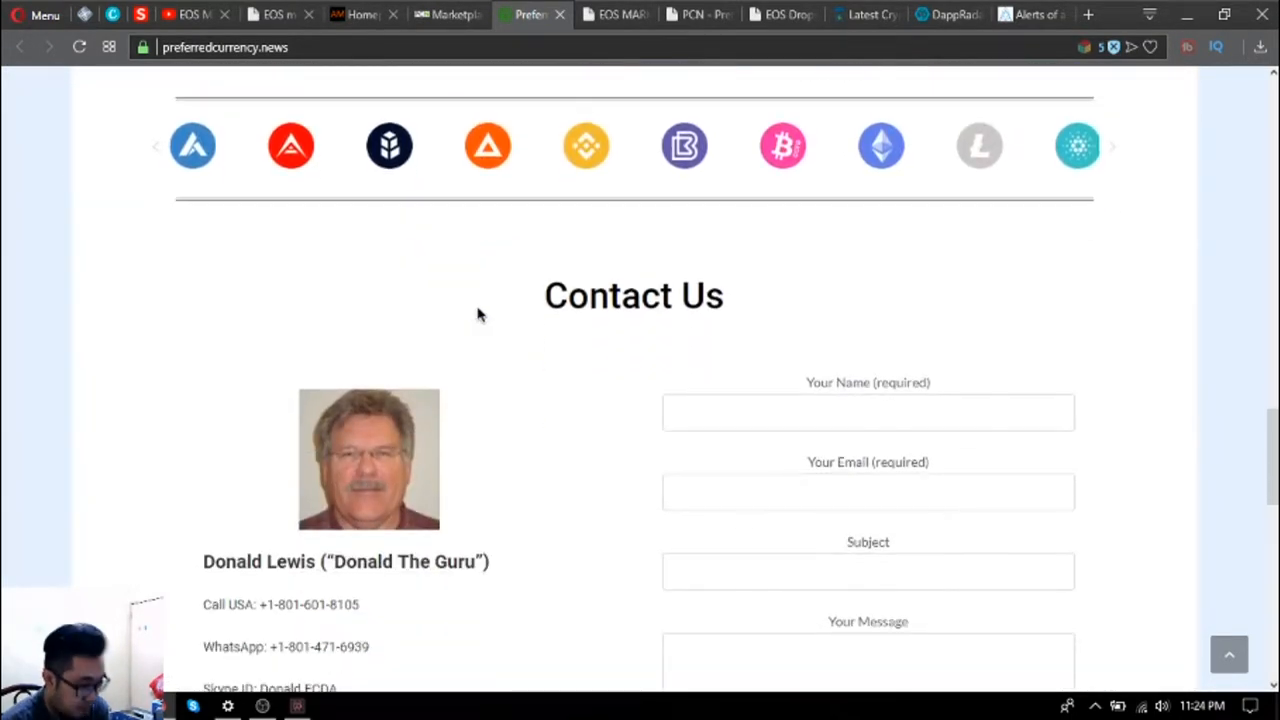
scroll(down, 3)
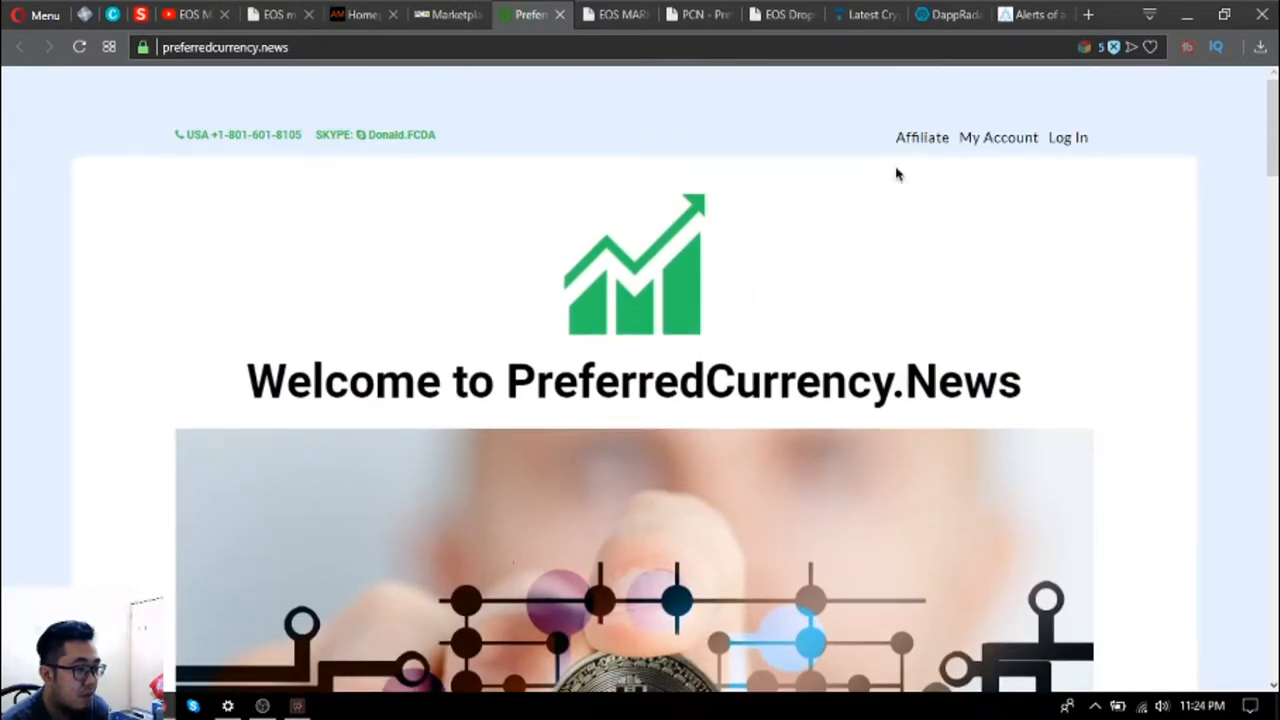
mouse_move(912, 142)
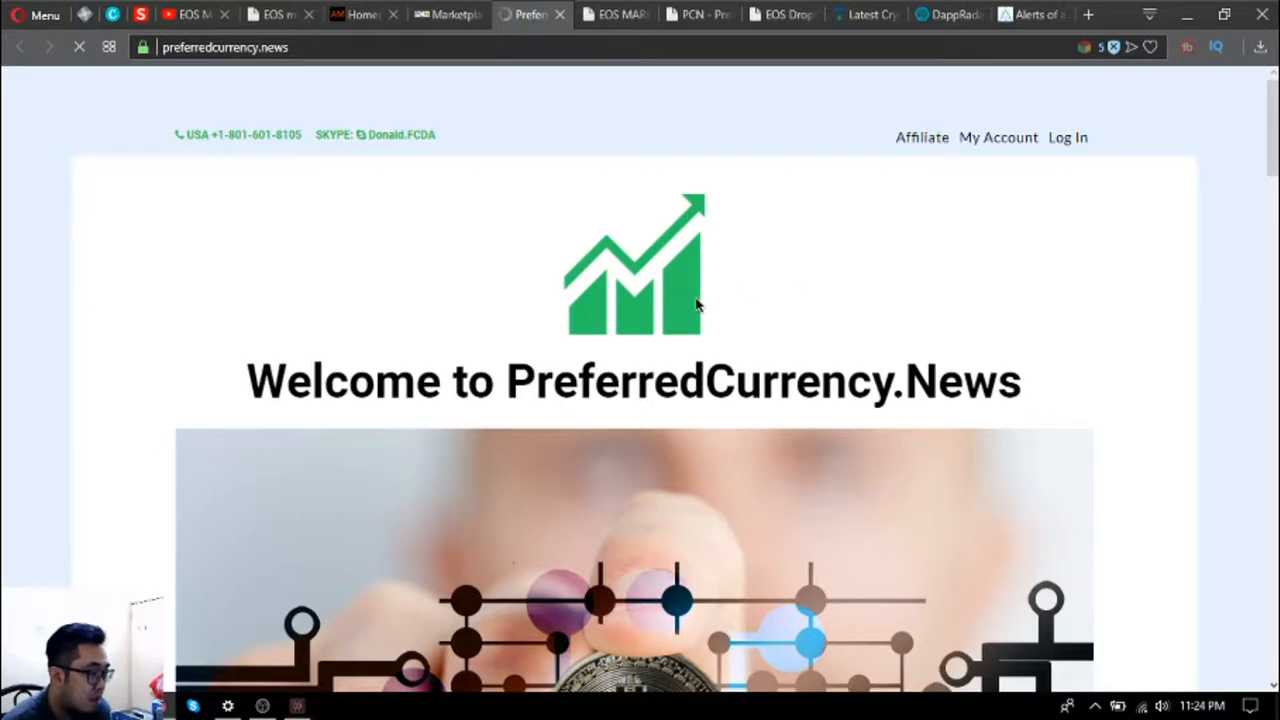
Open the PreferredCurrency.News affiliates section on logging in and applying.
click(922, 136)
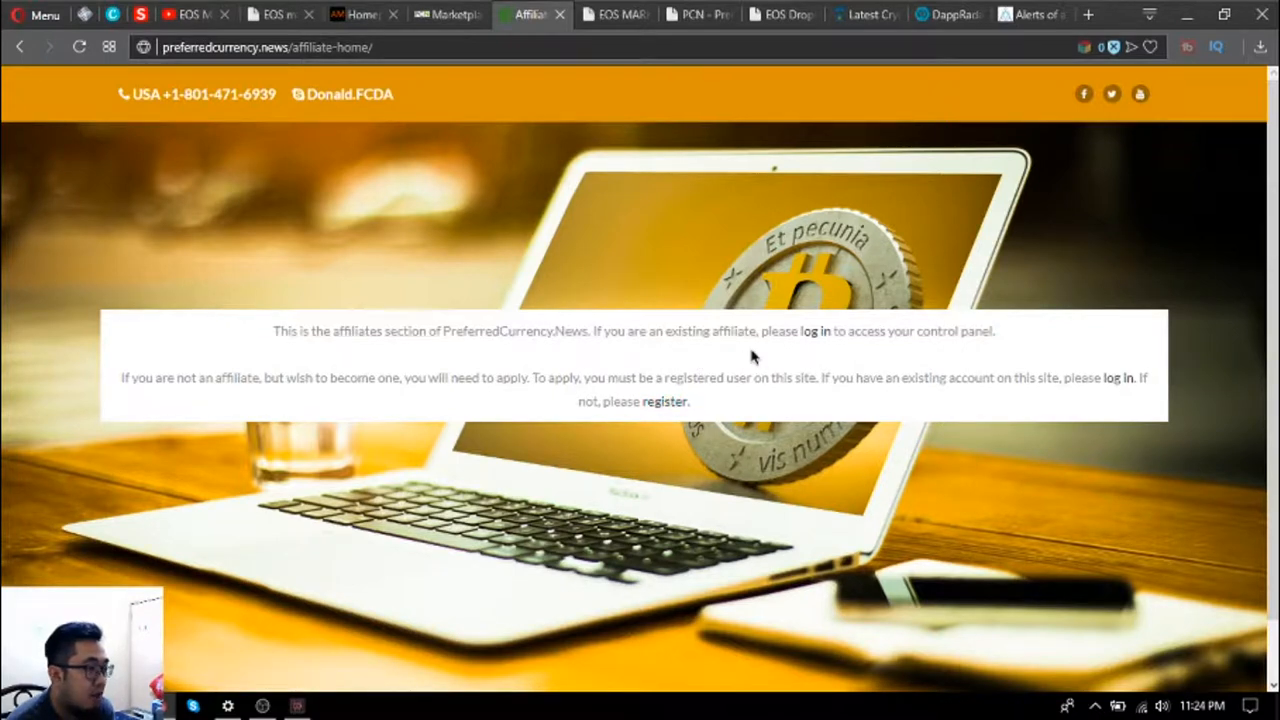
mouse_move(816, 336)
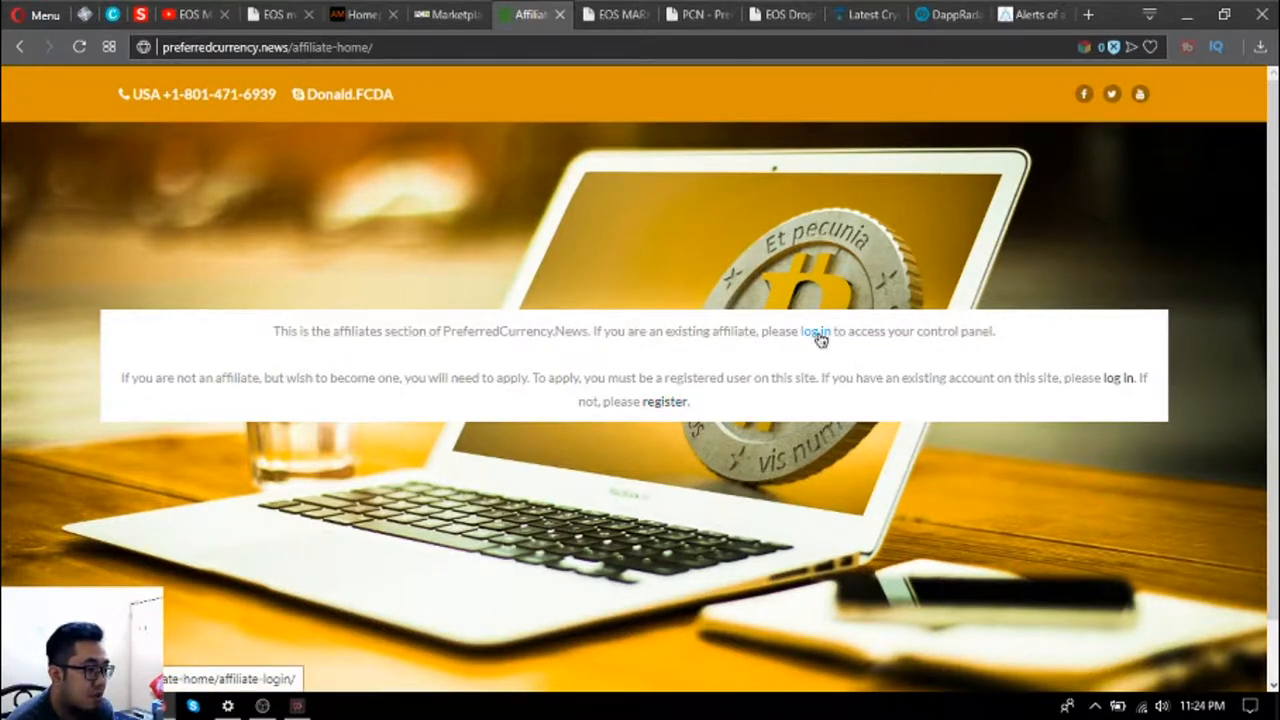
mouse_move(602, 30)
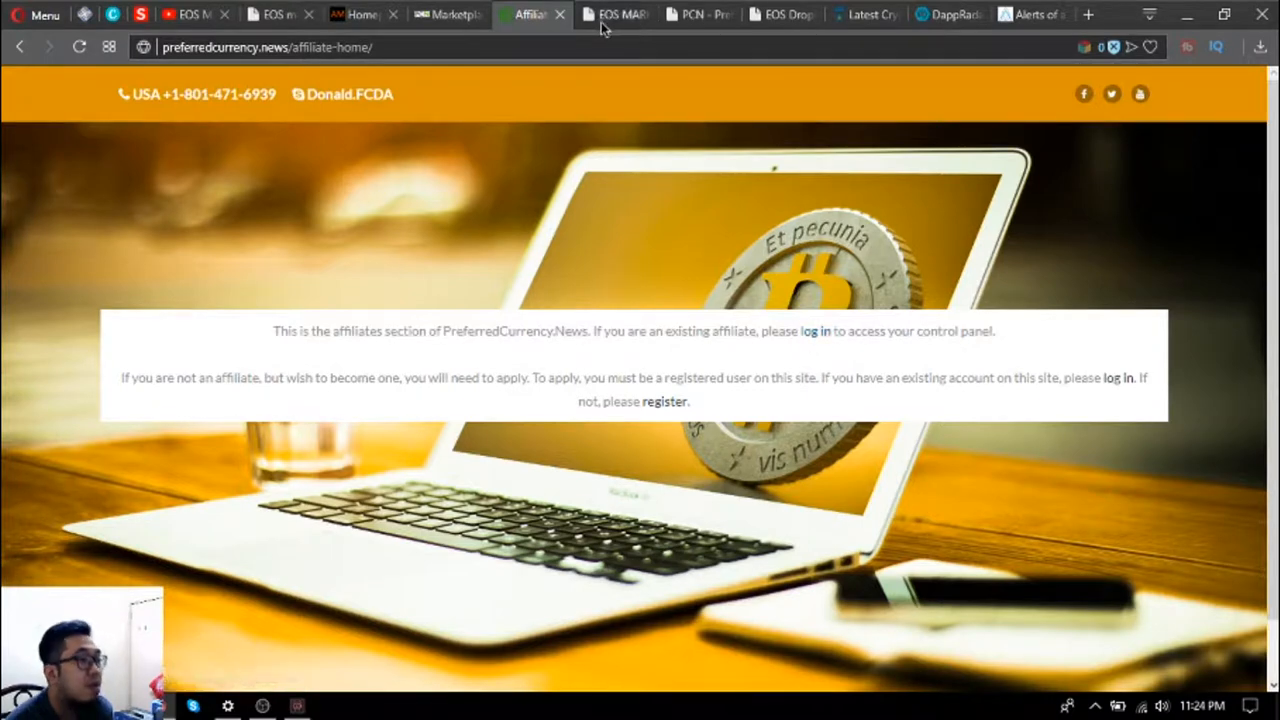
click(618, 14)
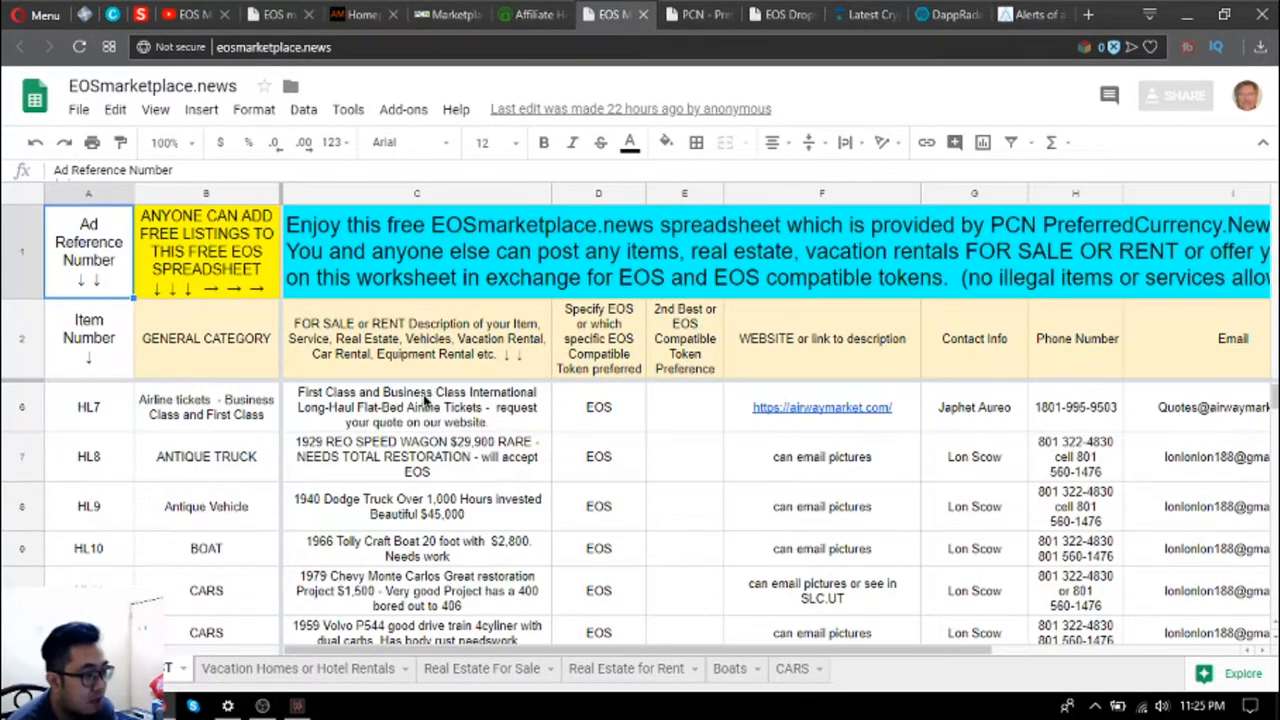
scroll(down, 3)
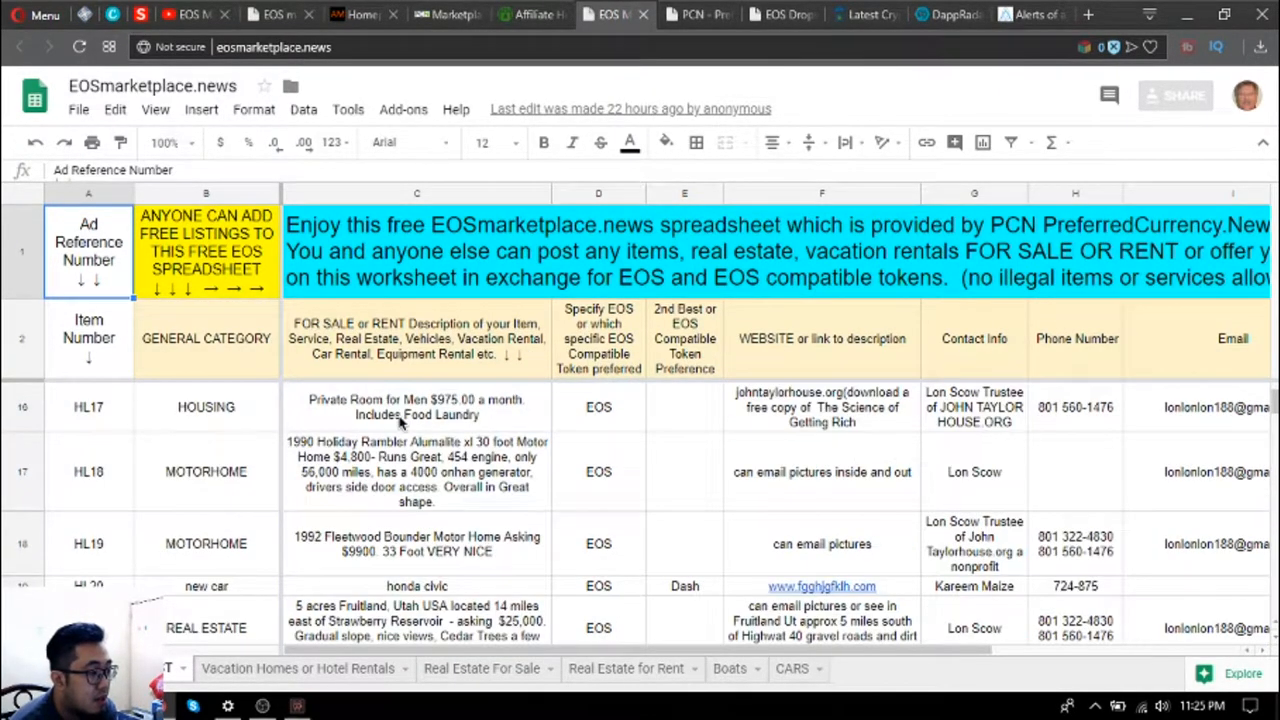
scroll(down, 3)
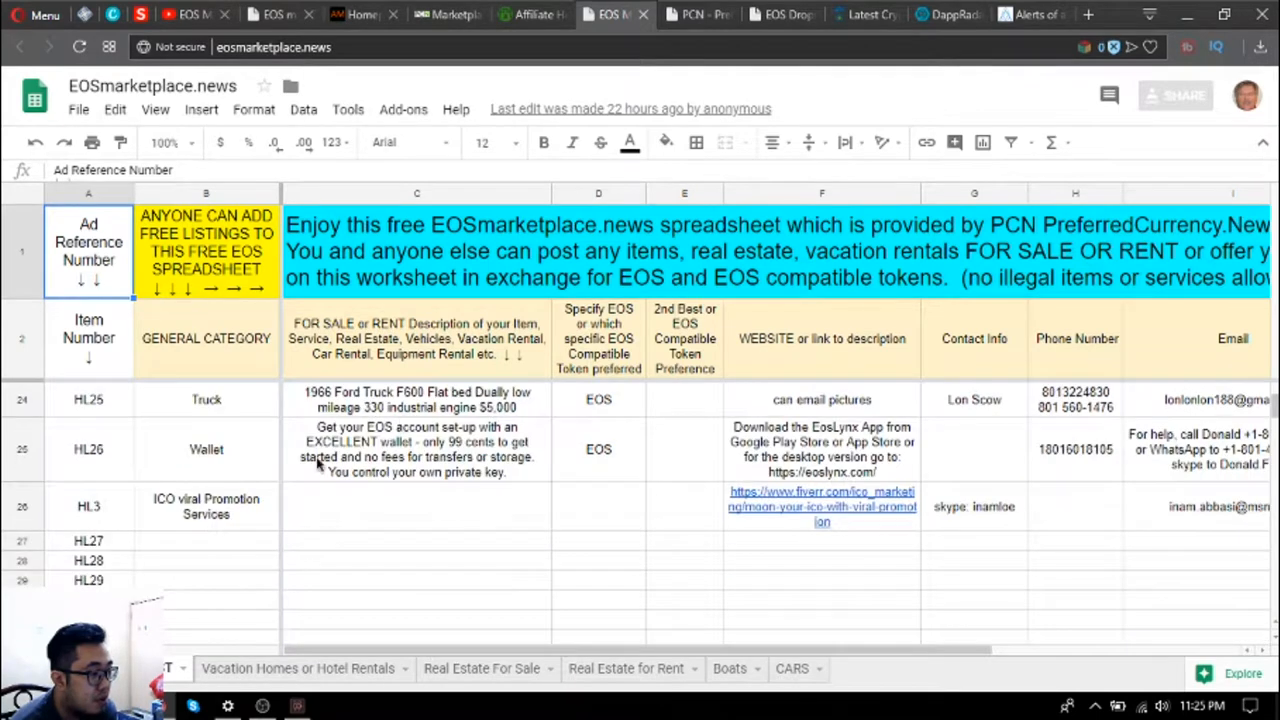
click(206, 540)
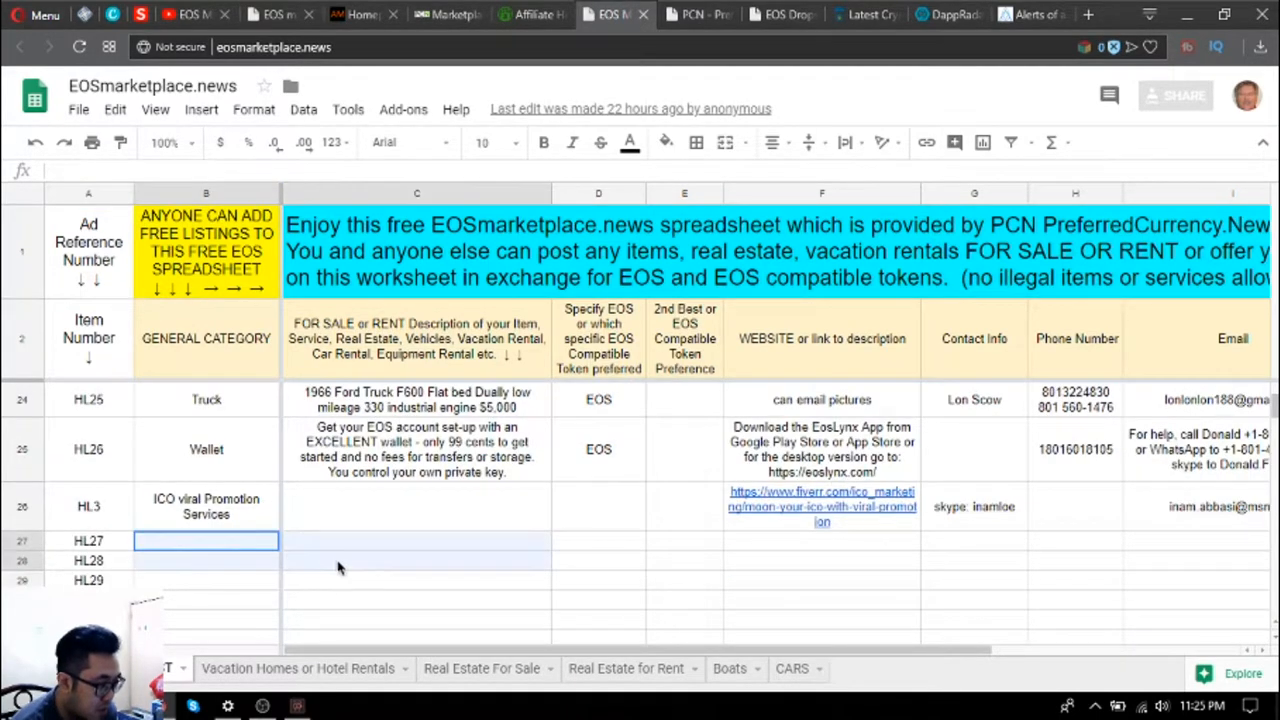
click(684, 540)
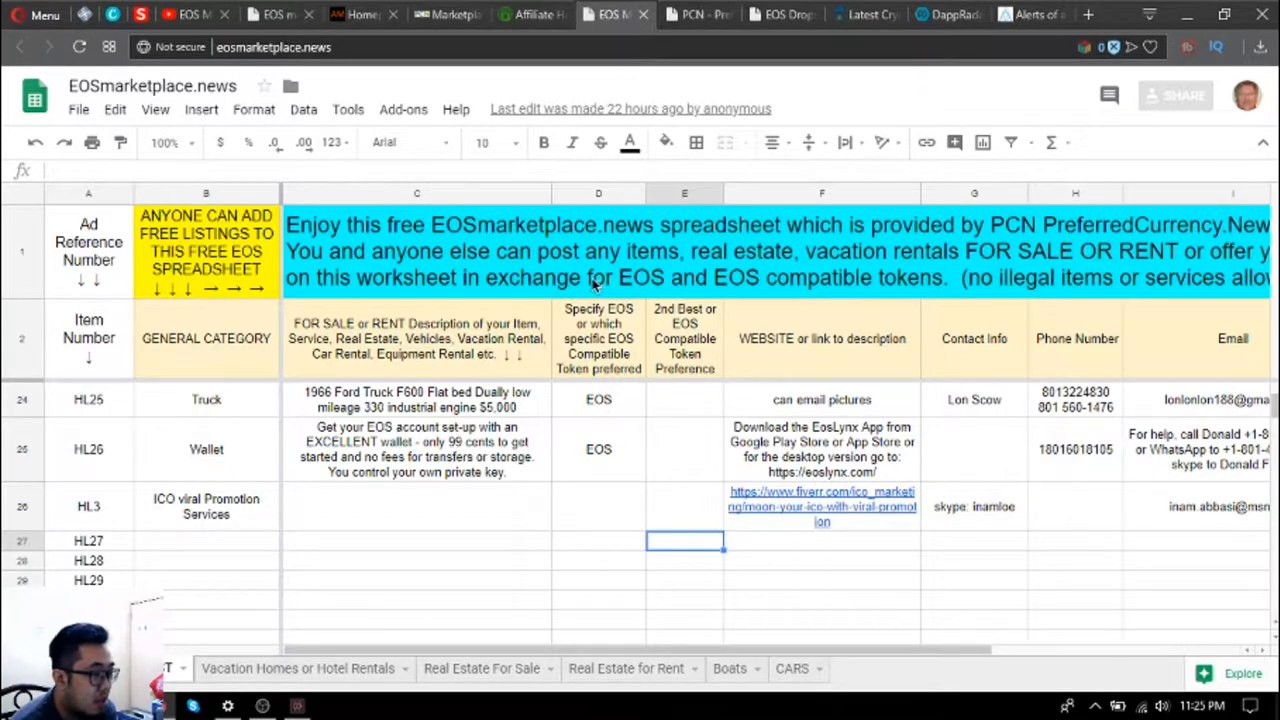
mouse_move(894, 276)
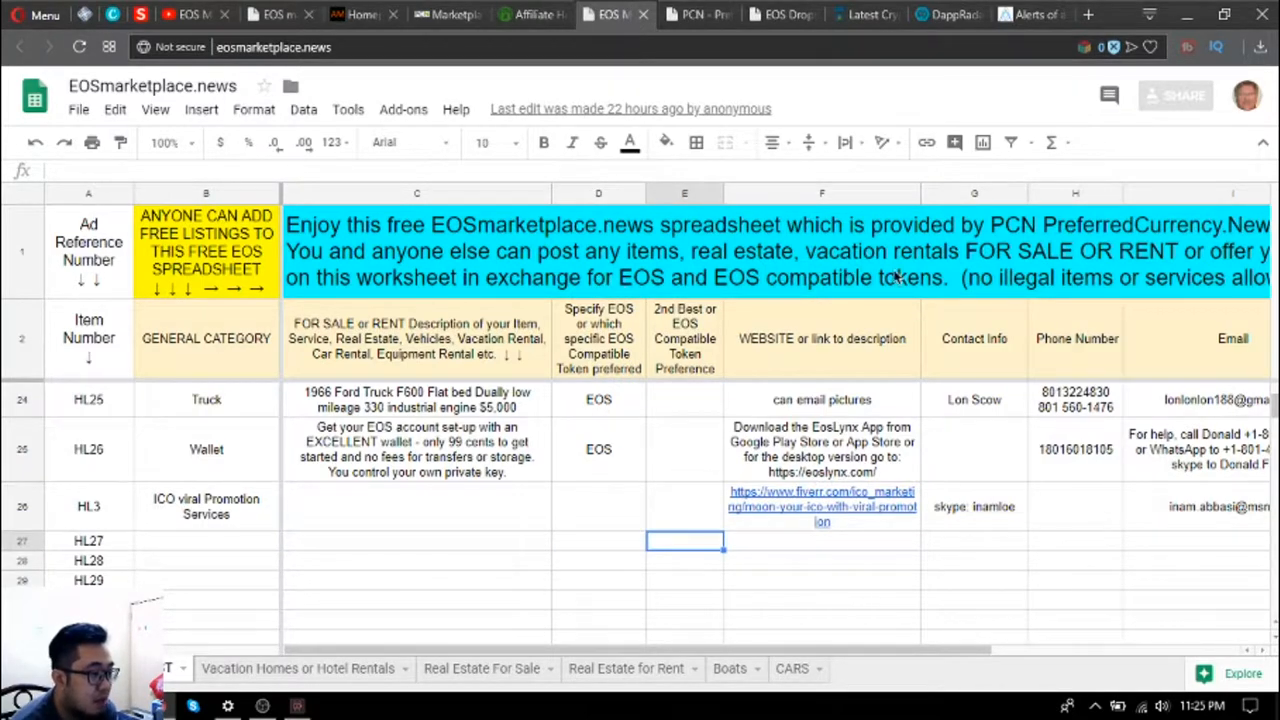
mouse_move(504, 316)
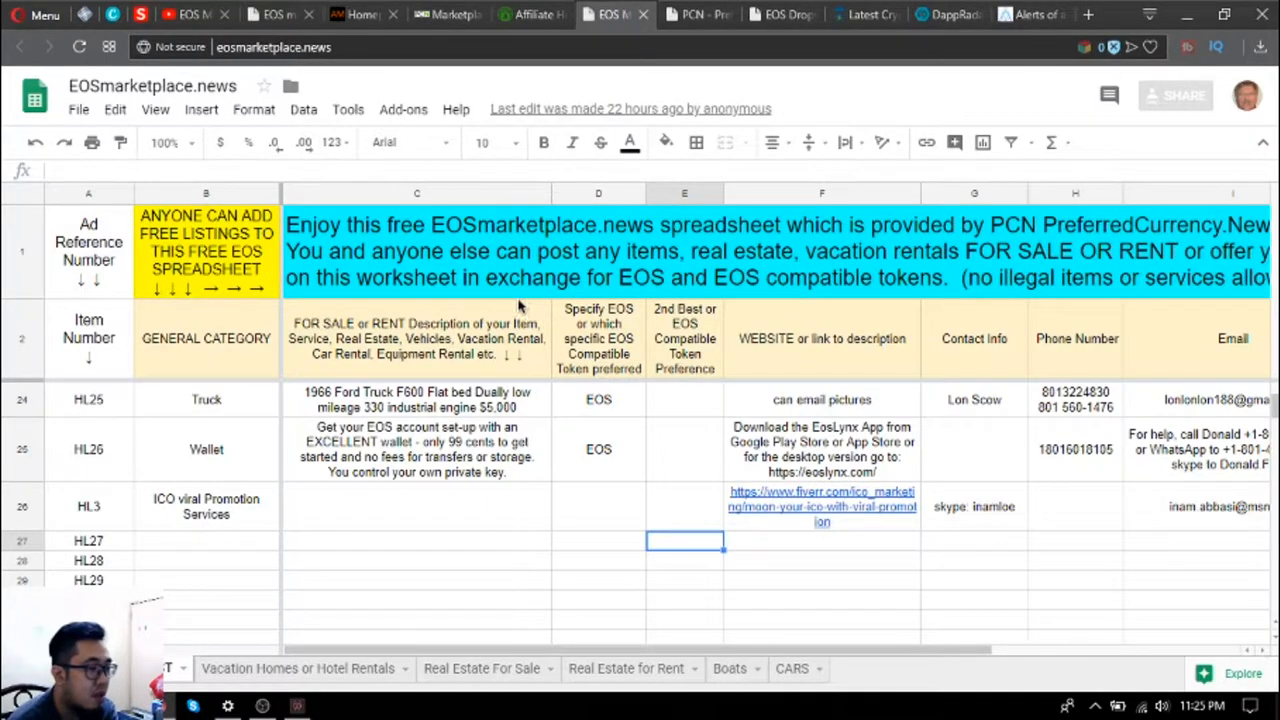
scroll(up, 3)
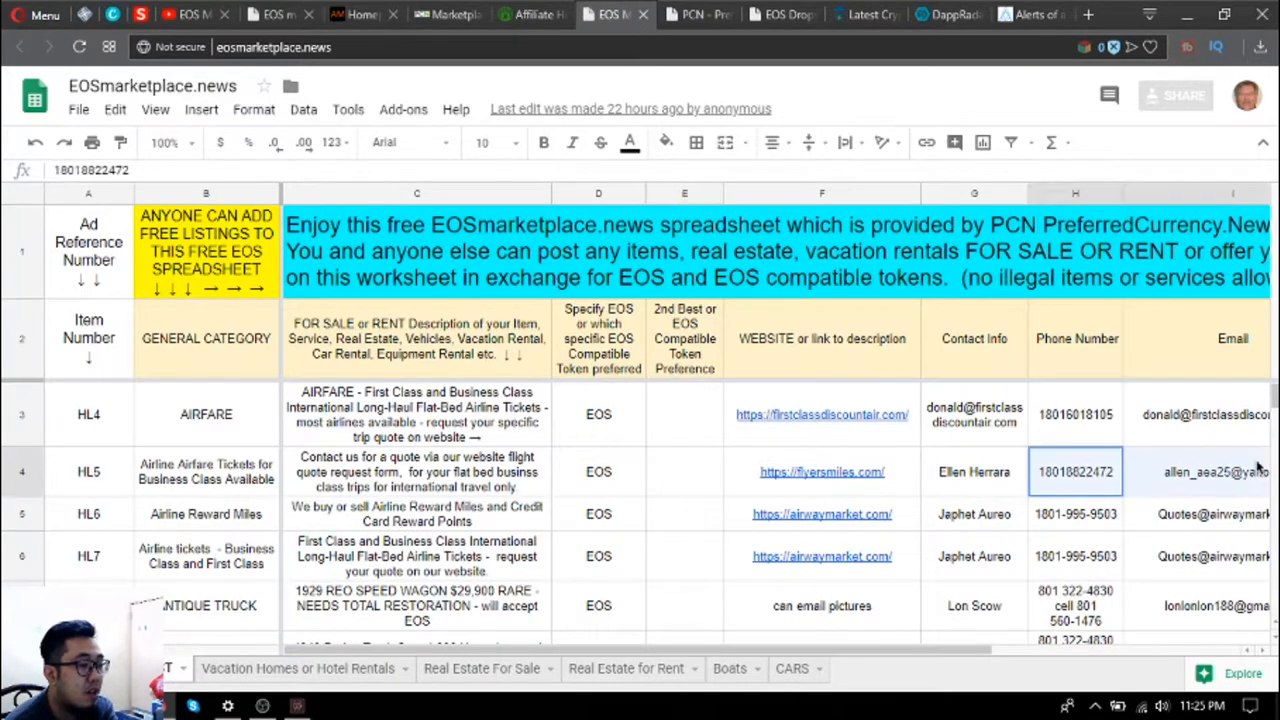
scroll(right, 3)
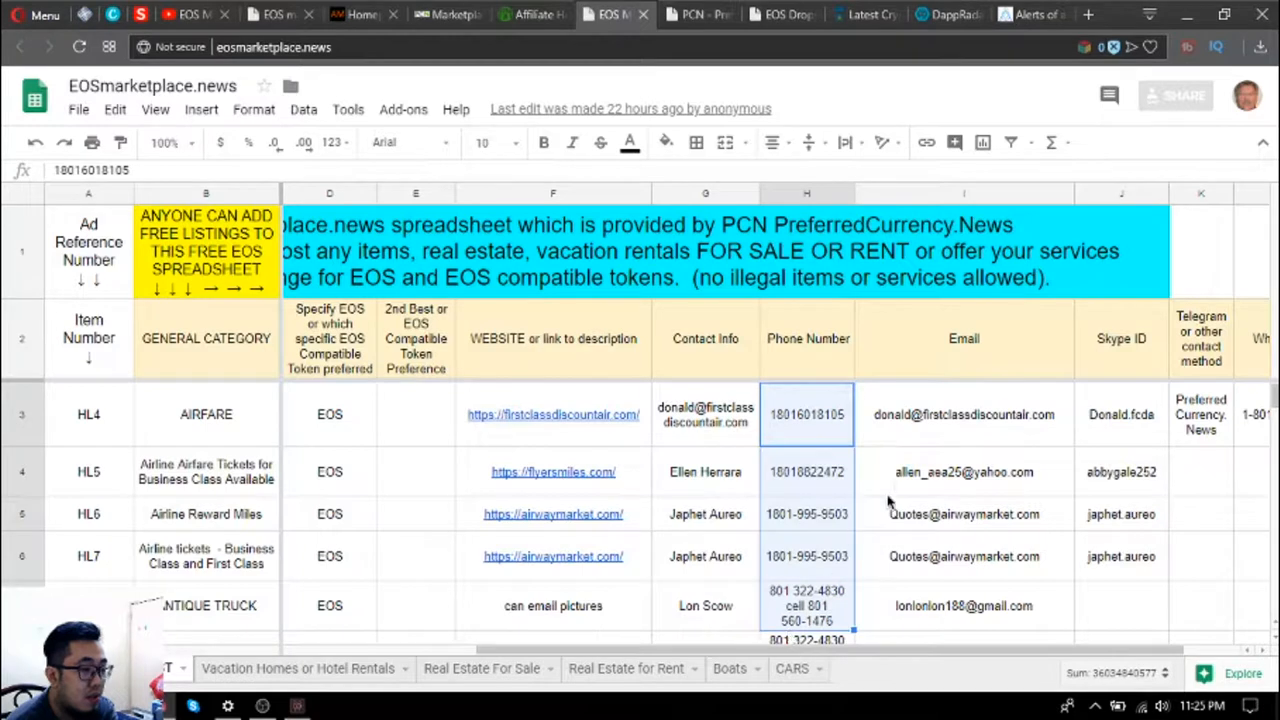
click(964, 412)
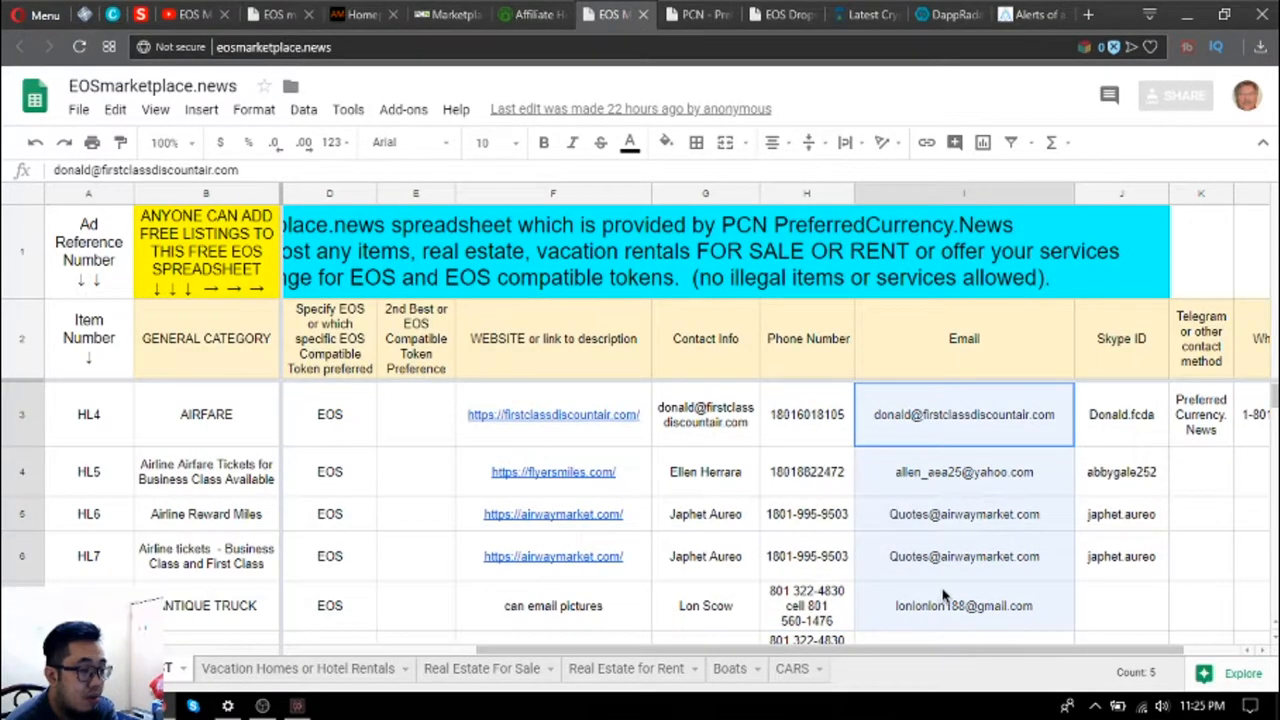
click(964, 512)
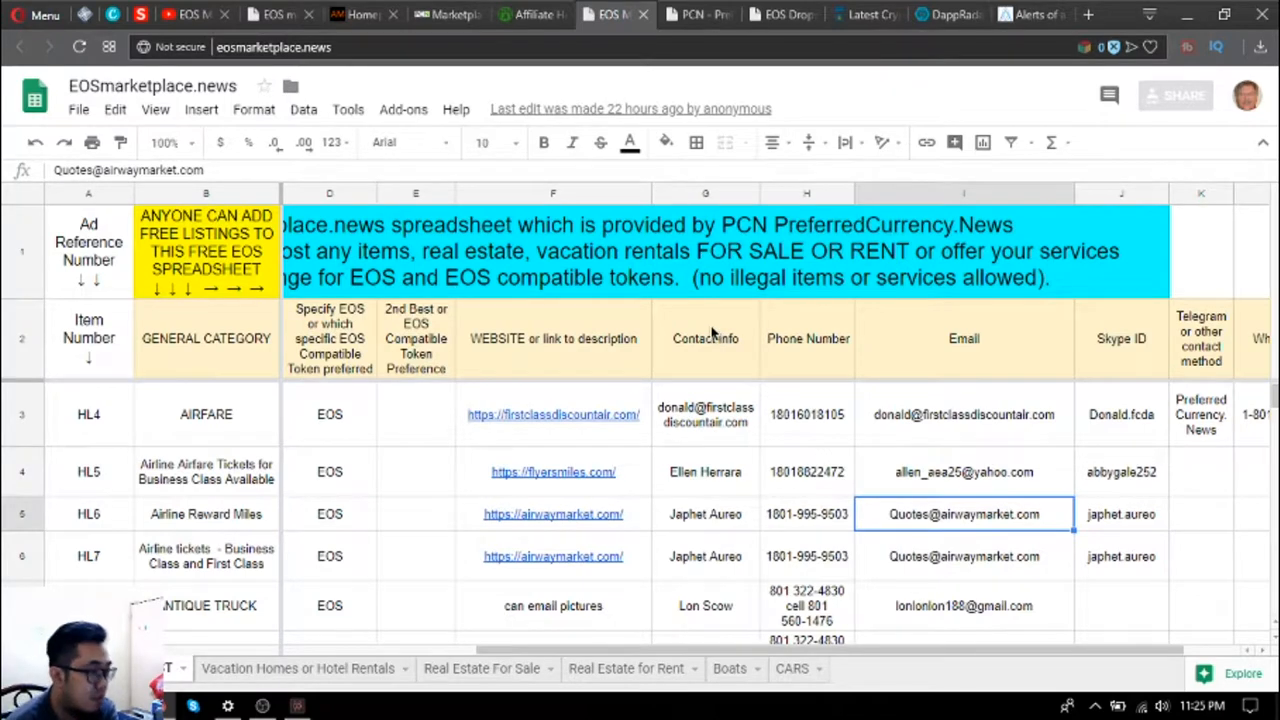
click(696, 14)
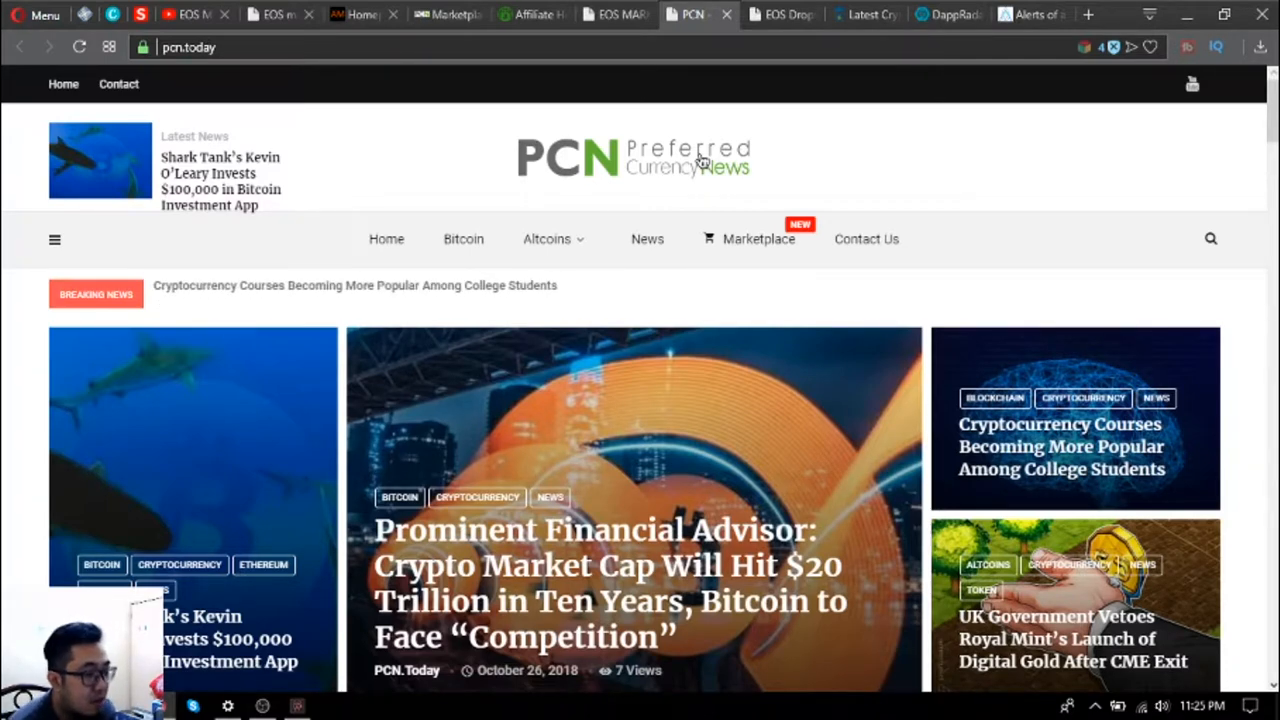
Scroll the PCN.Today homepage through Most Read, World News, Most Shared and Weekly Picks.
scroll(down, 3)
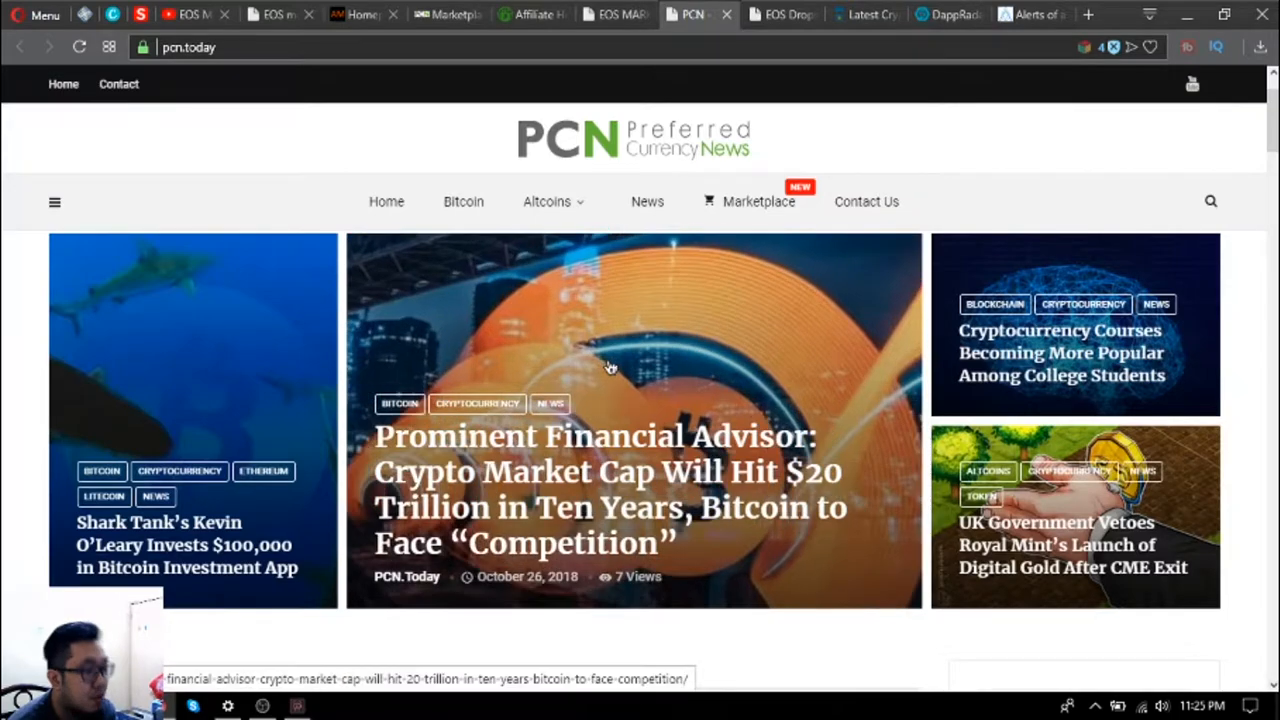
mouse_move(600, 374)
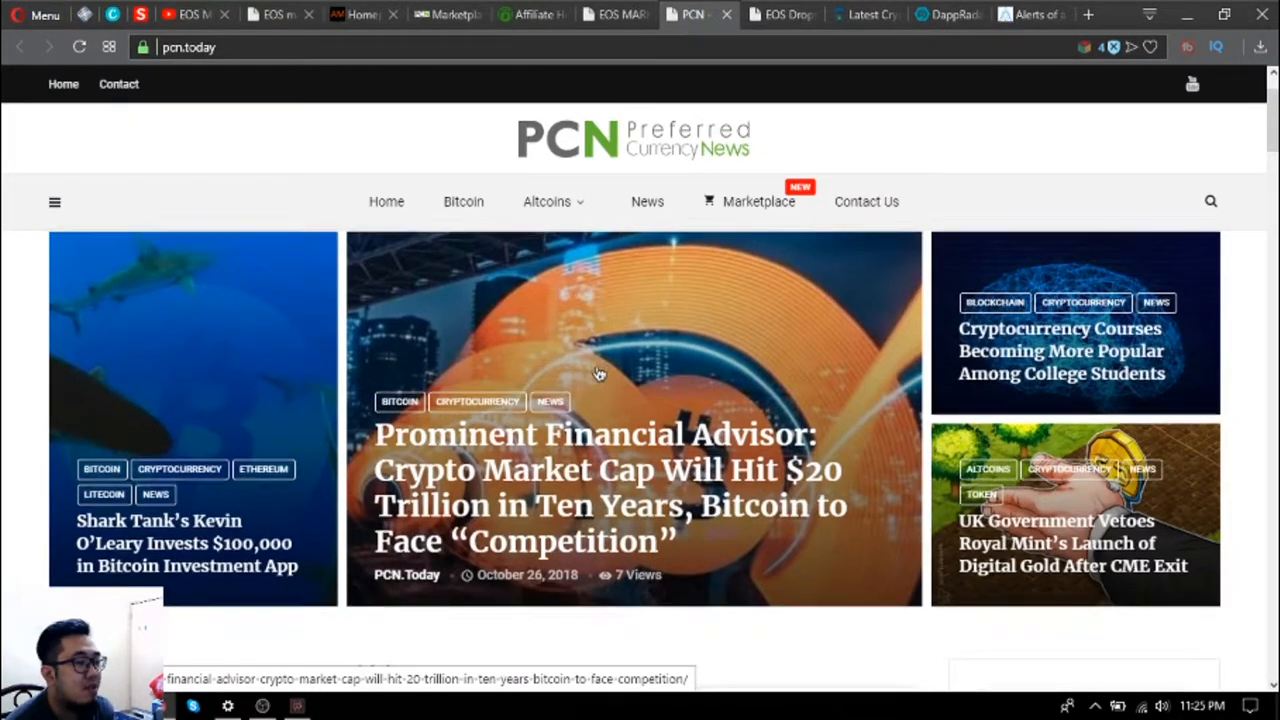
scroll(down, 3)
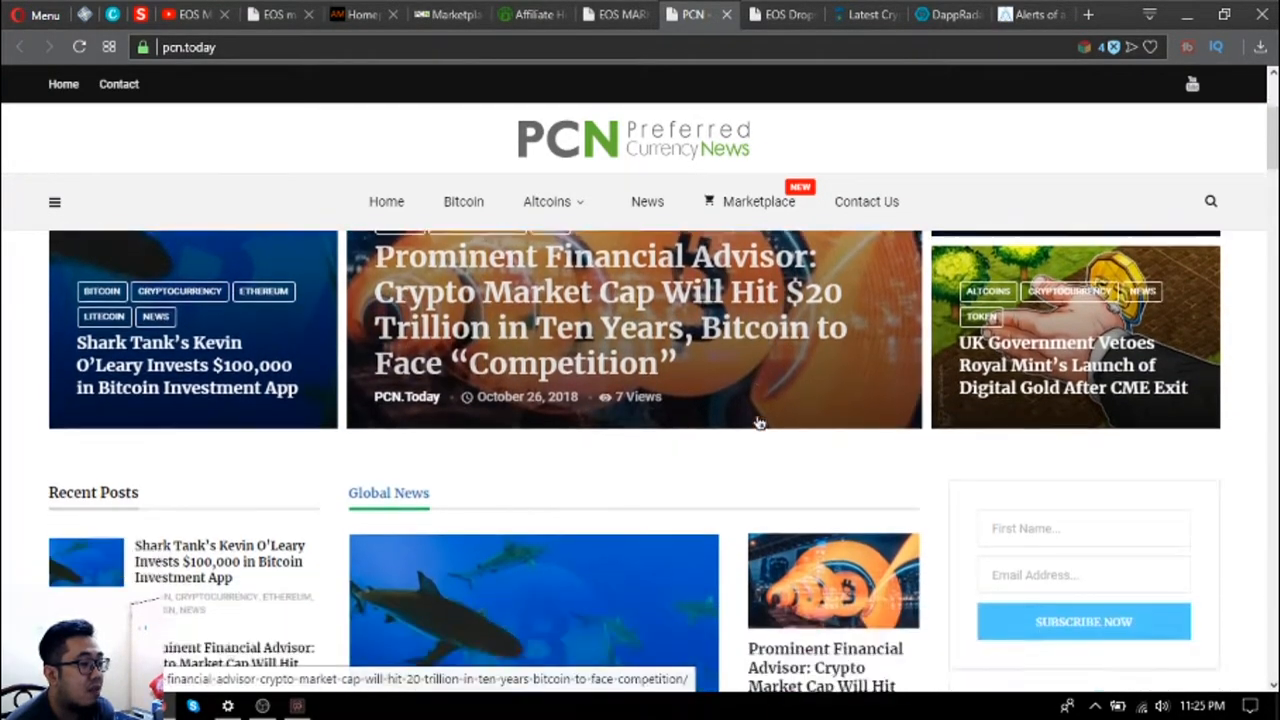
scroll(down, 3)
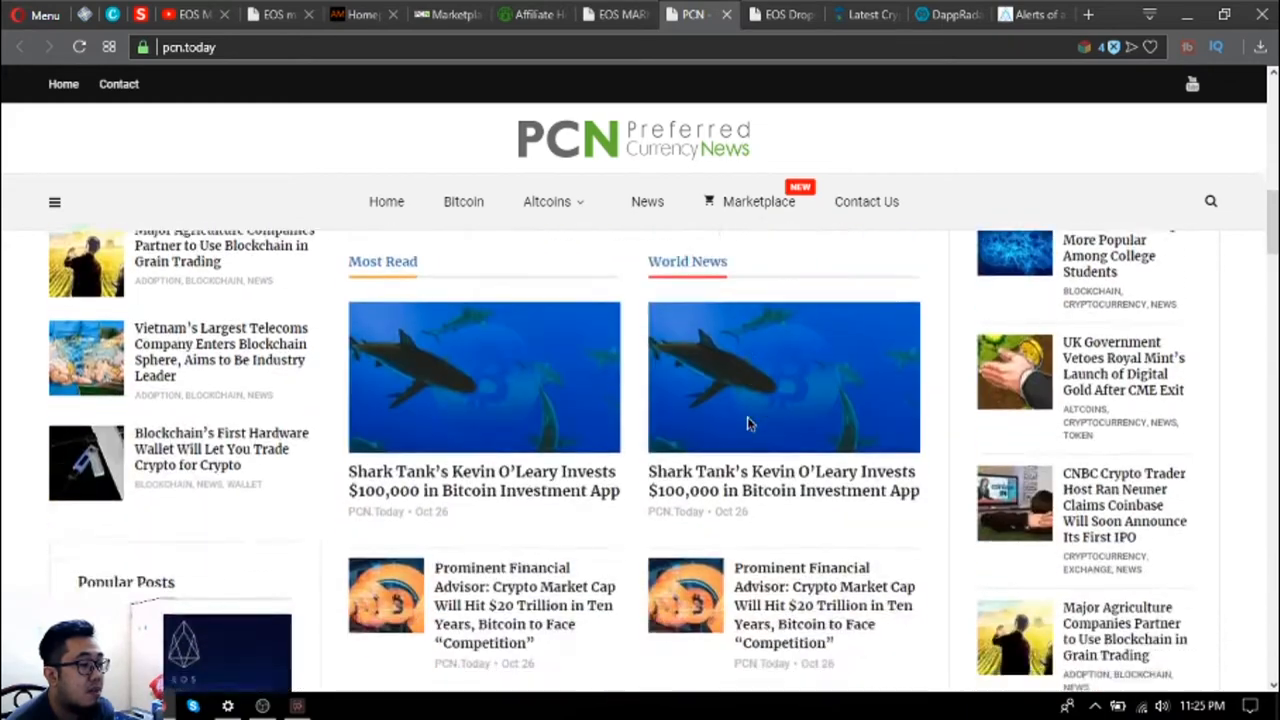
scroll(down, 3)
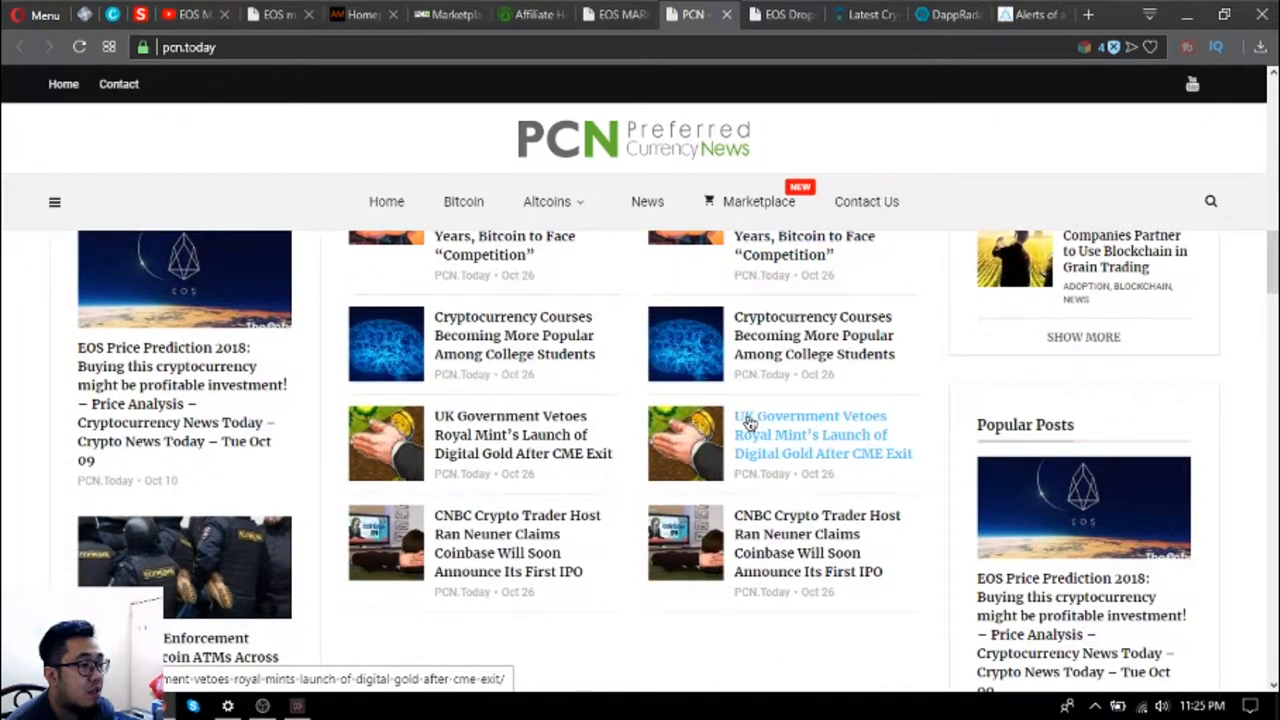
scroll(down, 3)
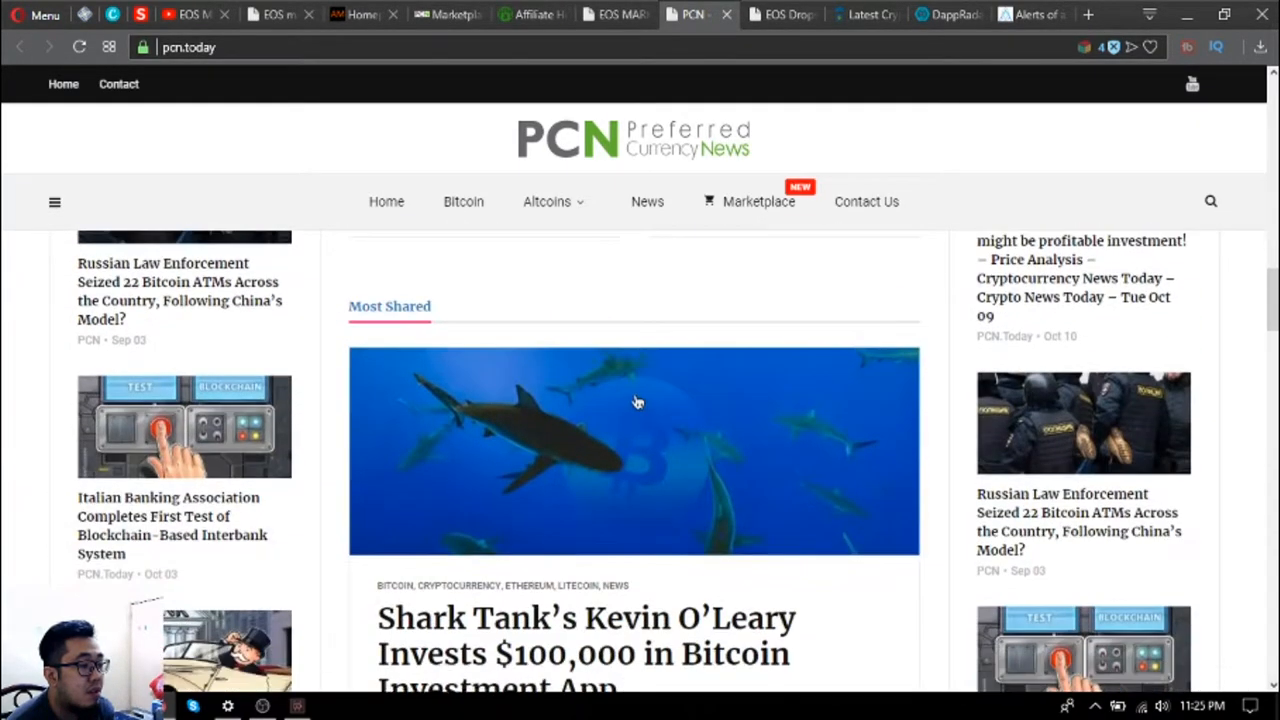
scroll(down, 3)
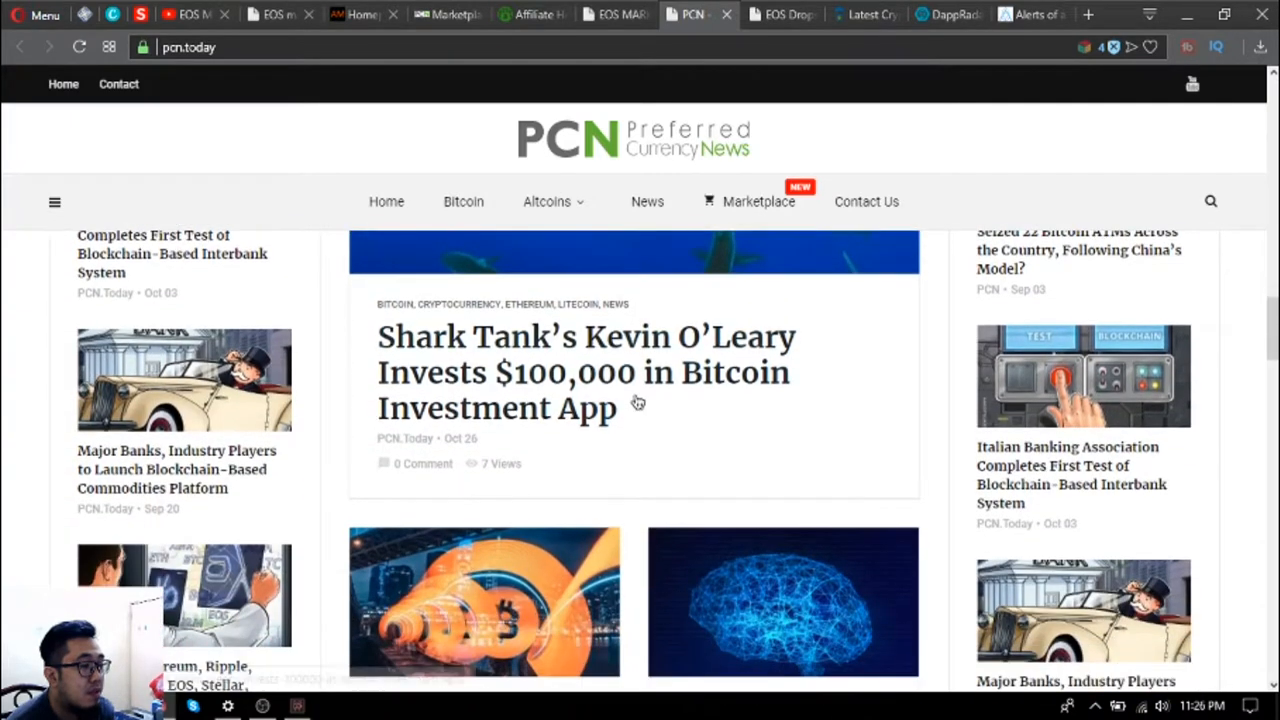
mouse_move(760, 204)
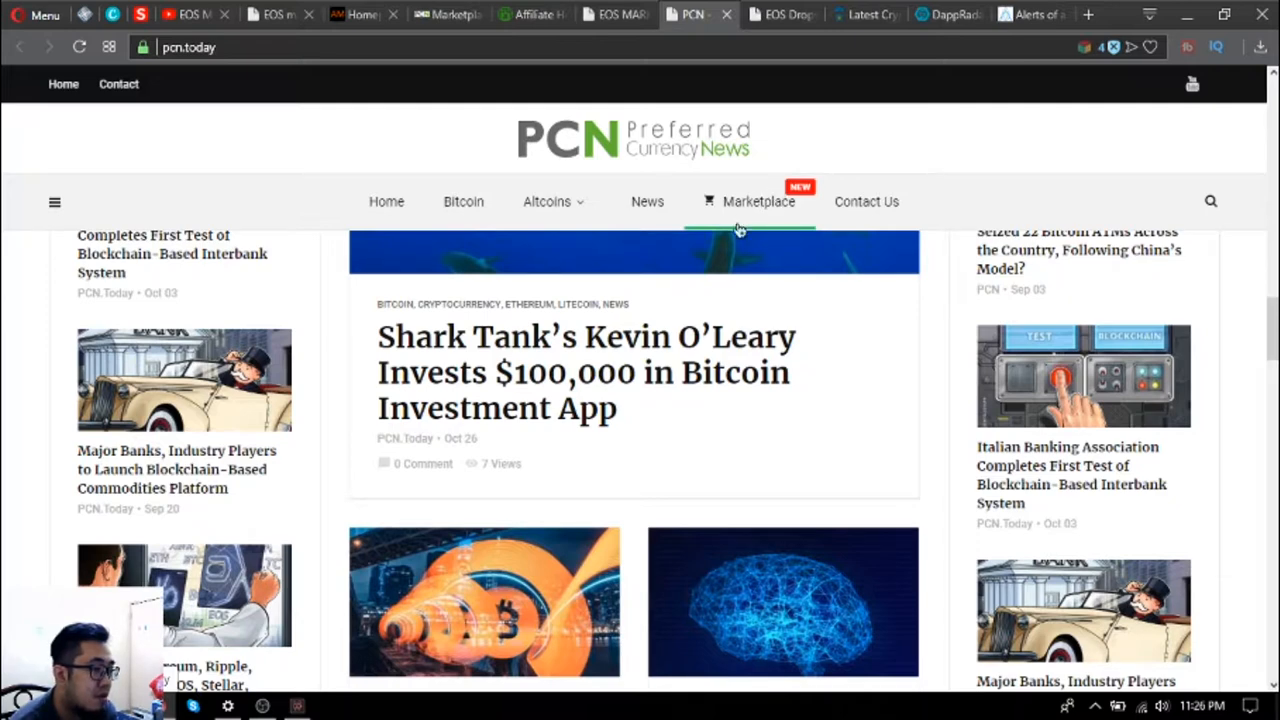
mouse_move(764, 304)
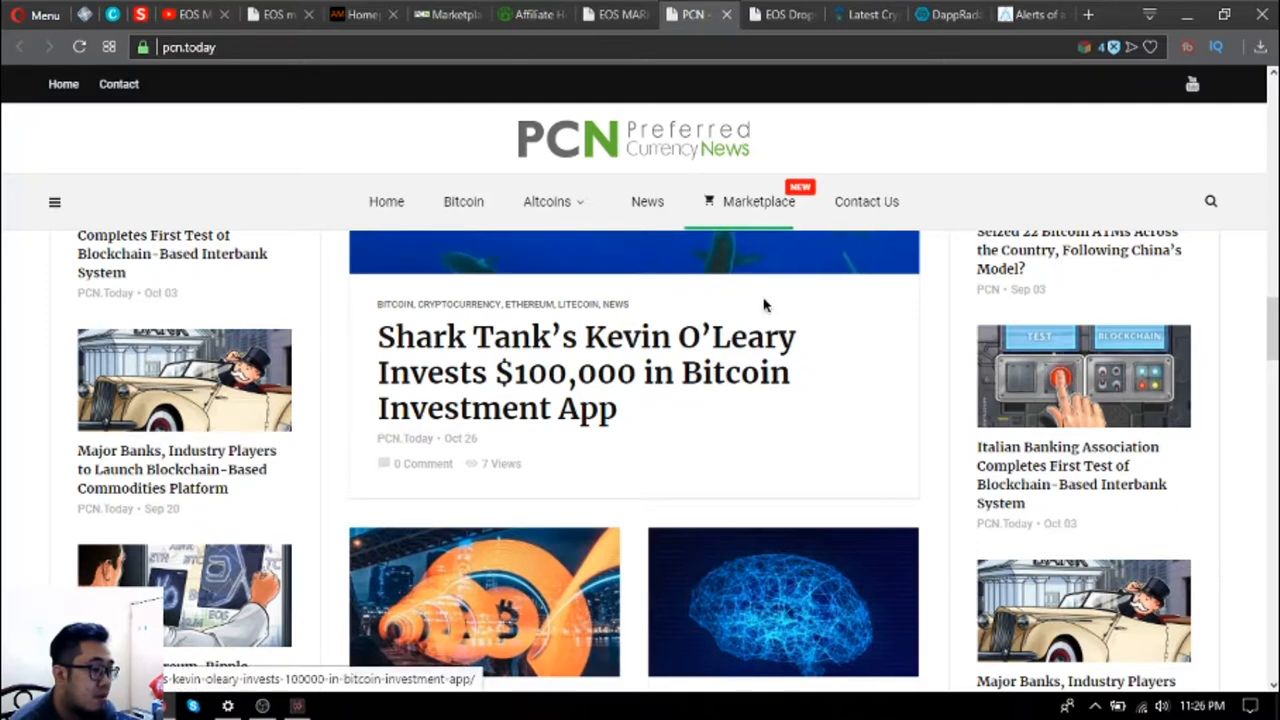
scroll(down, 3)
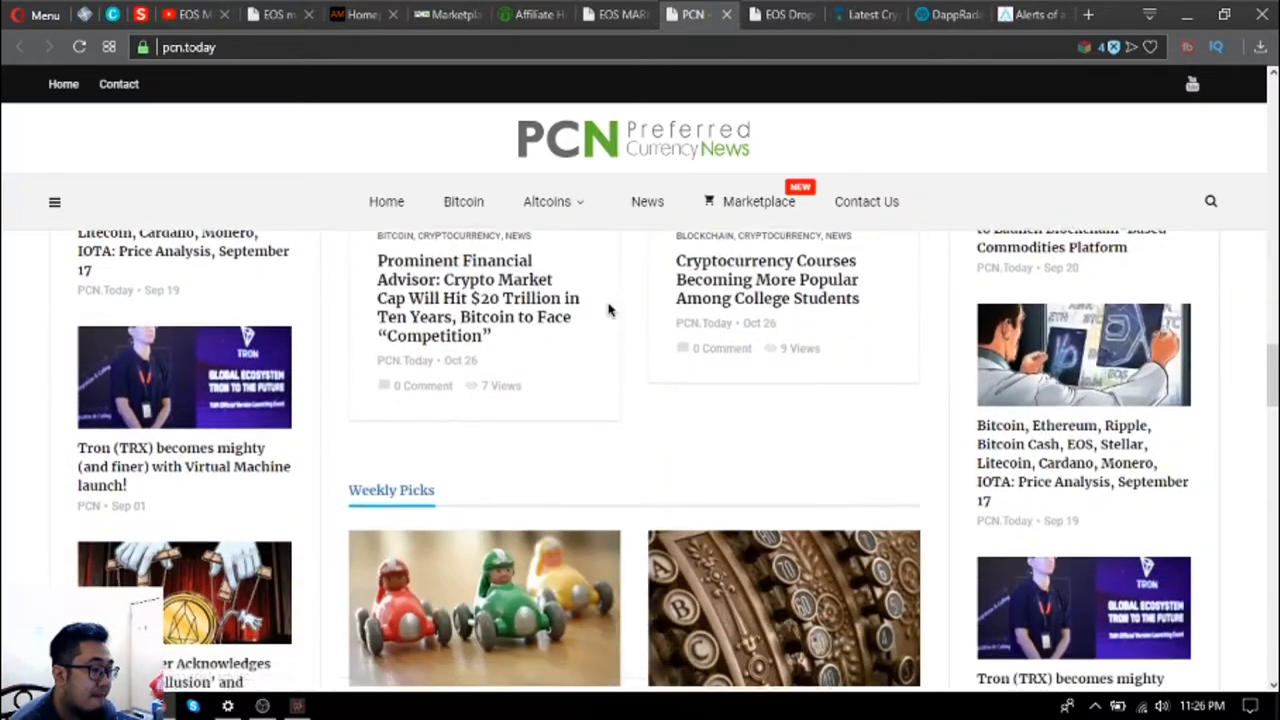
scroll(down, 3)
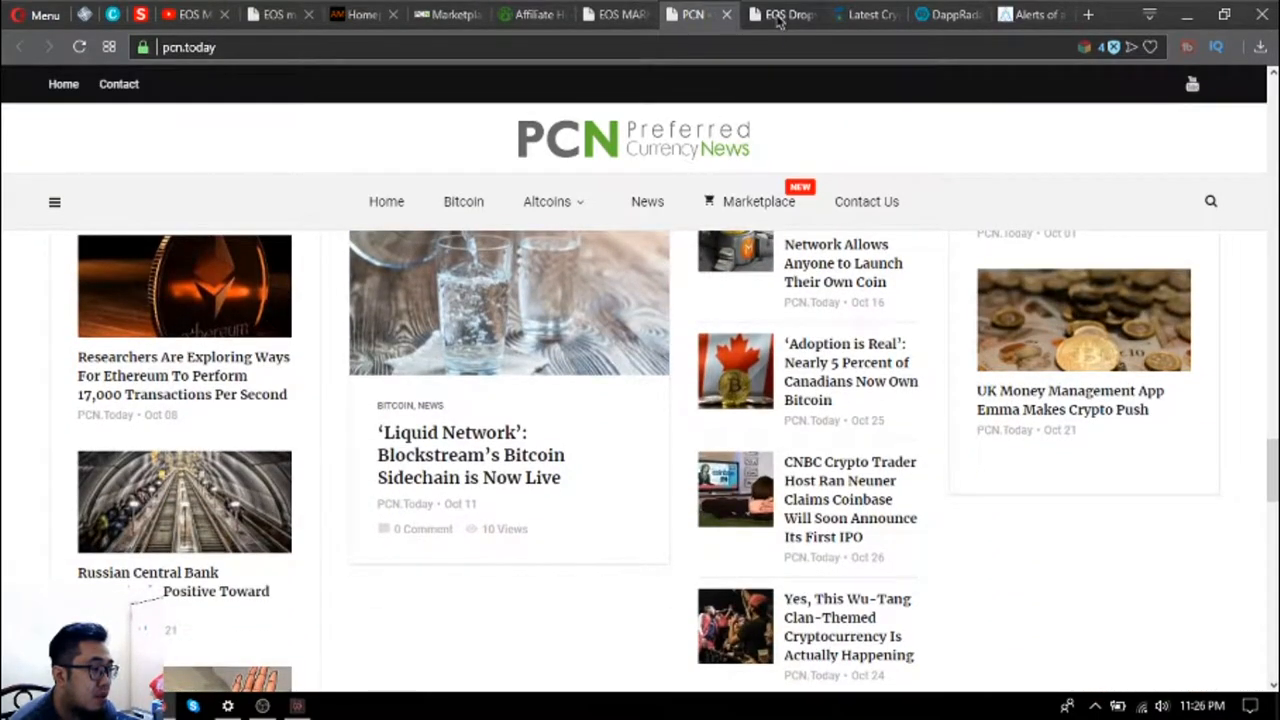
Switch to EOS Drops and scroll through its table of EOS.IO airdrop projects.
click(788, 14)
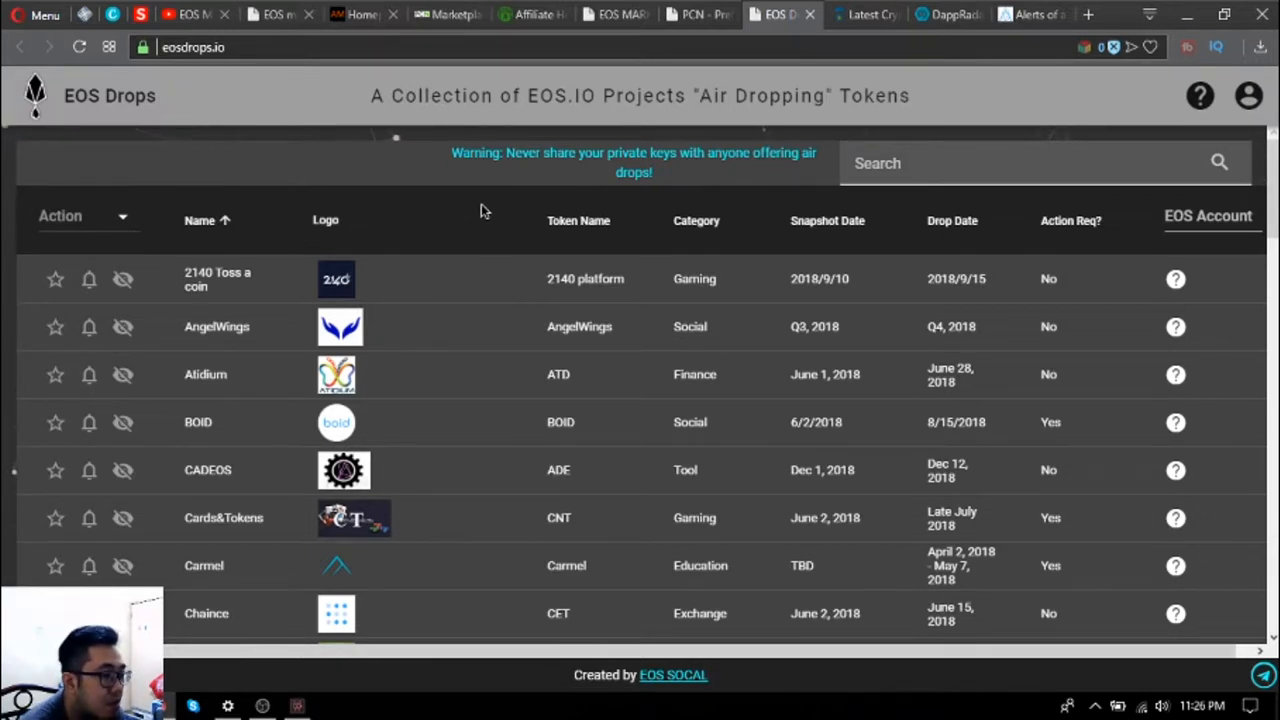
scroll(down, 3)
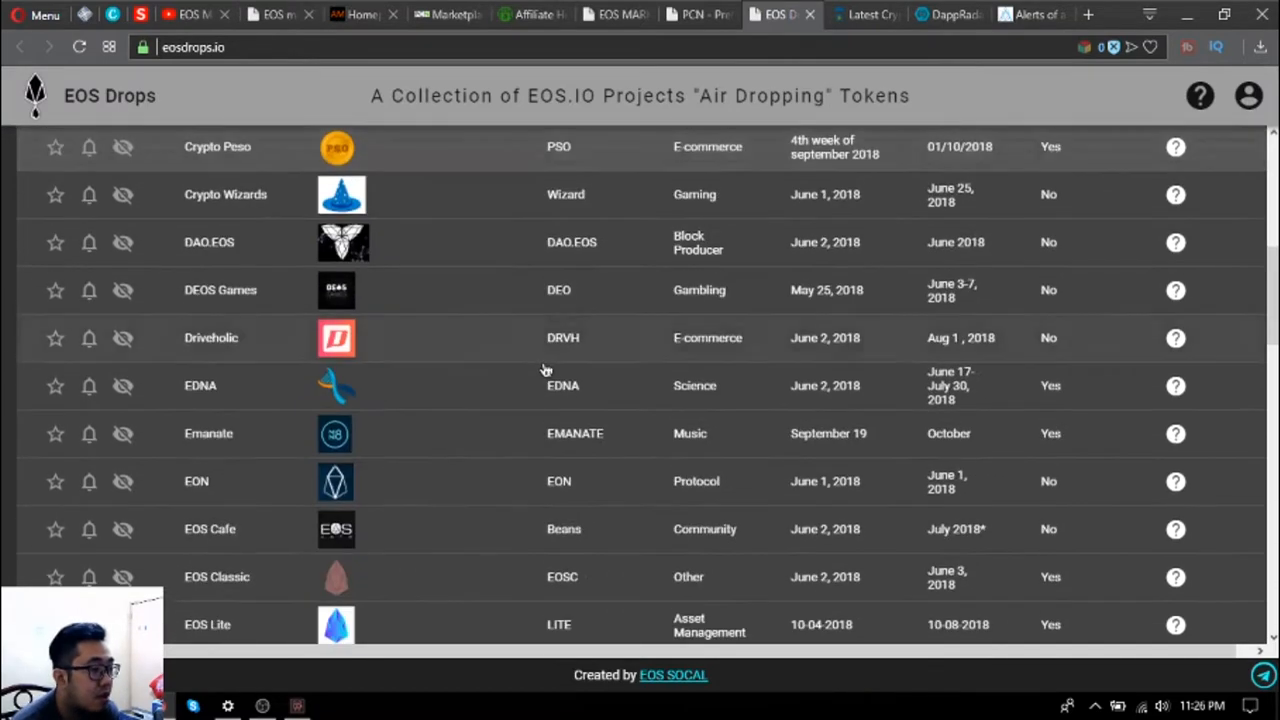
scroll(down, 3)
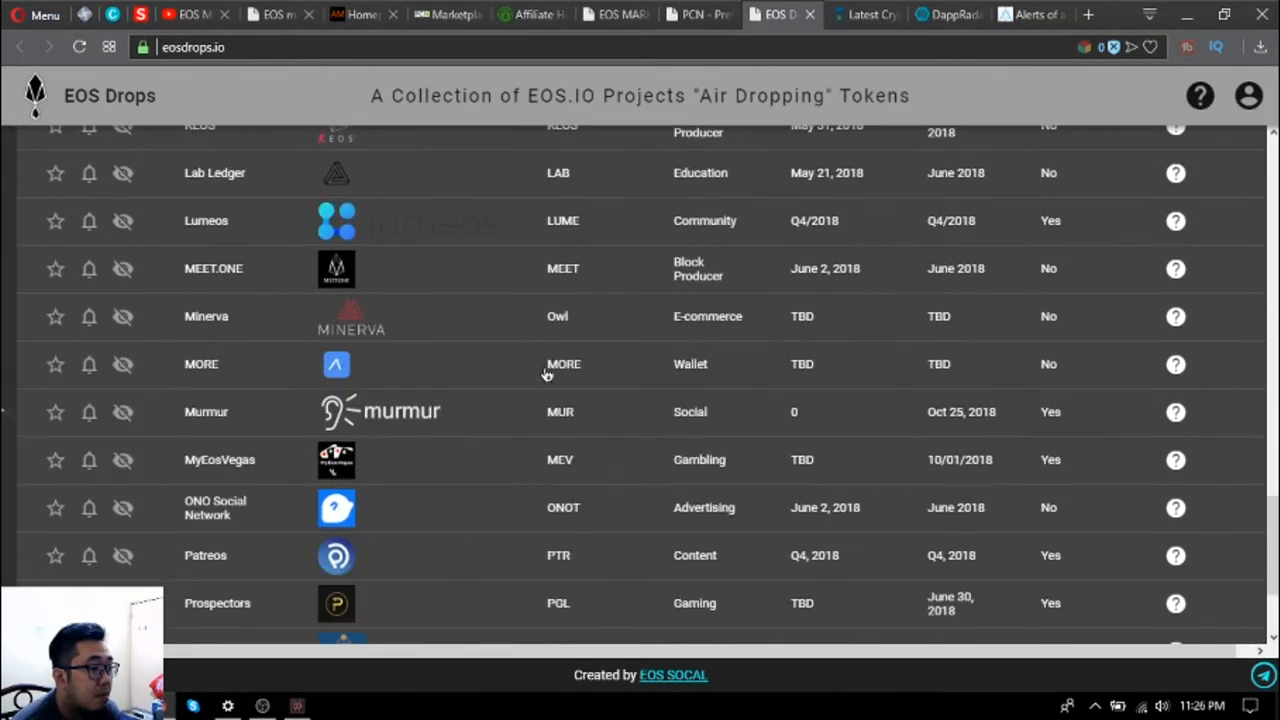
scroll(down, 3)
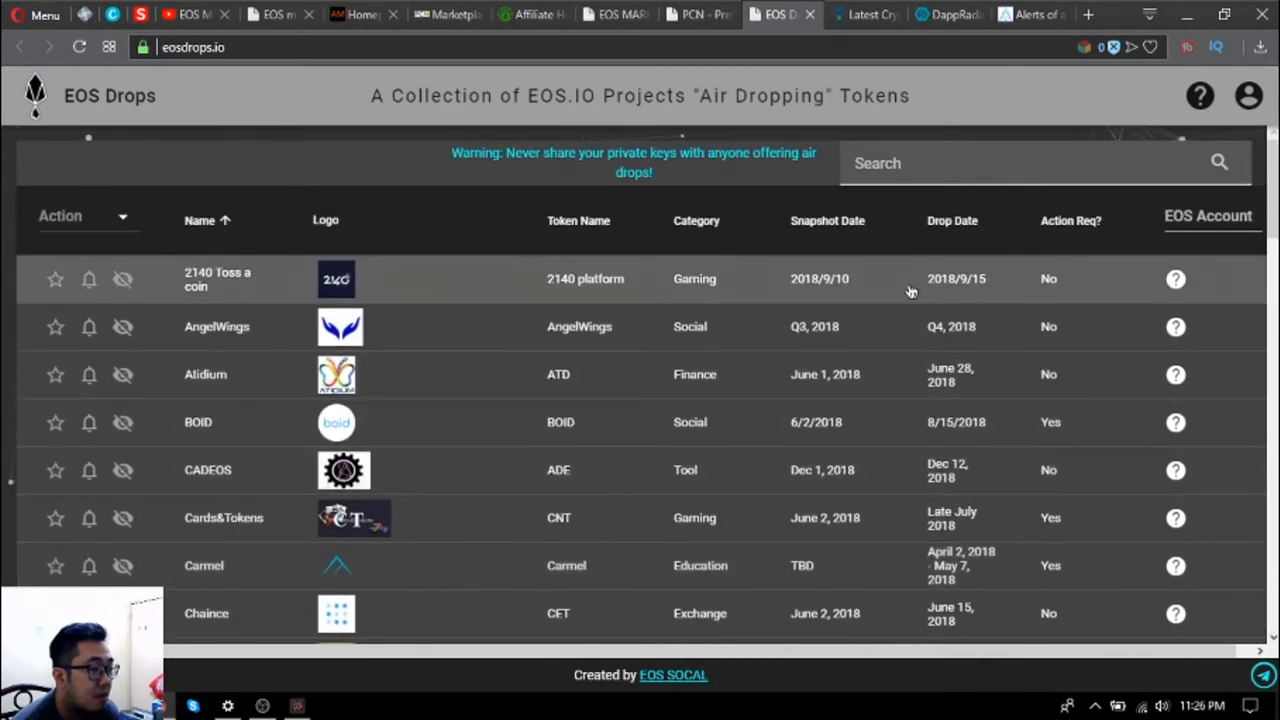
mouse_move(520, 384)
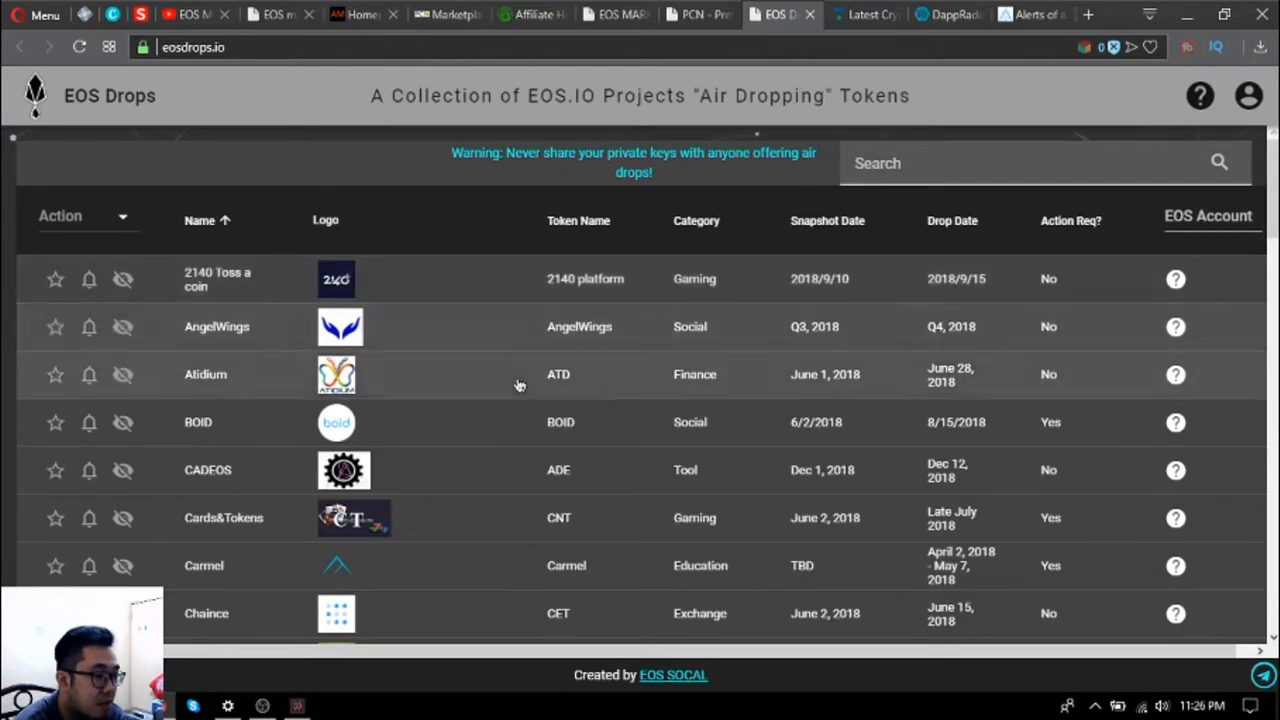
scroll(down, 3)
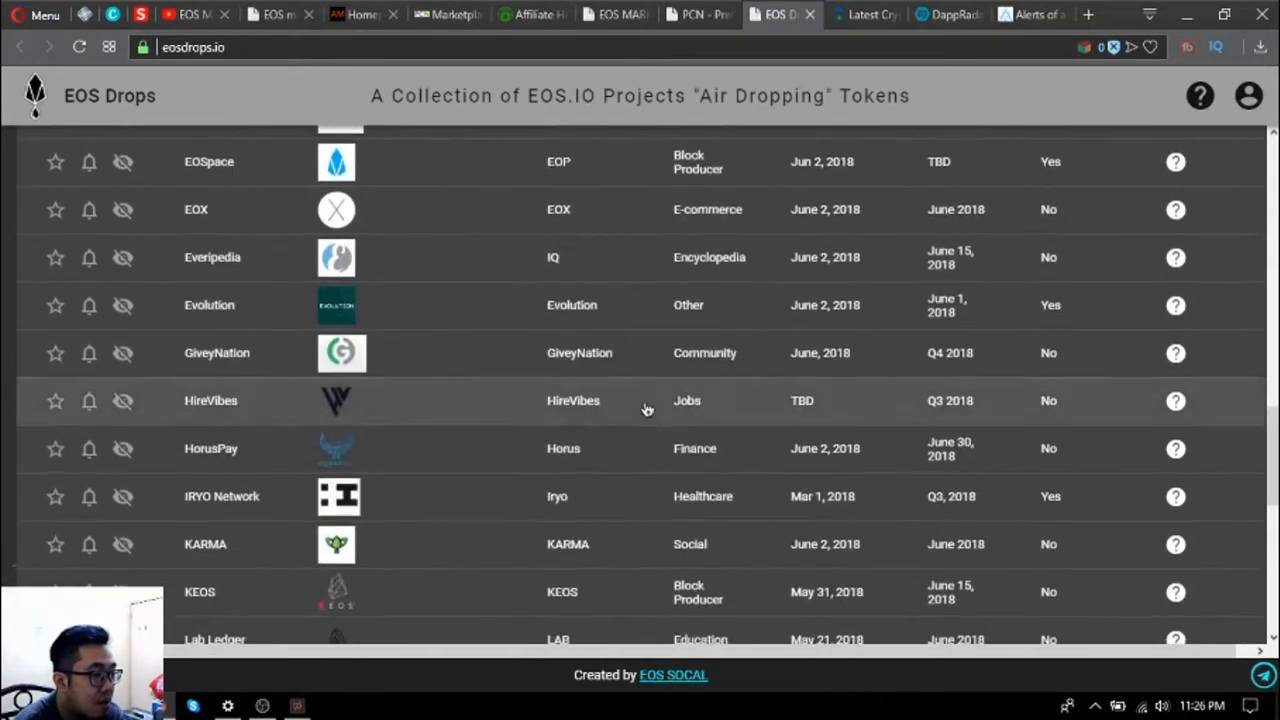
scroll(down, 3)
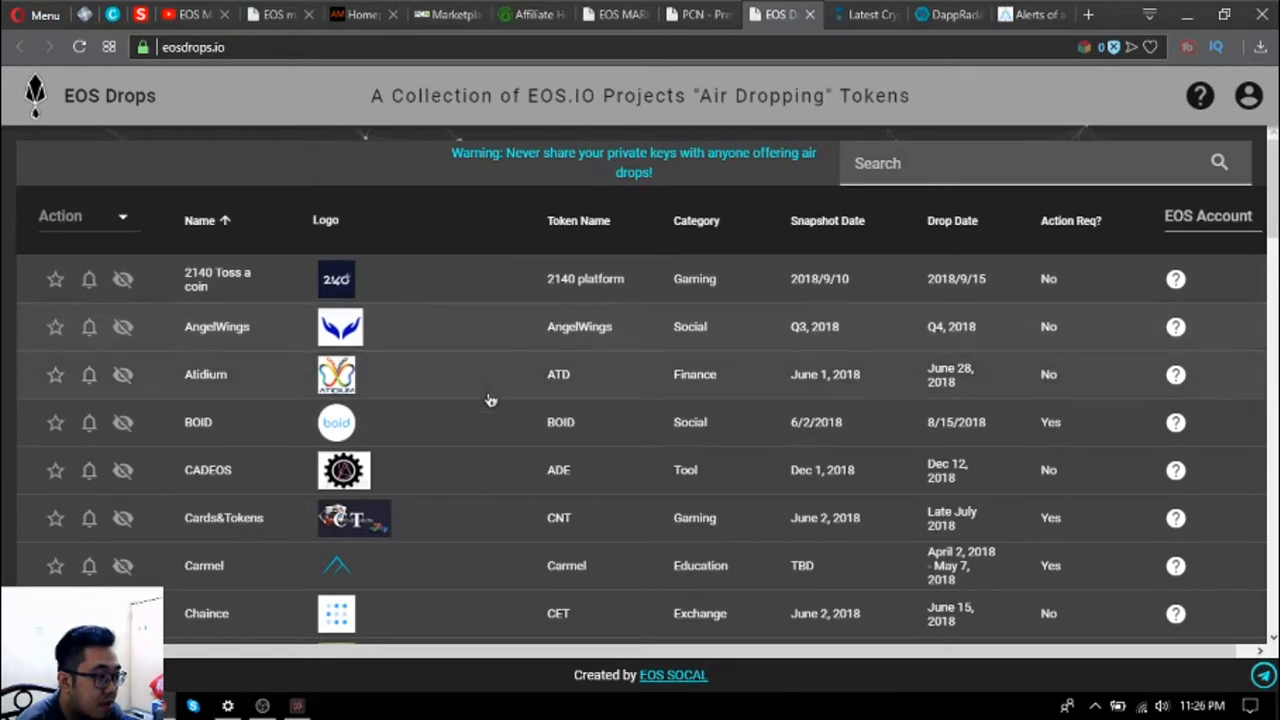
mouse_move(832, 40)
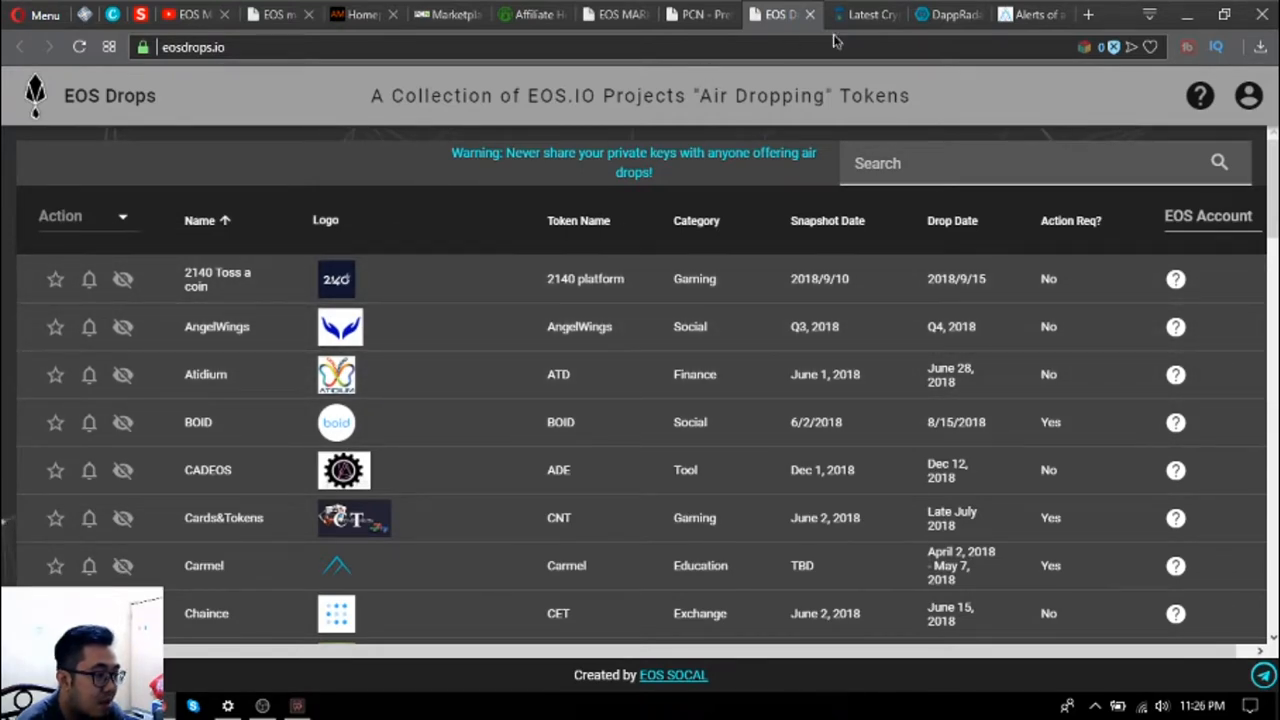
Switch to airdrops.io and scroll its Latest Airdrops cards such as Trippki and Murmur.
click(864, 14)
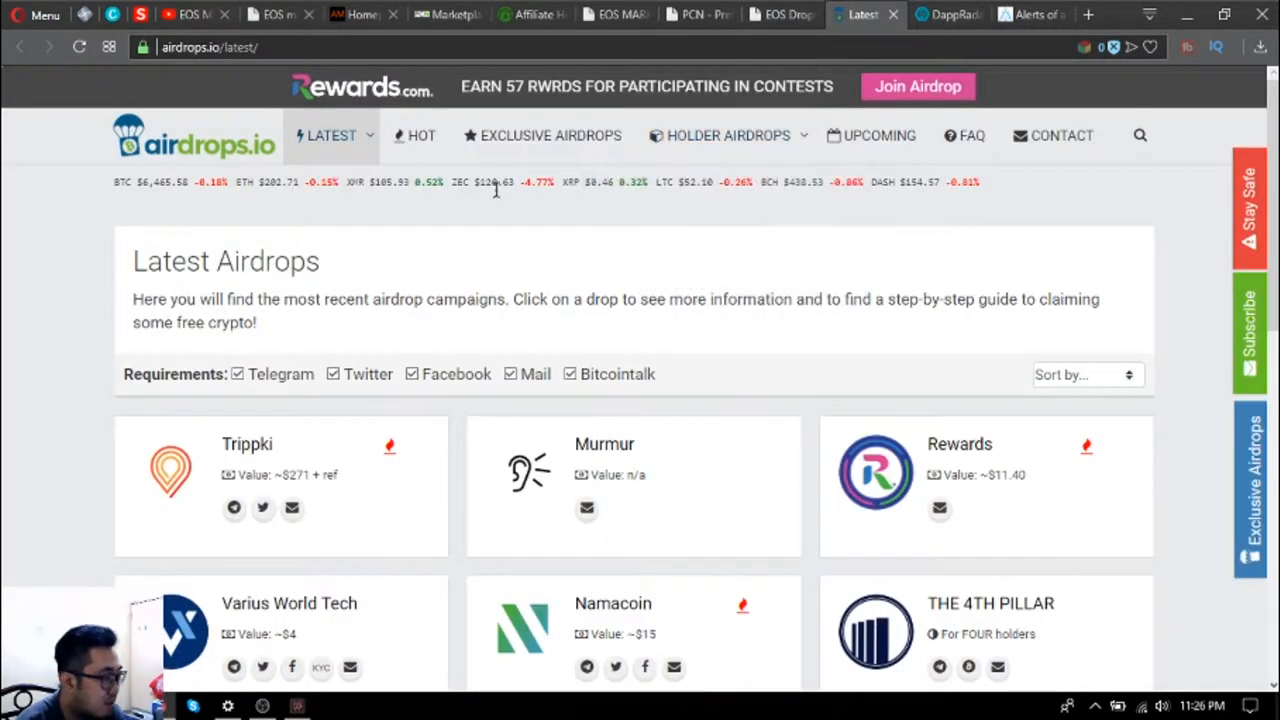
mouse_move(502, 228)
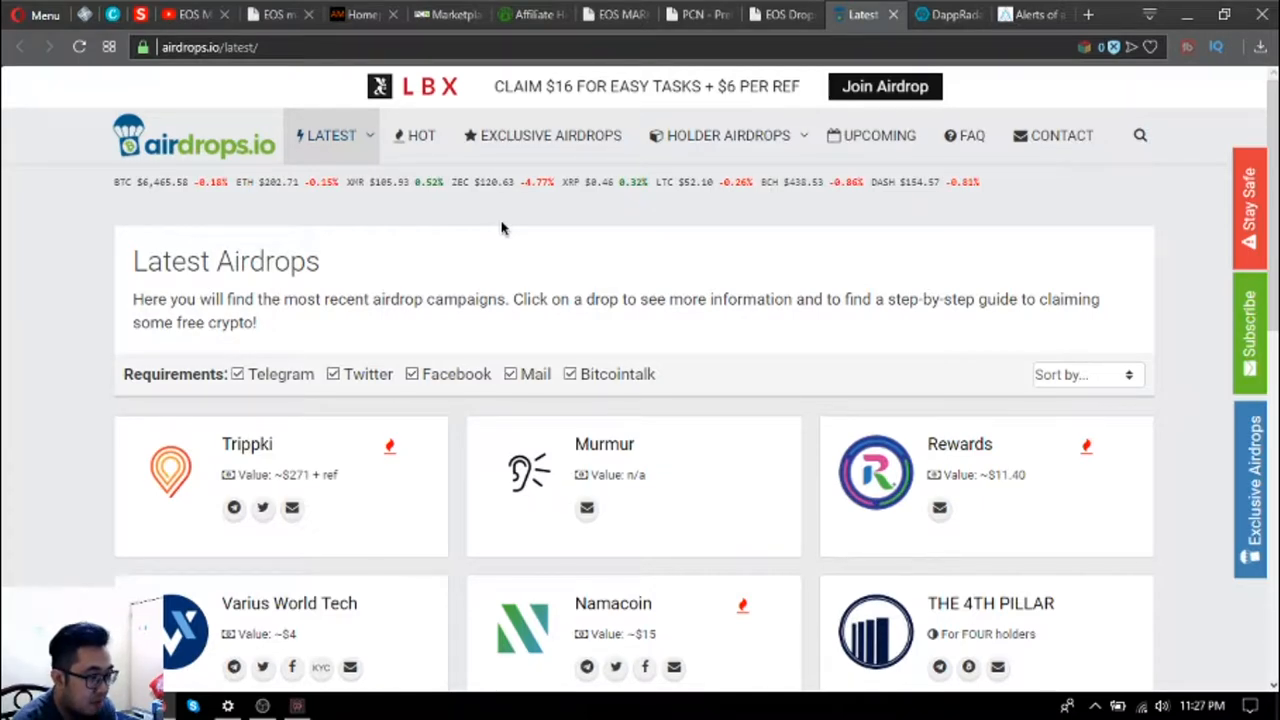
mouse_move(512, 232)
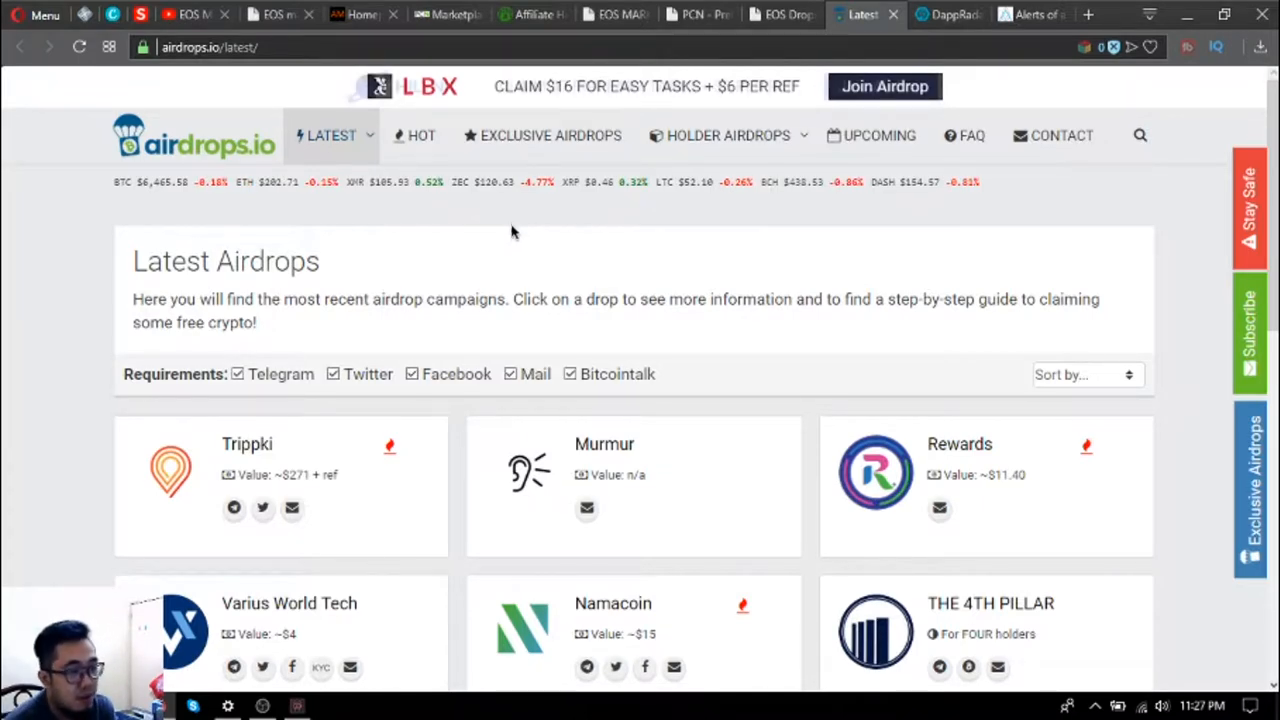
scroll(down, 3)
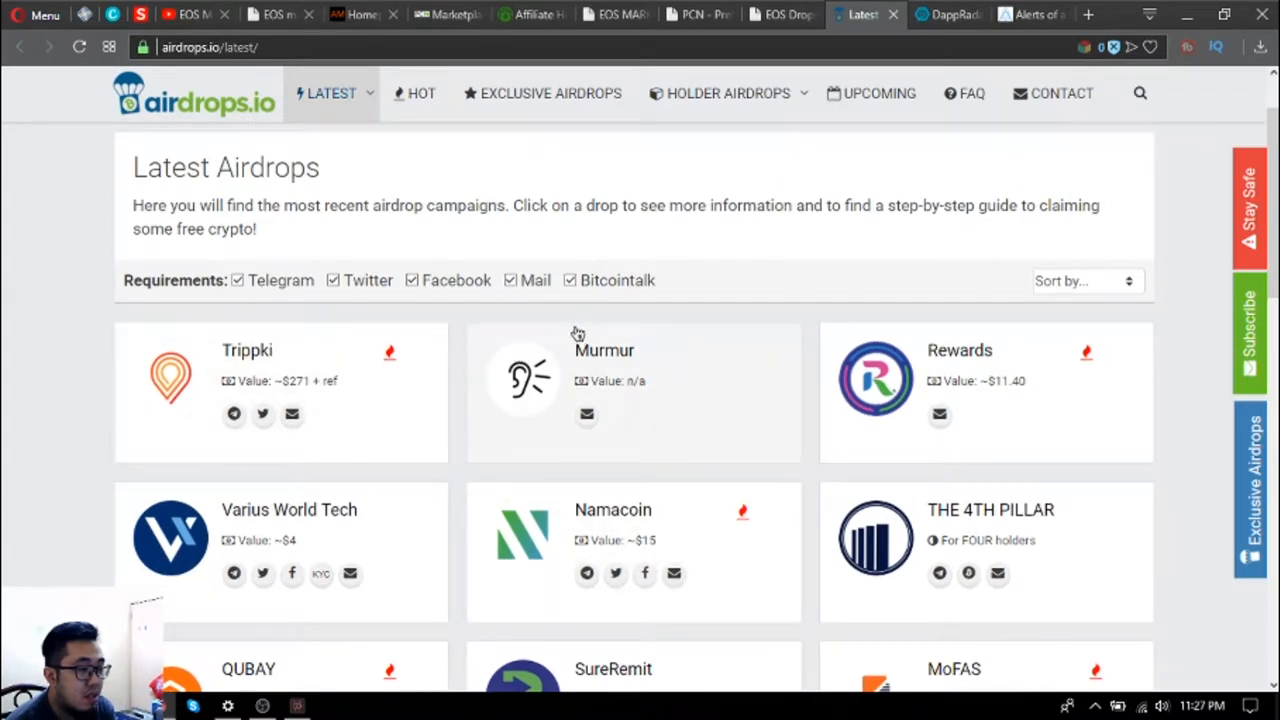
mouse_move(248, 384)
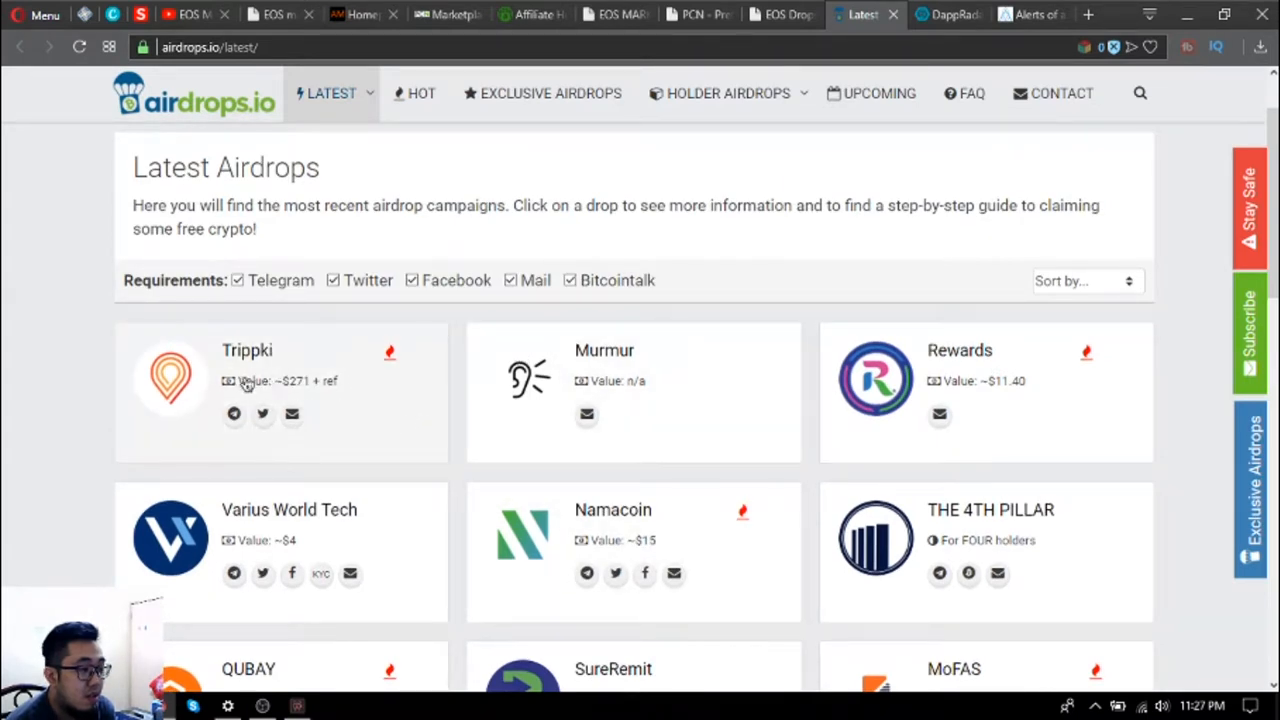
mouse_move(336, 396)
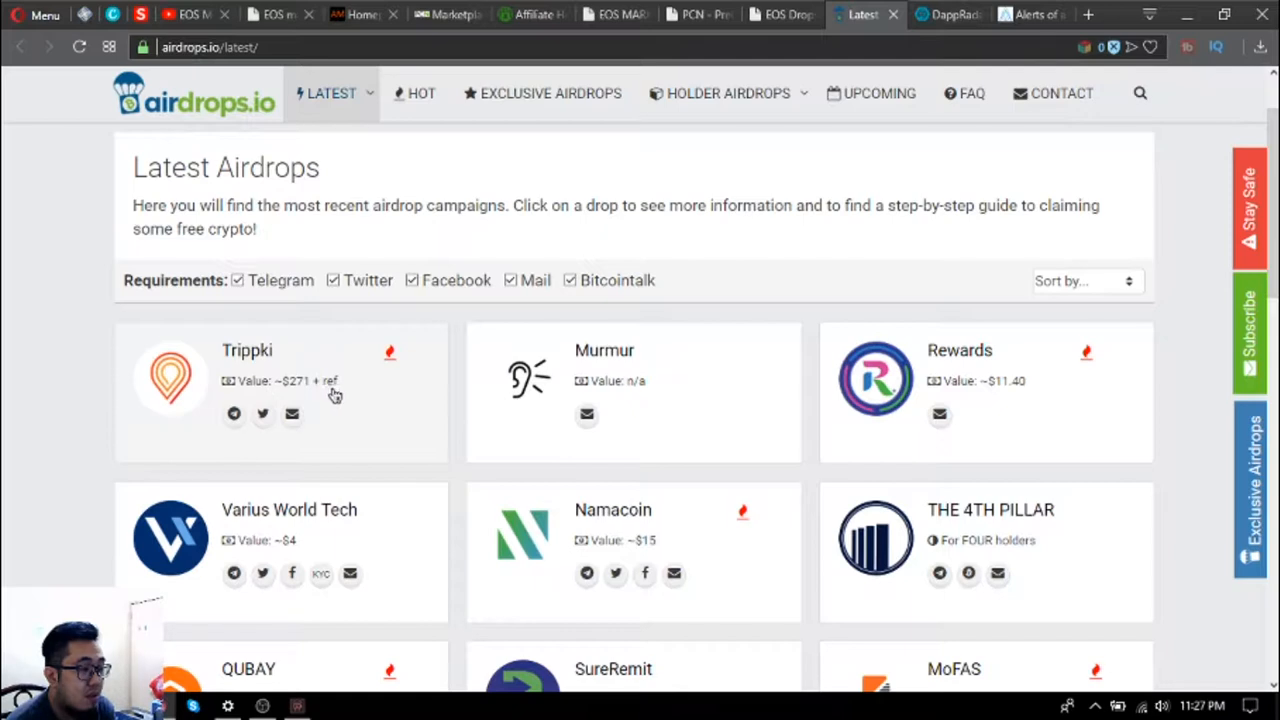
mouse_move(810, 128)
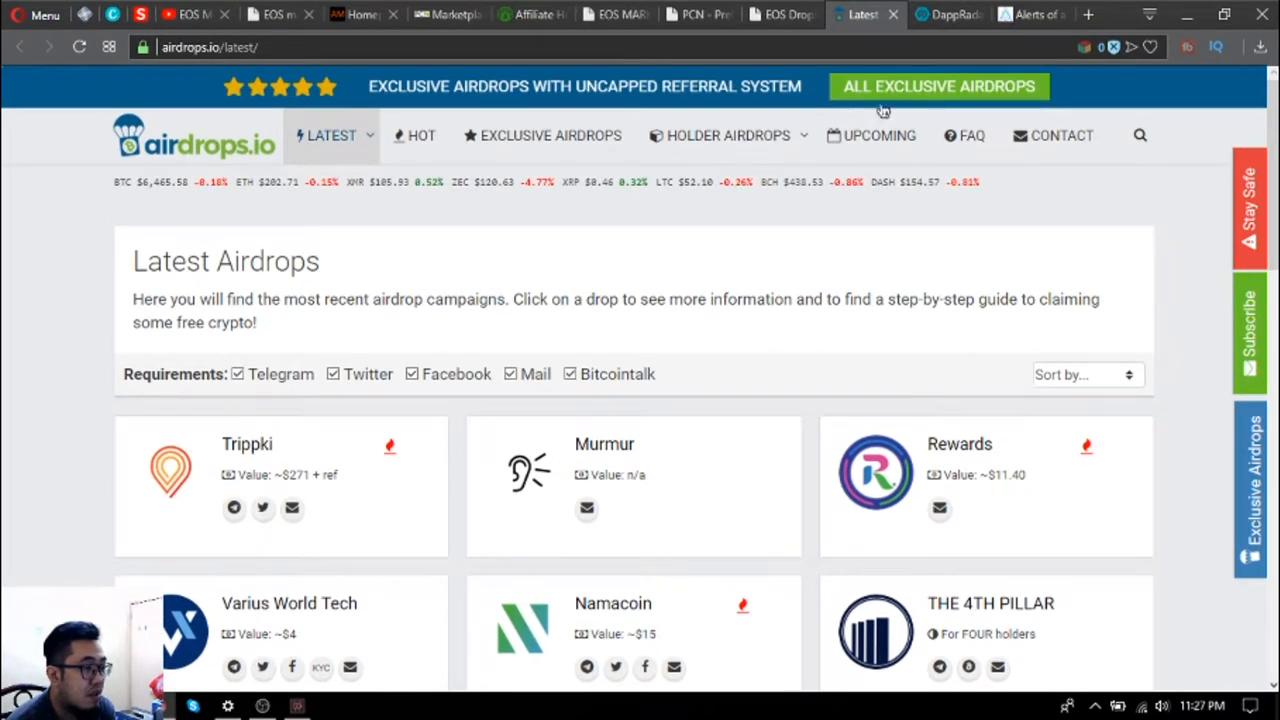
Switch to DappRadar's EOS dapps list and toggle between All Dapps and New Dapps.
click(944, 16)
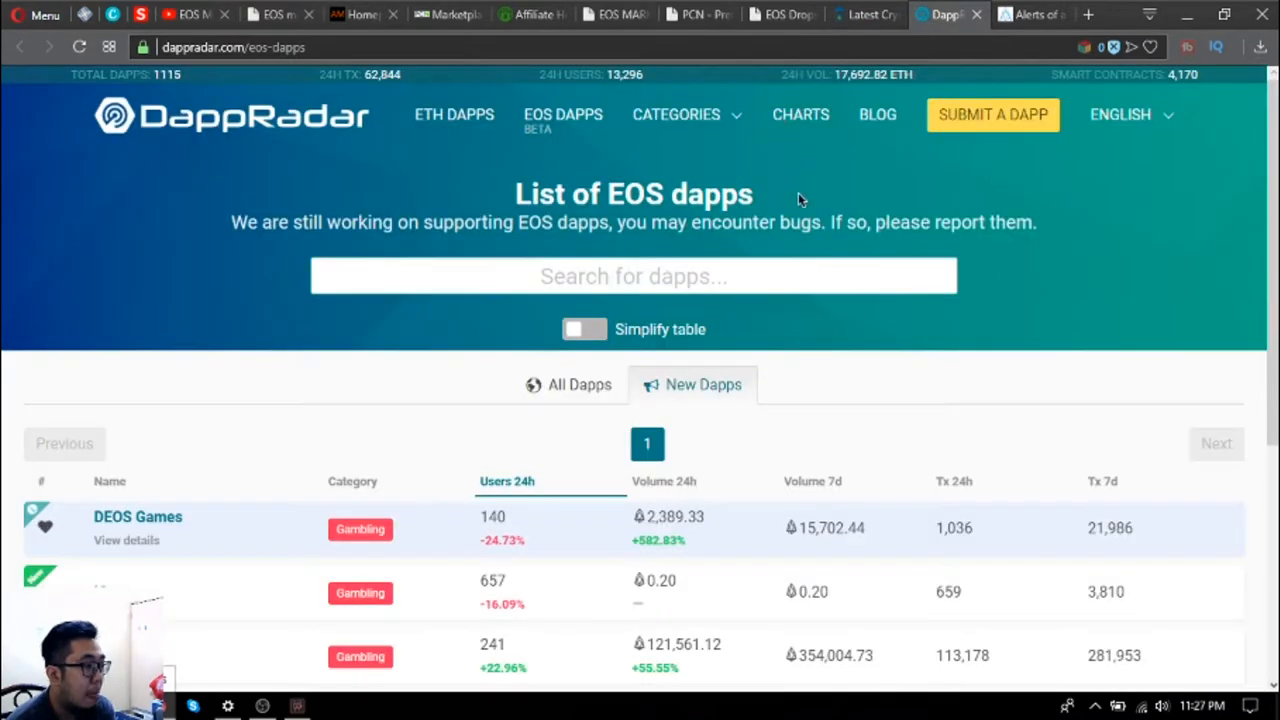
mouse_move(916, 180)
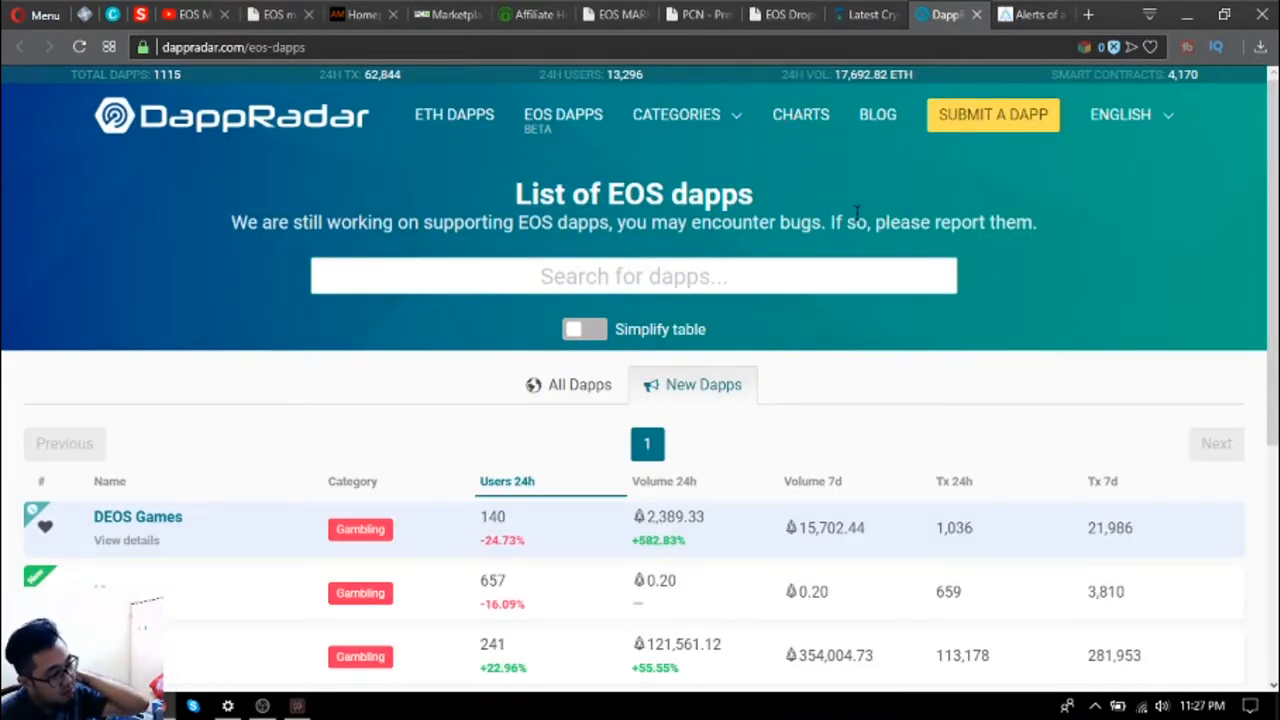
scroll(down, 3)
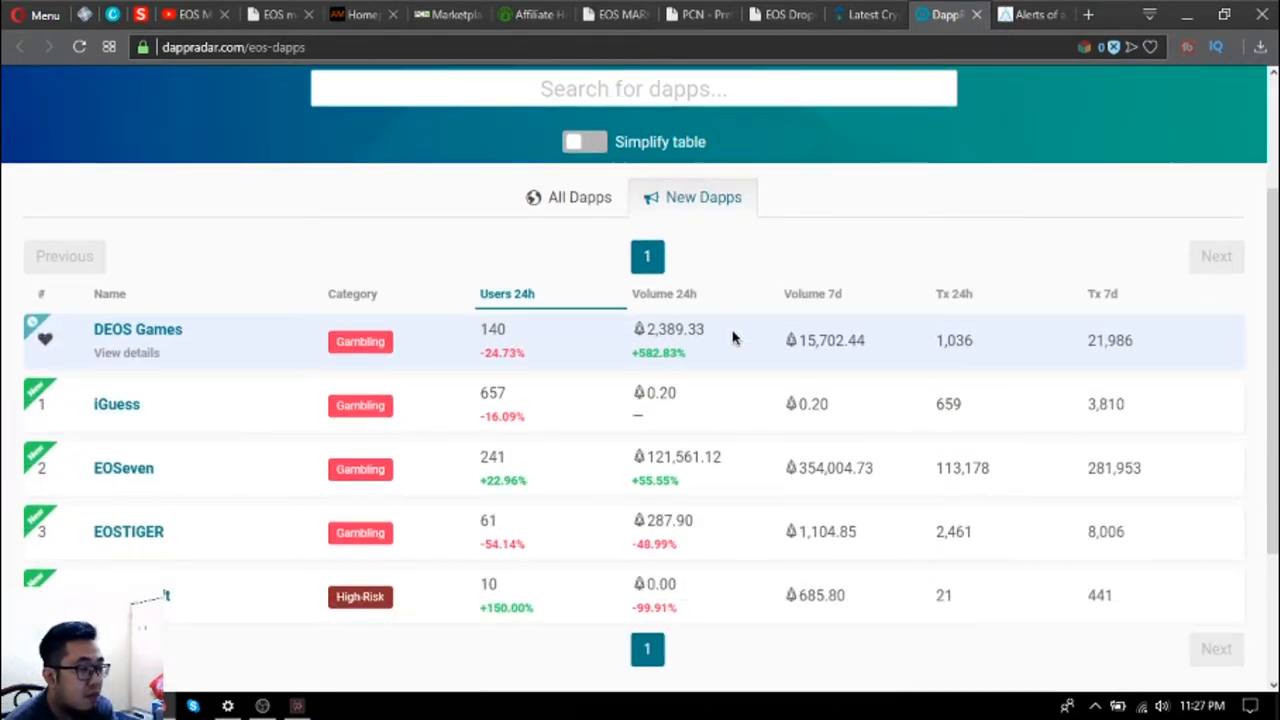
mouse_move(586, 308)
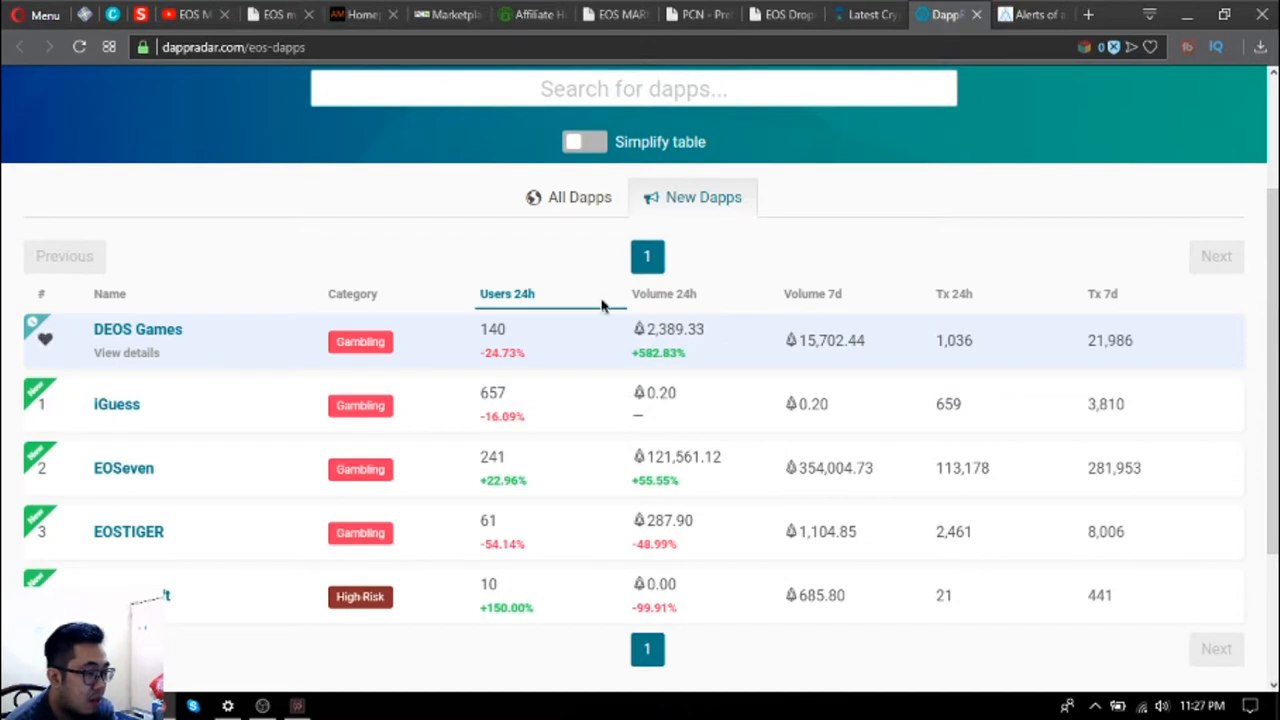
click(568, 198)
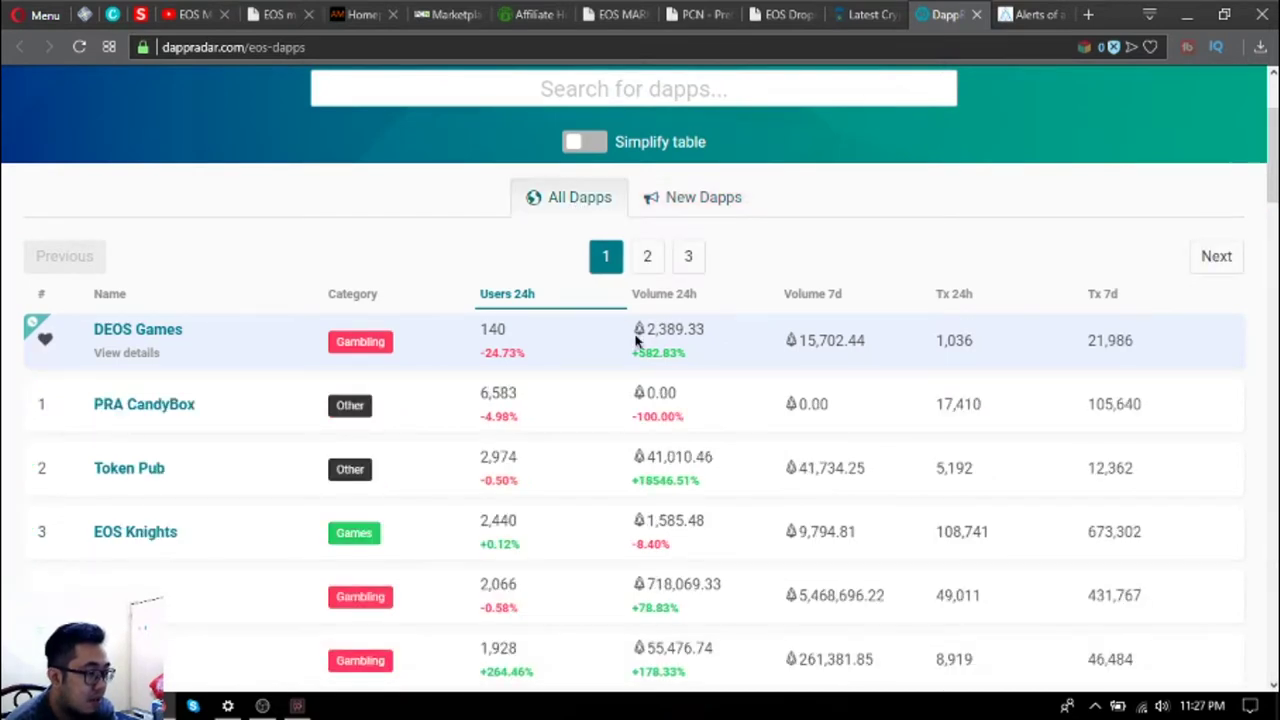
click(704, 198)
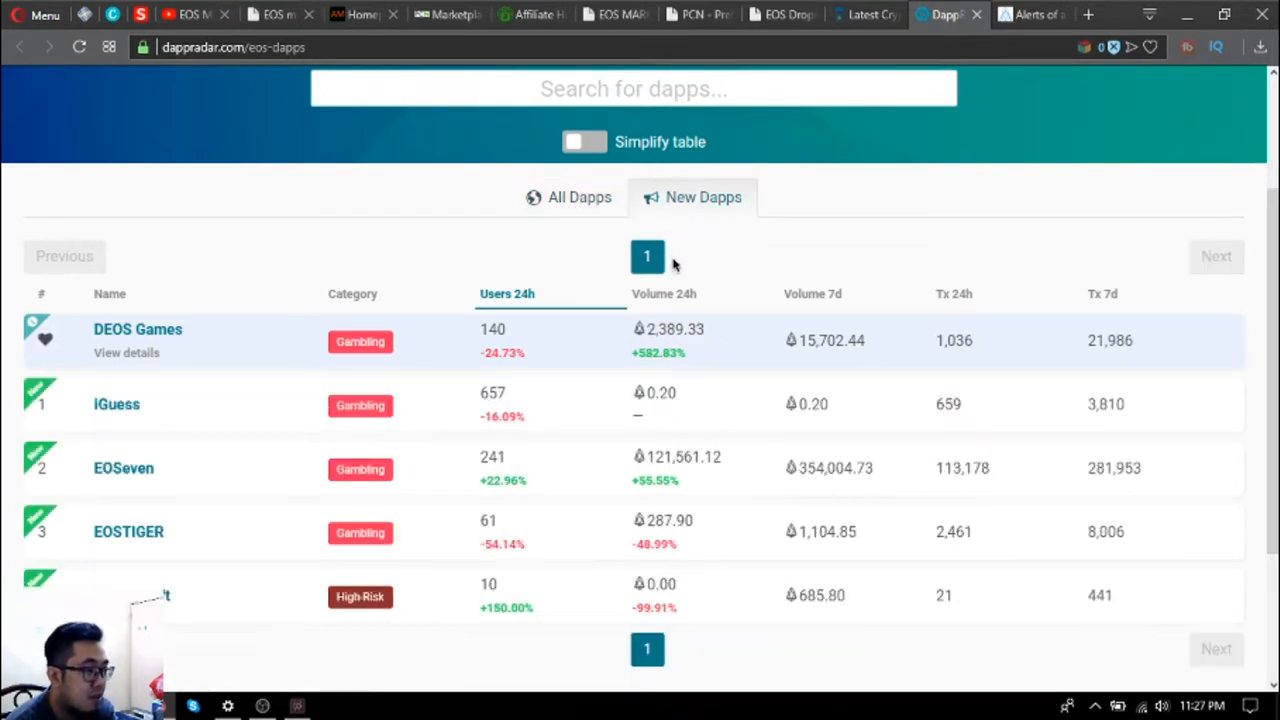
mouse_move(418, 396)
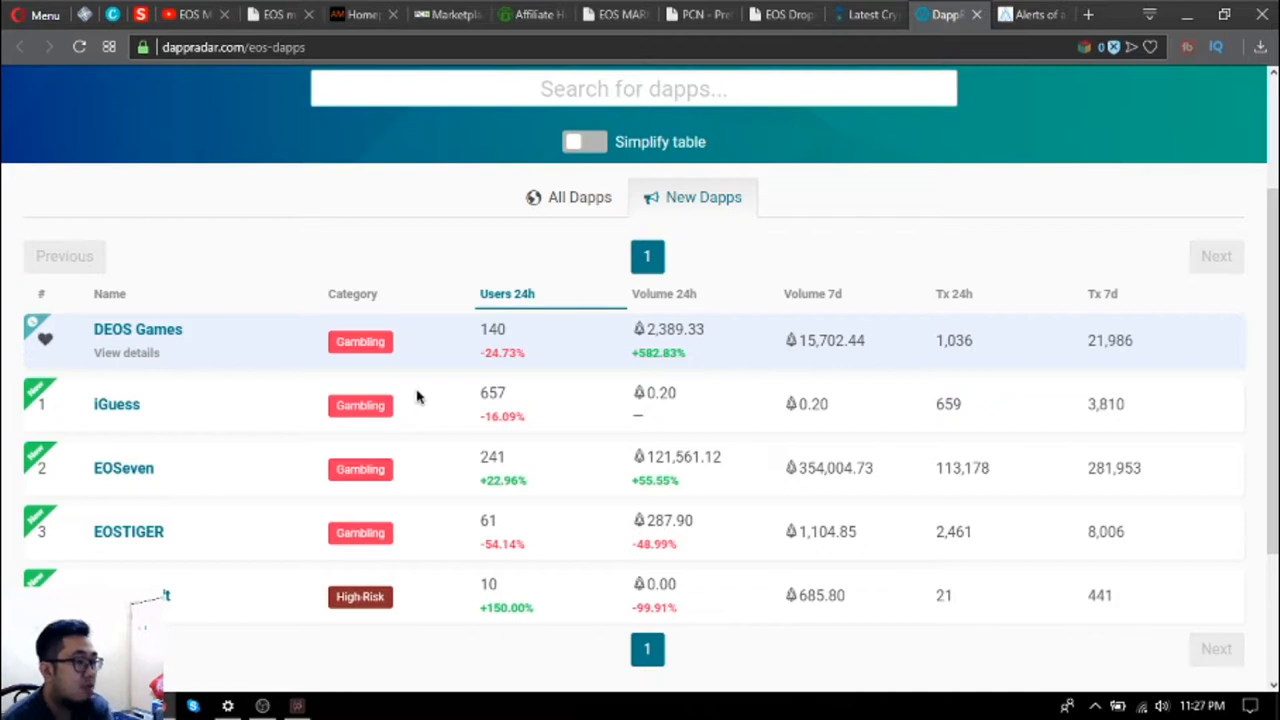
mouse_move(428, 402)
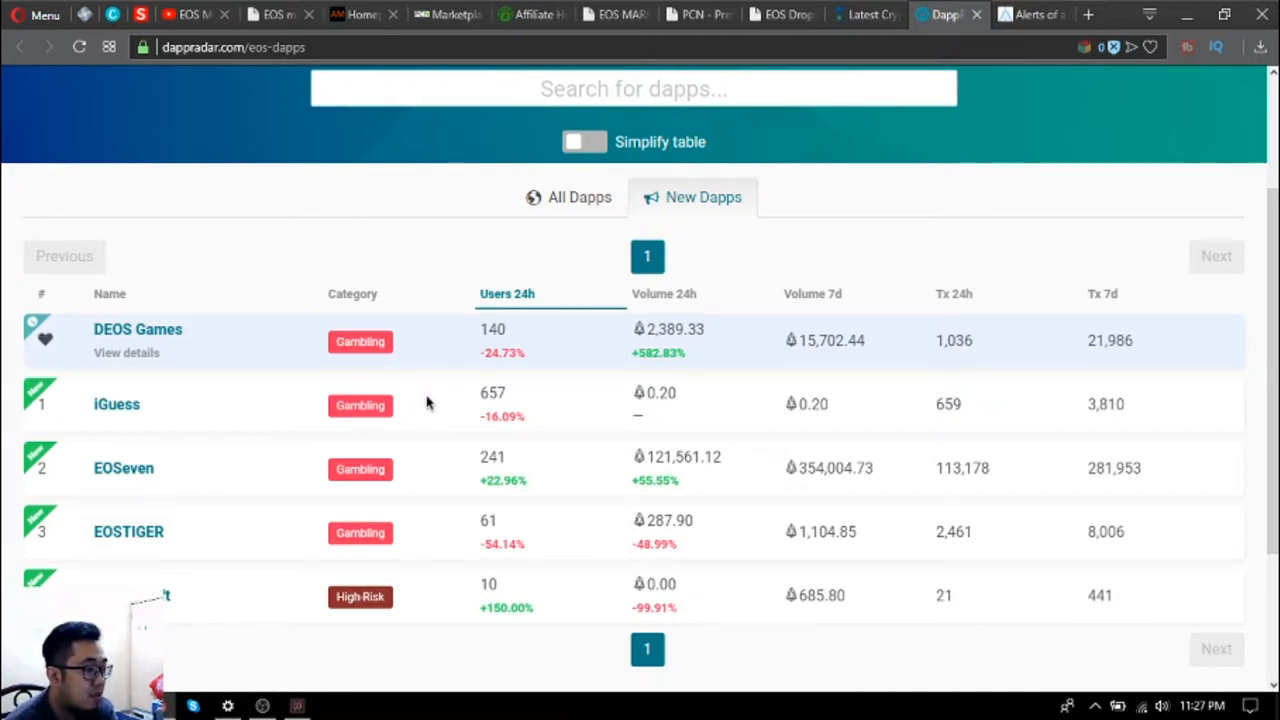
mouse_move(376, 428)
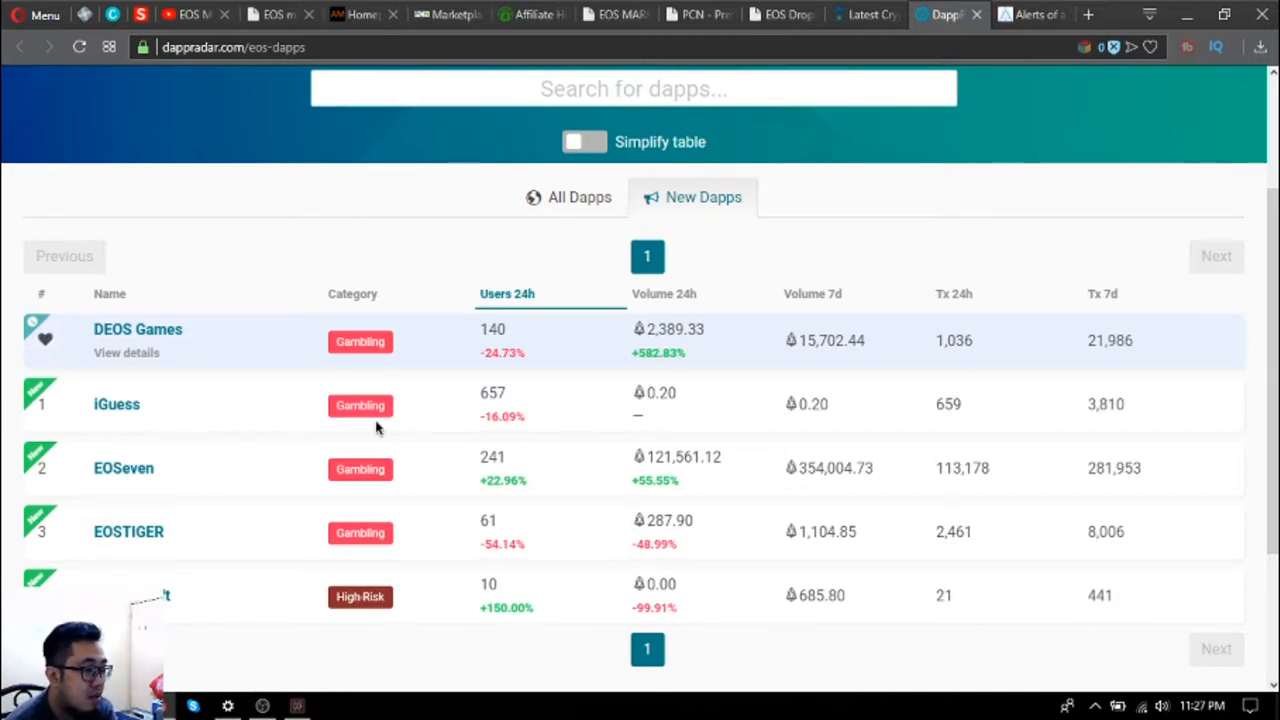
mouse_move(648, 348)
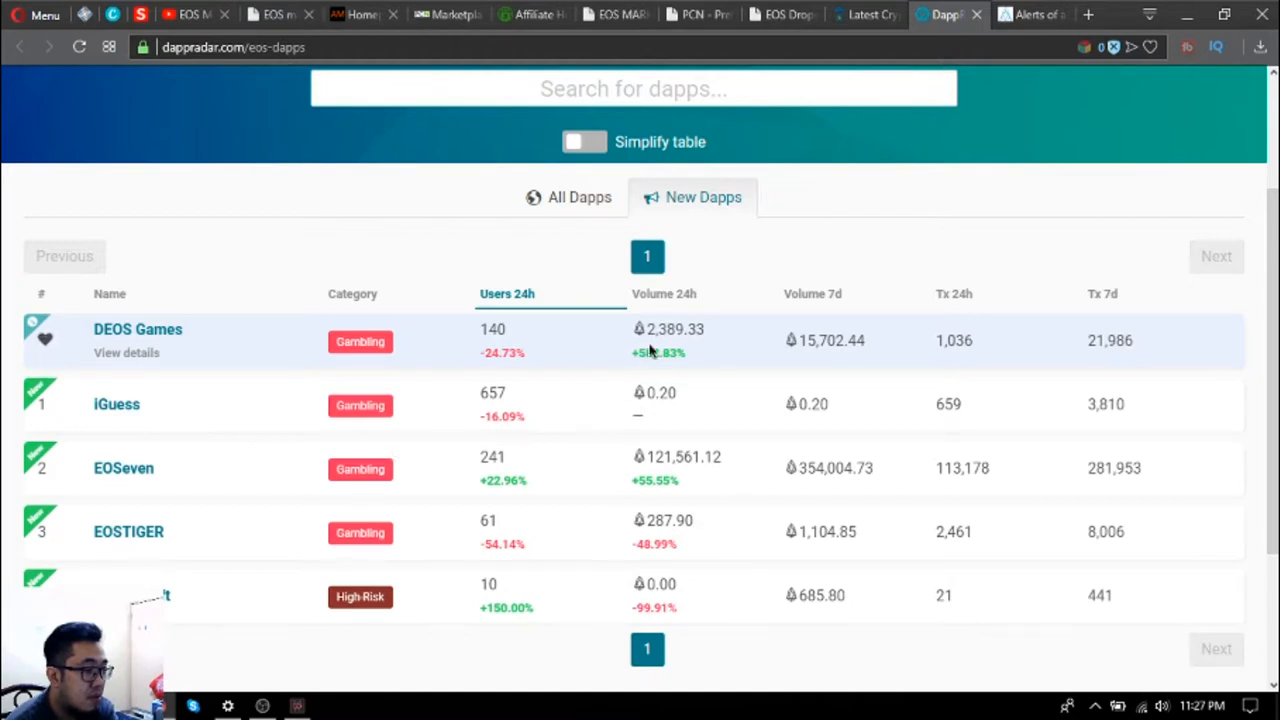
mouse_move(602, 492)
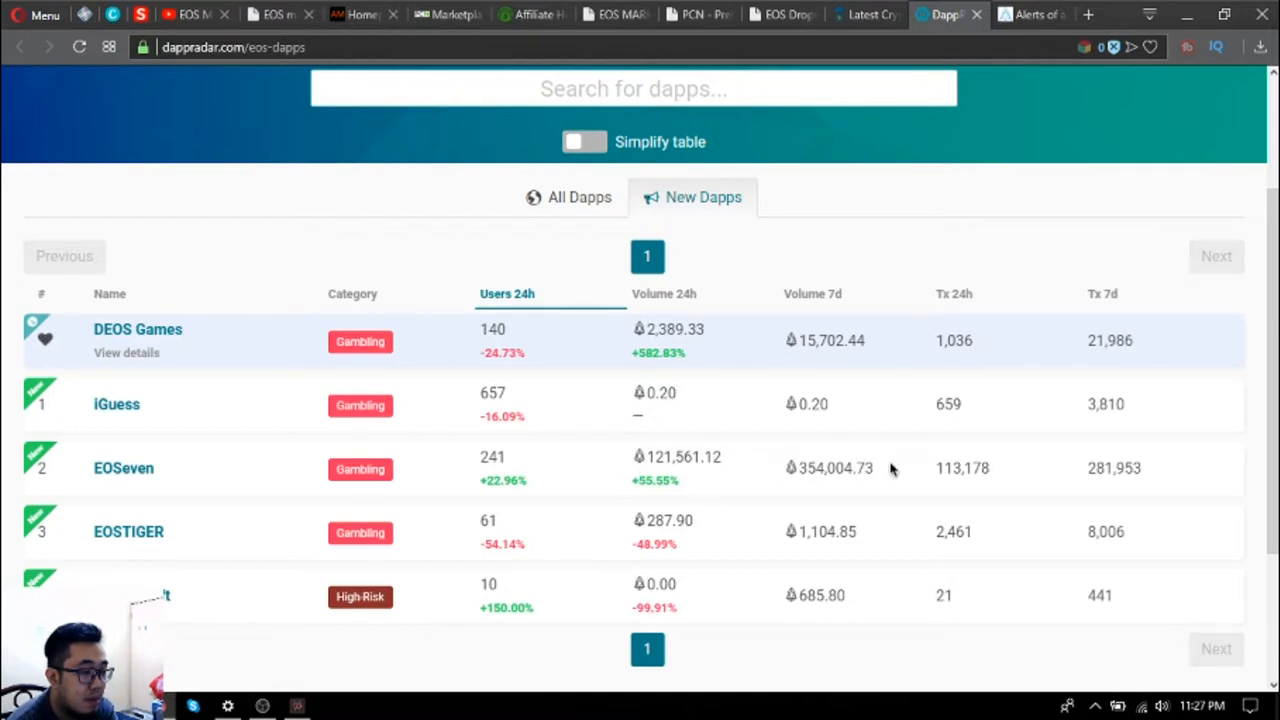
mouse_move(600, 204)
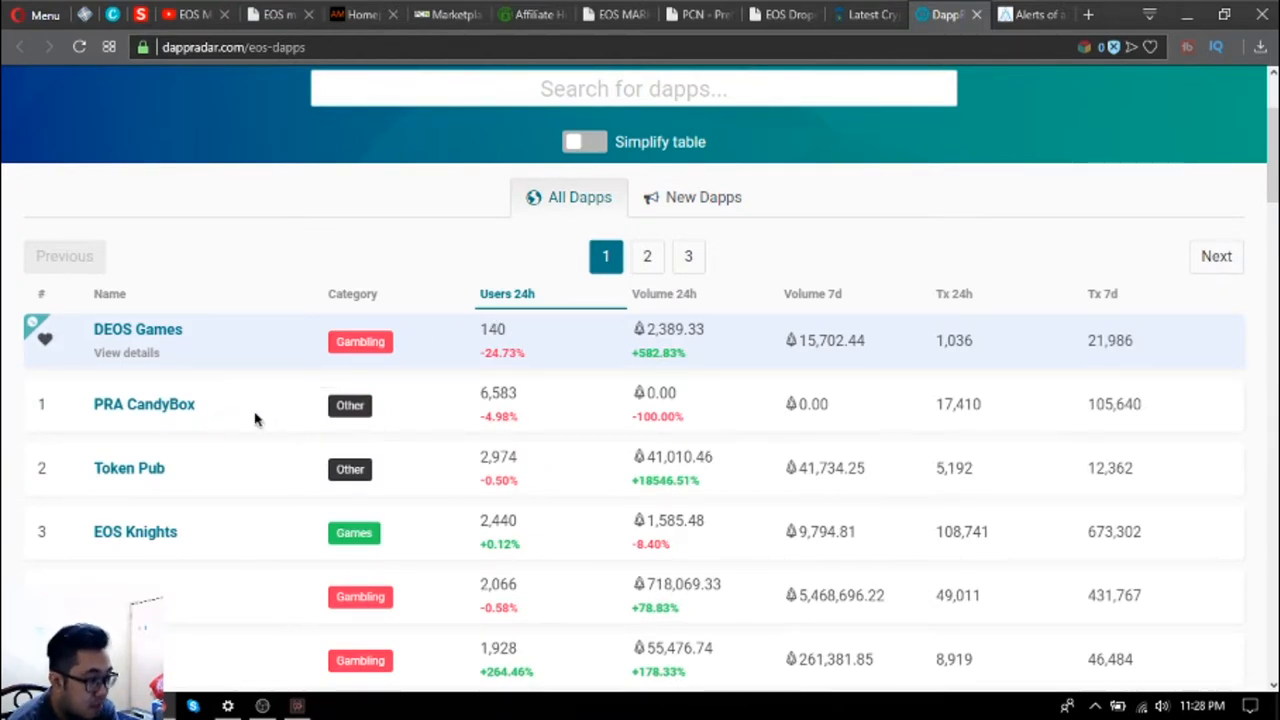
mouse_move(544, 300)
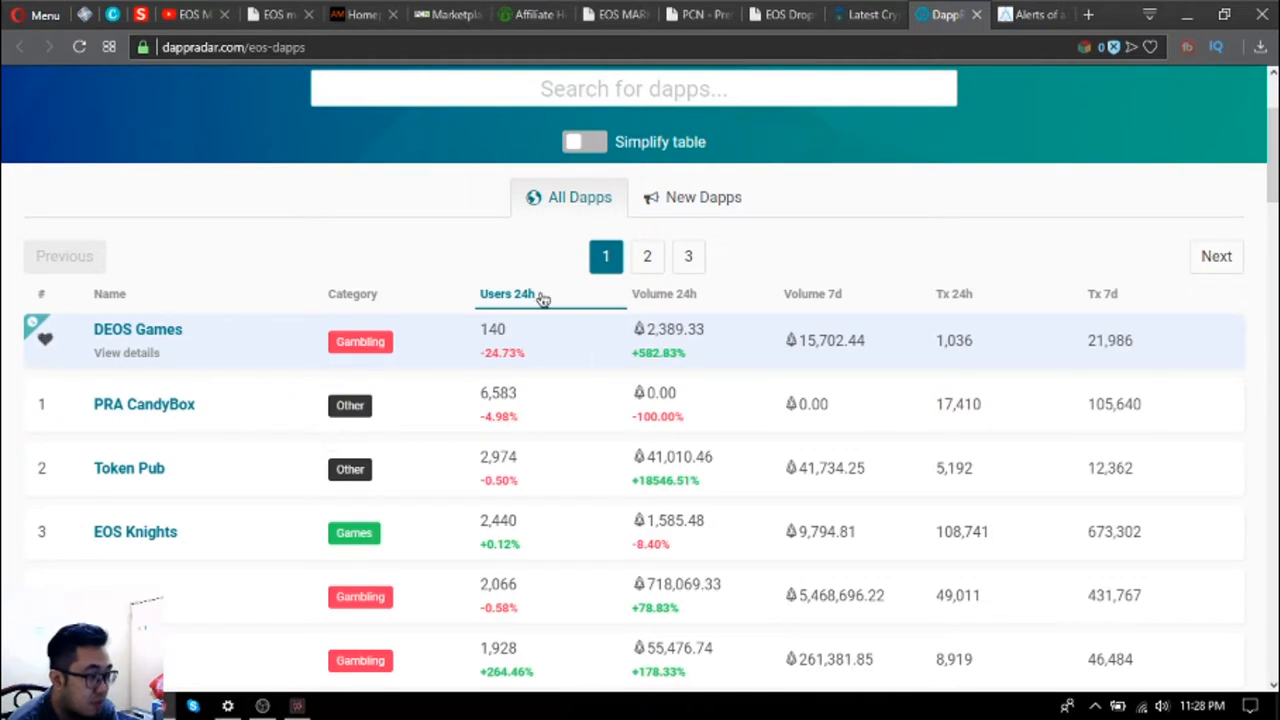
mouse_move(230, 428)
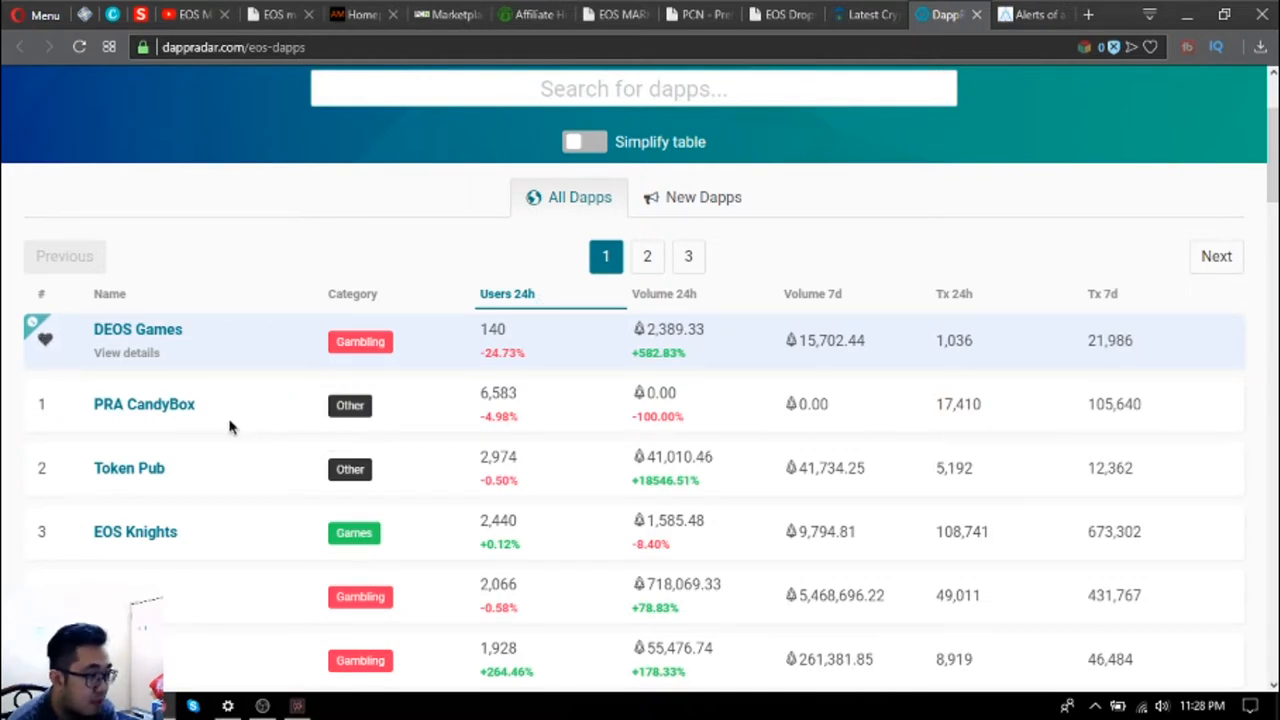
mouse_move(688, 398)
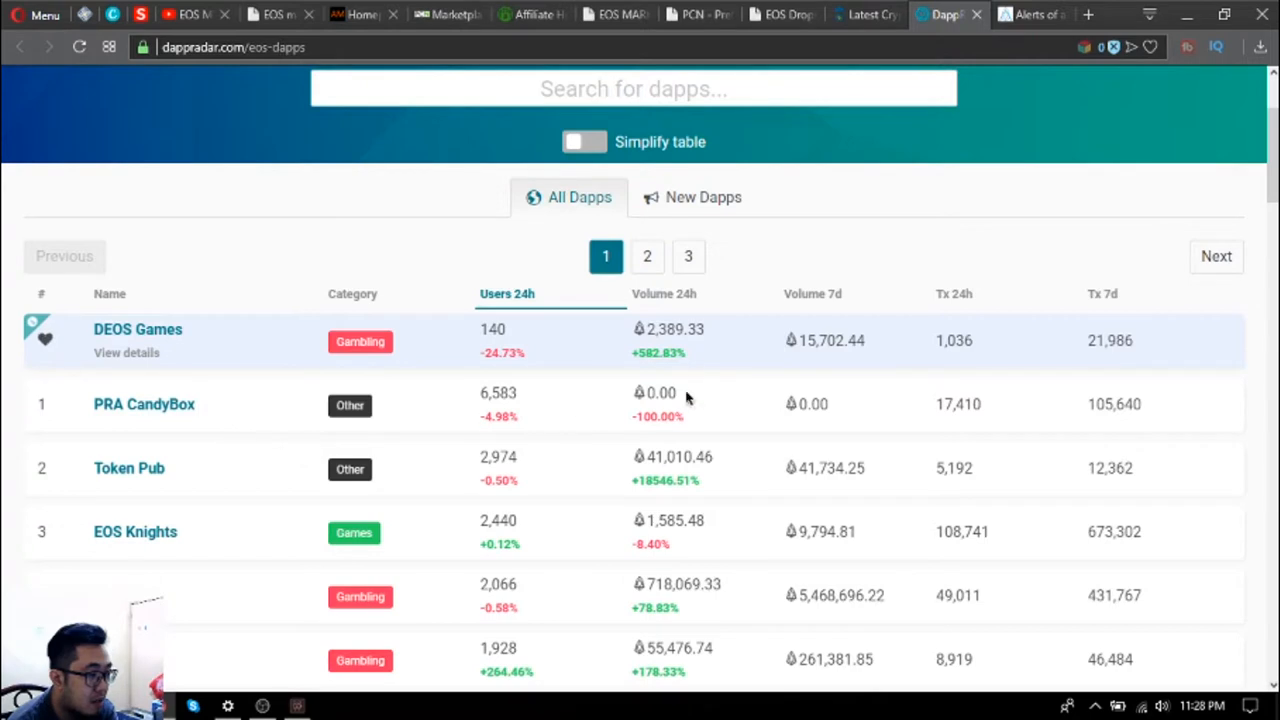
click(664, 292)
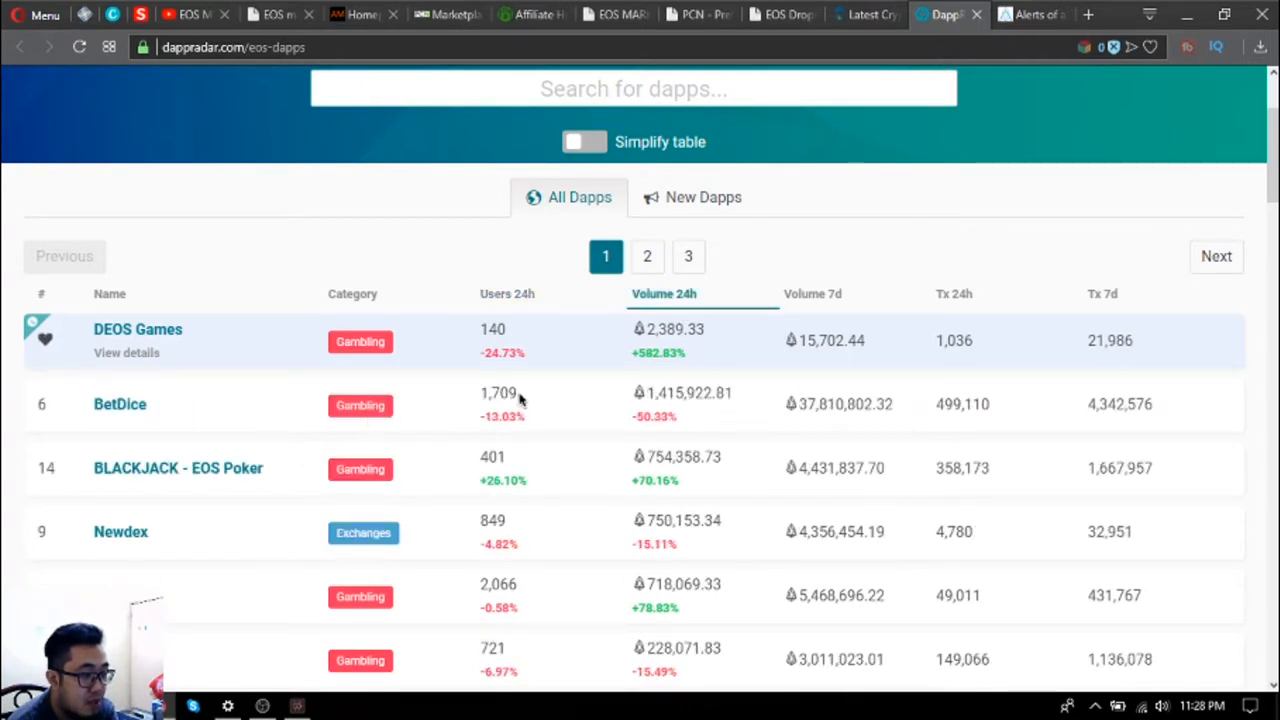
click(504, 292)
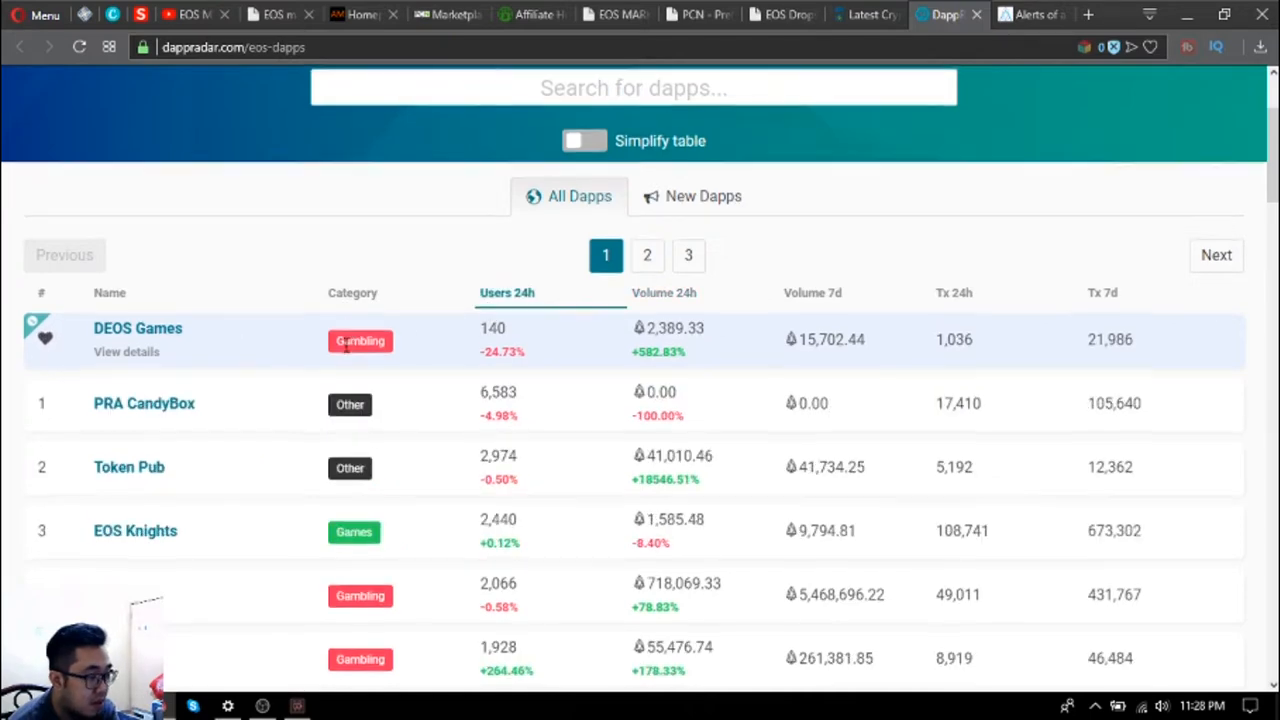
scroll(down, 3)
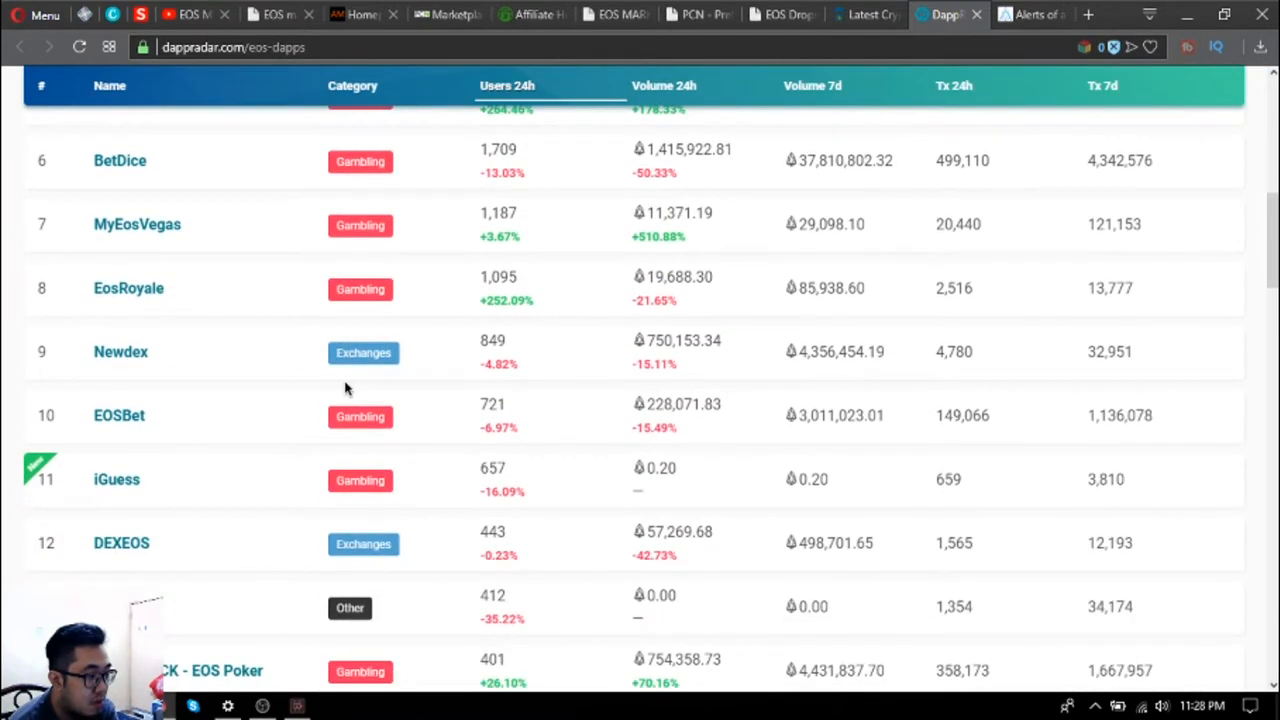
scroll(down, 3)
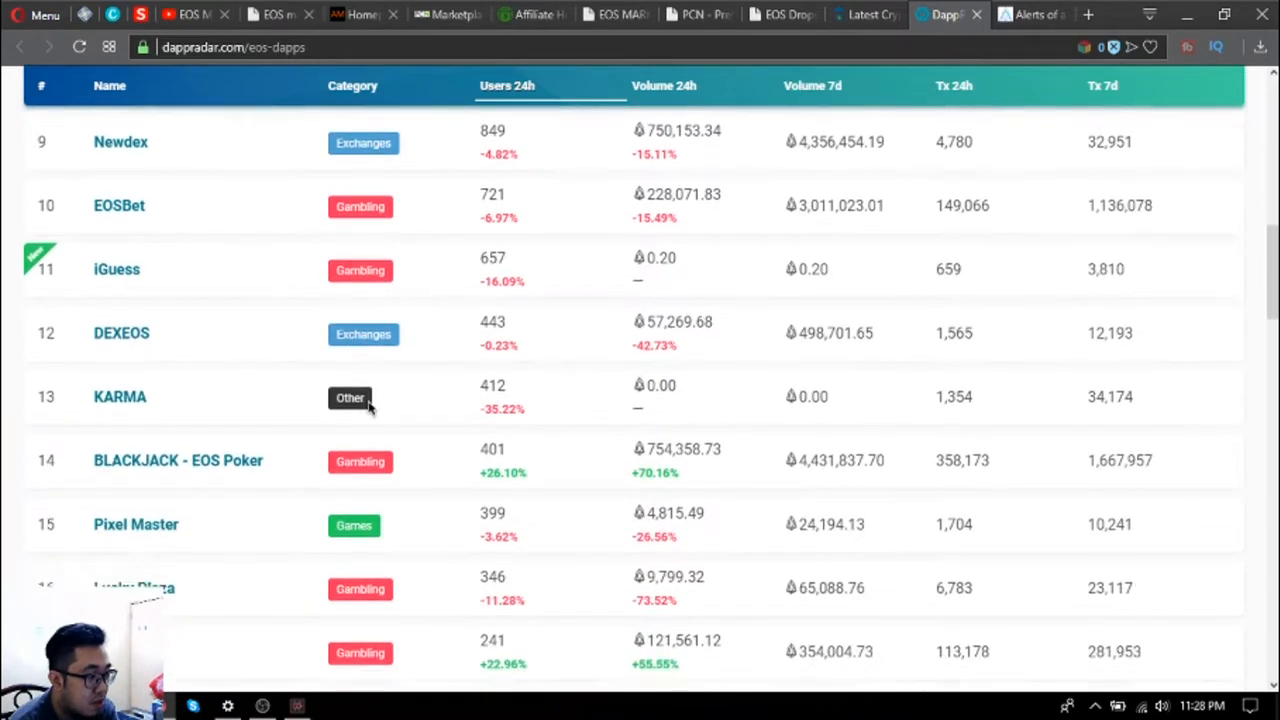
scroll(down, 3)
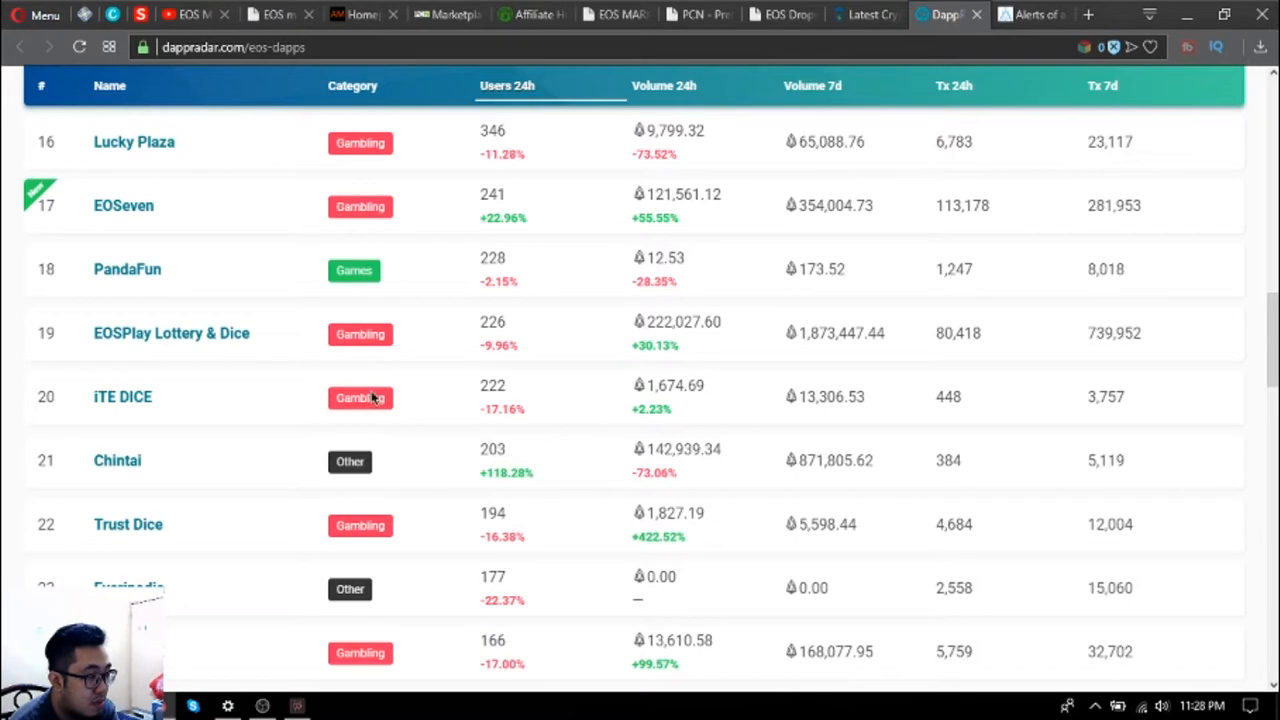
scroll(down, 3)
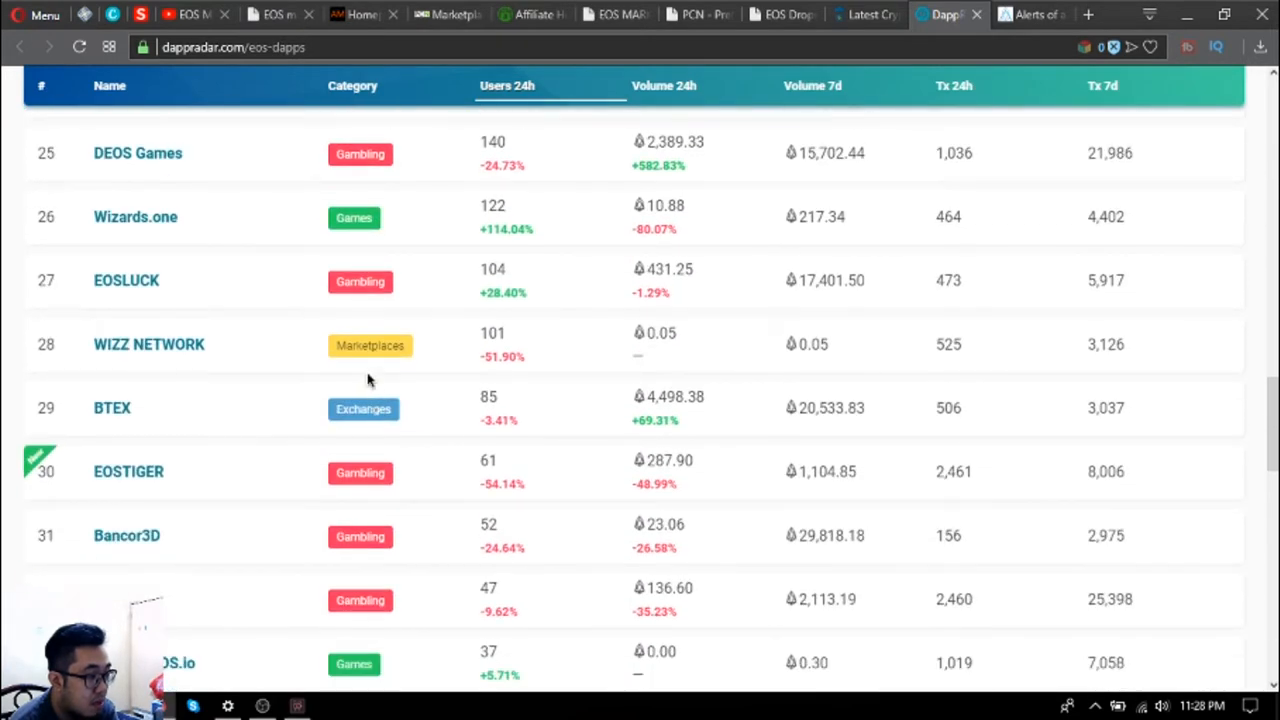
scroll(down, 3)
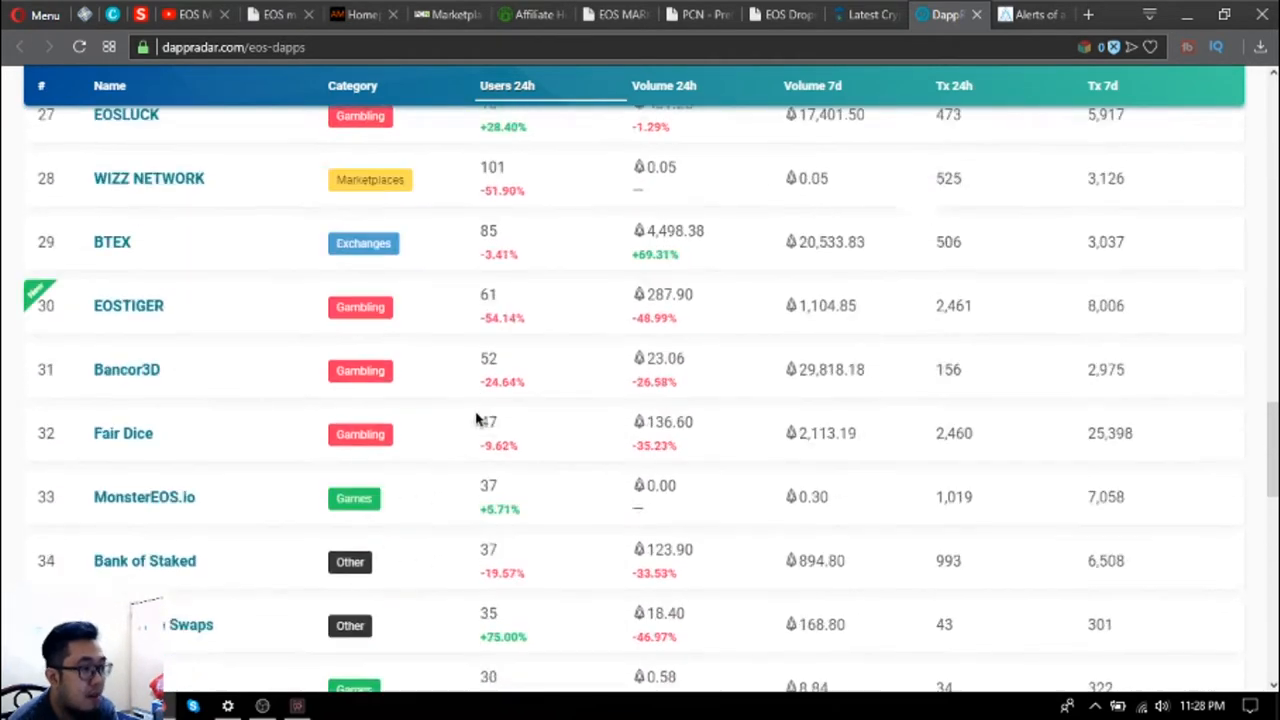
scroll(up, 3)
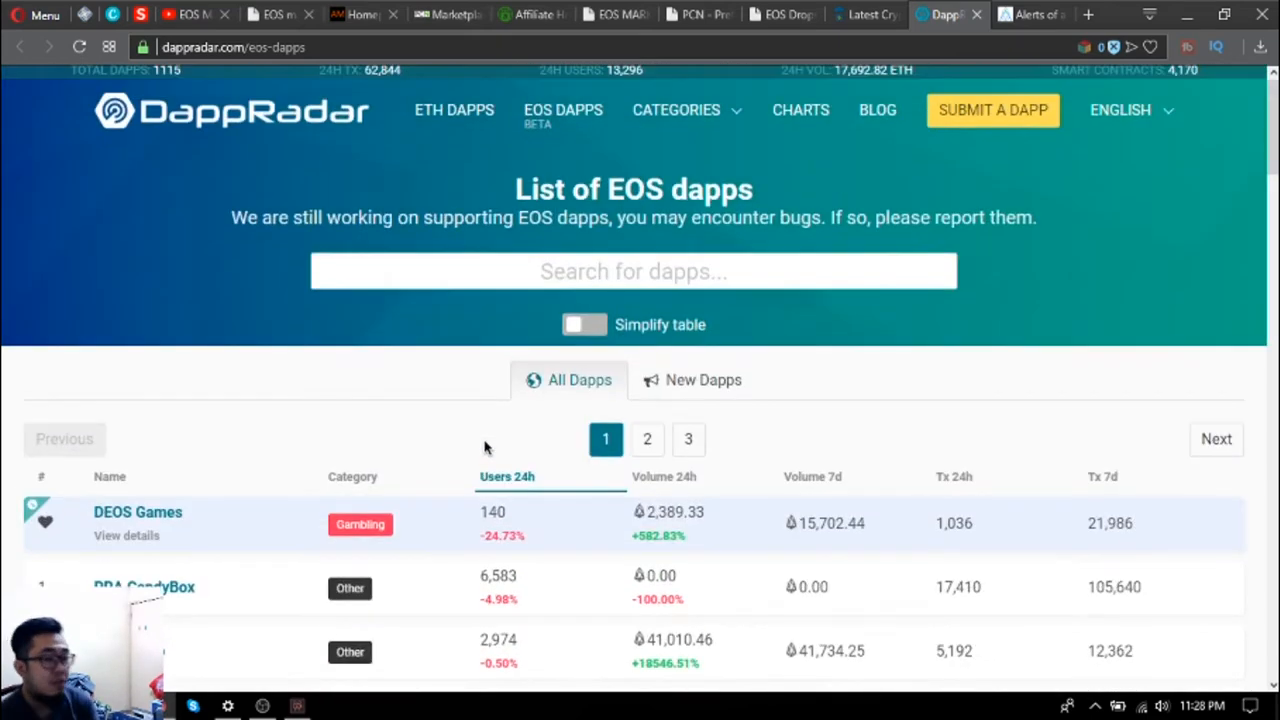
mouse_move(492, 184)
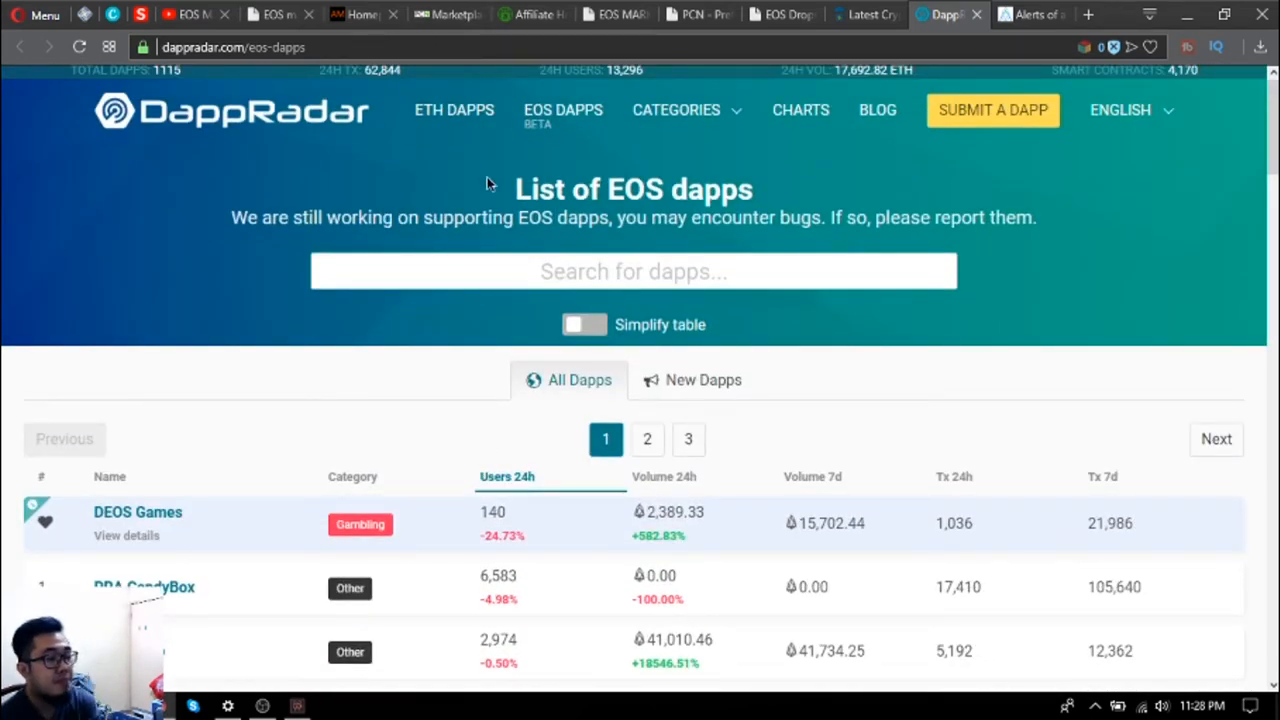
mouse_move(964, 124)
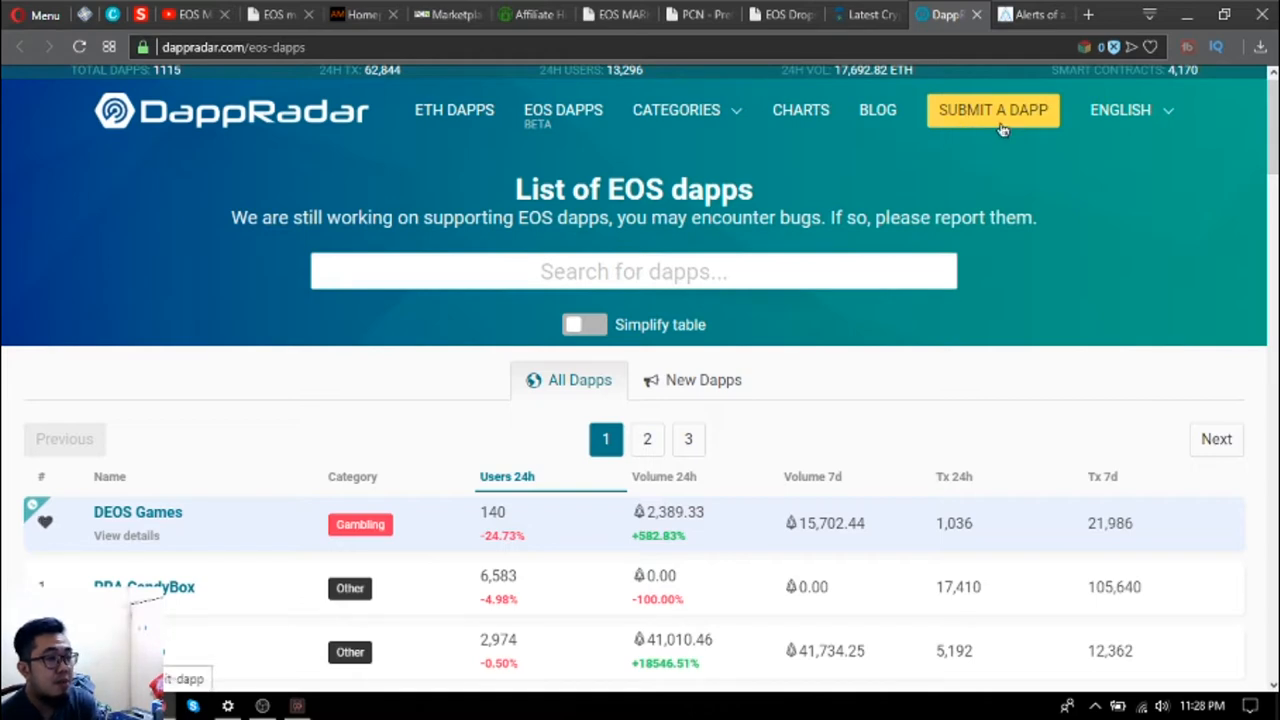
mouse_move(1042, 62)
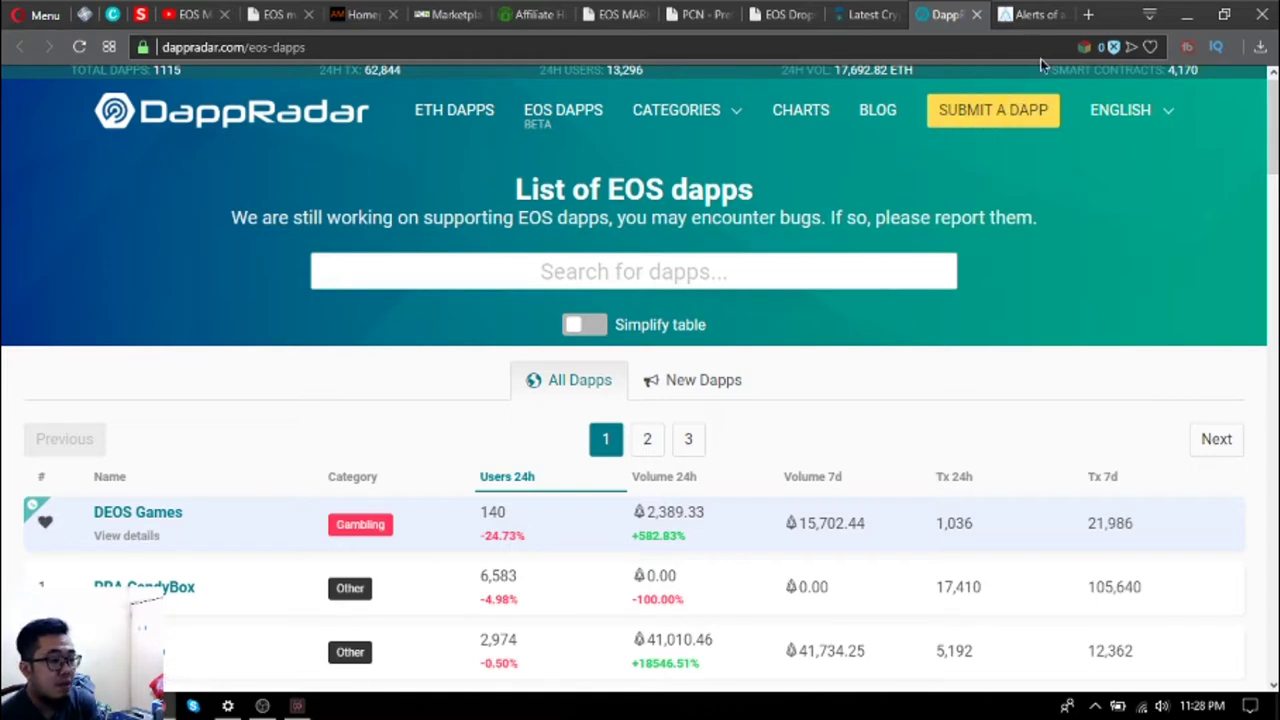
Show the EOS Authority account alerts page, then open the DAV Network homepage.
click(1030, 14)
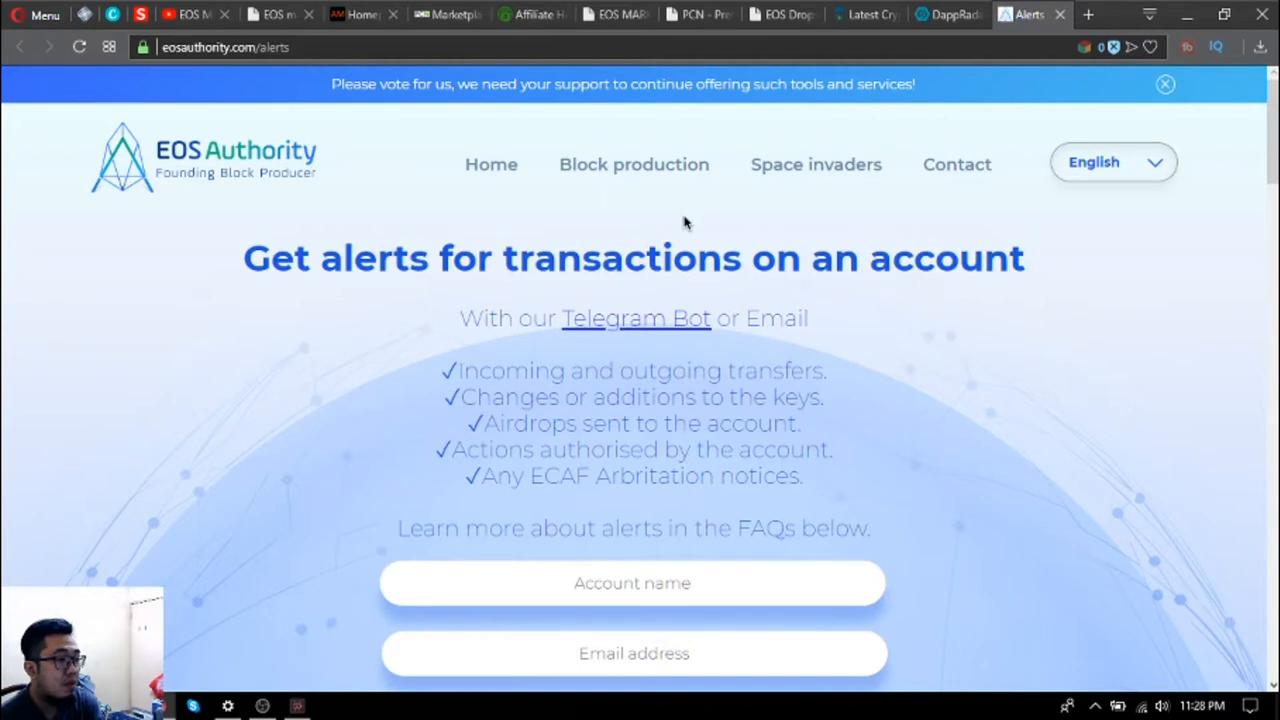
mouse_move(680, 230)
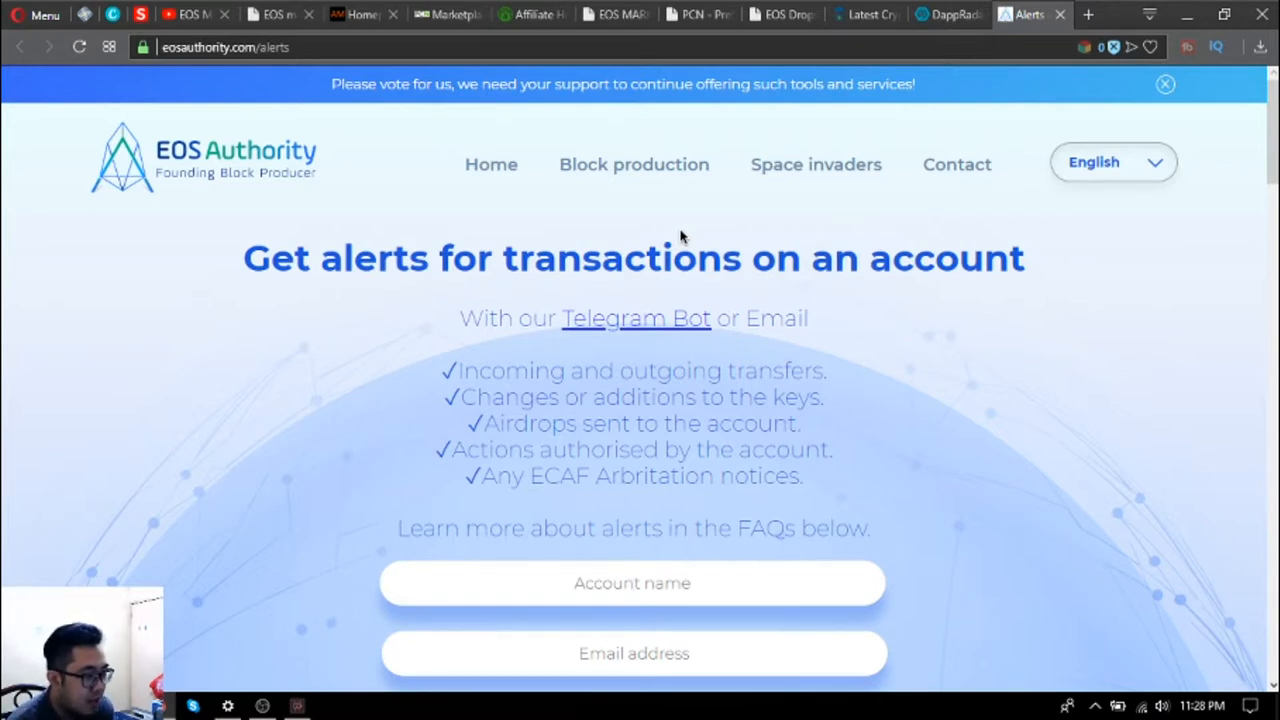
click(632, 584)
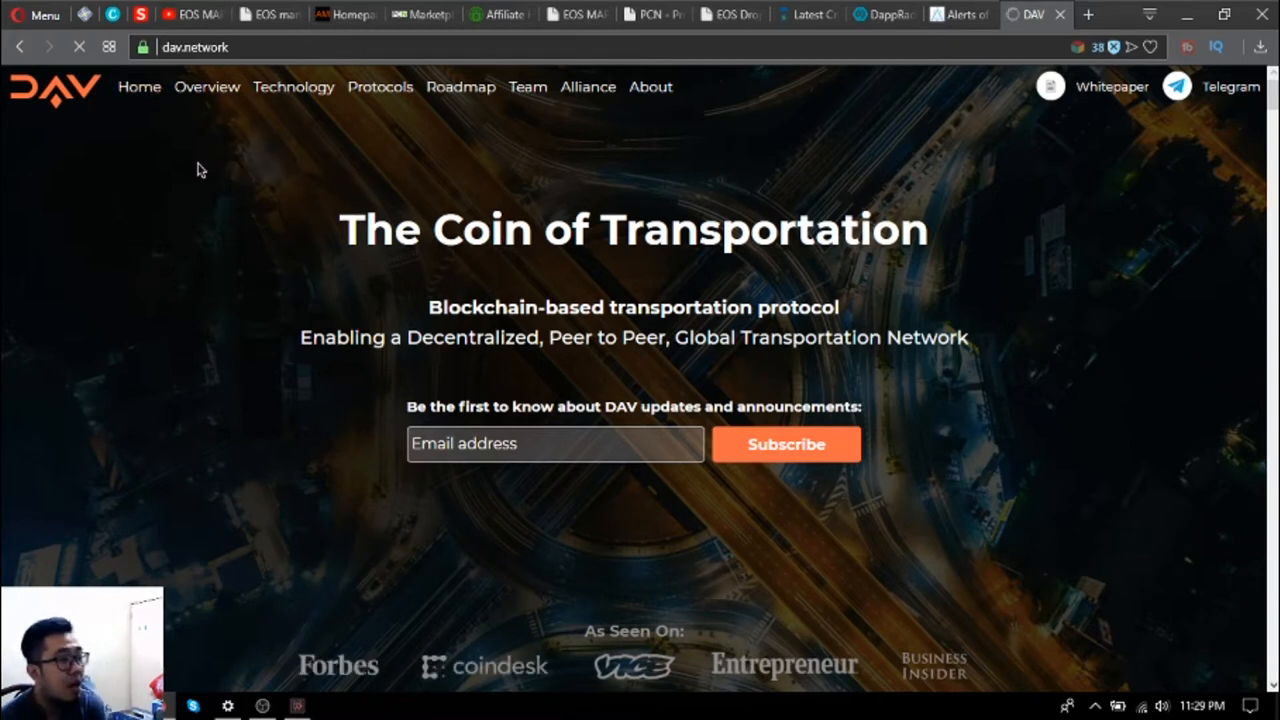
Scroll the DAV Network homepage past the transportation sections into the Technology components and Communication Protocol.
scroll(down, 3)
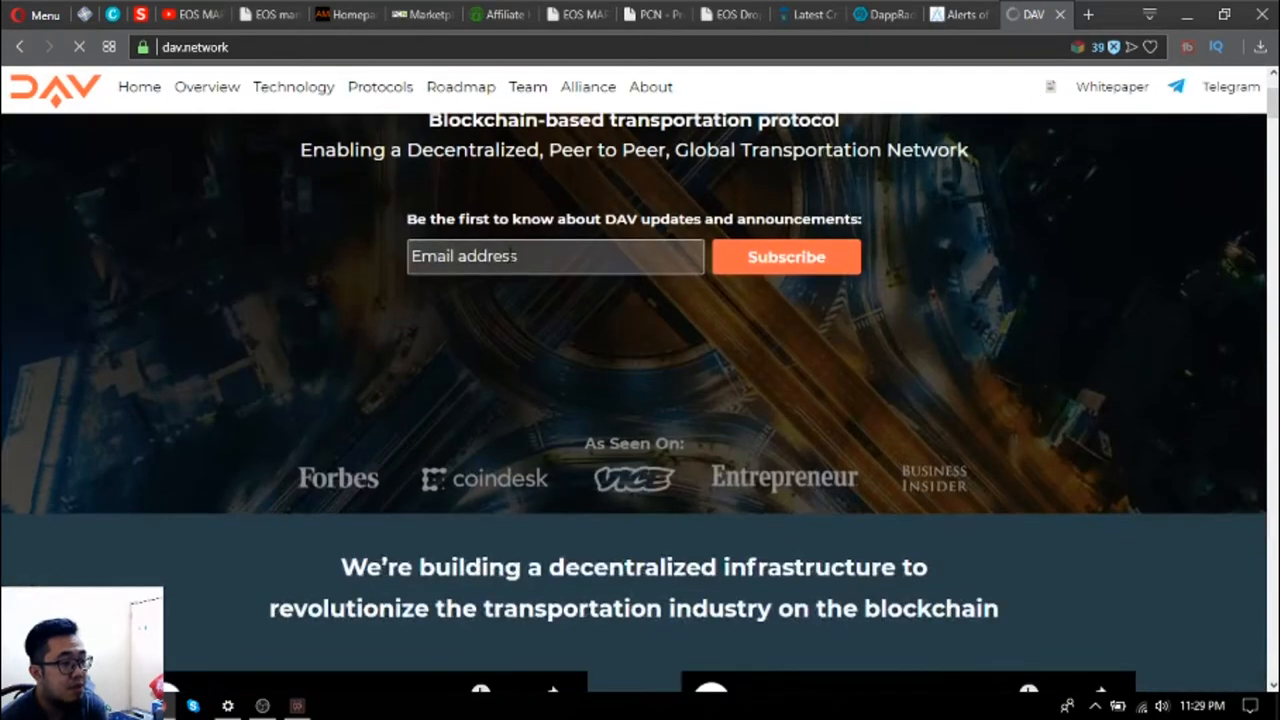
scroll(down, 3)
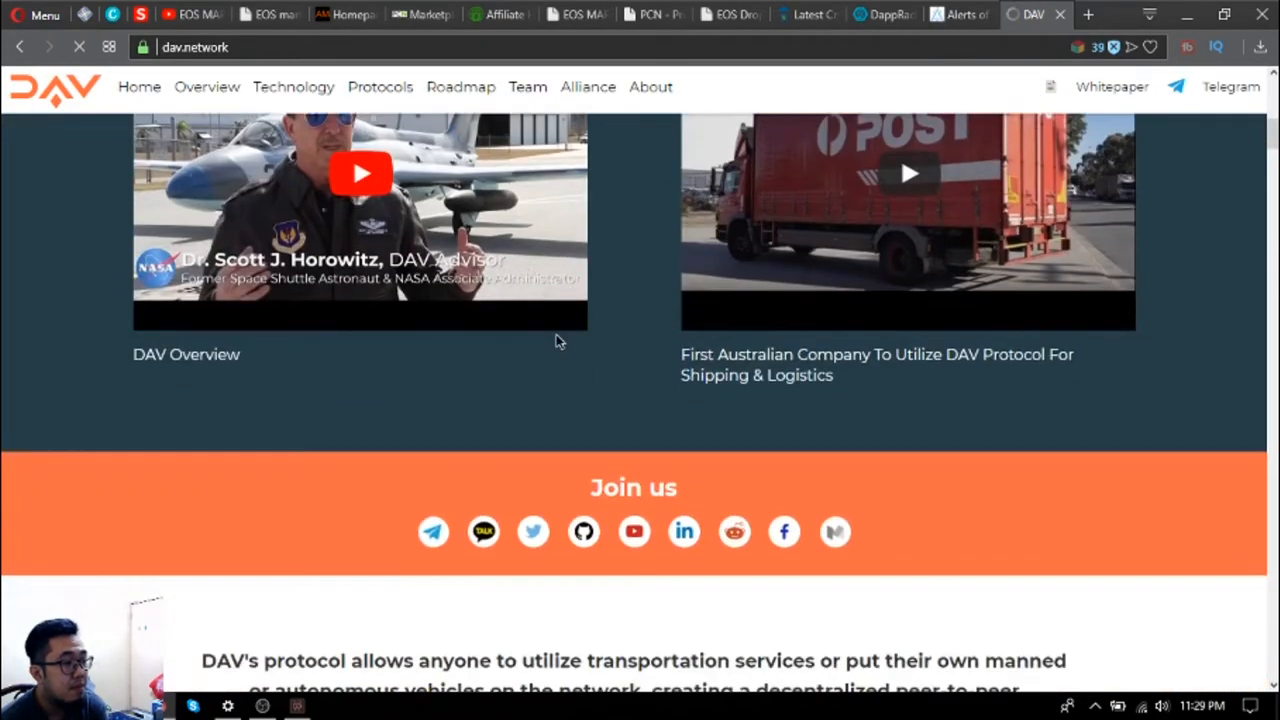
scroll(down, 3)
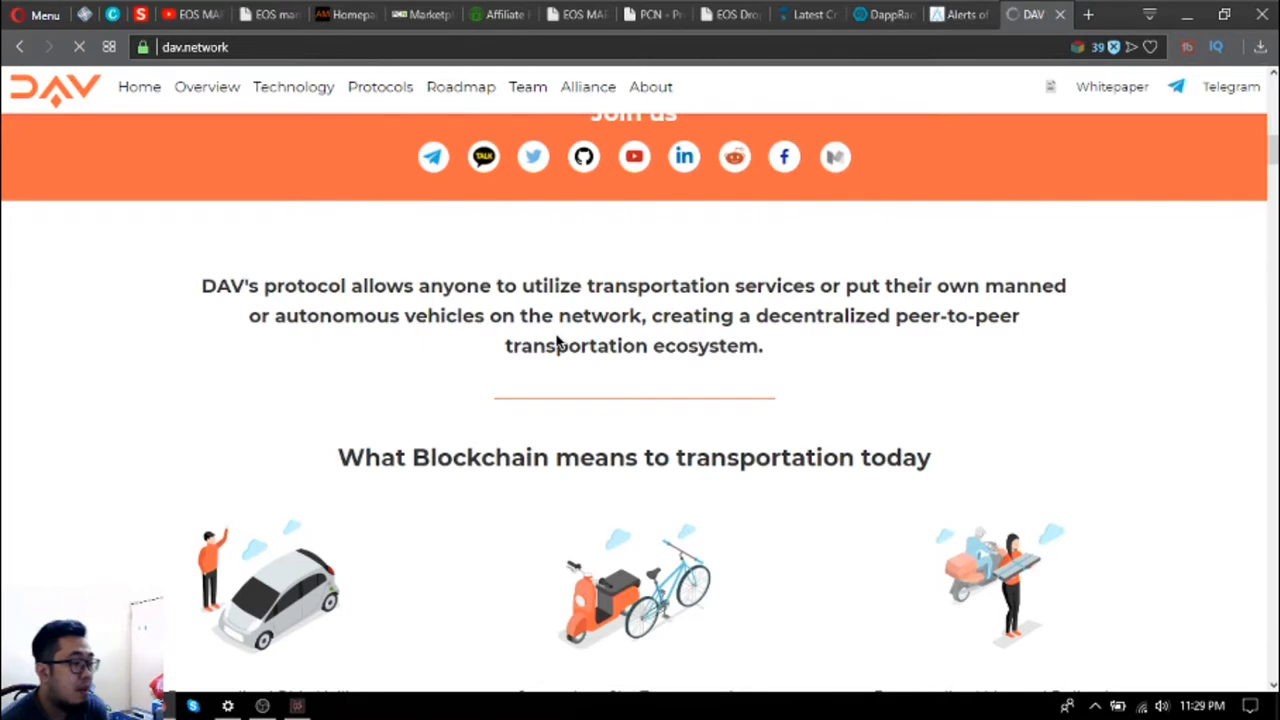
scroll(down, 3)
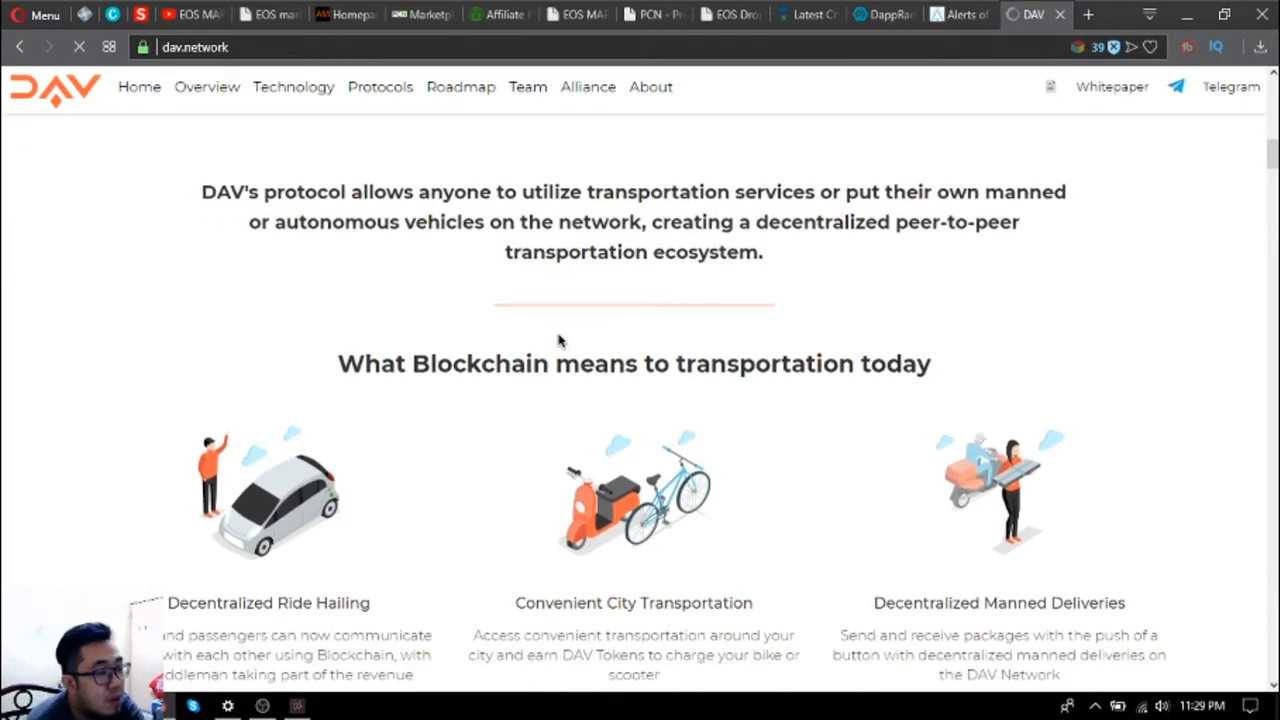
scroll(down, 3)
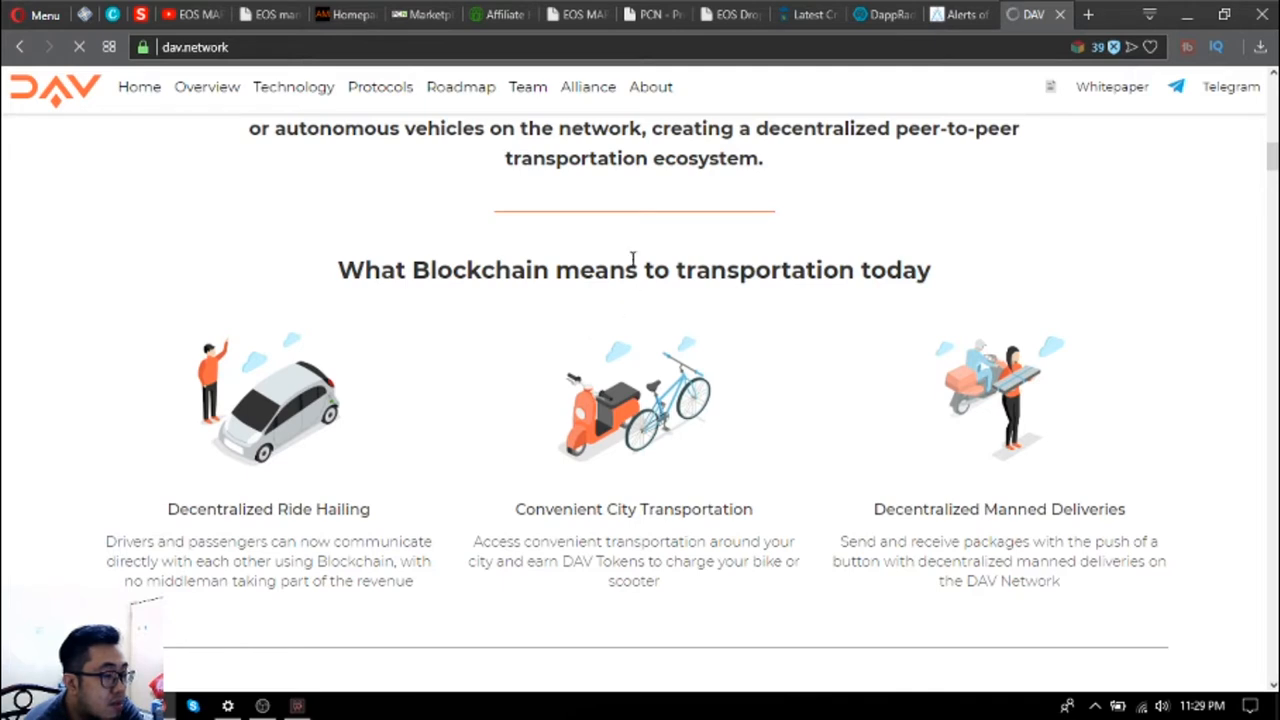
mouse_move(454, 206)
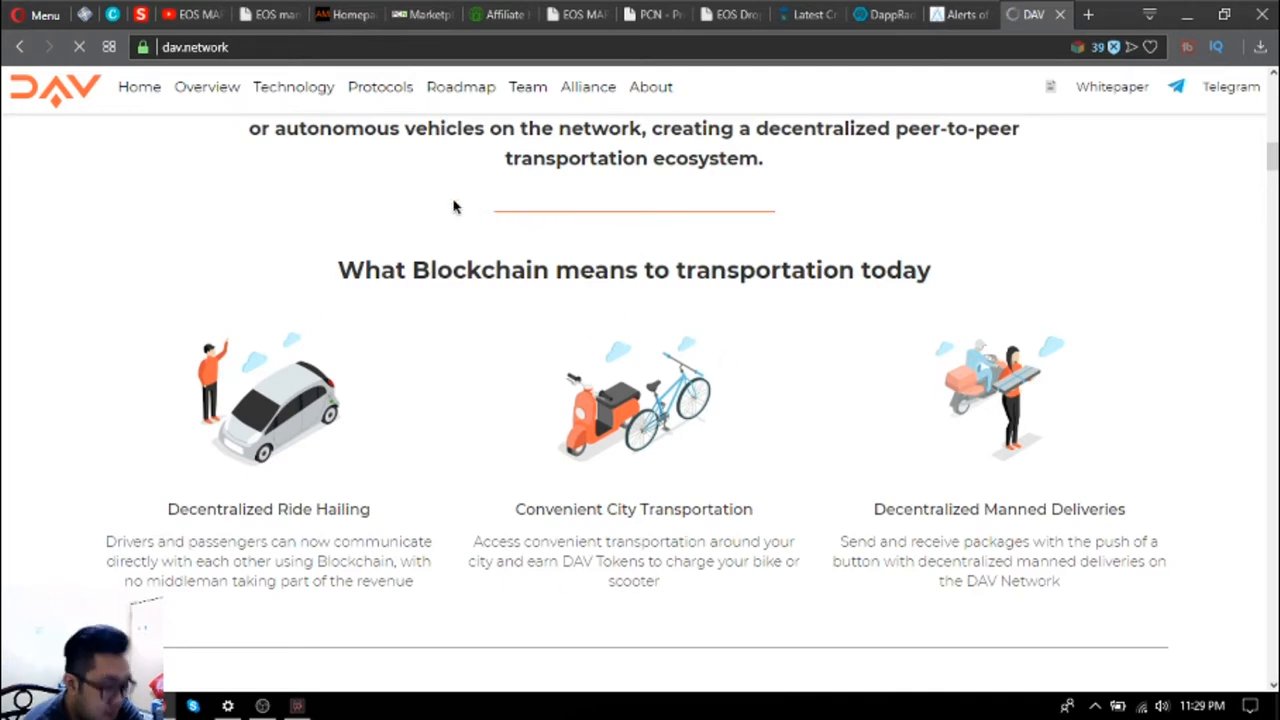
mouse_move(422, 244)
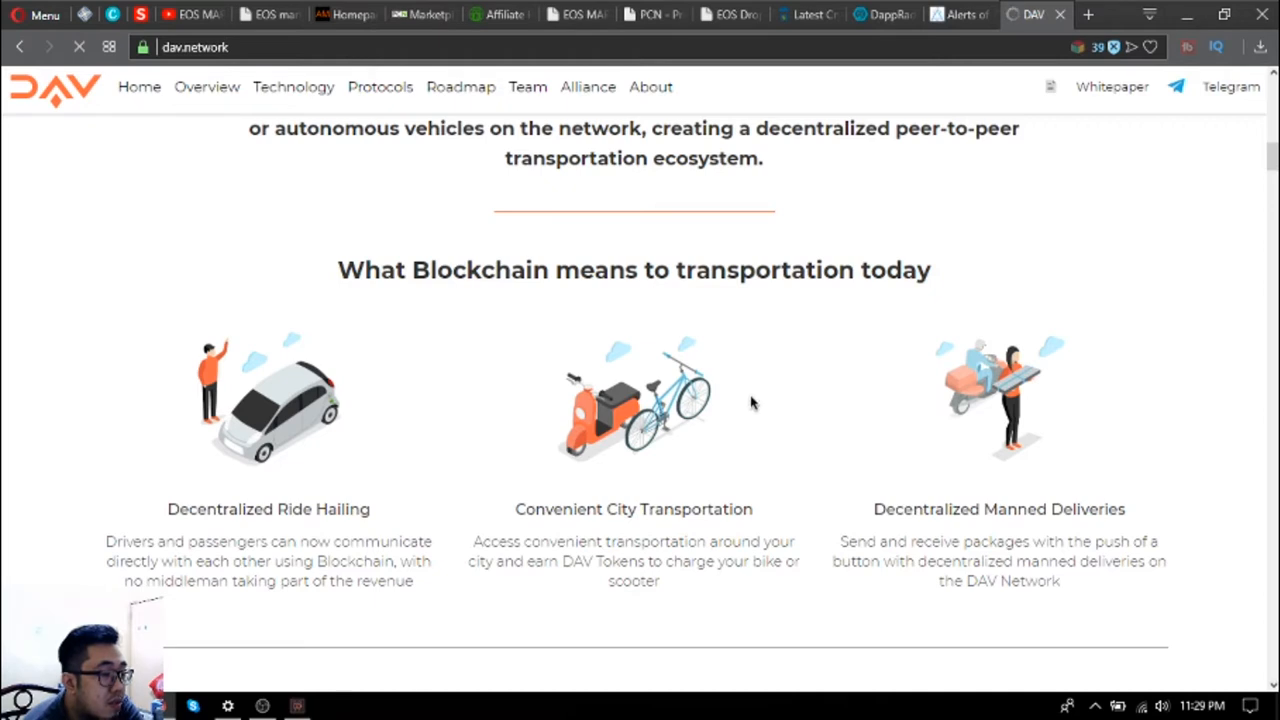
mouse_move(636, 320)
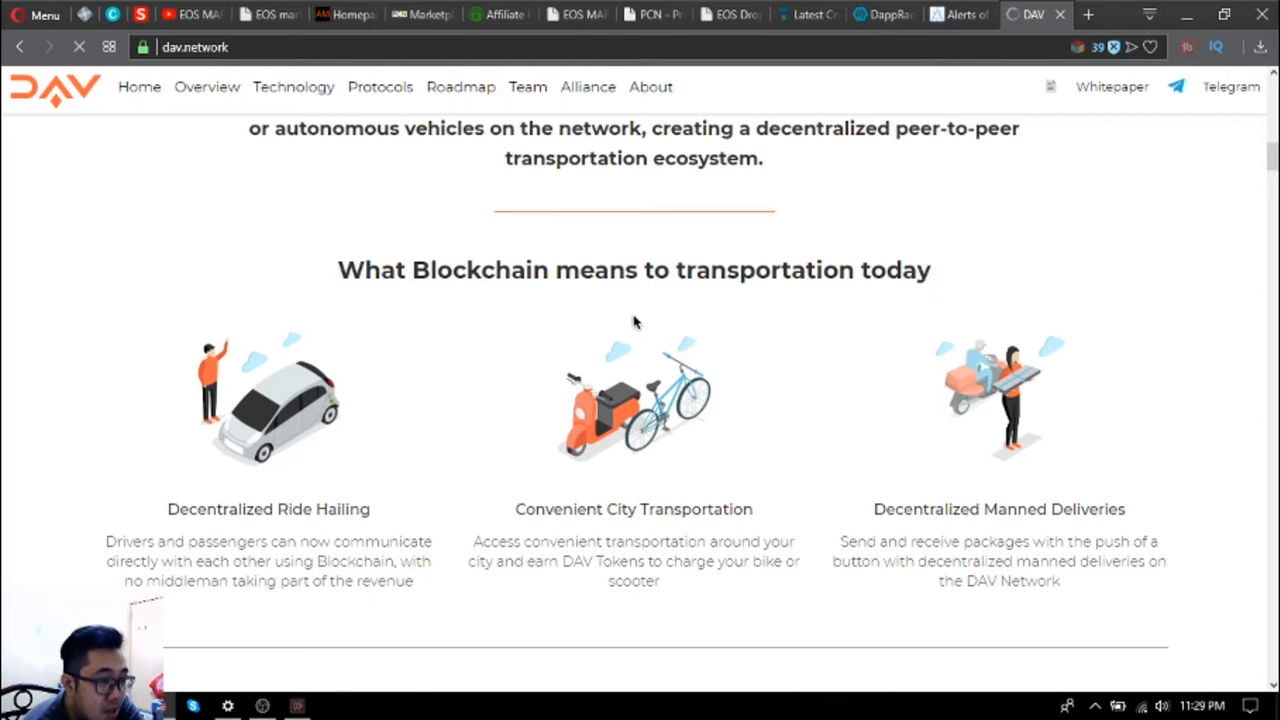
scroll(down, 3)
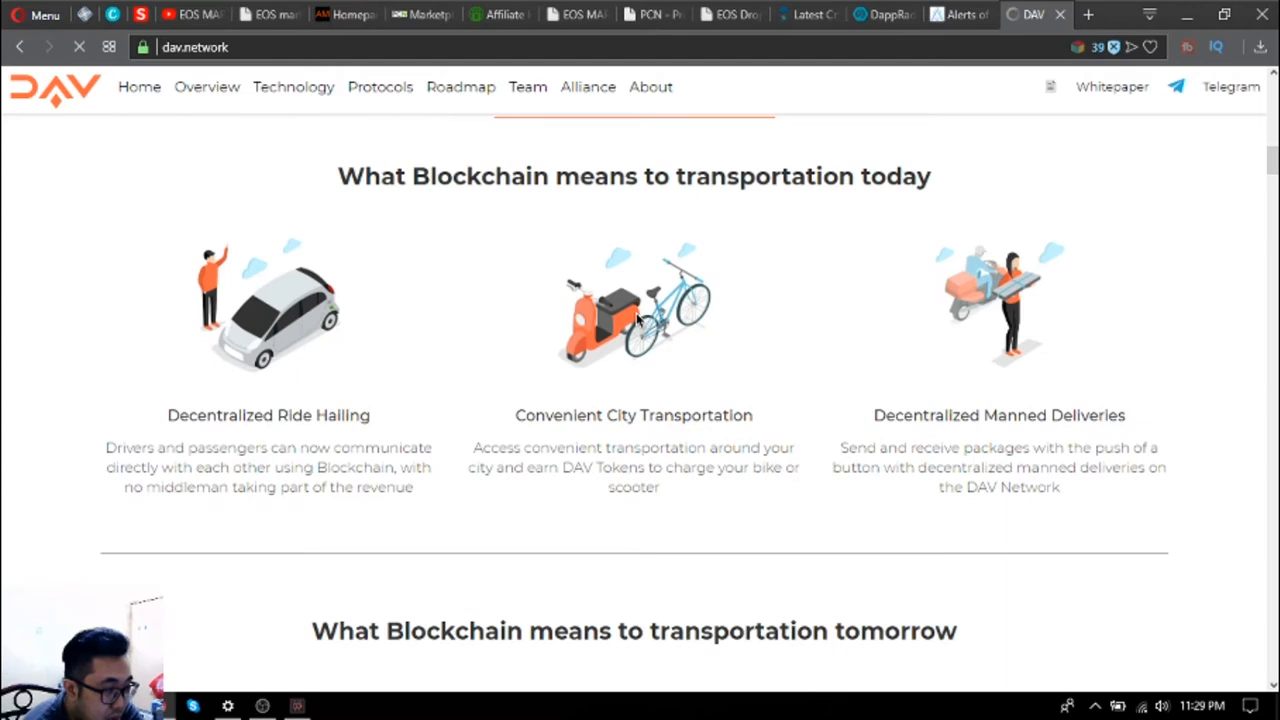
scroll(down, 3)
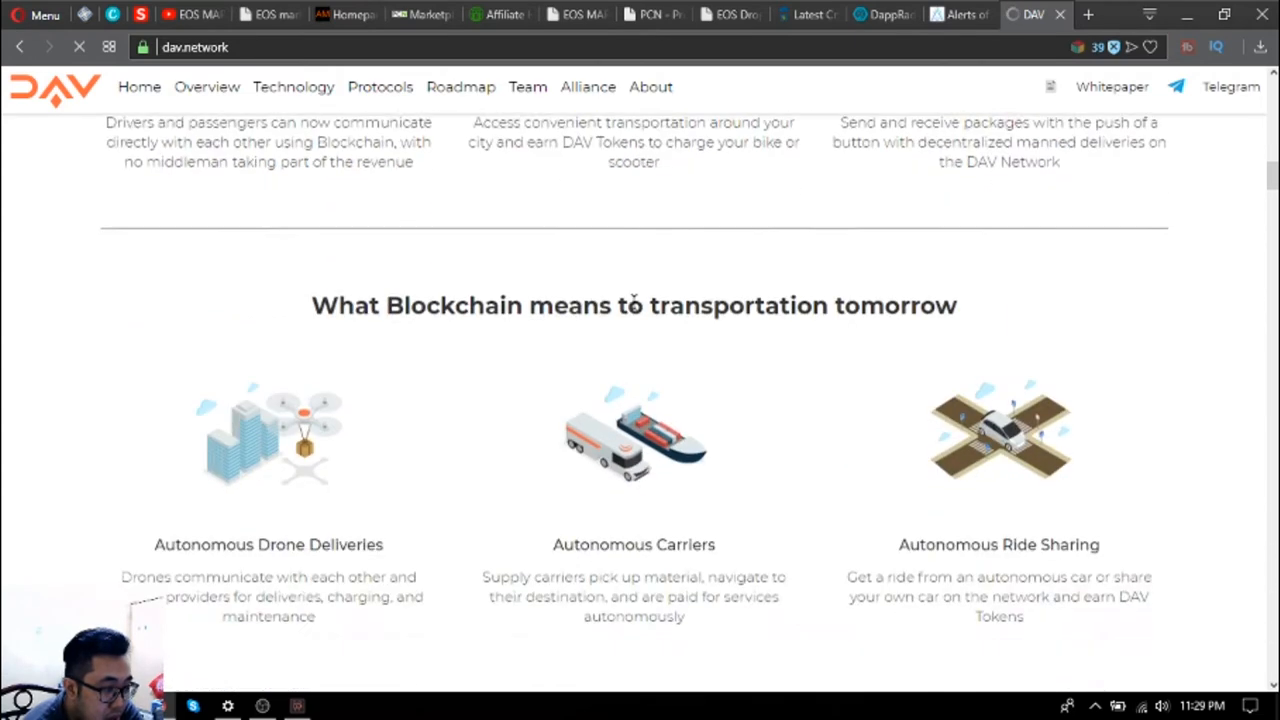
scroll(down, 3)
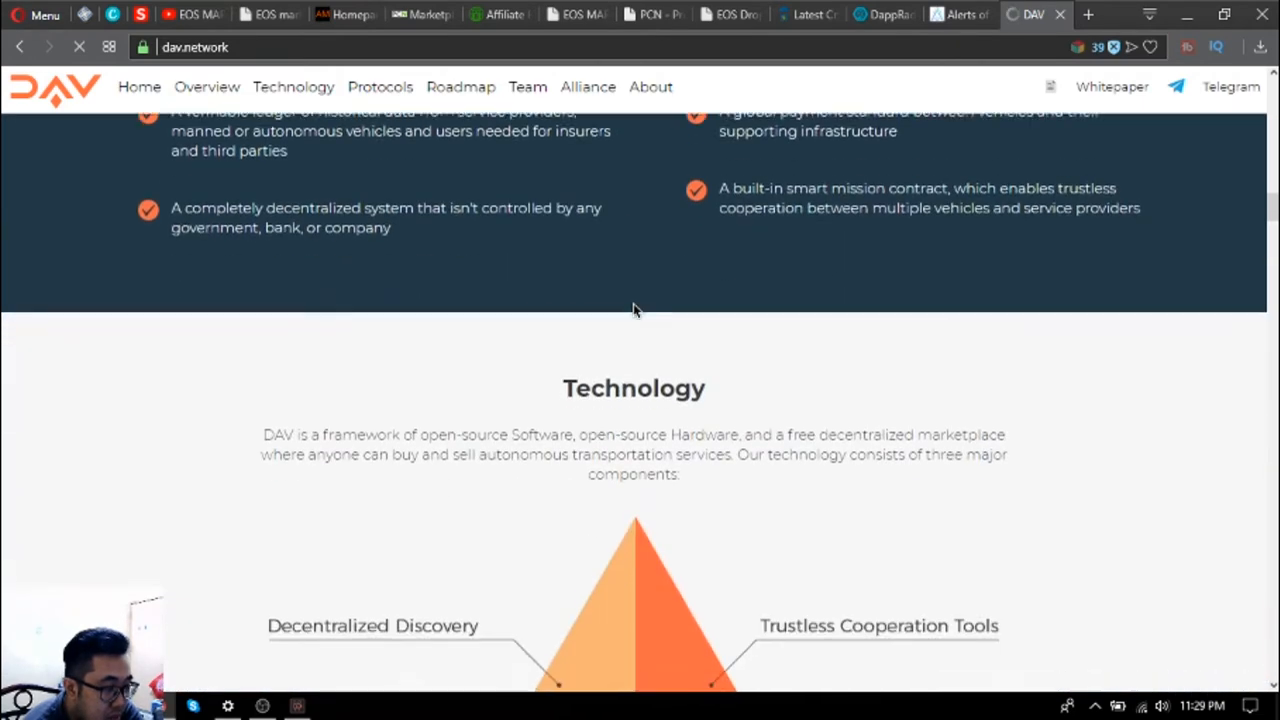
scroll(down, 3)
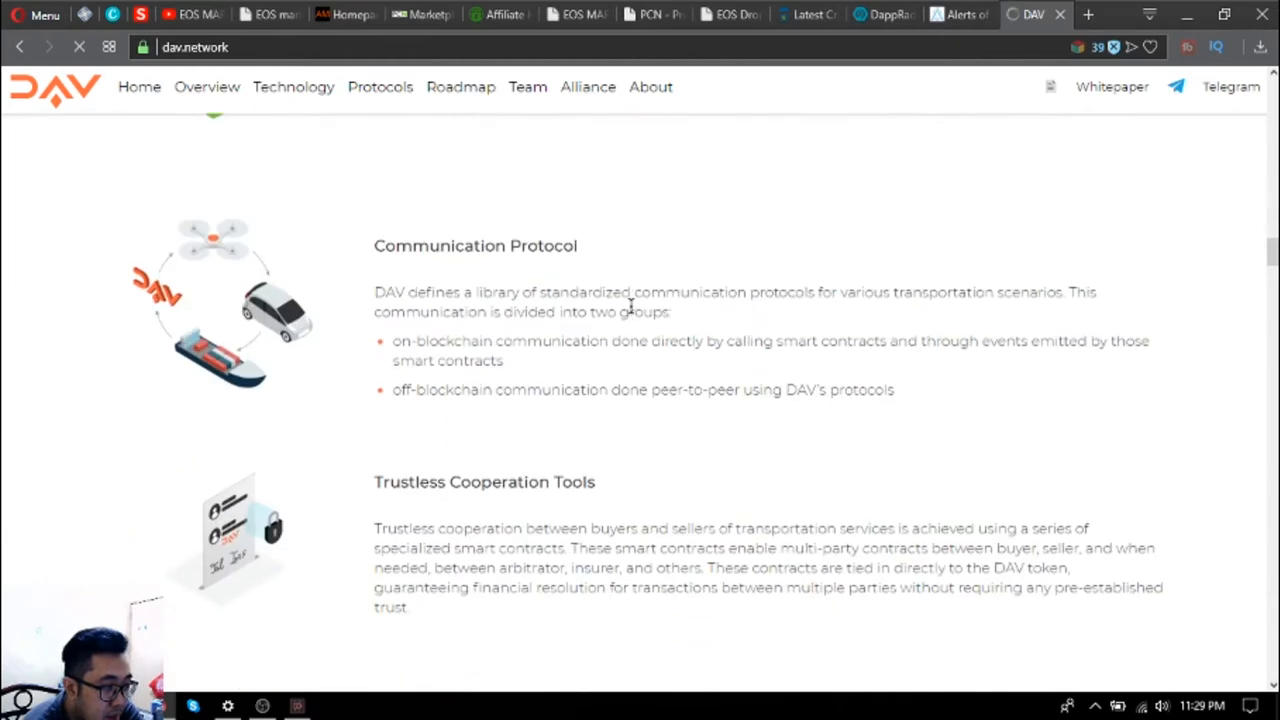
Go to the Our Protocols page and scroll into its Community Built Modules, from the Drone Charging Network.
scroll(down, 3)
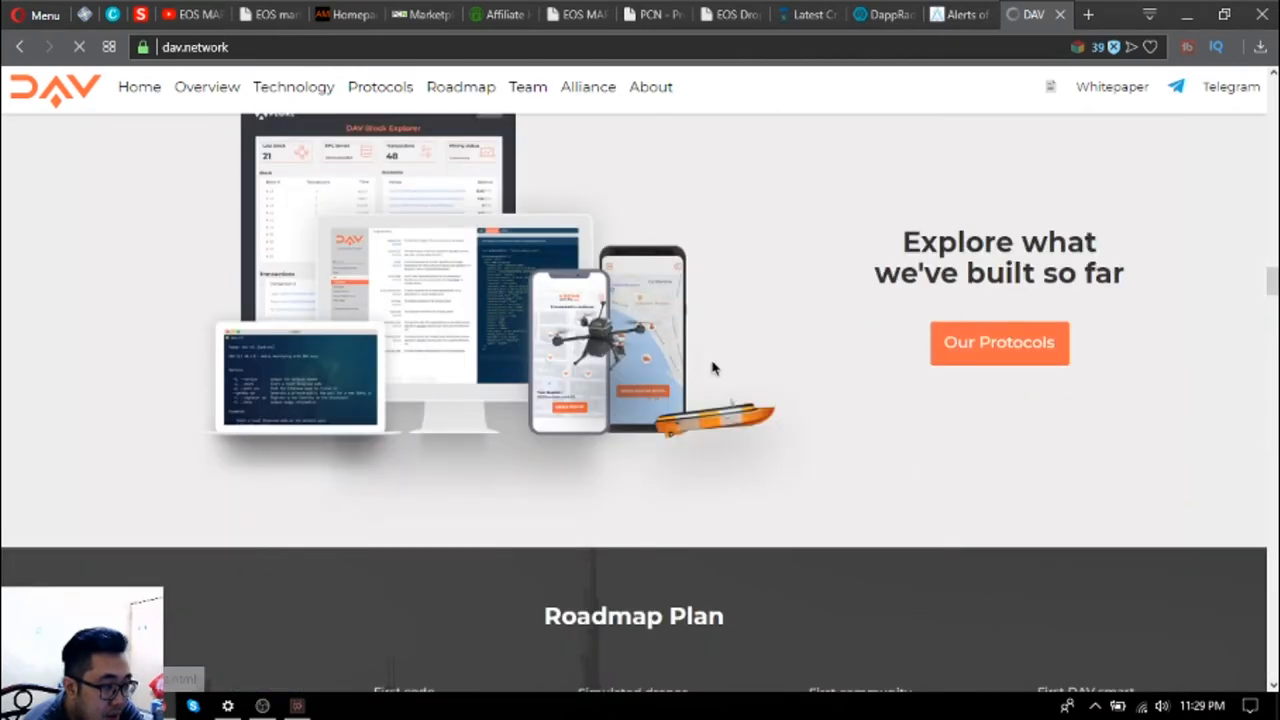
click(1000, 342)
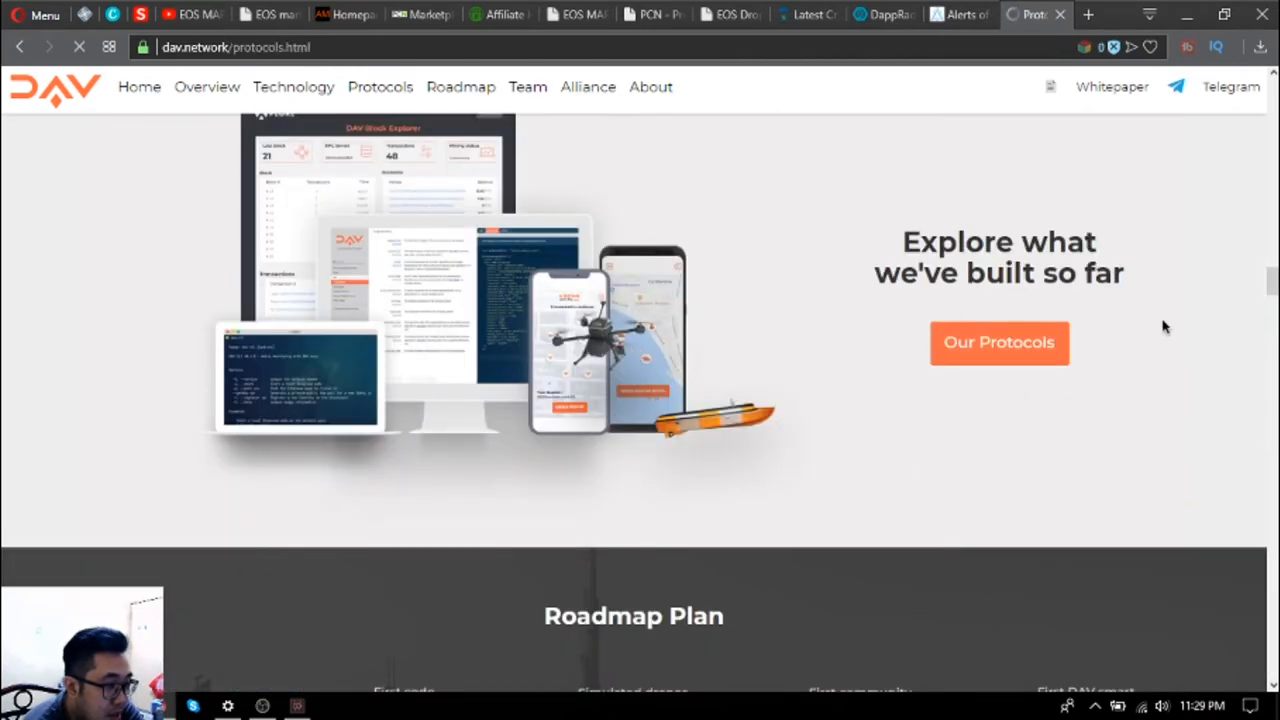
scroll(down, 3)
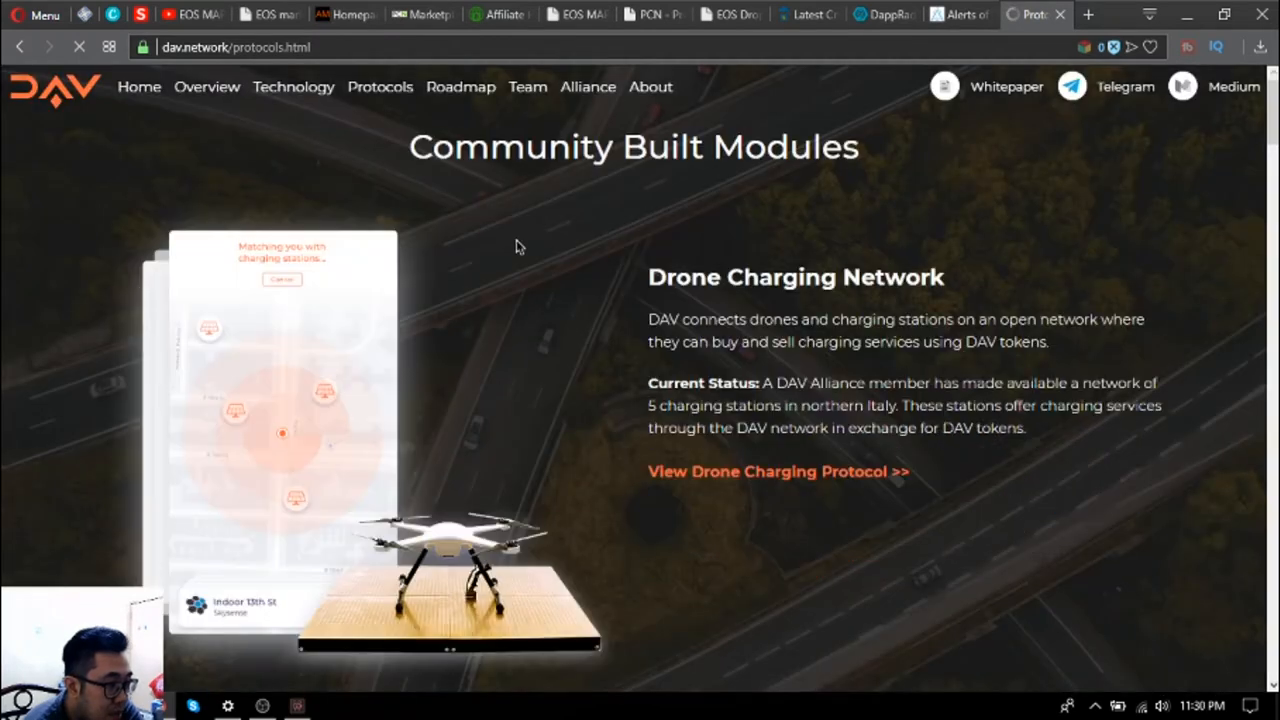
mouse_move(612, 310)
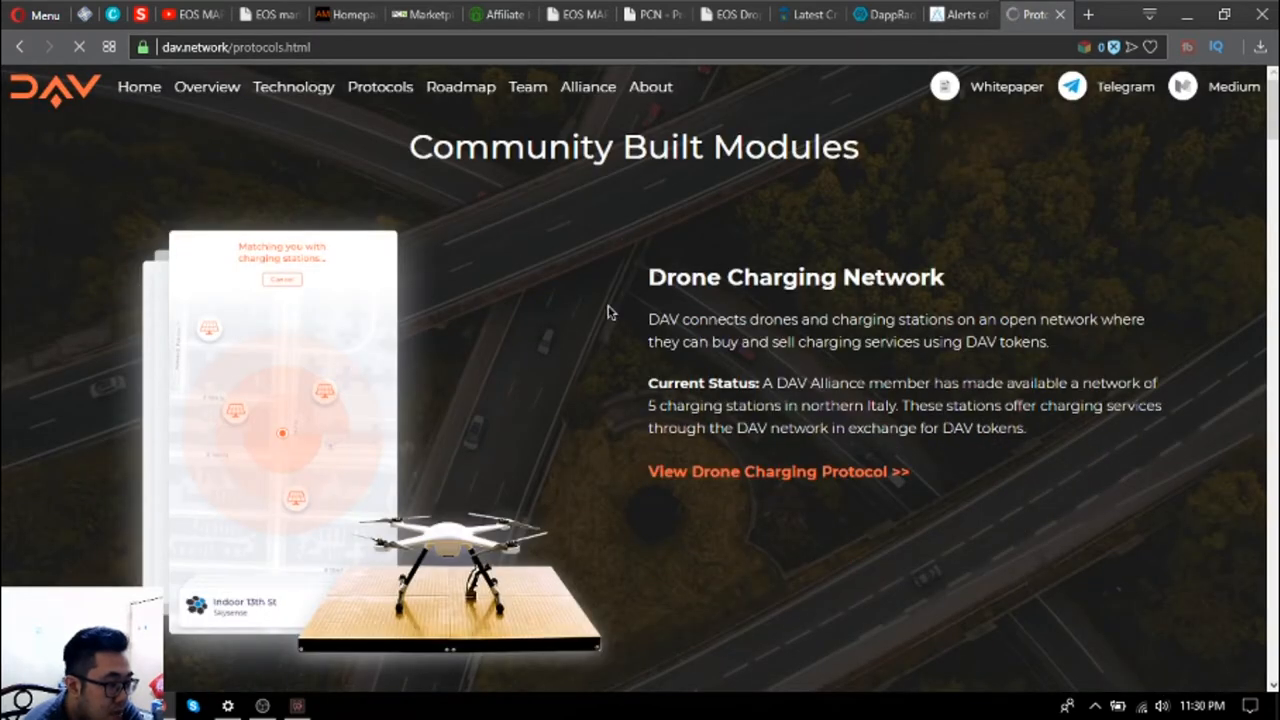
scroll(down, 3)
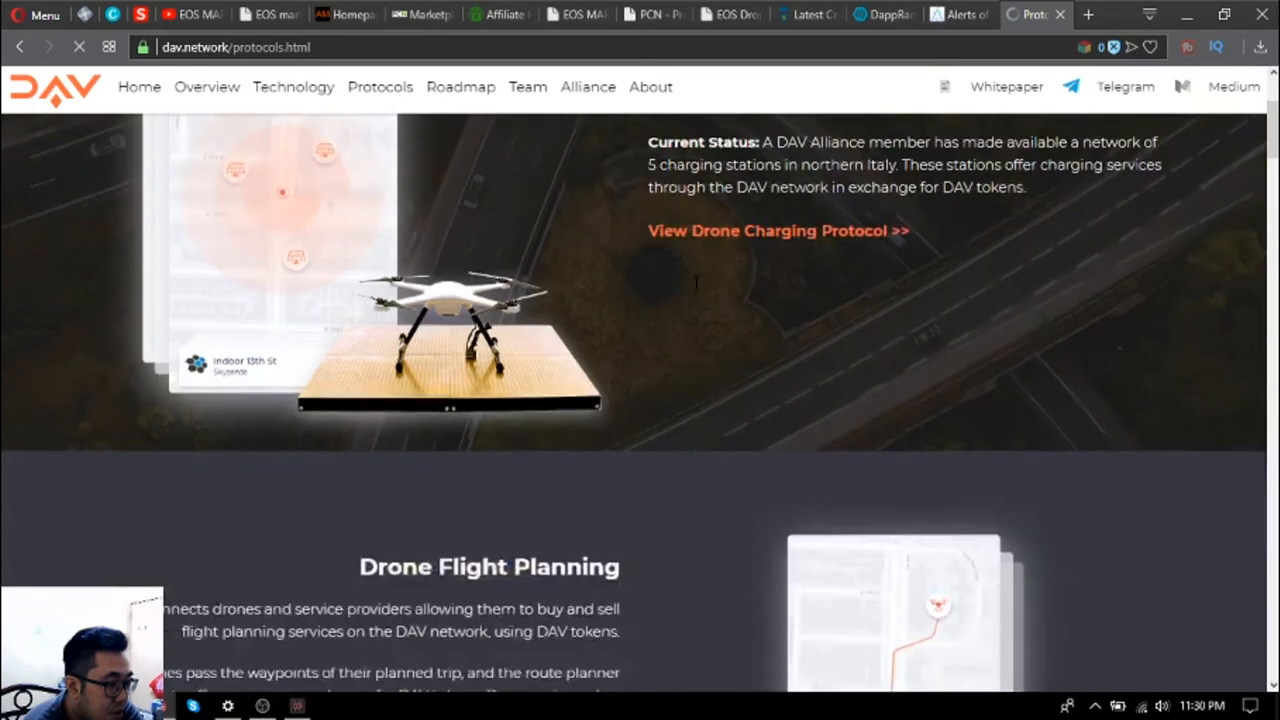
scroll(down, 3)
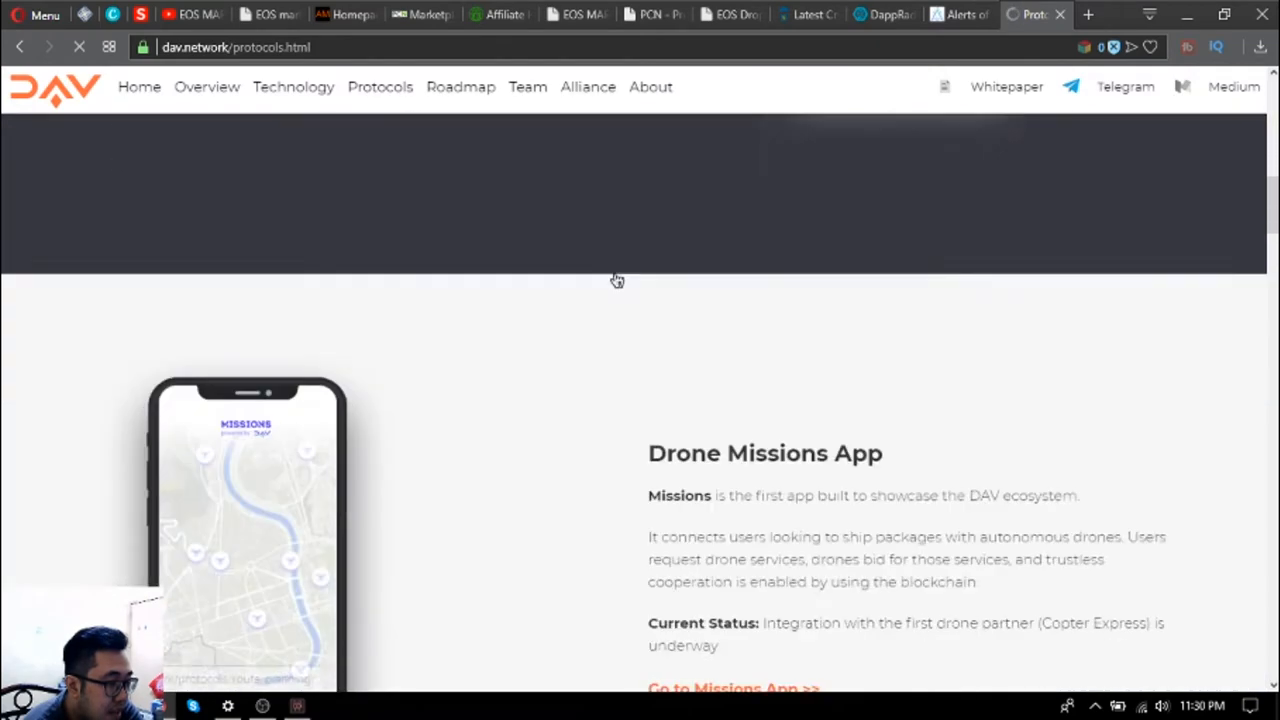
Continue through the Drone Missions, CLI, Block Explorer and Husarion robot modules, then scroll back up.
scroll(down, 3)
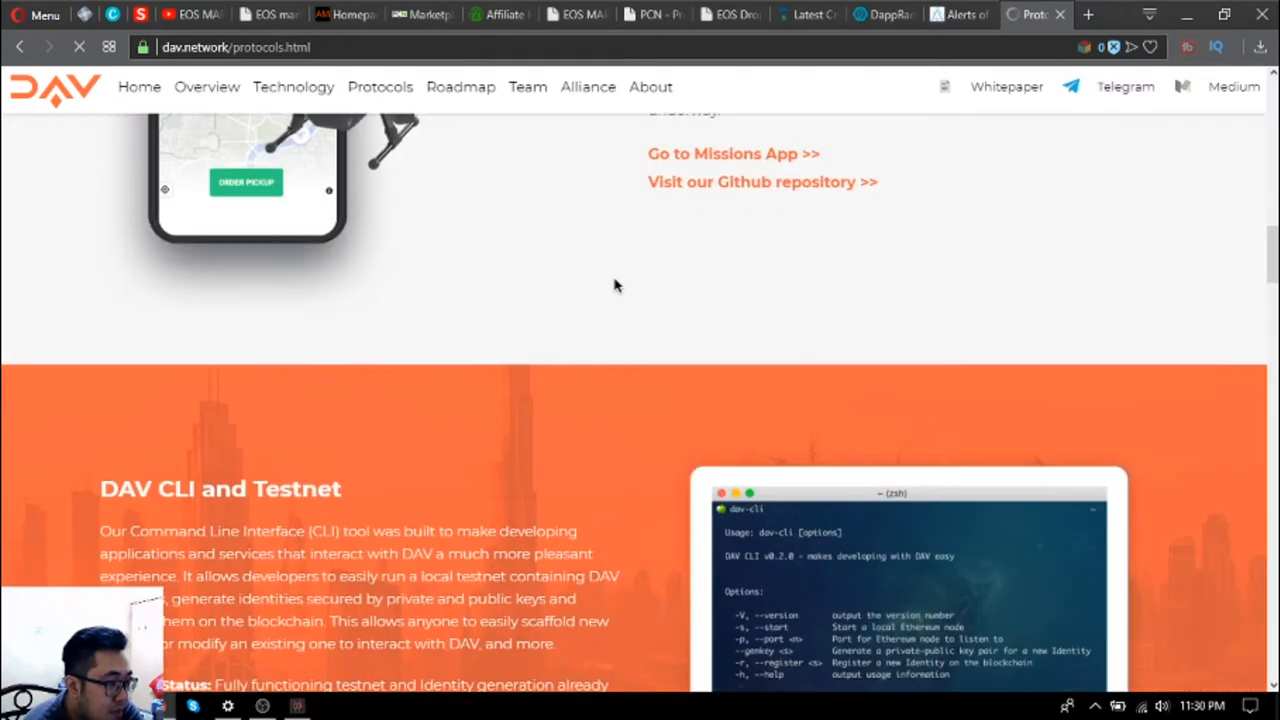
scroll(down, 3)
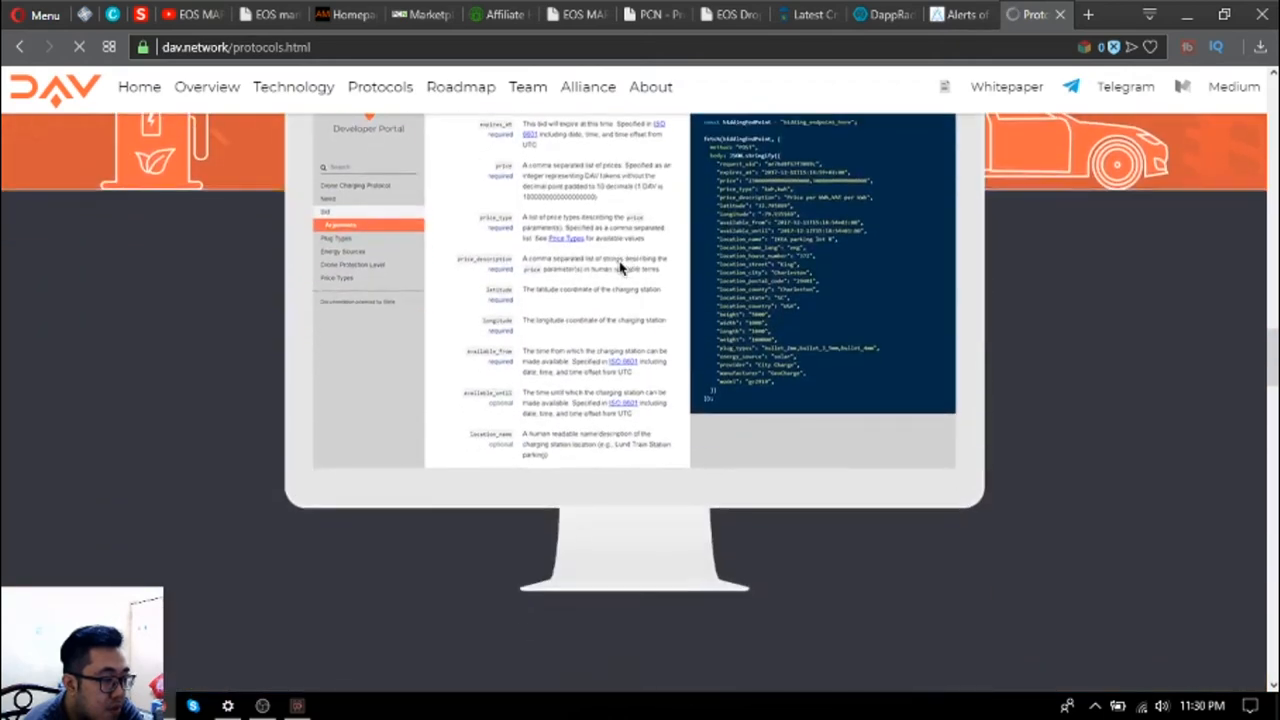
scroll(down, 3)
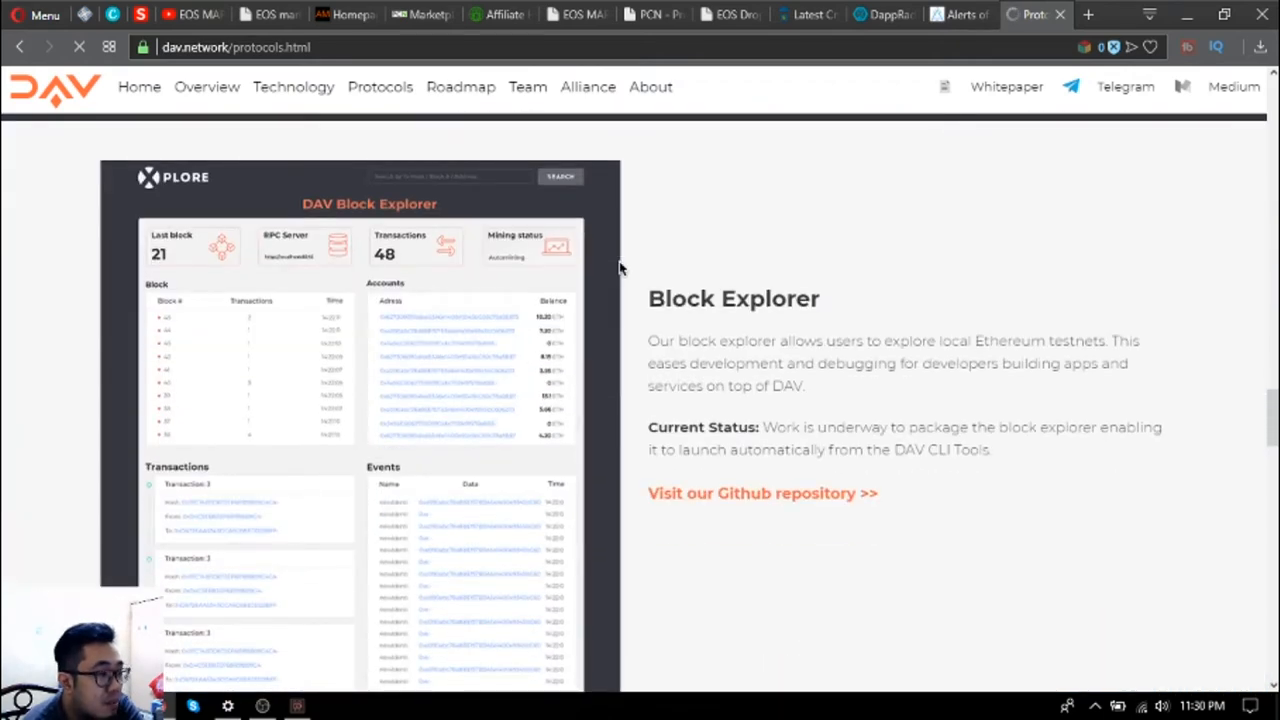
mouse_move(688, 342)
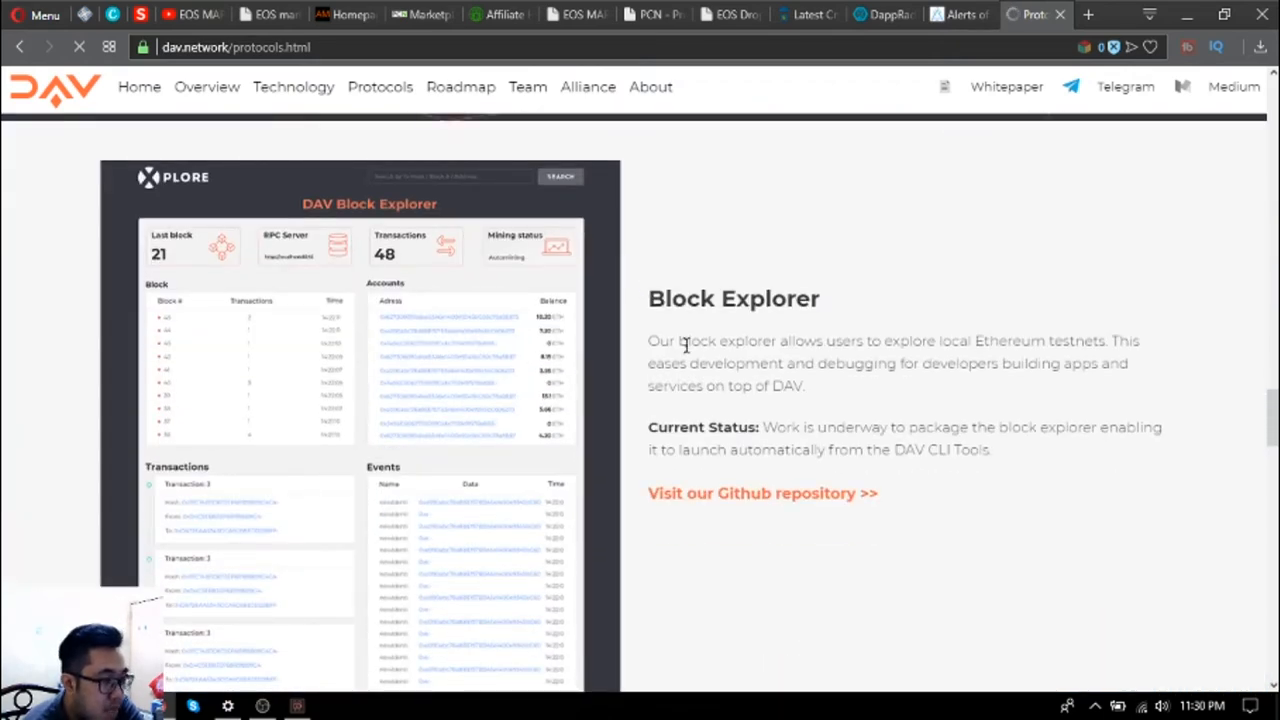
scroll(down, 3)
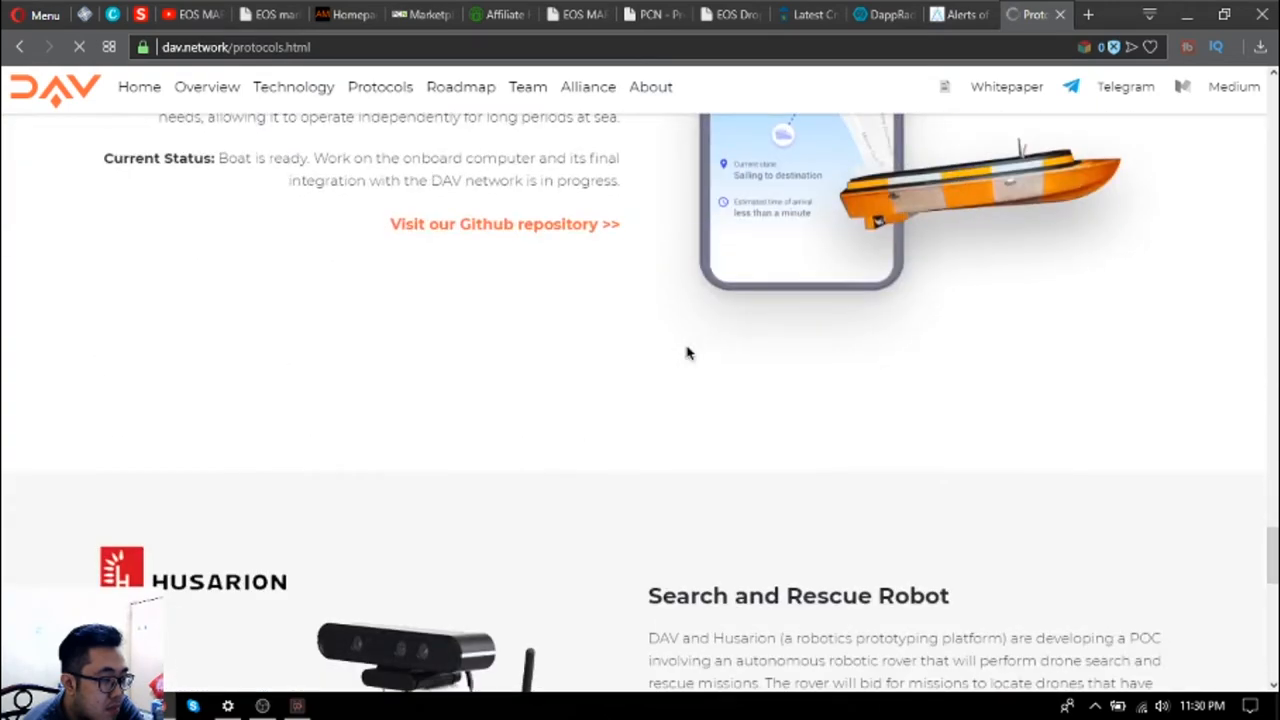
scroll(up, 3)
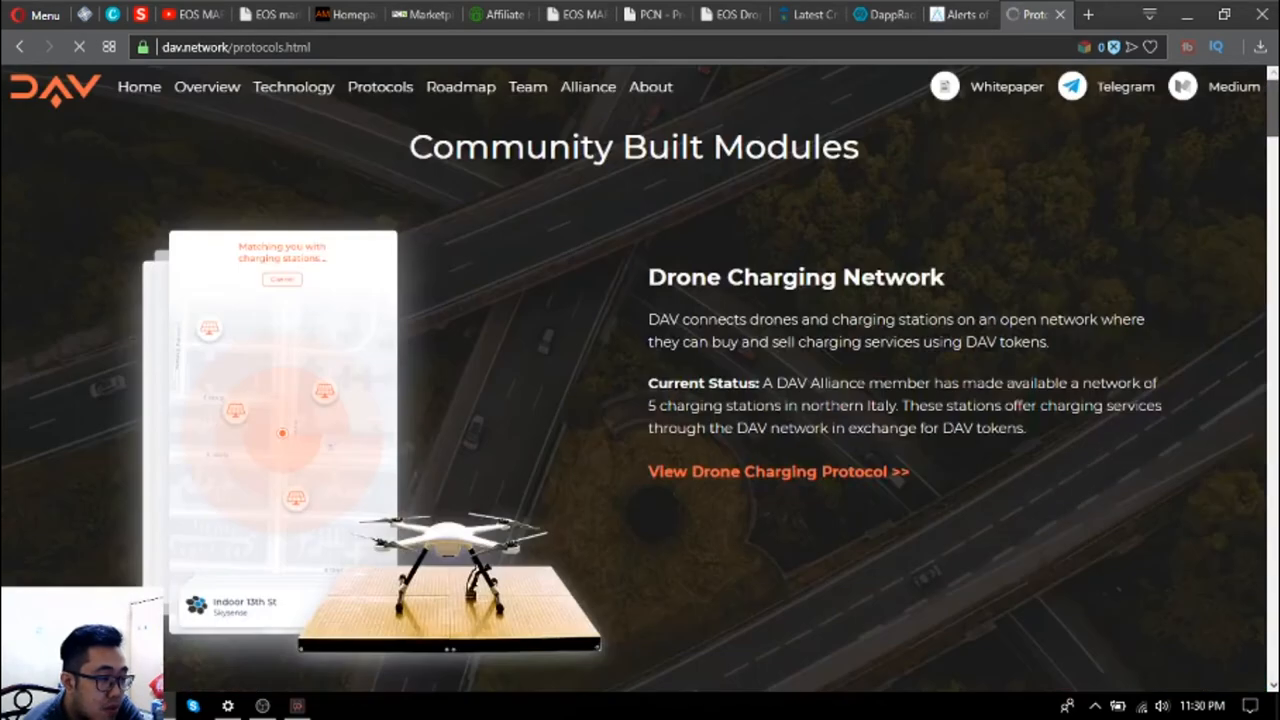
mouse_move(618, 208)
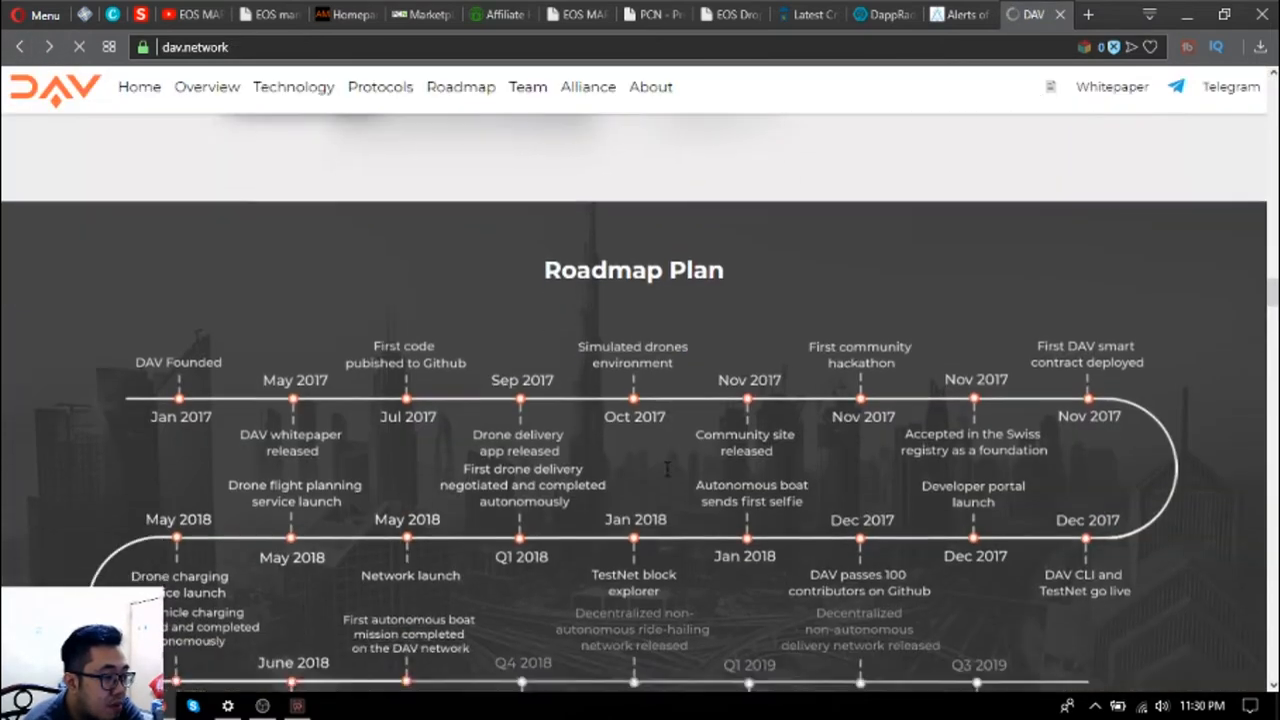
Scroll the Roadmap Plan timeline from the 2017 founding to the whitepaper download and Meet the Team heading.
scroll(down, 3)
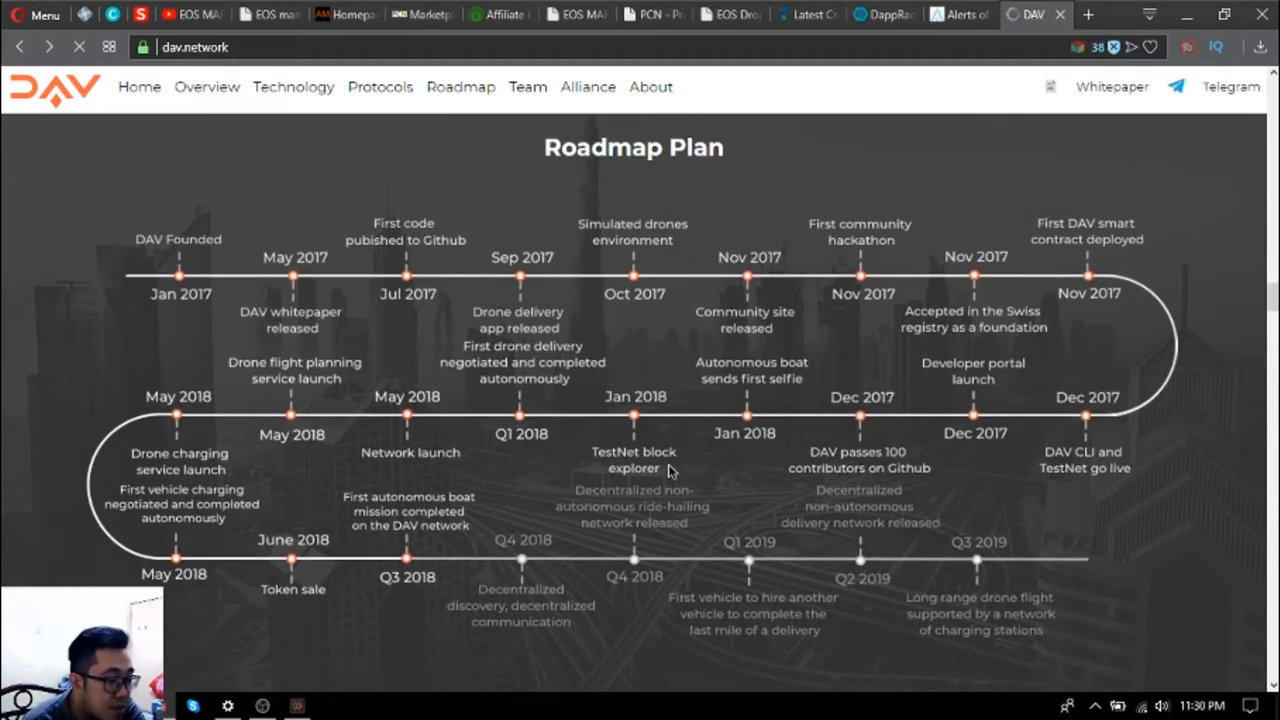
scroll(down, 3)
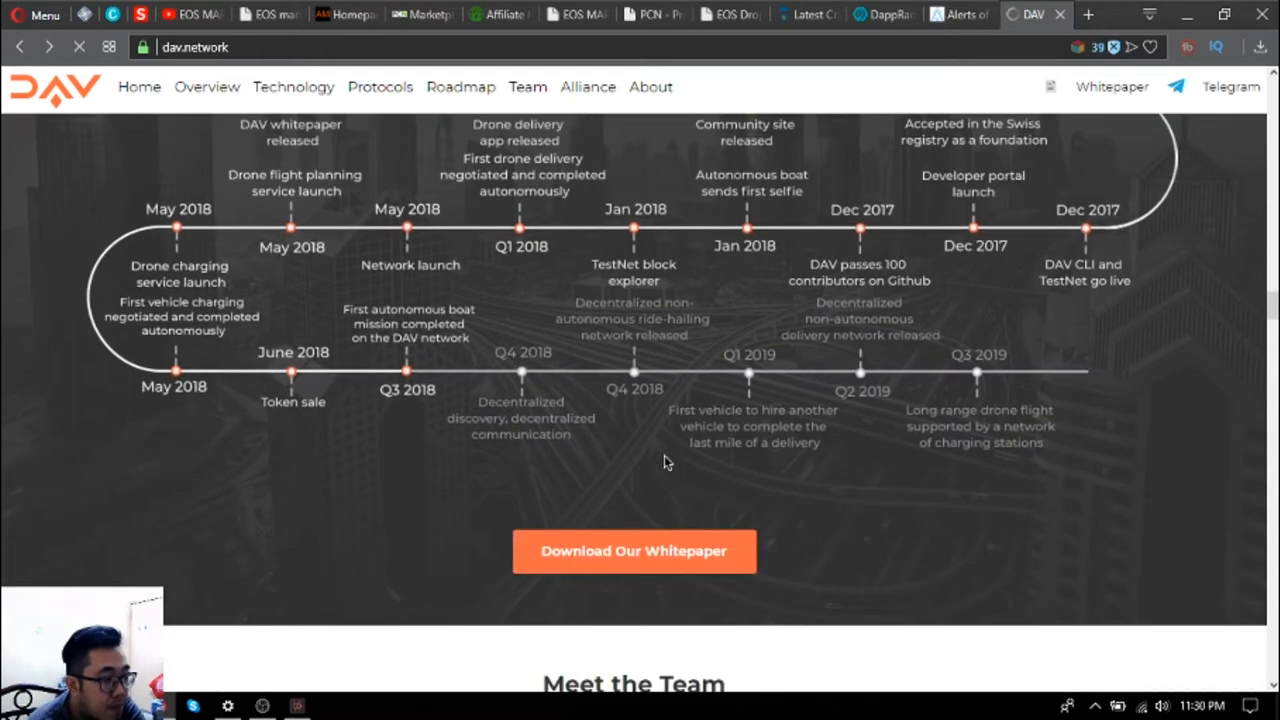
scroll(down, 3)
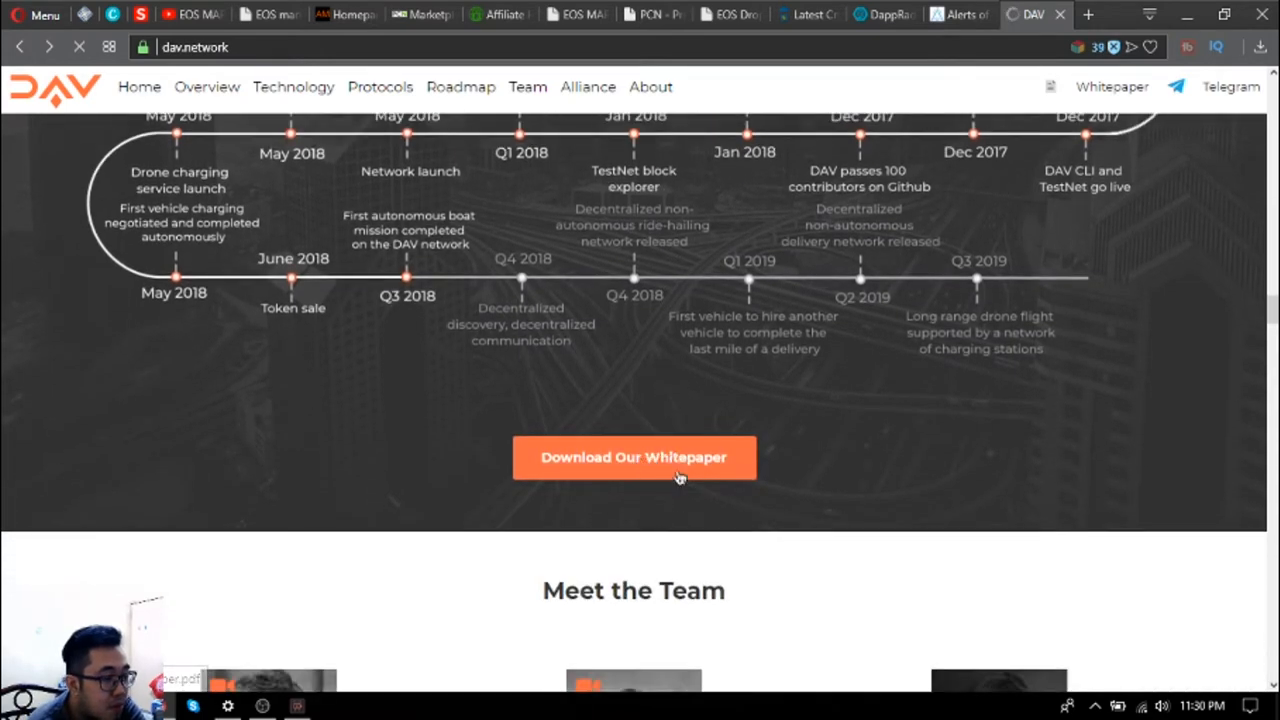
Scroll through the Meet the Team advisor profiles.
scroll(down, 3)
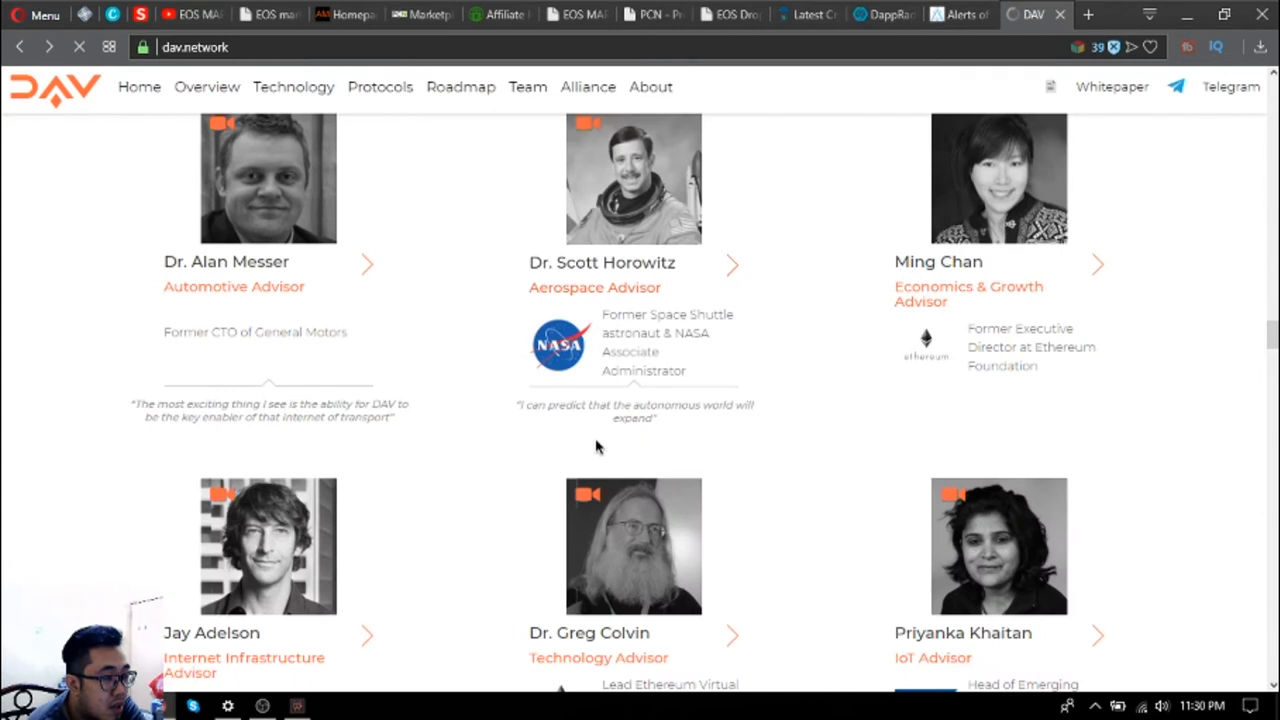
scroll(up, 3)
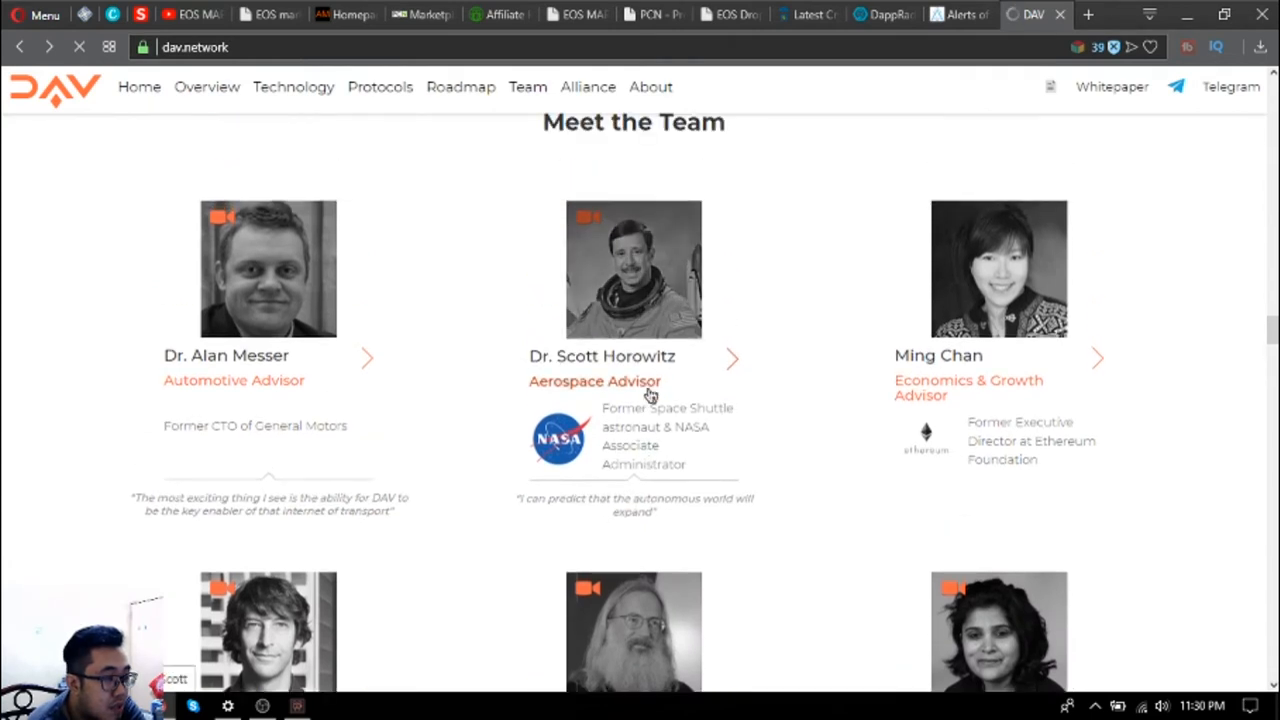
mouse_move(516, 424)
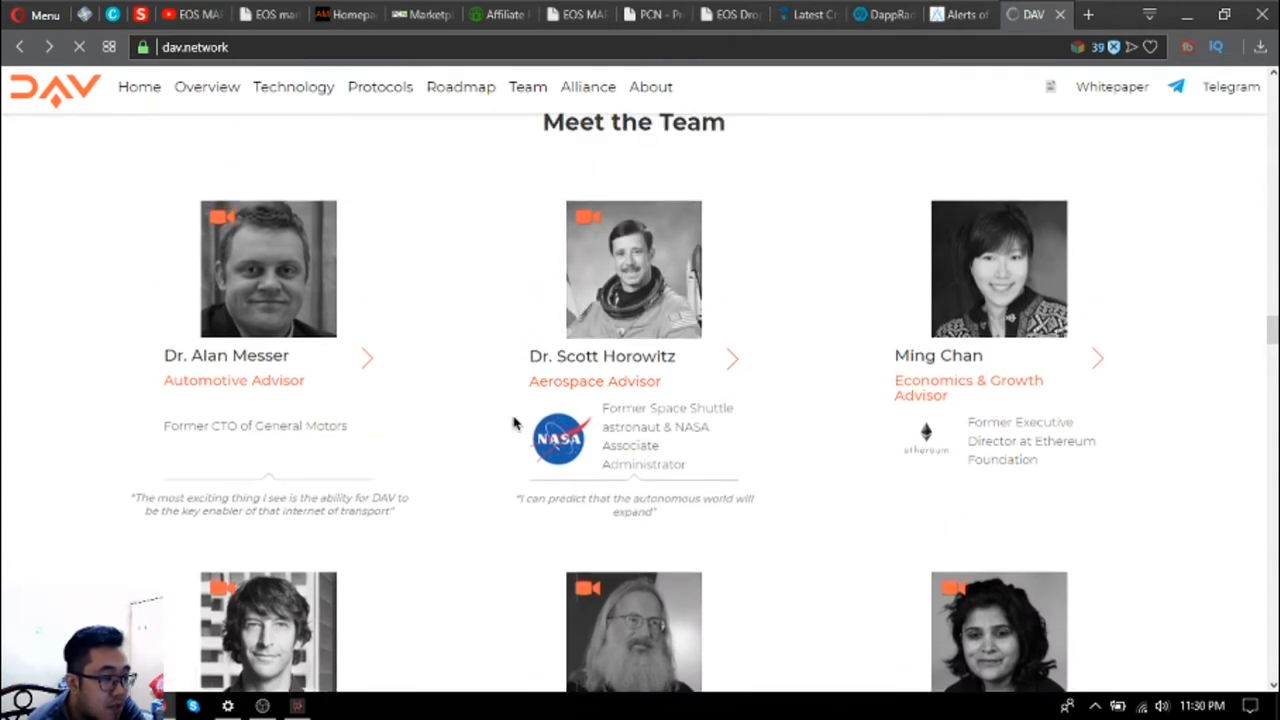
scroll(down, 3)
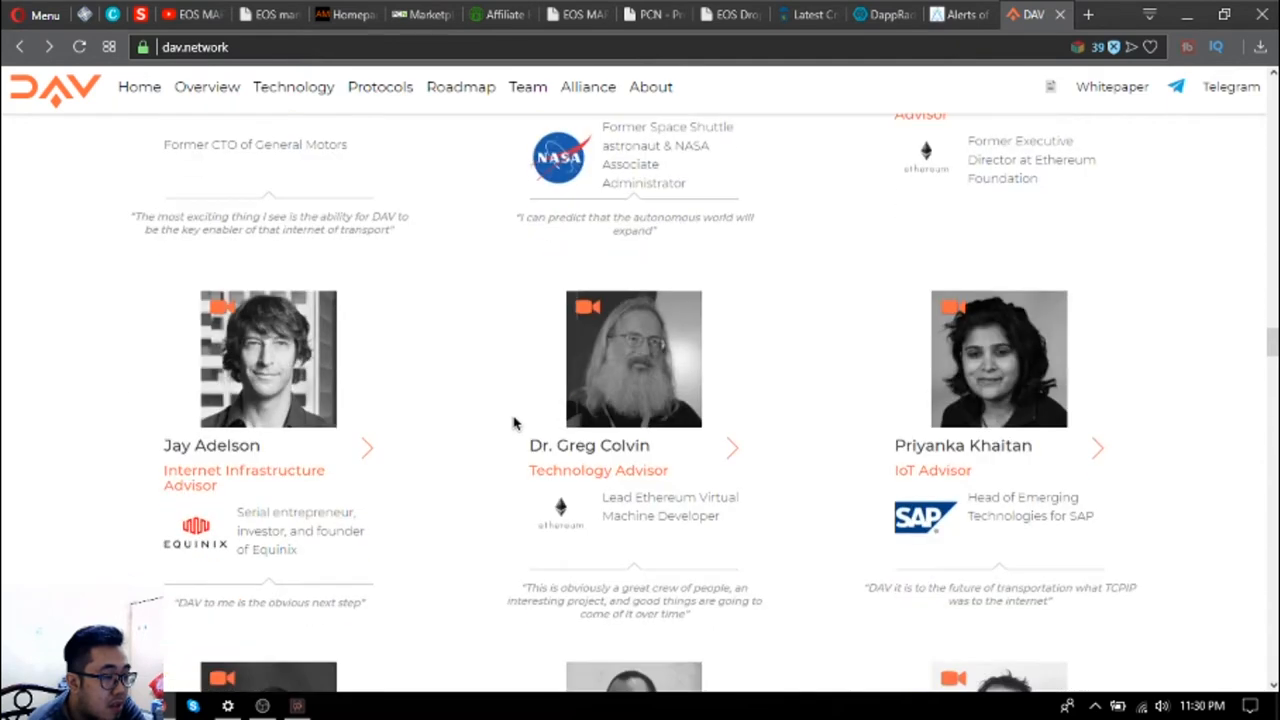
scroll(down, 3)
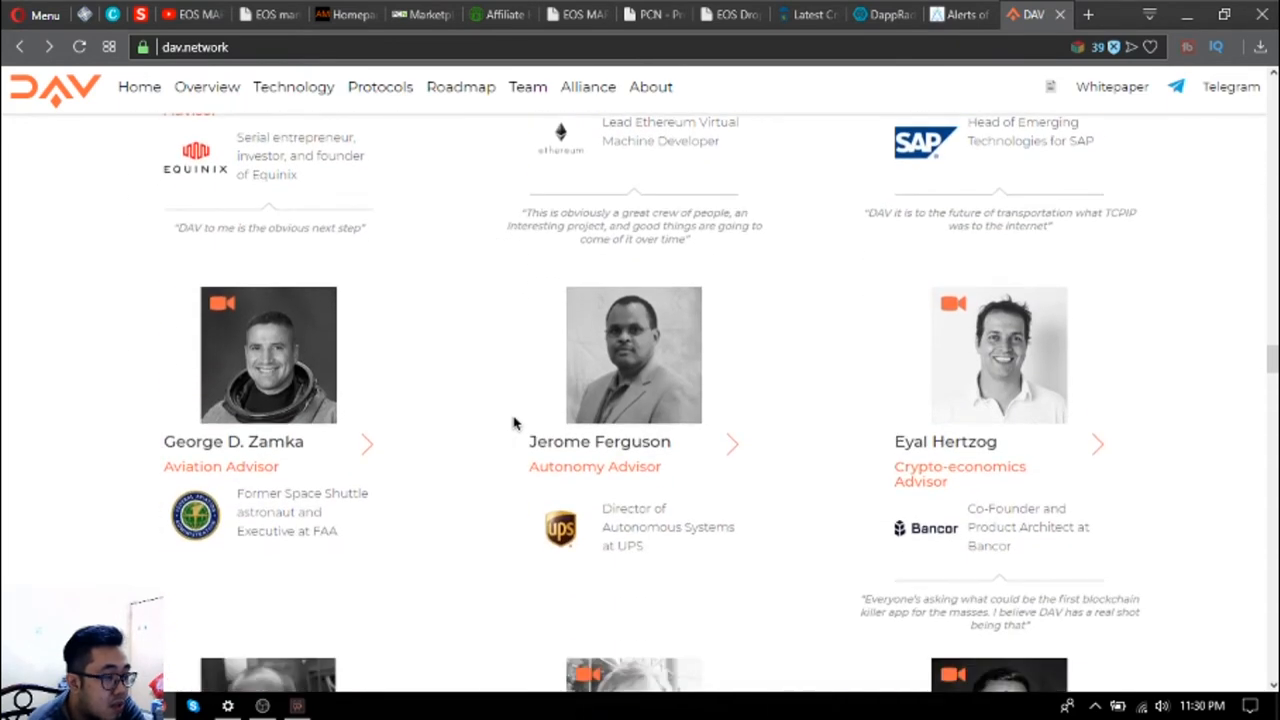
scroll(down, 3)
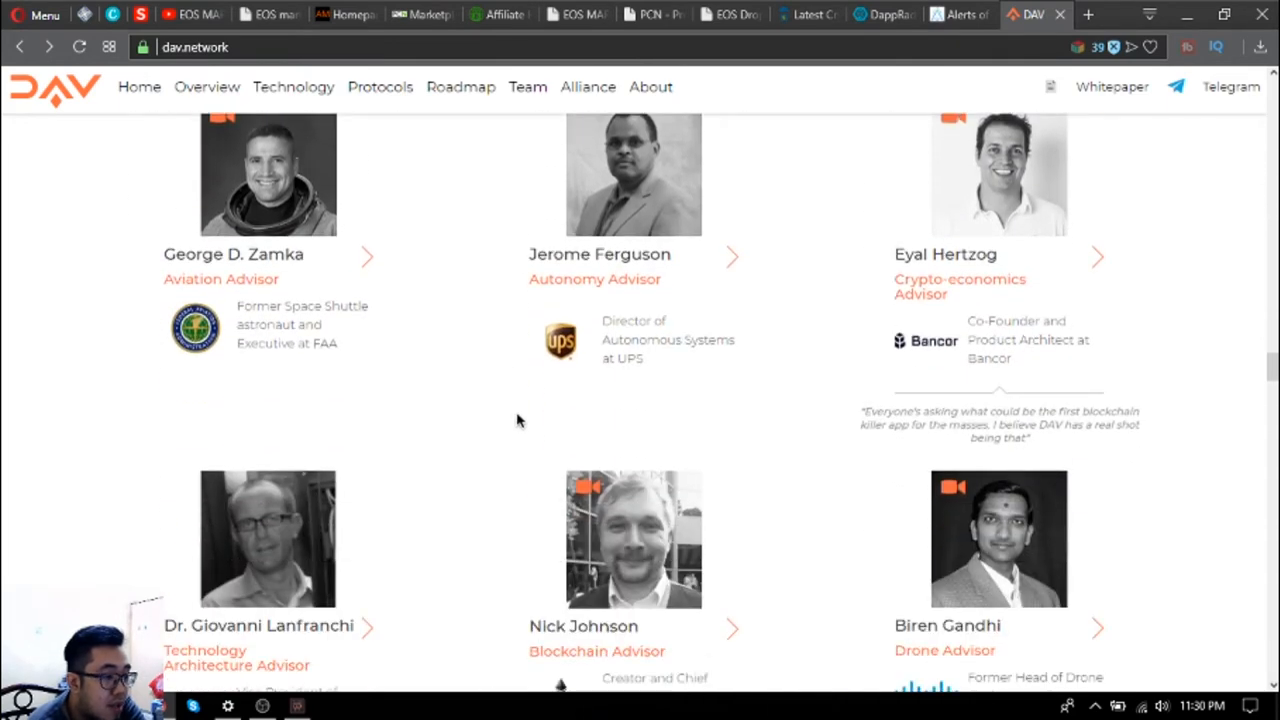
Continue past the founders and co-founders row to the open source contributors grid.
scroll(down, 3)
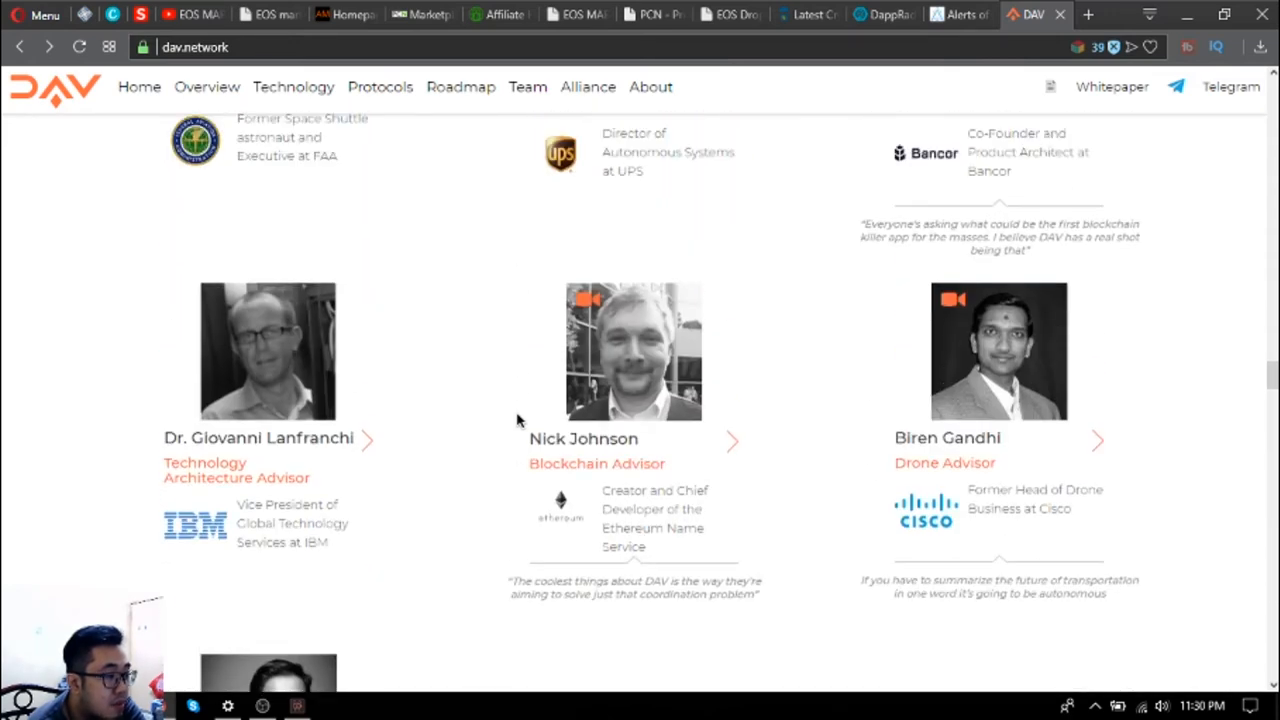
scroll(down, 3)
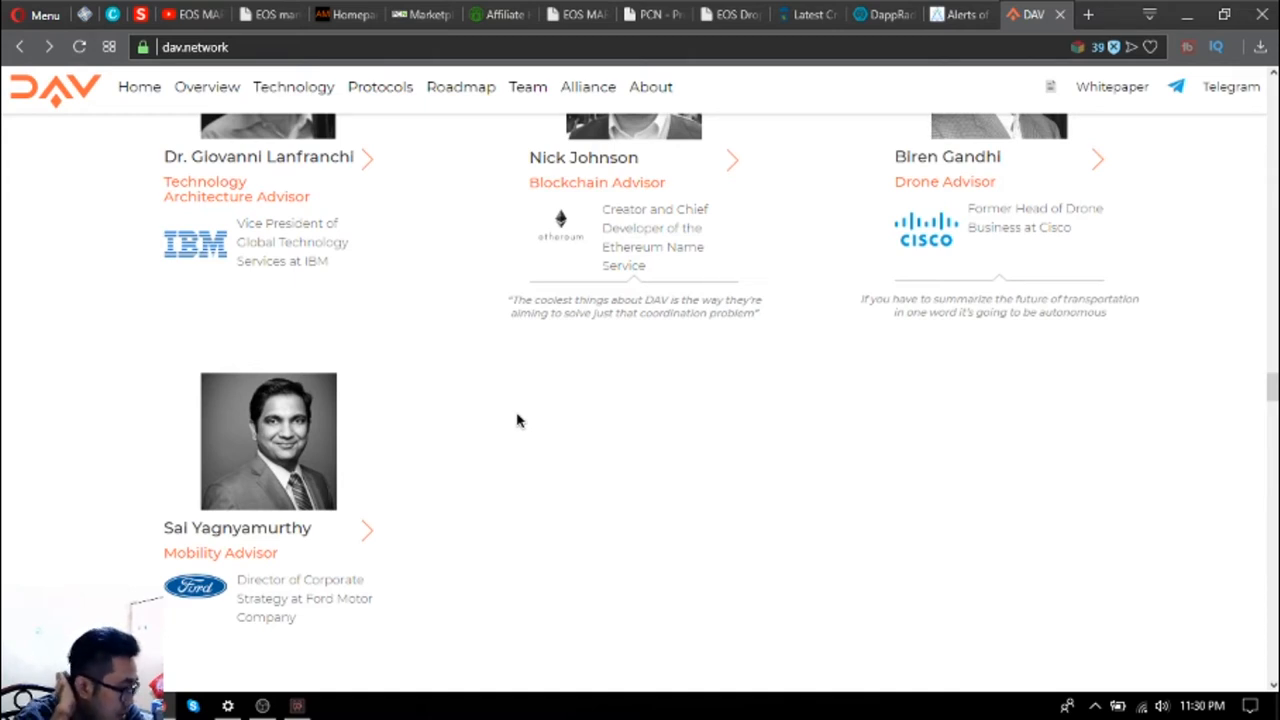
scroll(down, 3)
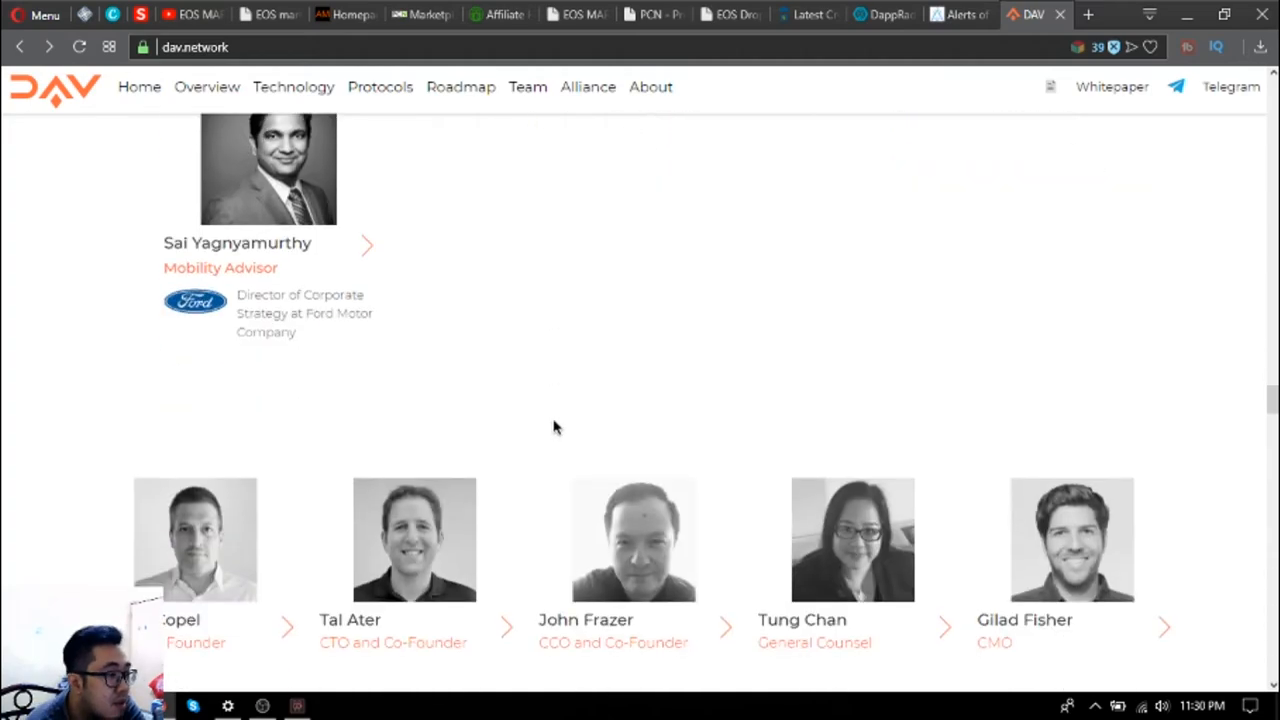
scroll(down, 3)
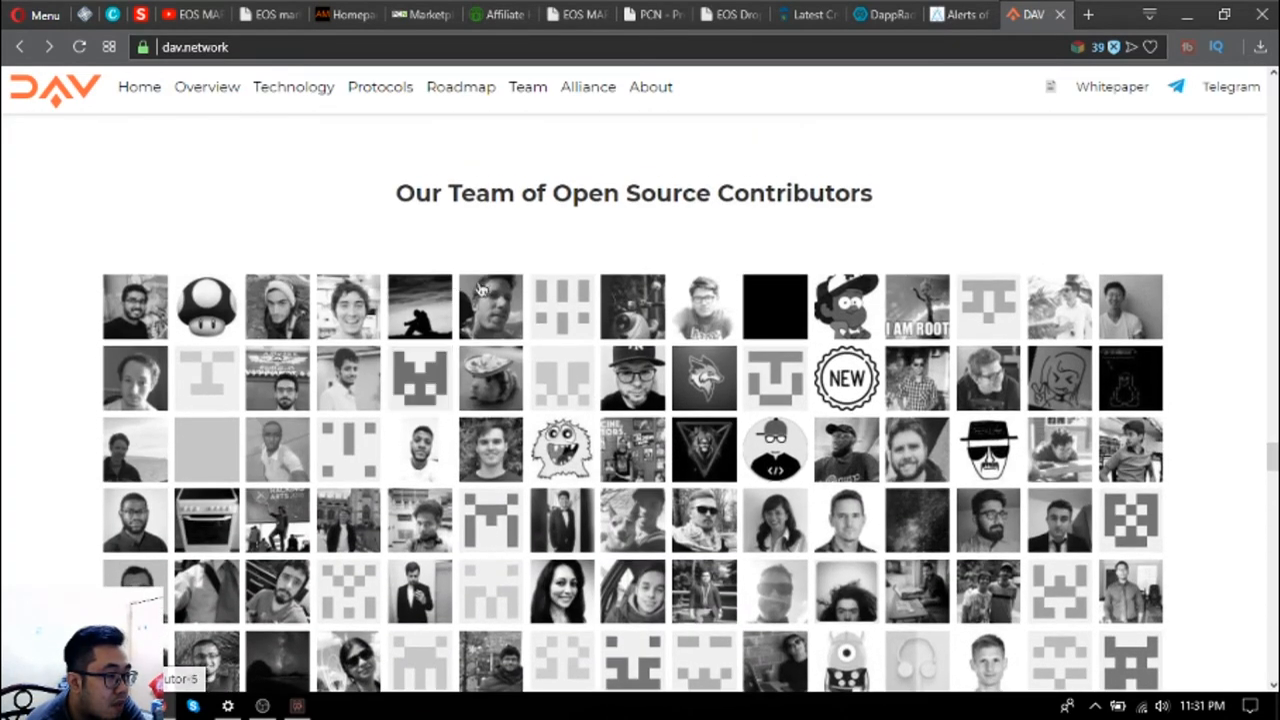
Scroll through the open source contributors and DAV Alliance logos to the Visit Our Alliance Page button.
scroll(down, 3)
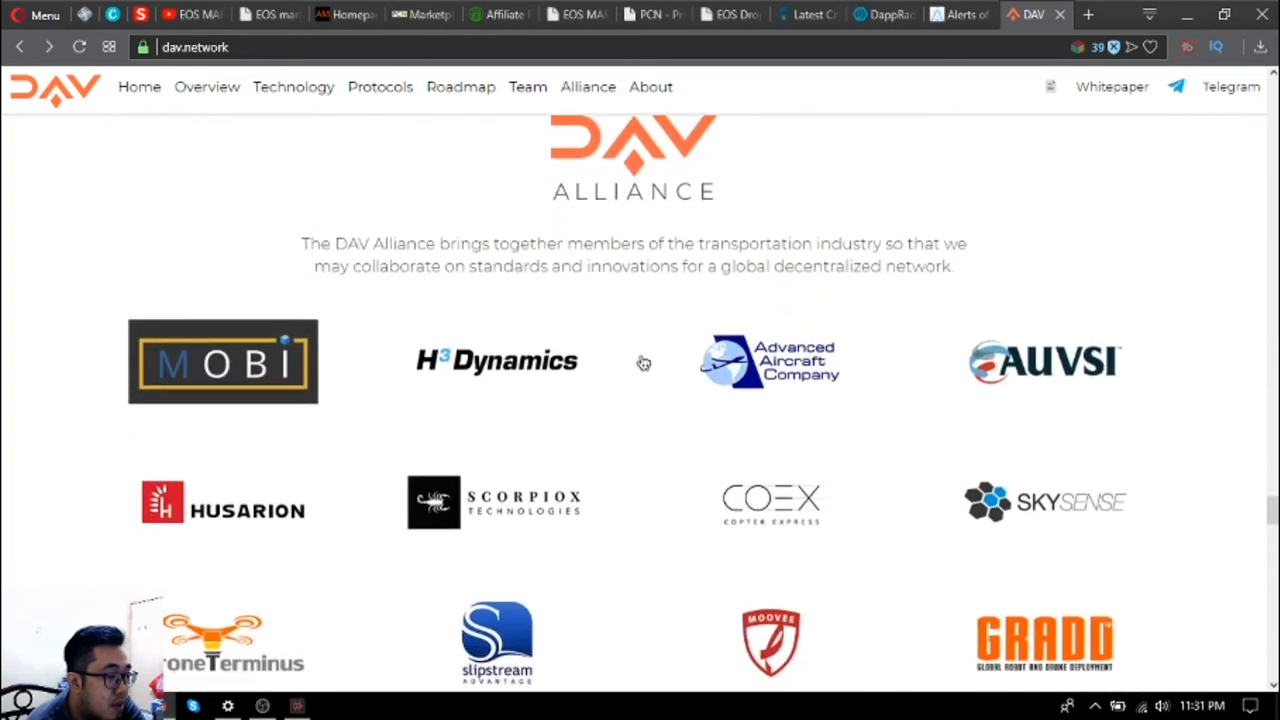
scroll(down, 3)
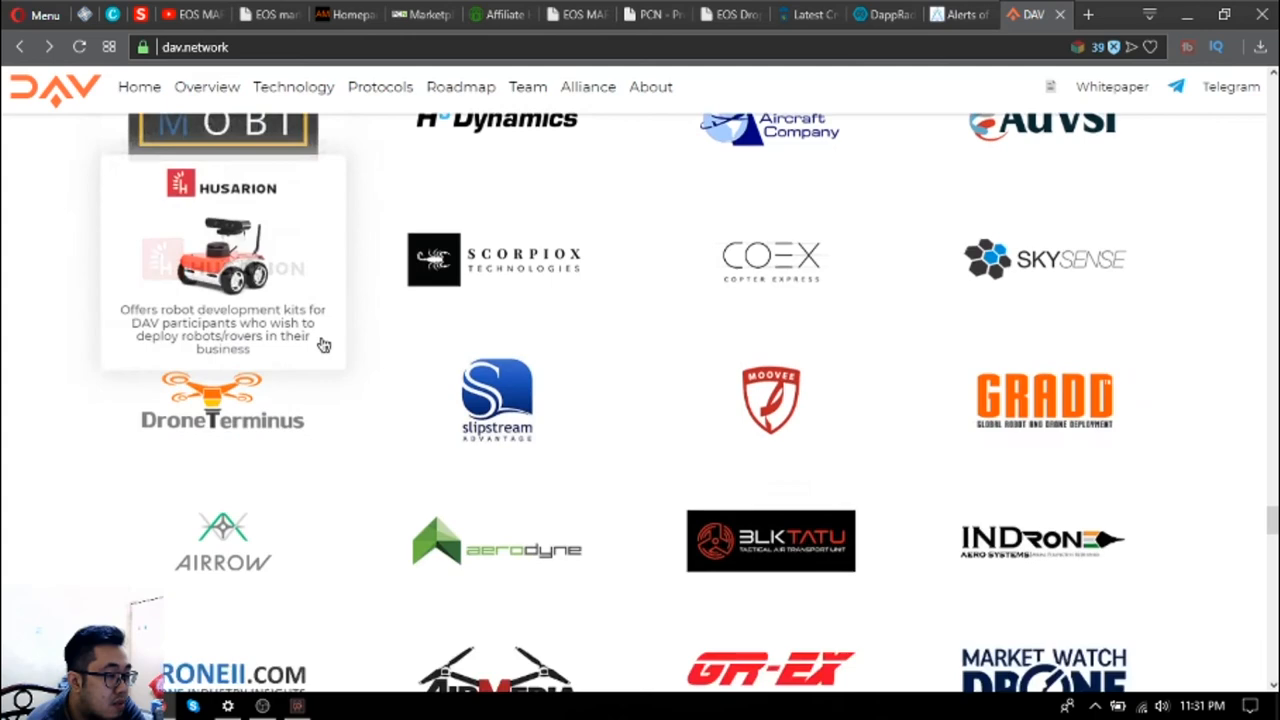
scroll(down, 3)
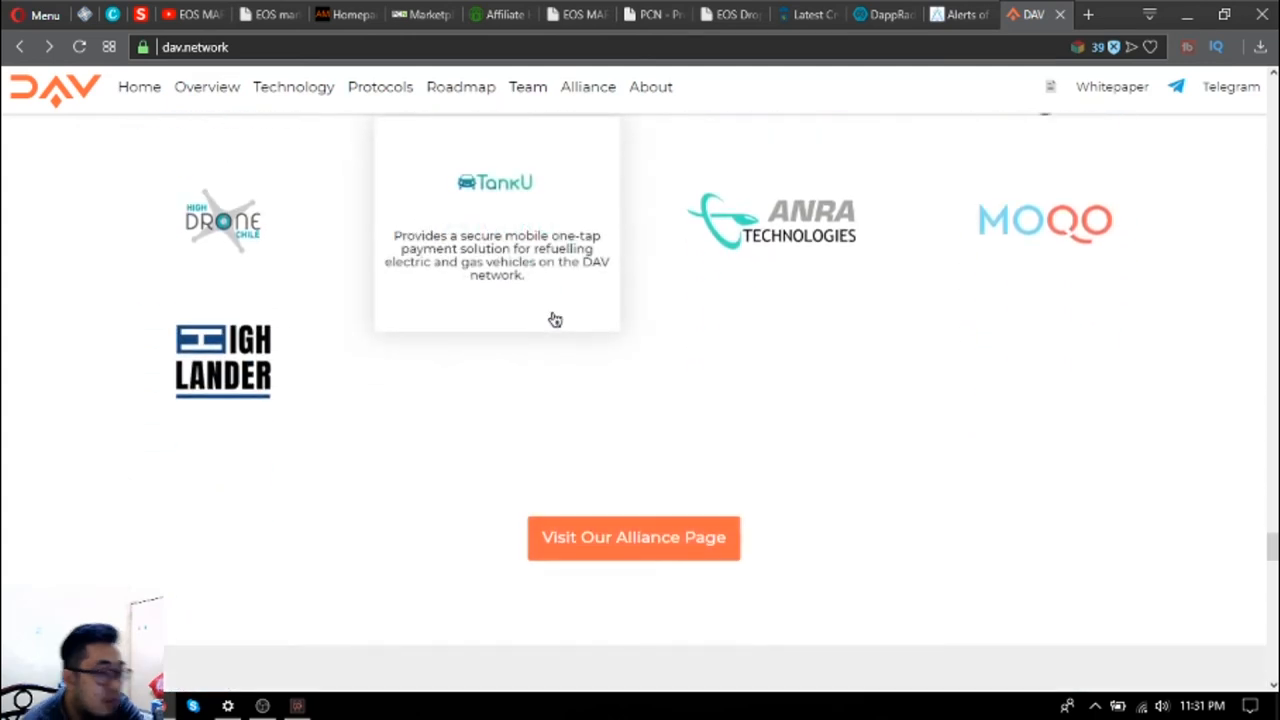
scroll(down, 3)
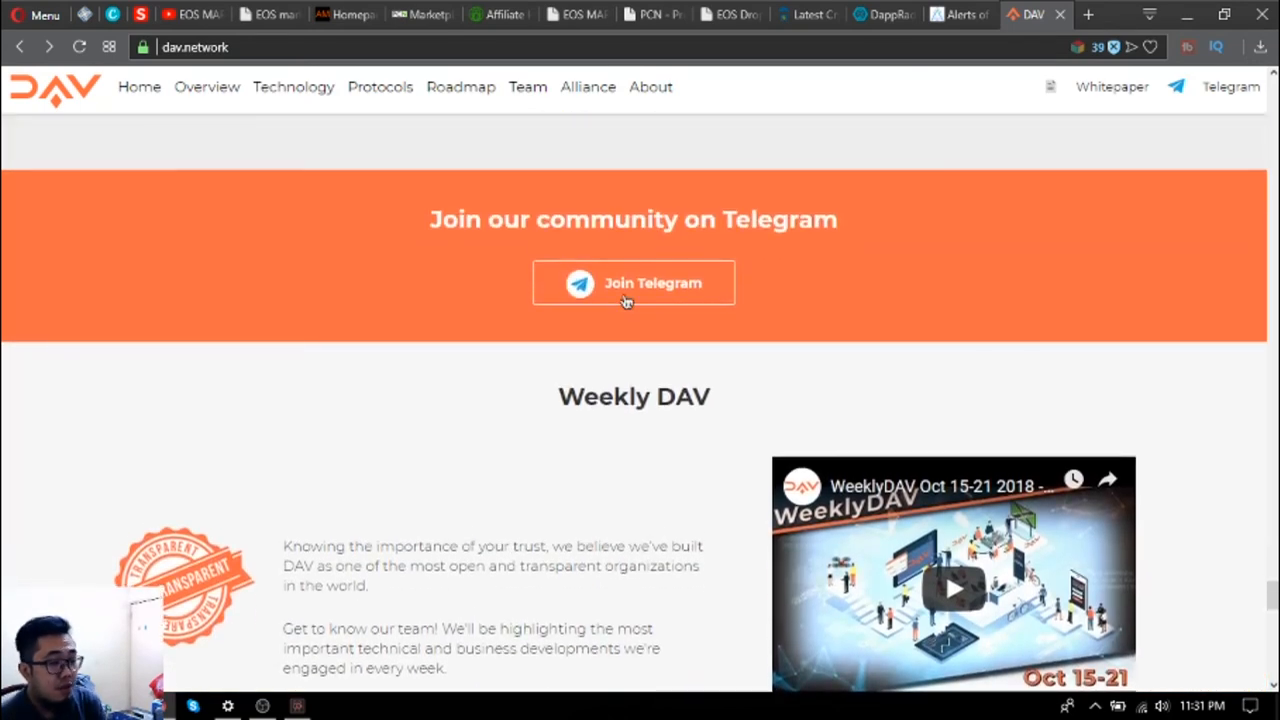
scroll(down, 3)
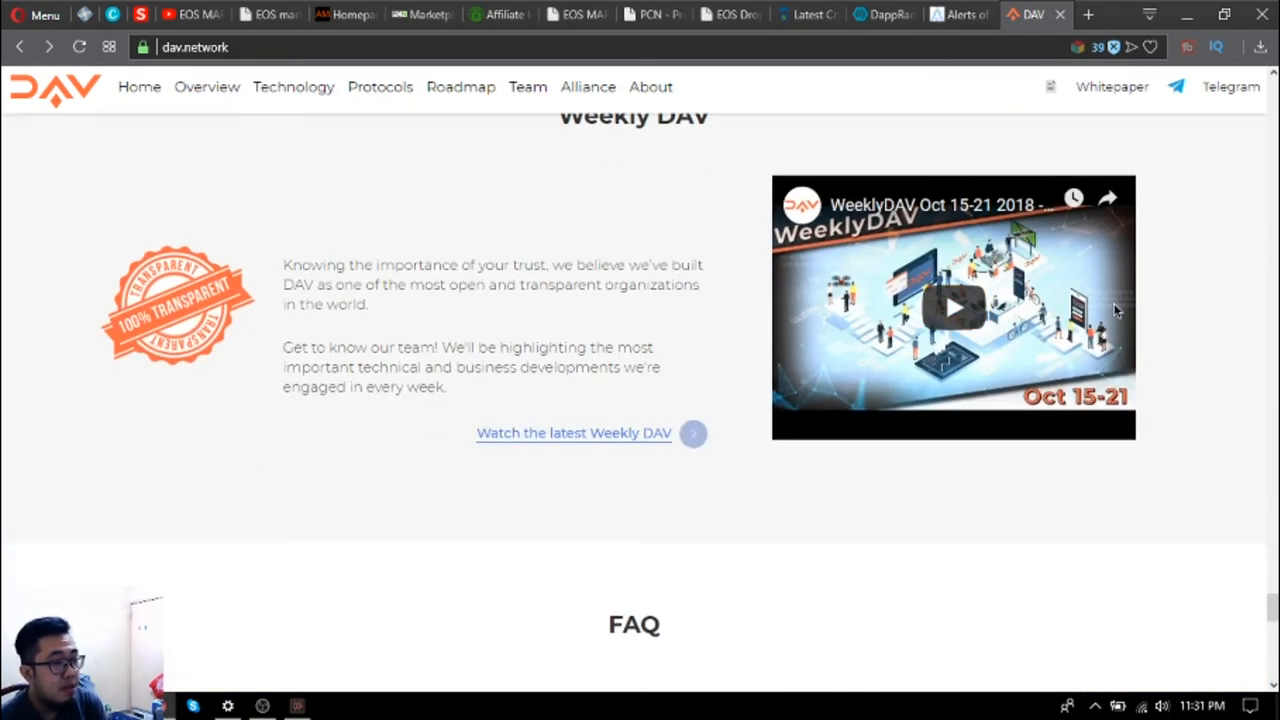
mouse_move(830, 212)
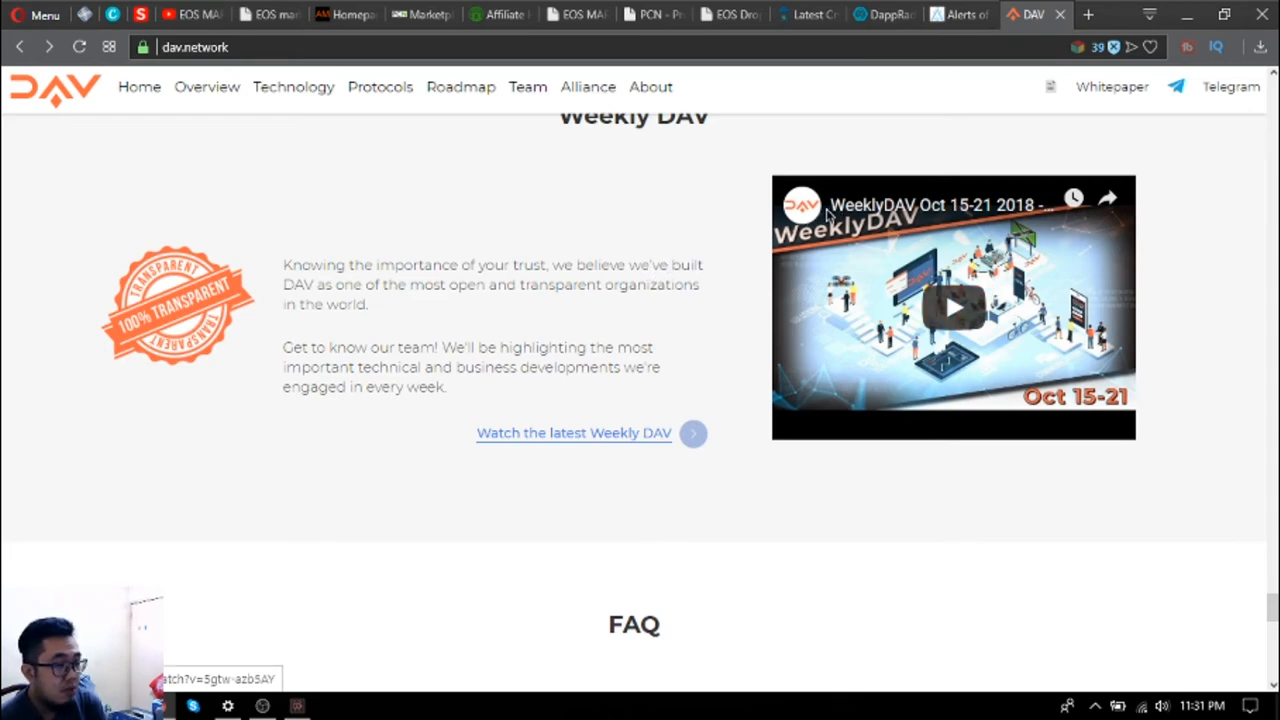
scroll(down, 3)
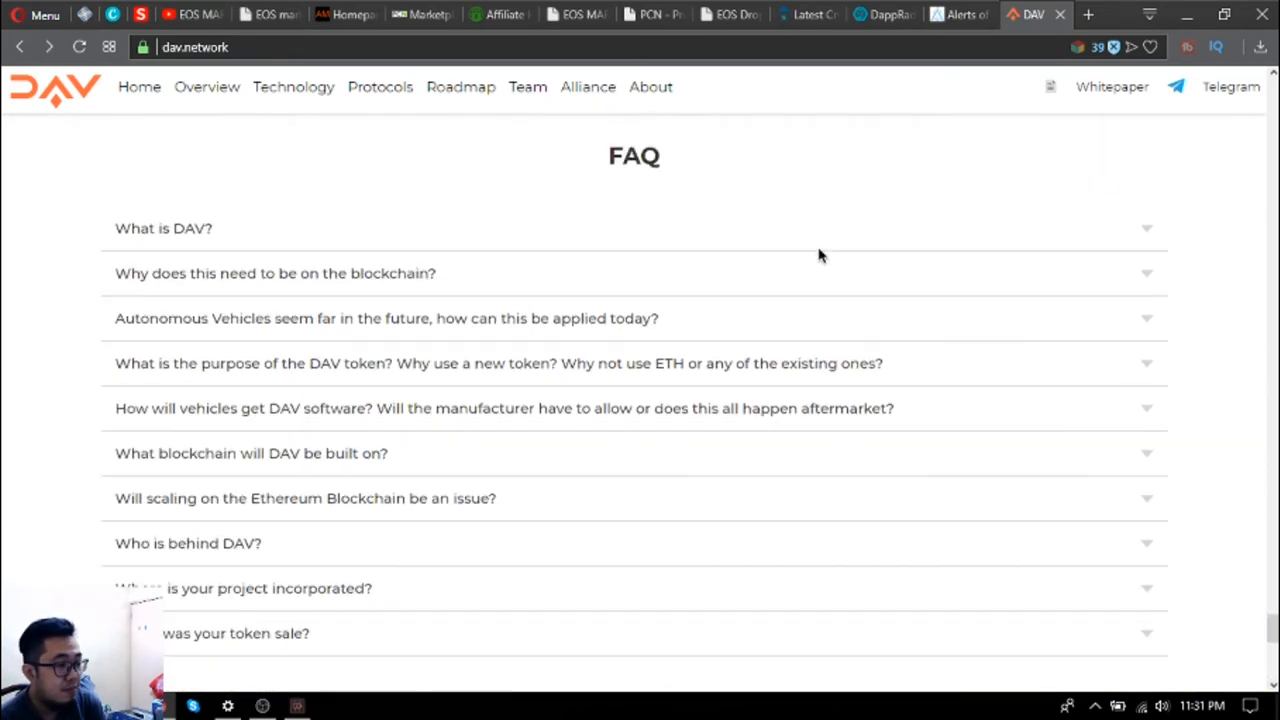
scroll(down, 3)
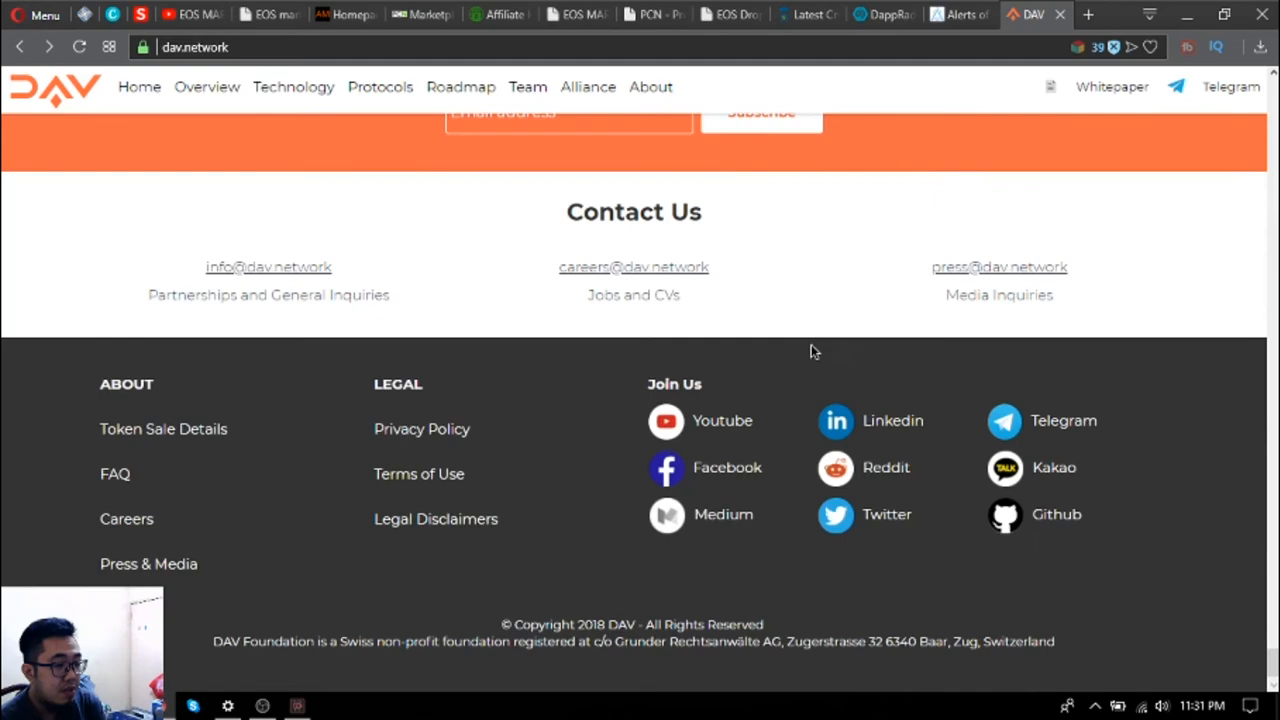
scroll(up, 3)
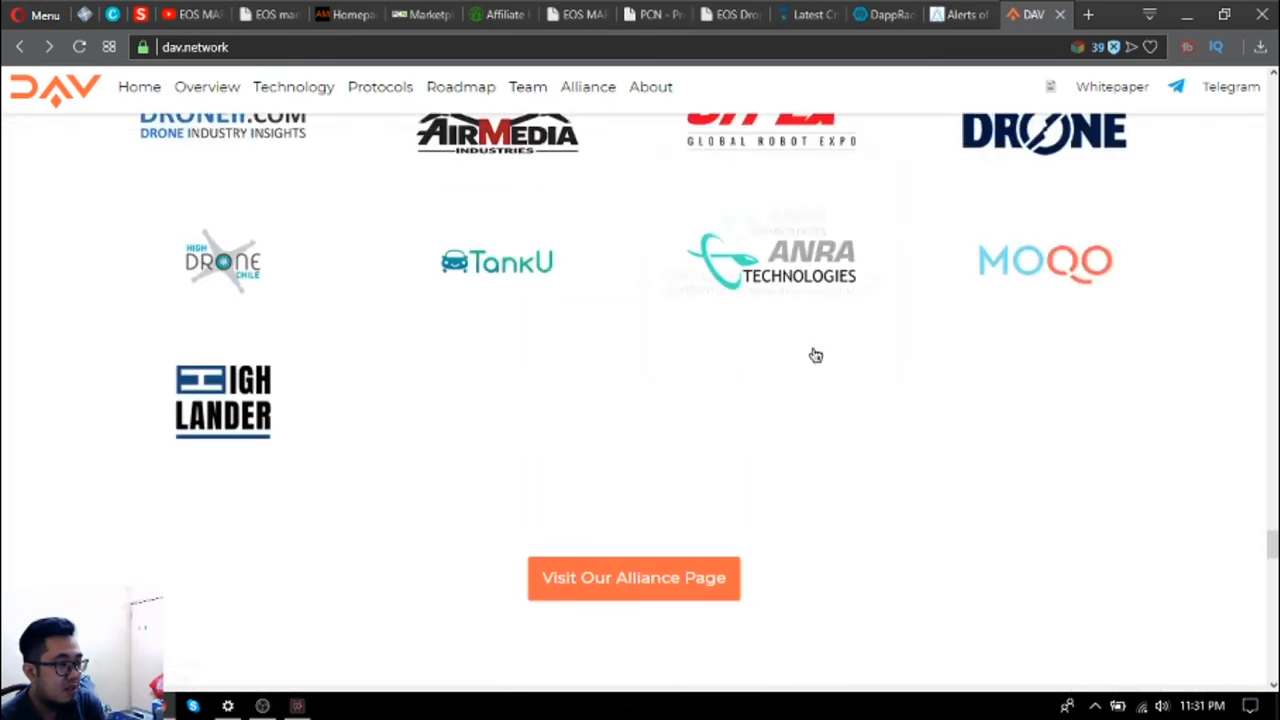
Scroll back to the DAV Alliance heading, then down past the press quotes to the Telegram invite and Weekly DAV video.
scroll(up, 3)
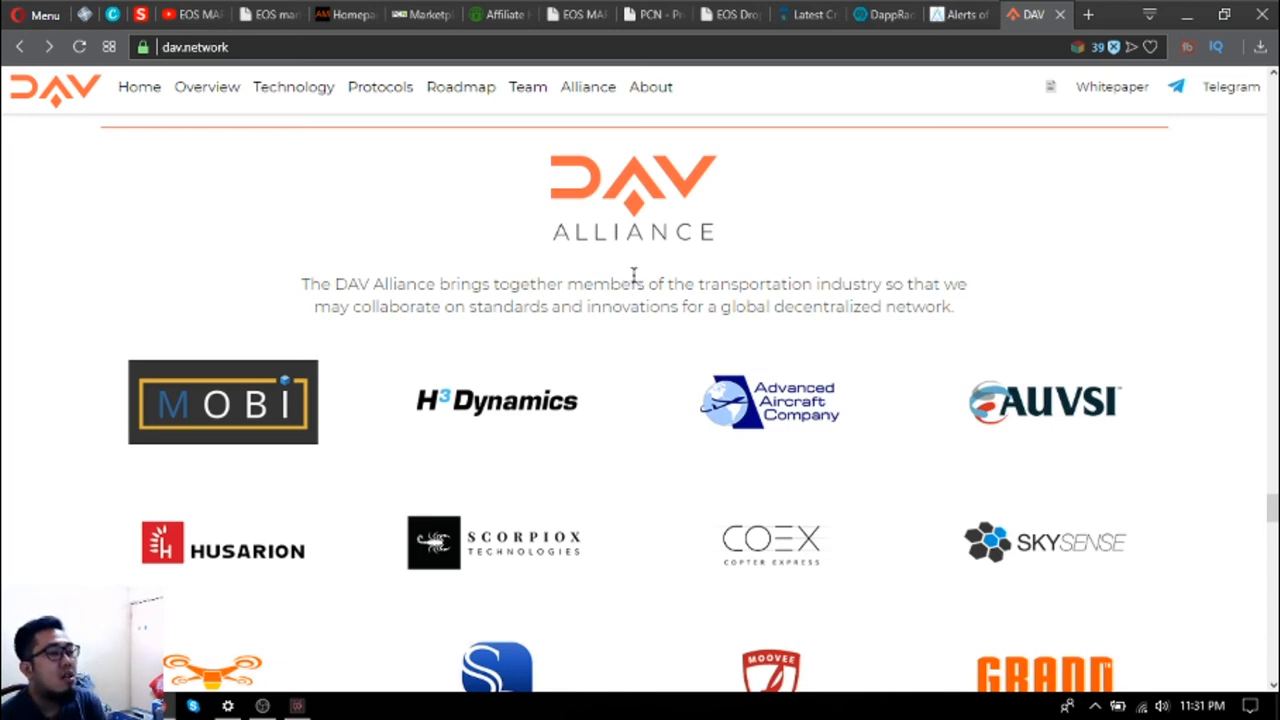
mouse_move(614, 284)
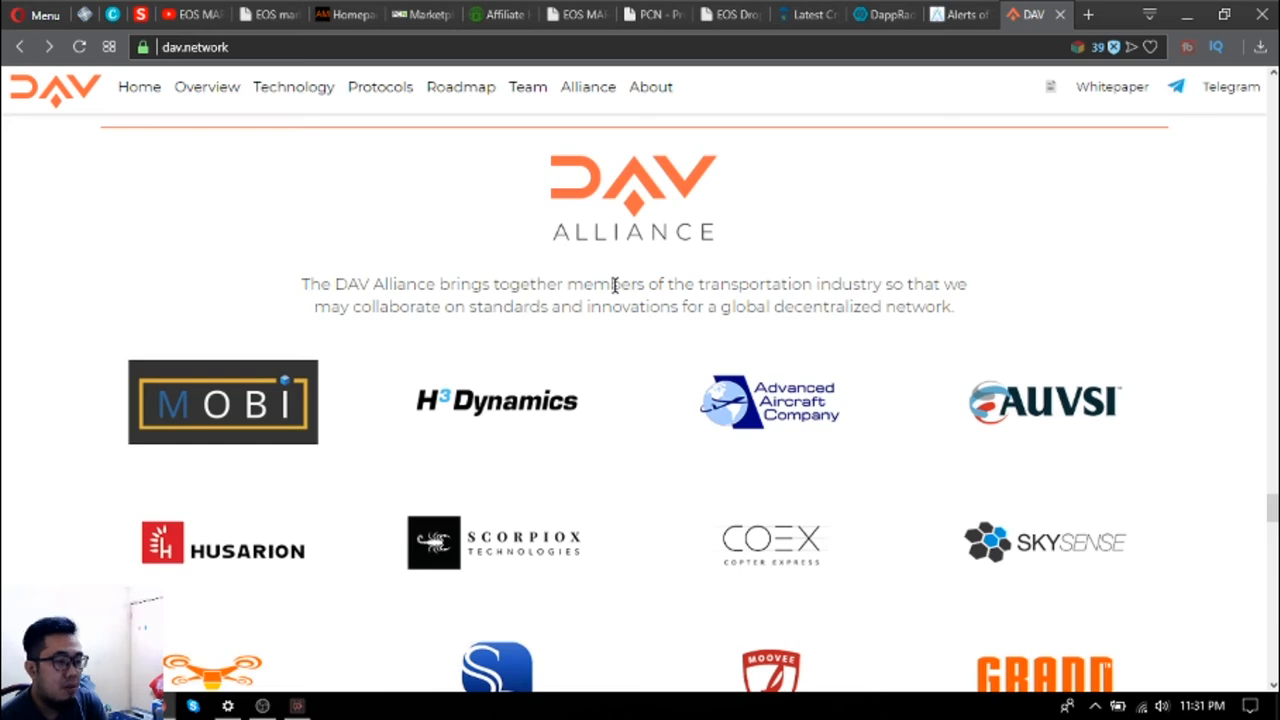
mouse_move(644, 300)
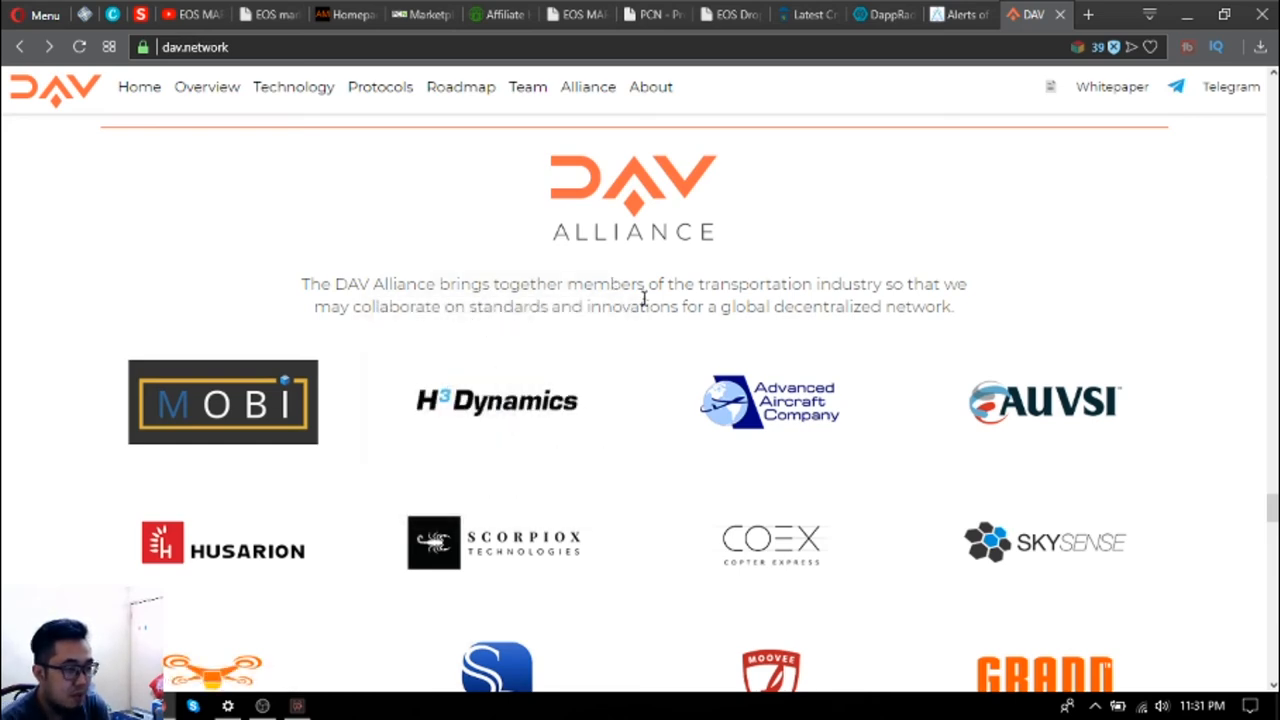
scroll(down, 3)
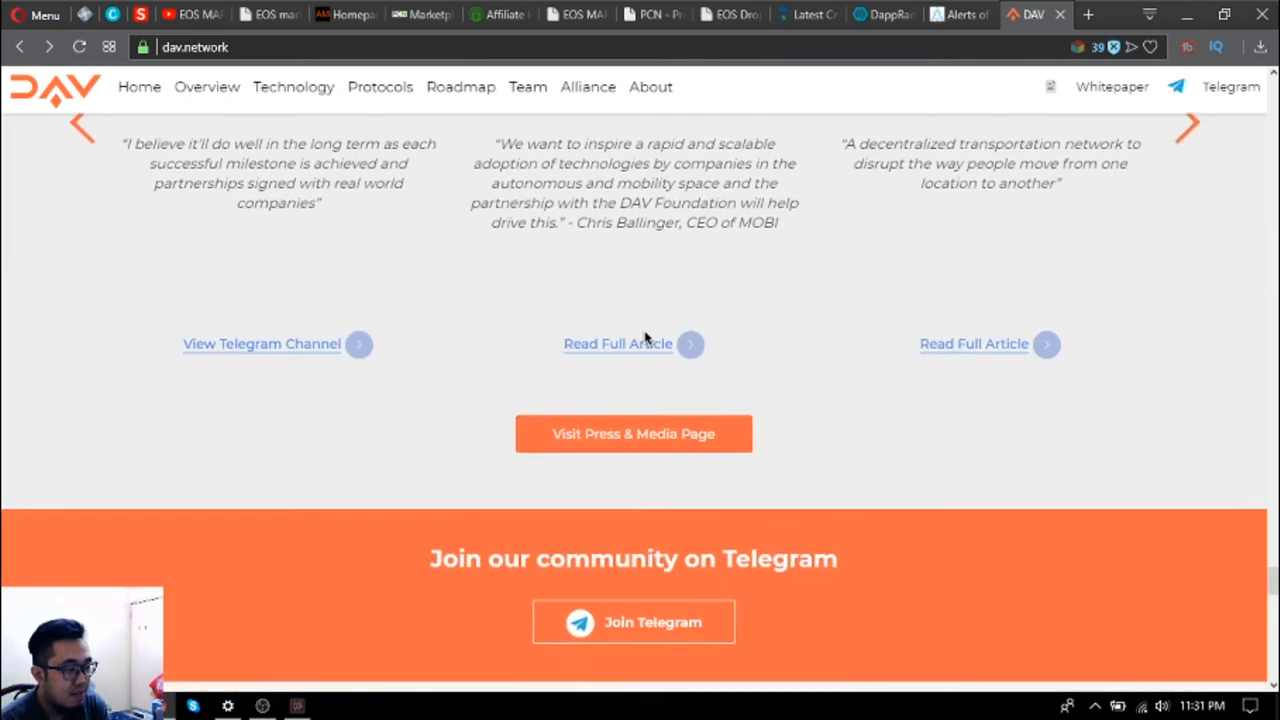
scroll(down, 3)
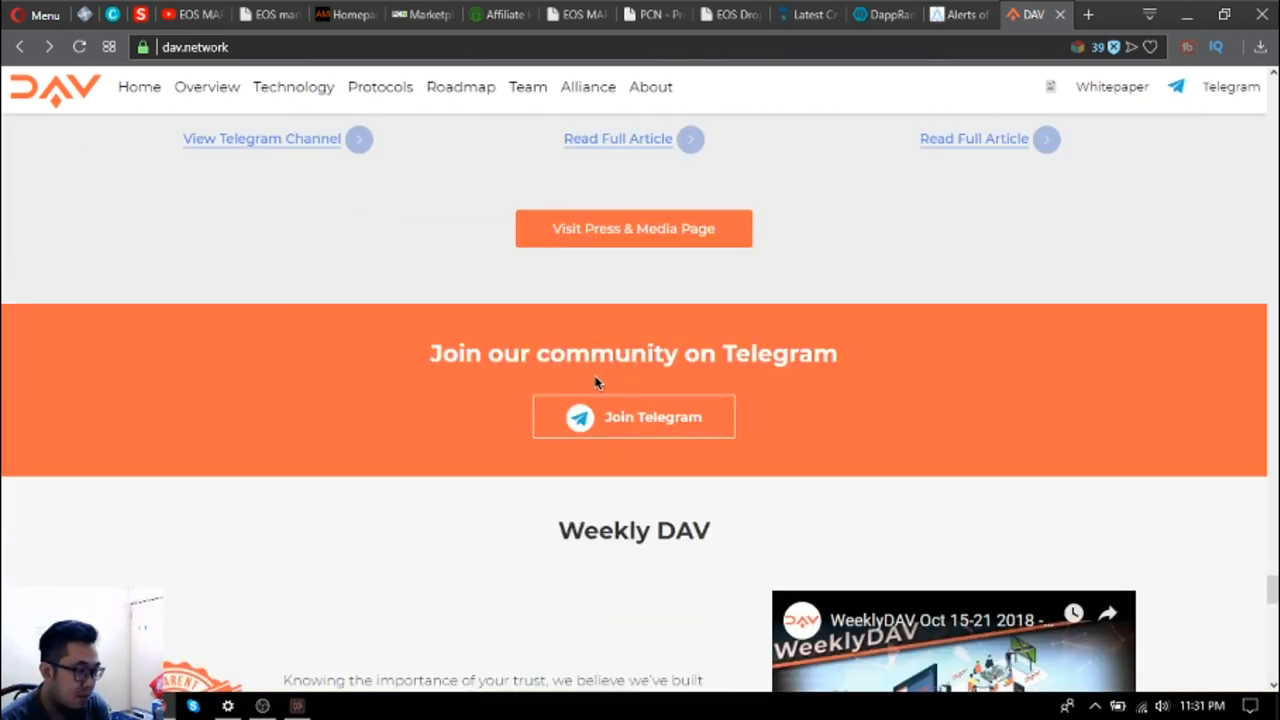